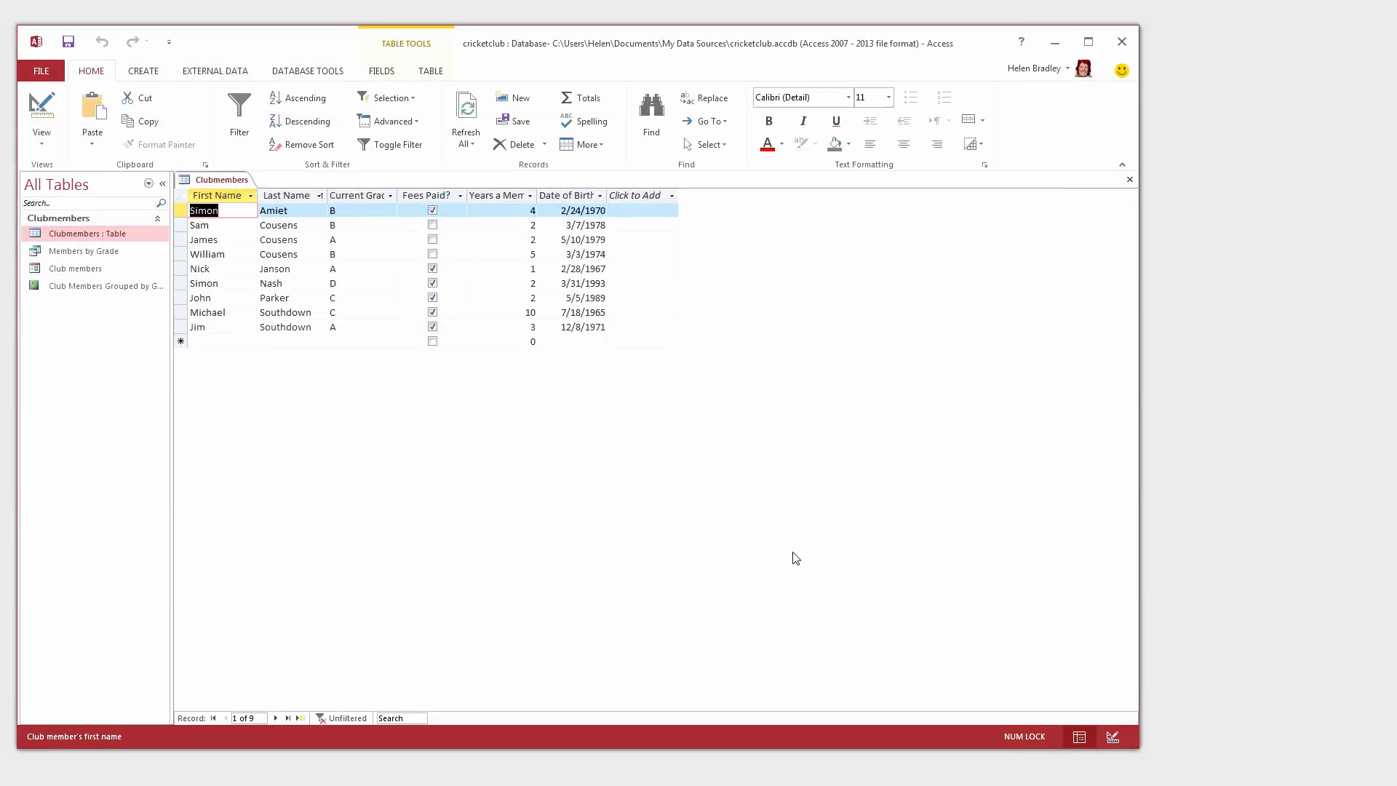
mouse_move(689, 494)
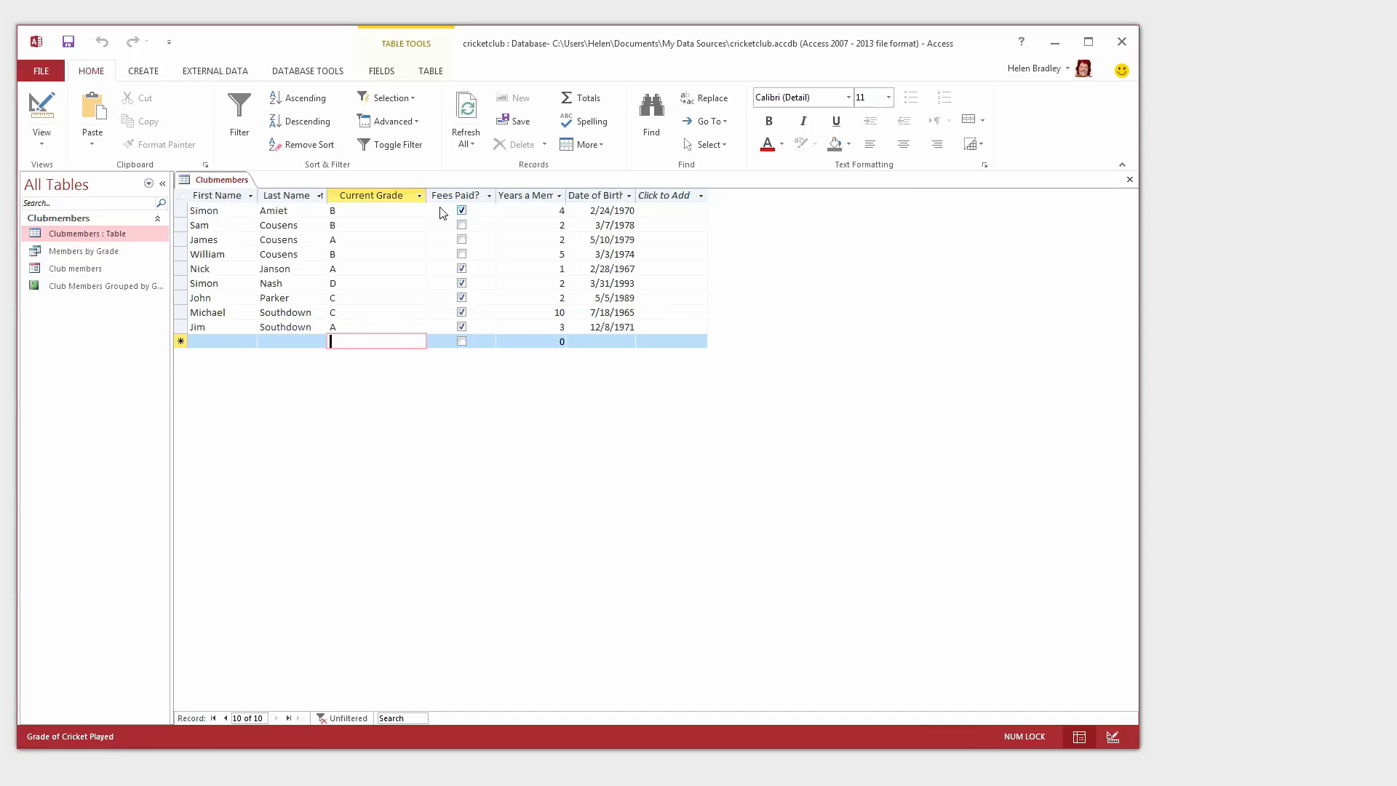
mouse_move(363, 310)
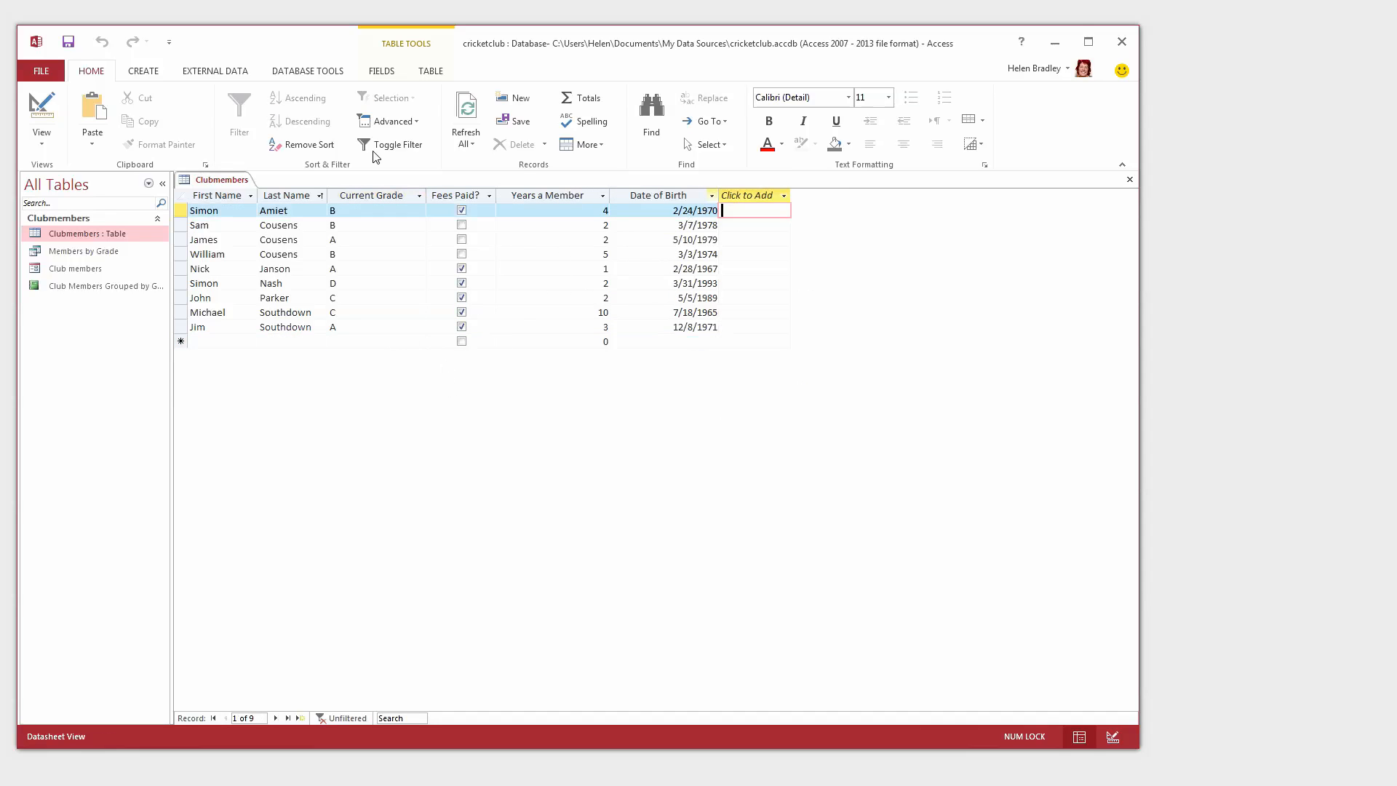
mouse_move(413, 302)
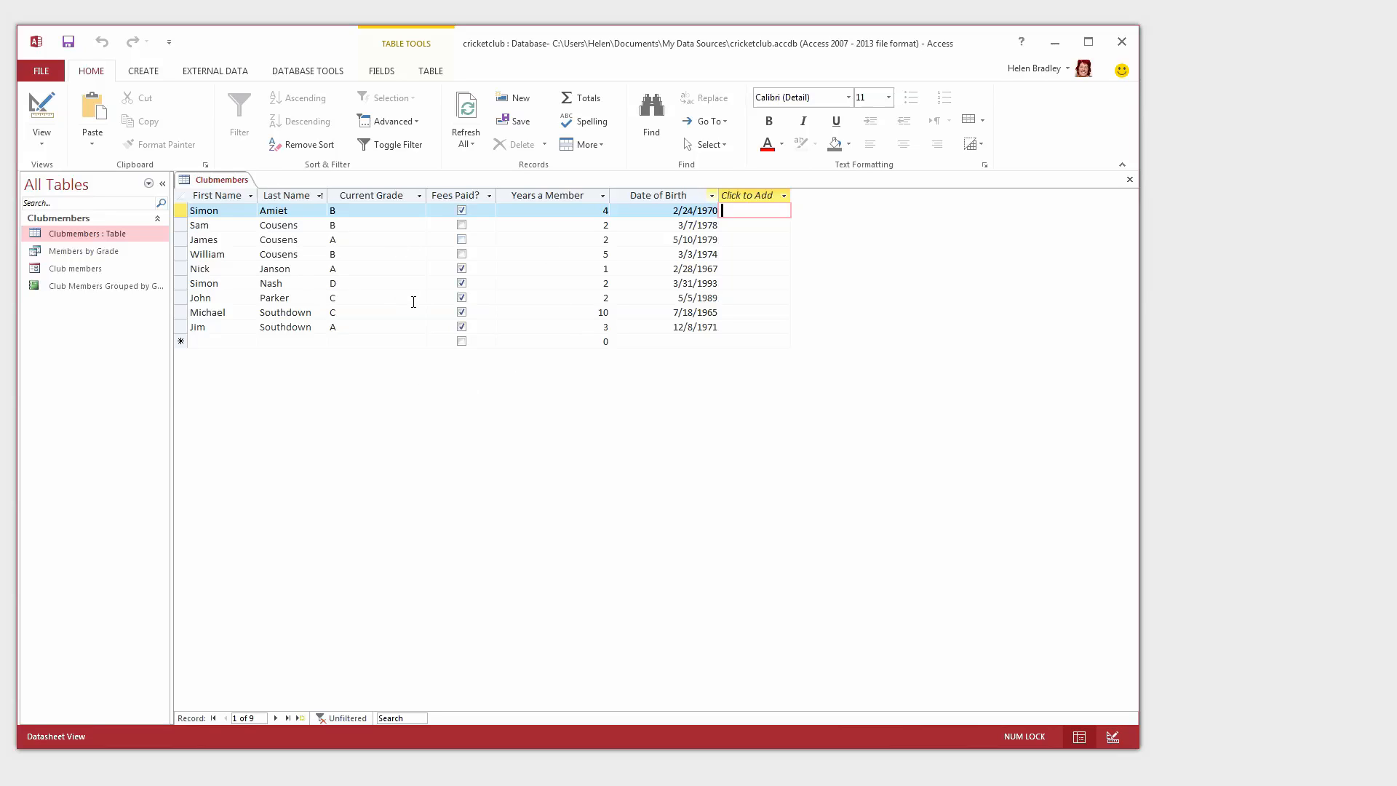
mouse_move(80, 254)
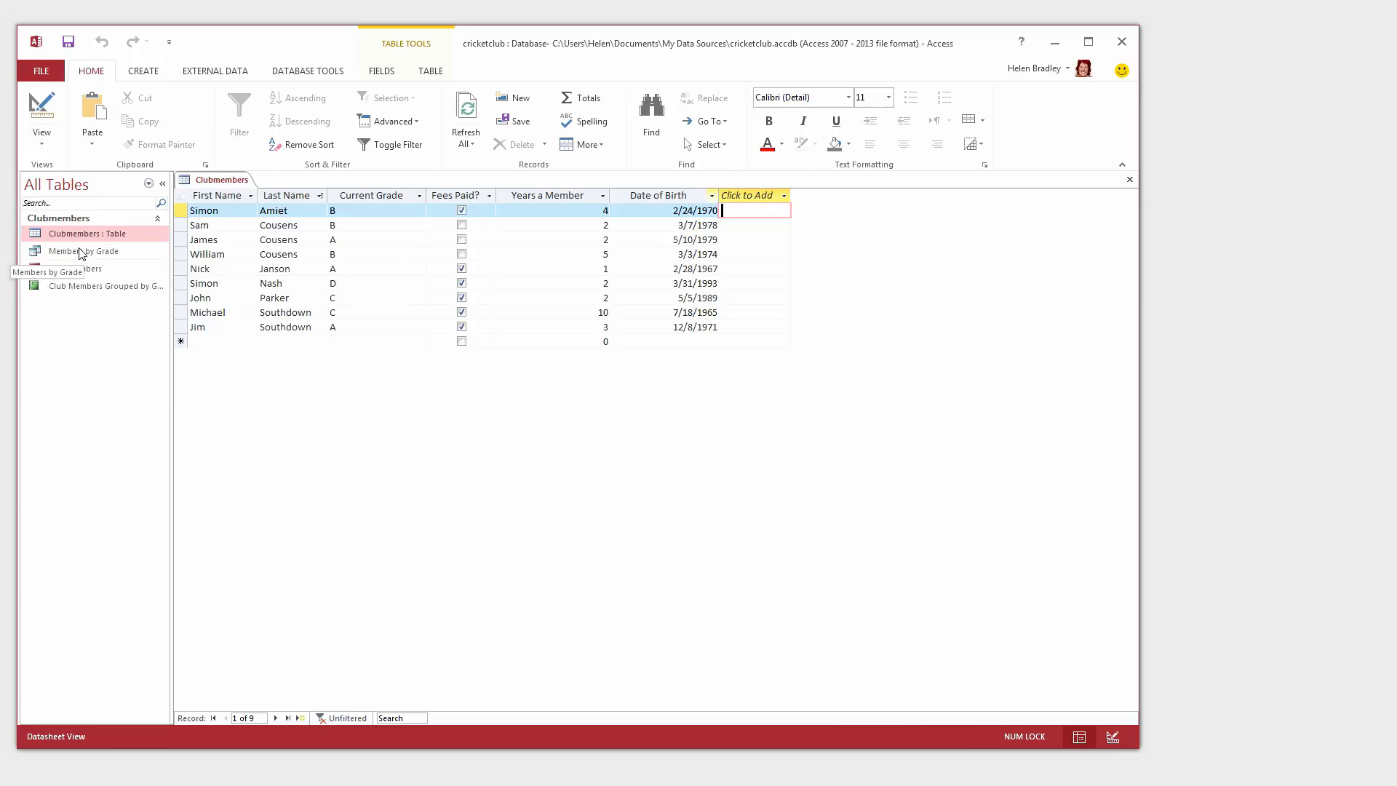
- Run the Members by Grade query with B as the grade parameter
double_click(82, 251)
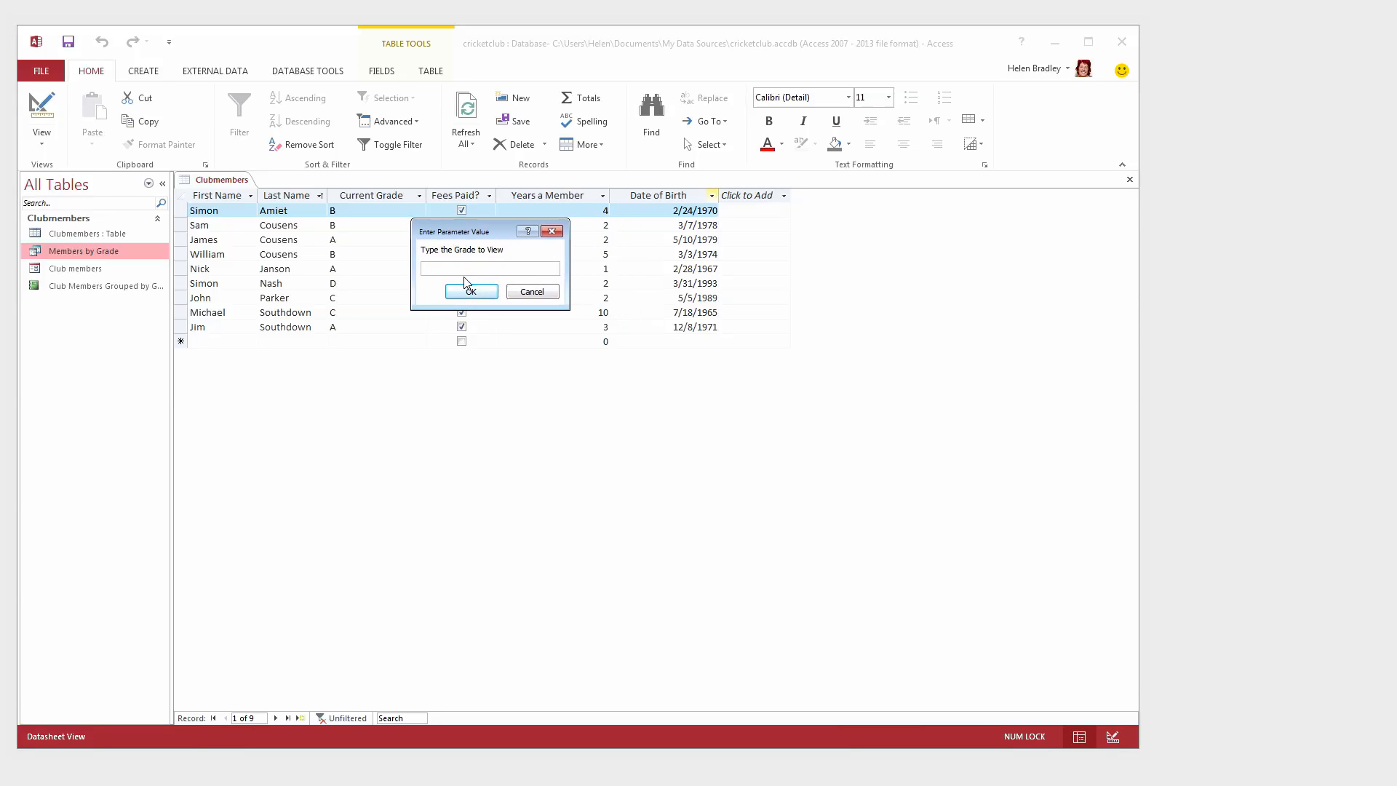
text(b)
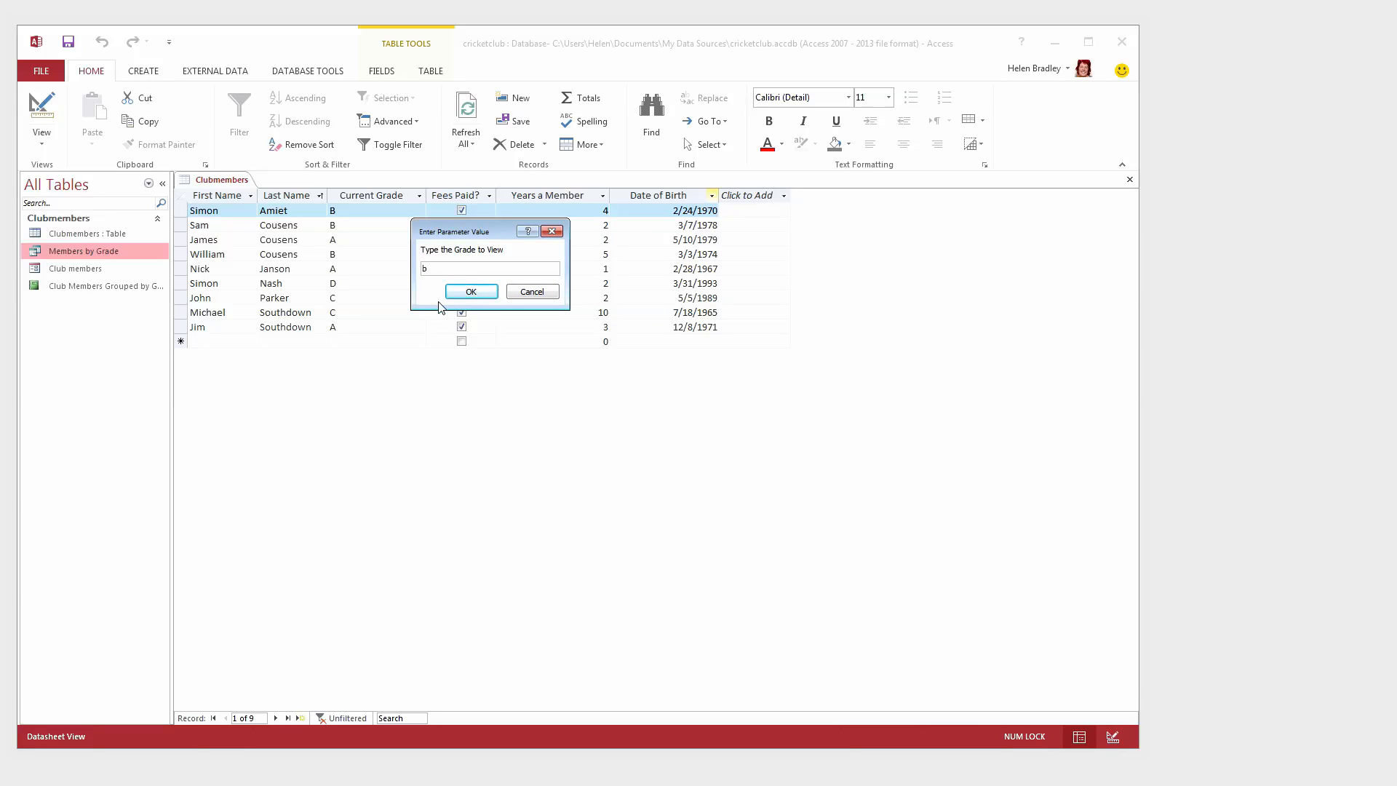
text(B)
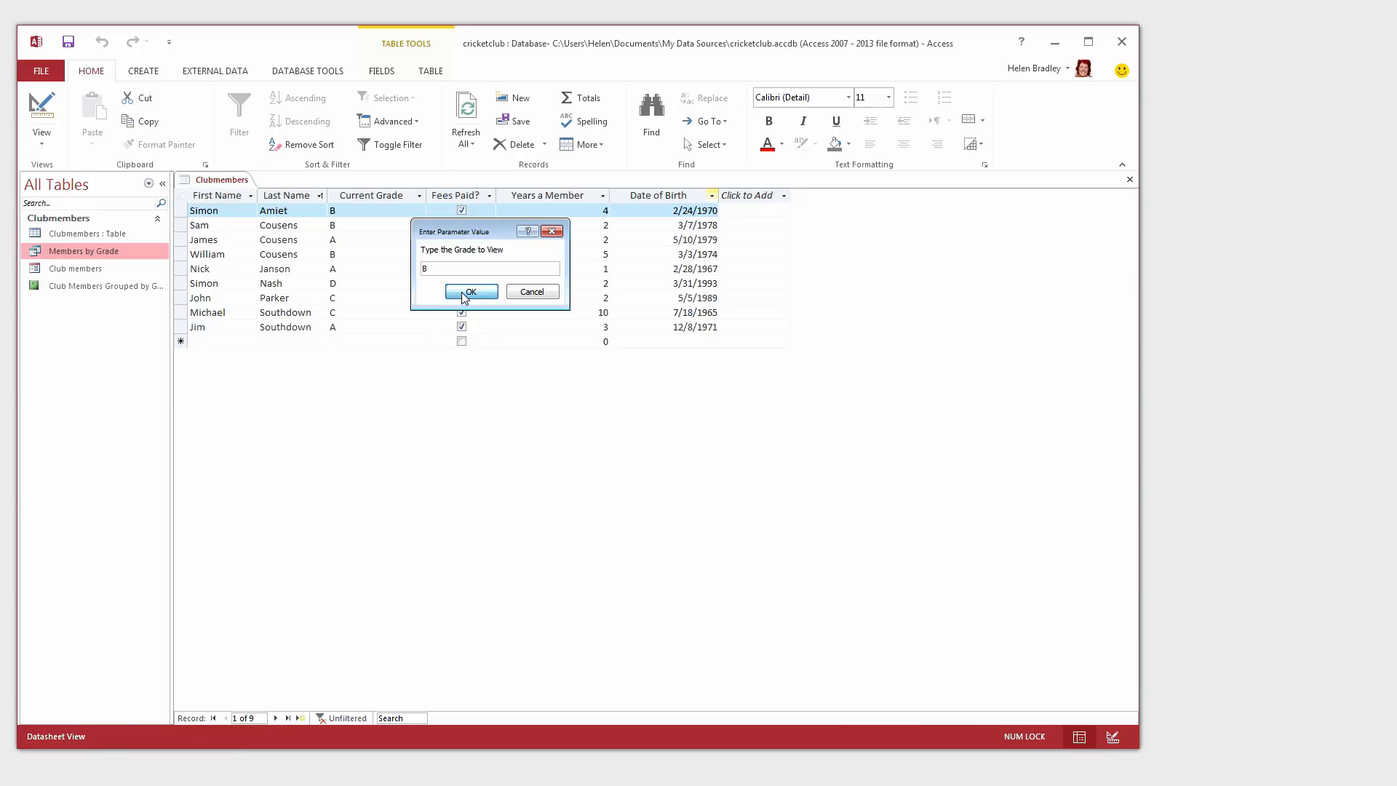
click(471, 291)
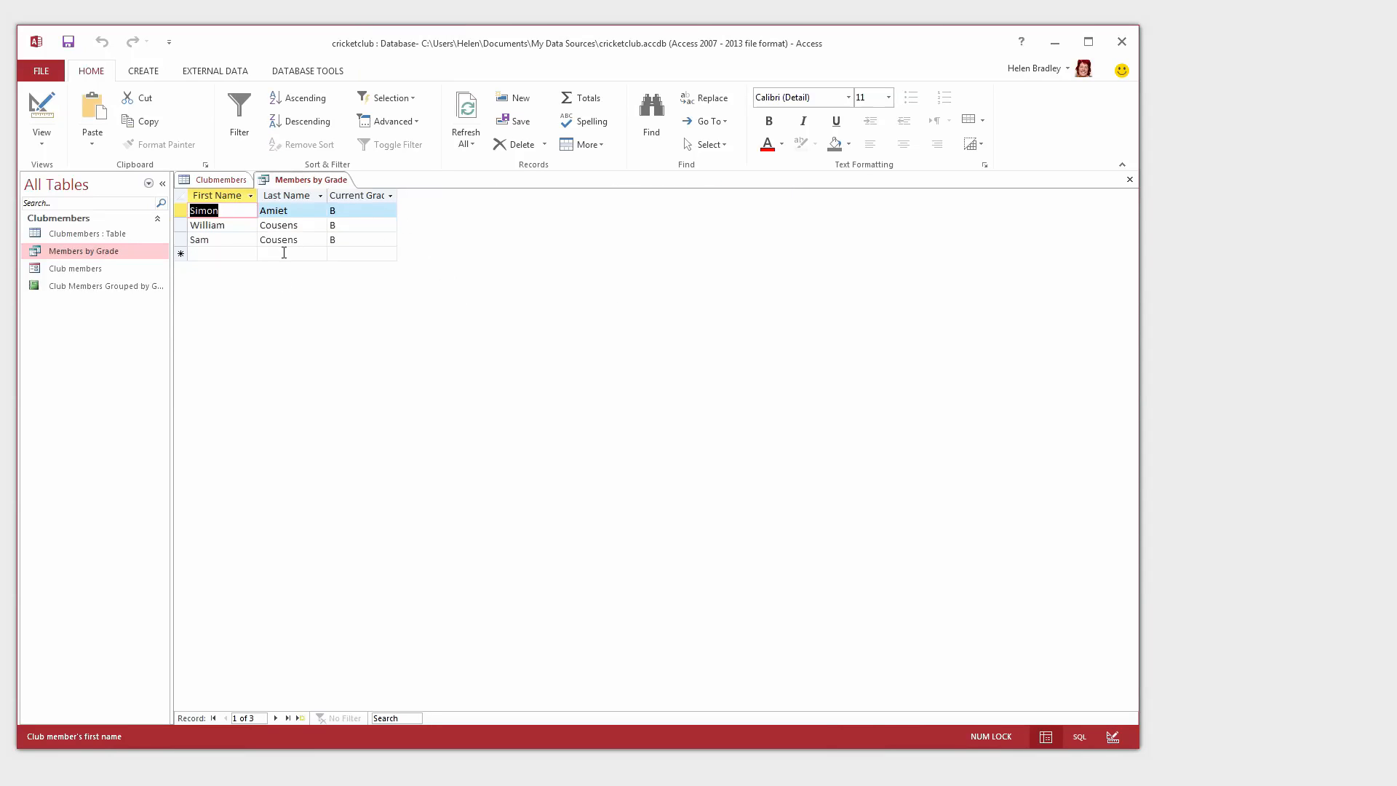
mouse_move(75, 276)
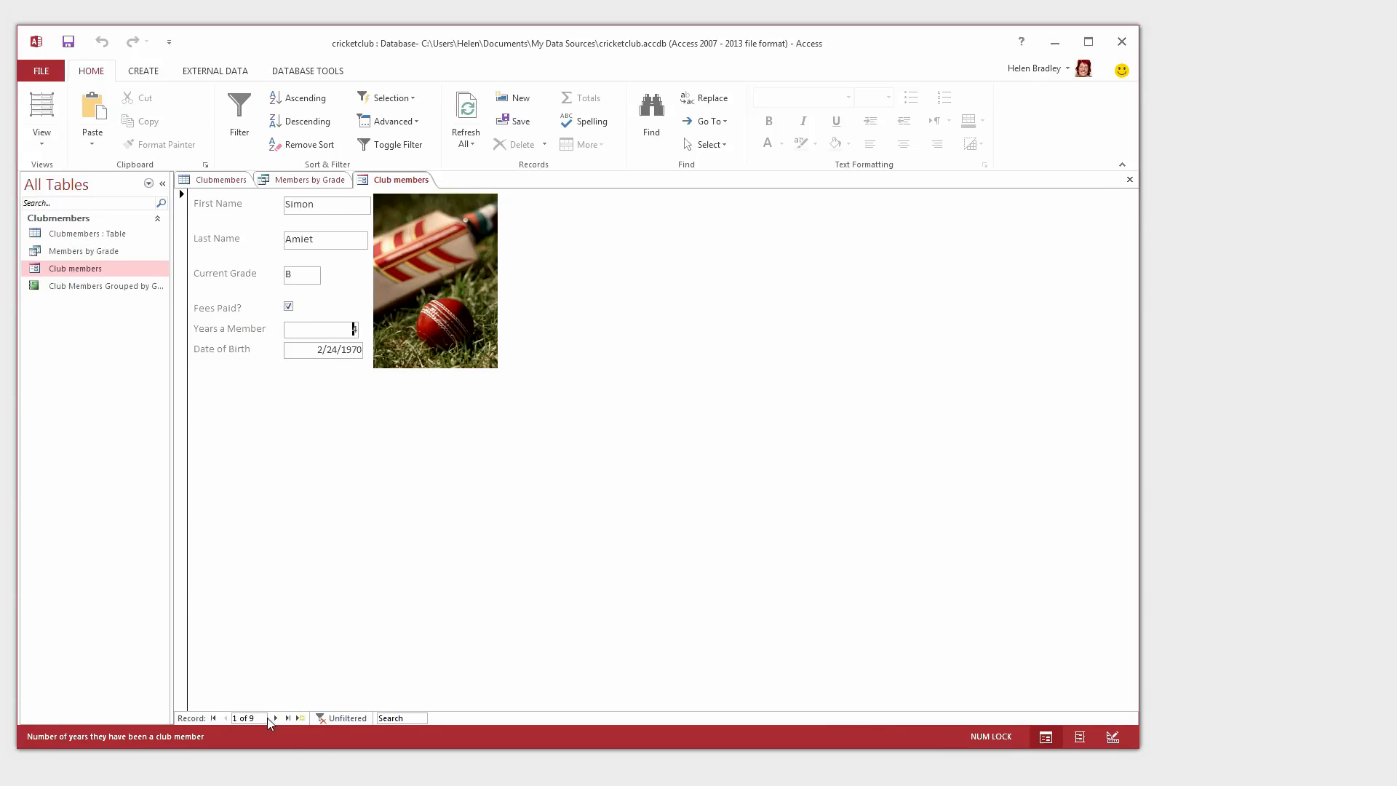
click(275, 718)
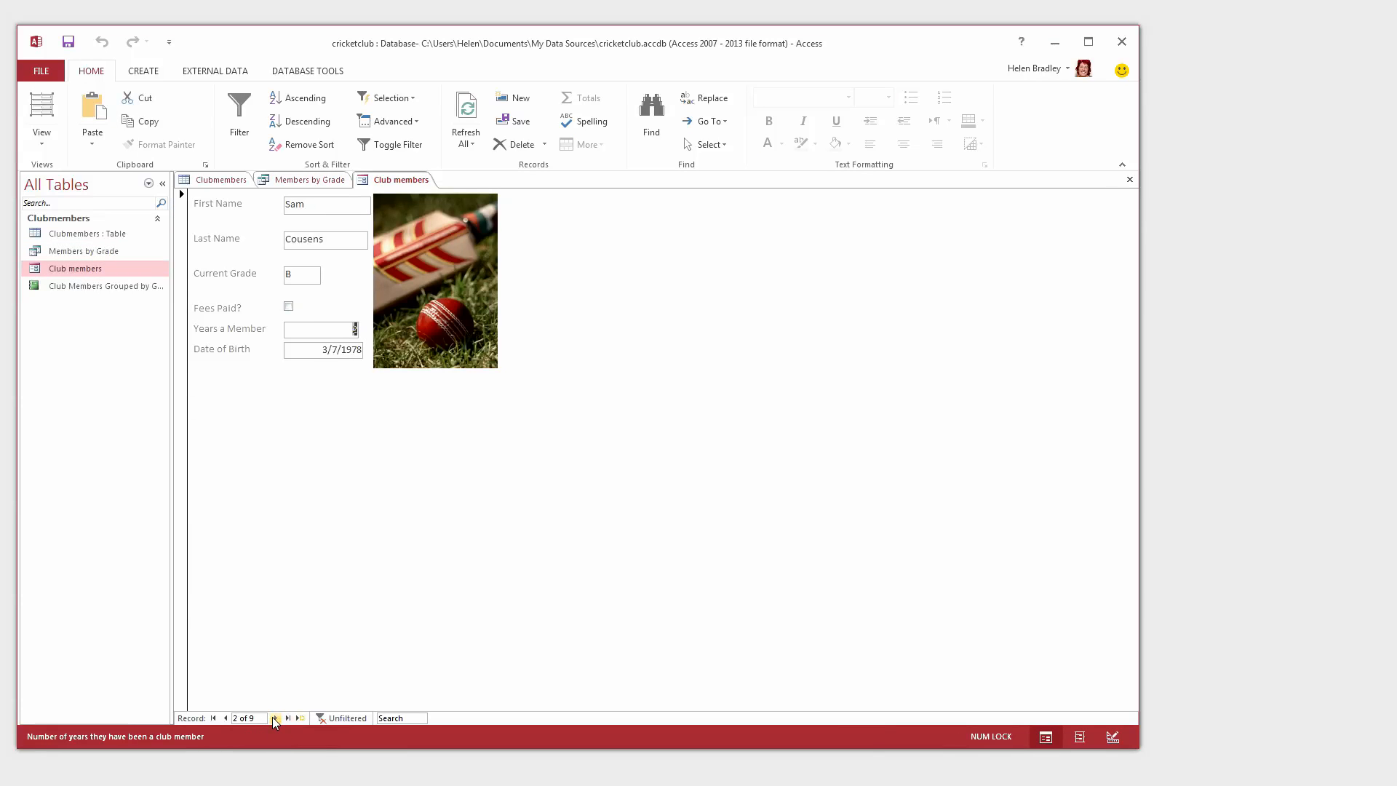
click(276, 718)
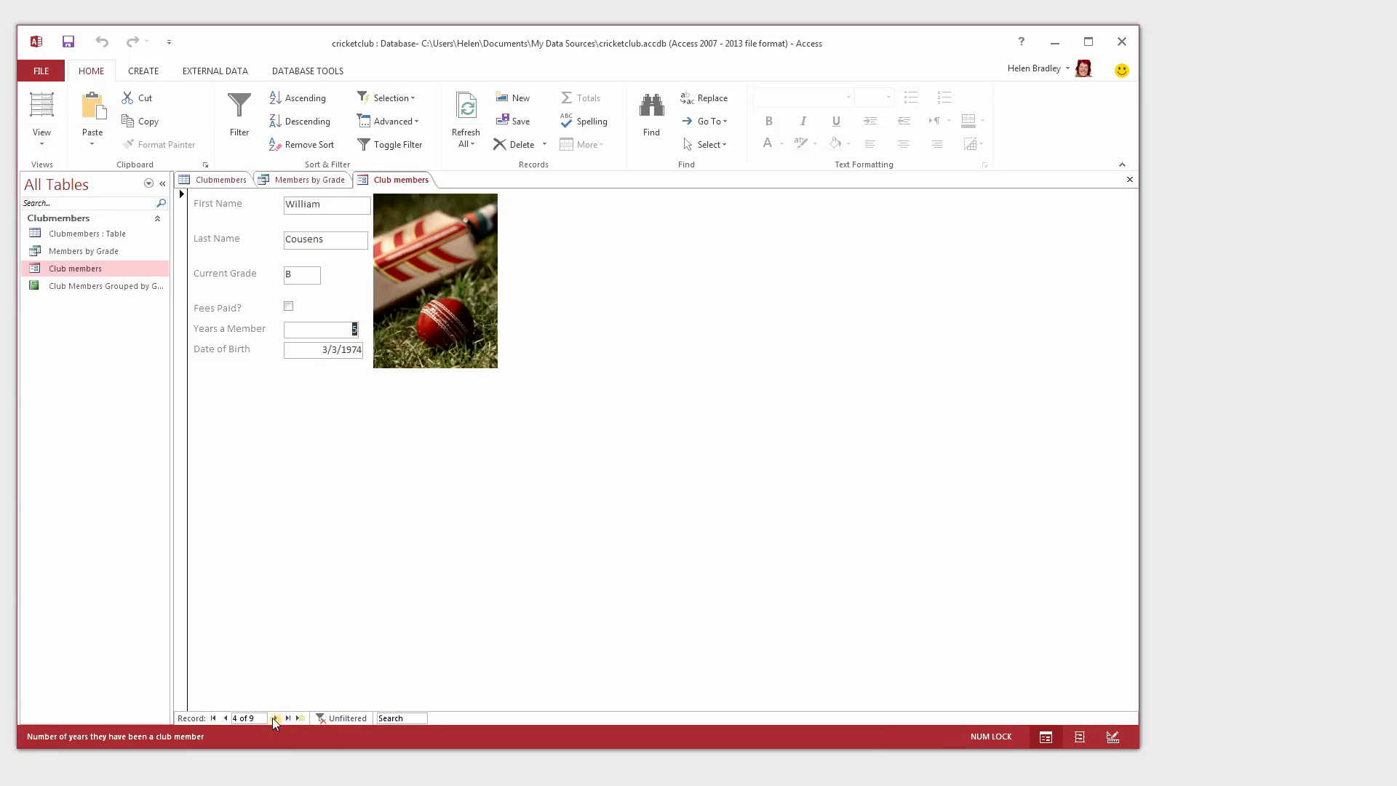
click(277, 718)
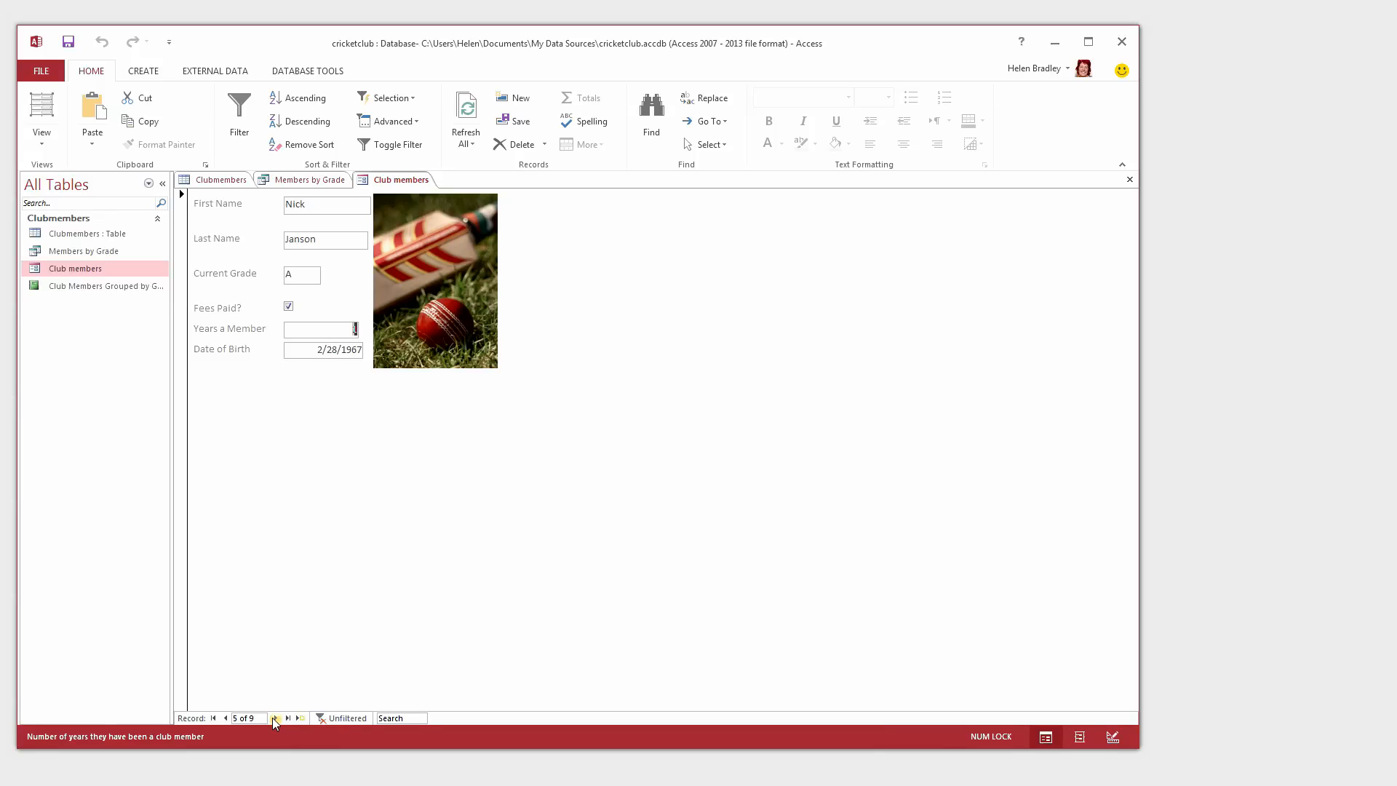
mouse_move(101, 287)
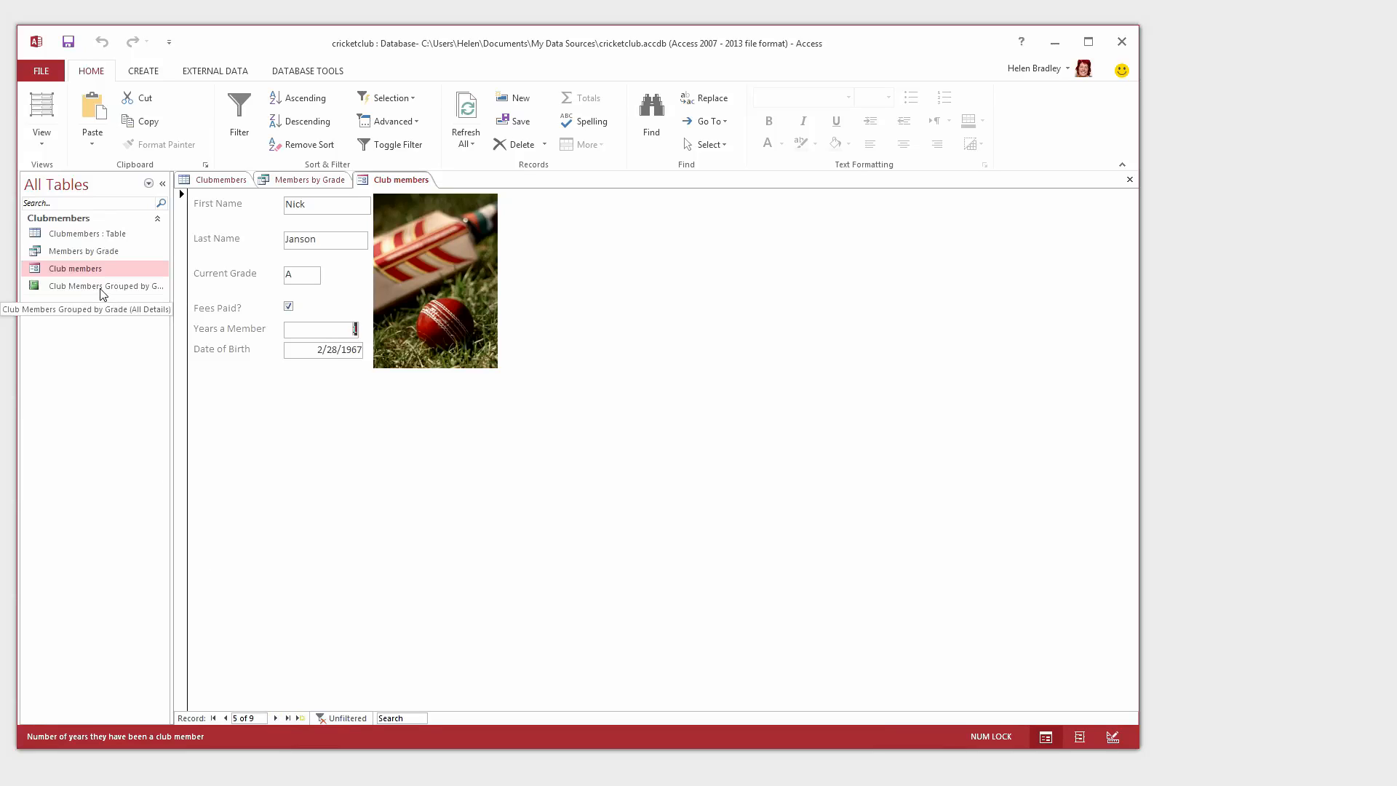
- Open the Club Members Grouped by Grade report and scroll down through it
double_click(105, 285)
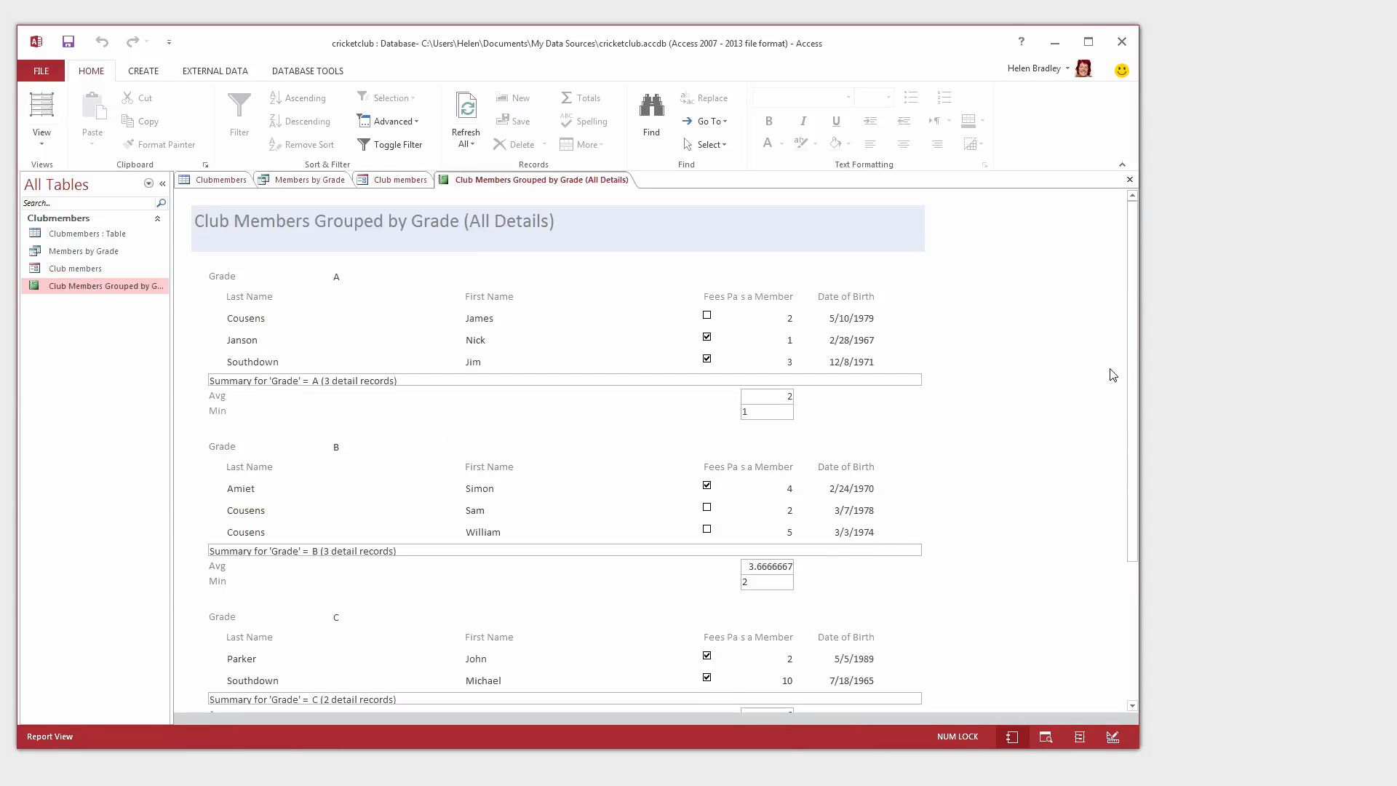
scroll(down, 3)
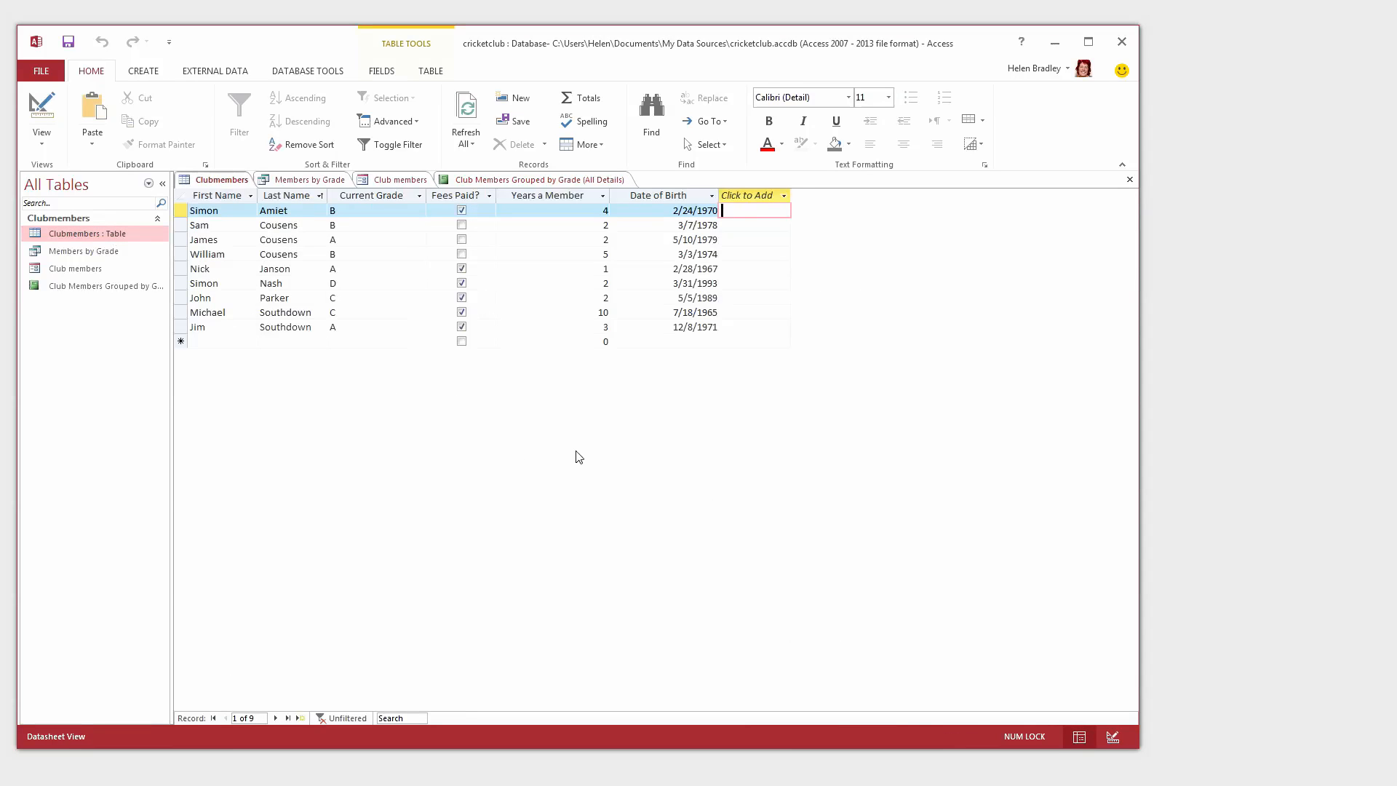
mouse_move(1120, 41)
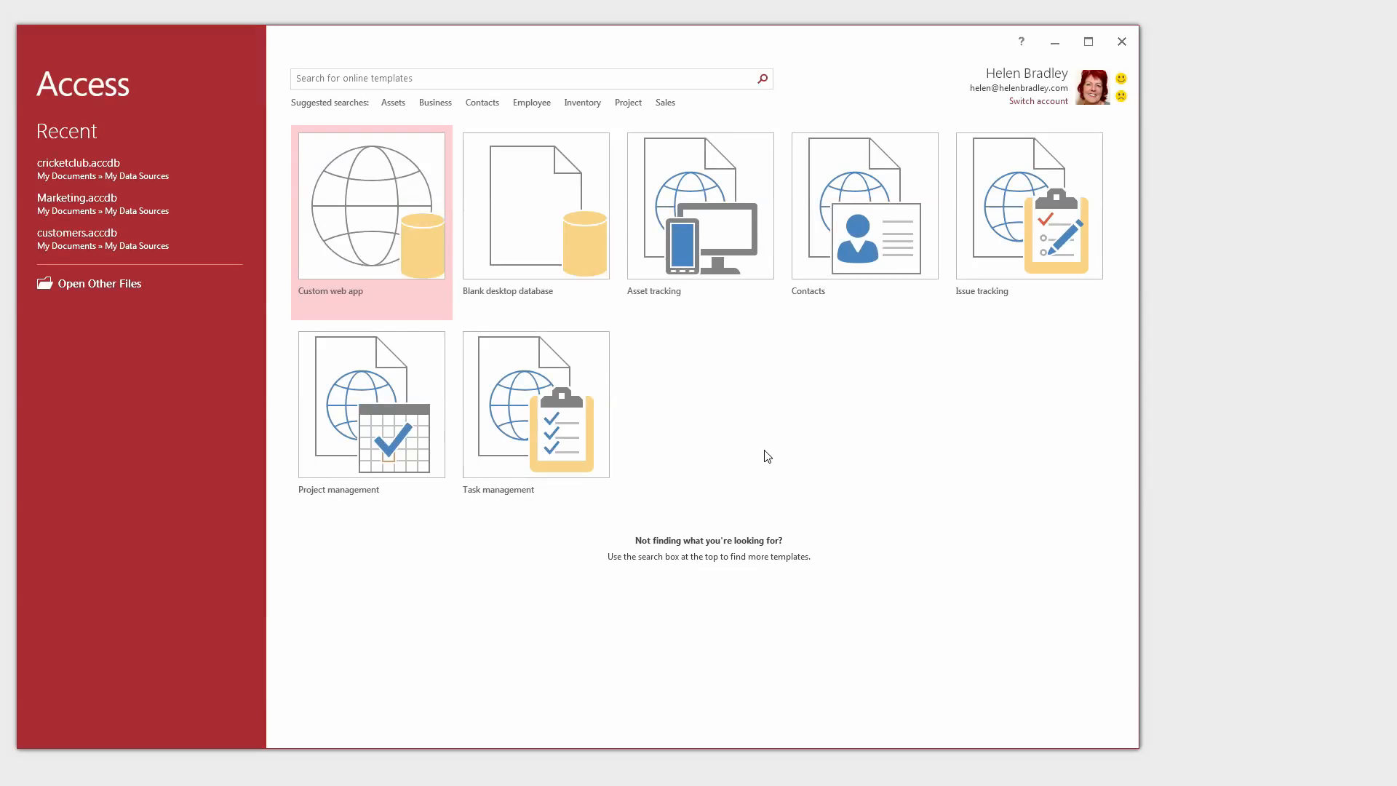
mouse_move(689, 526)
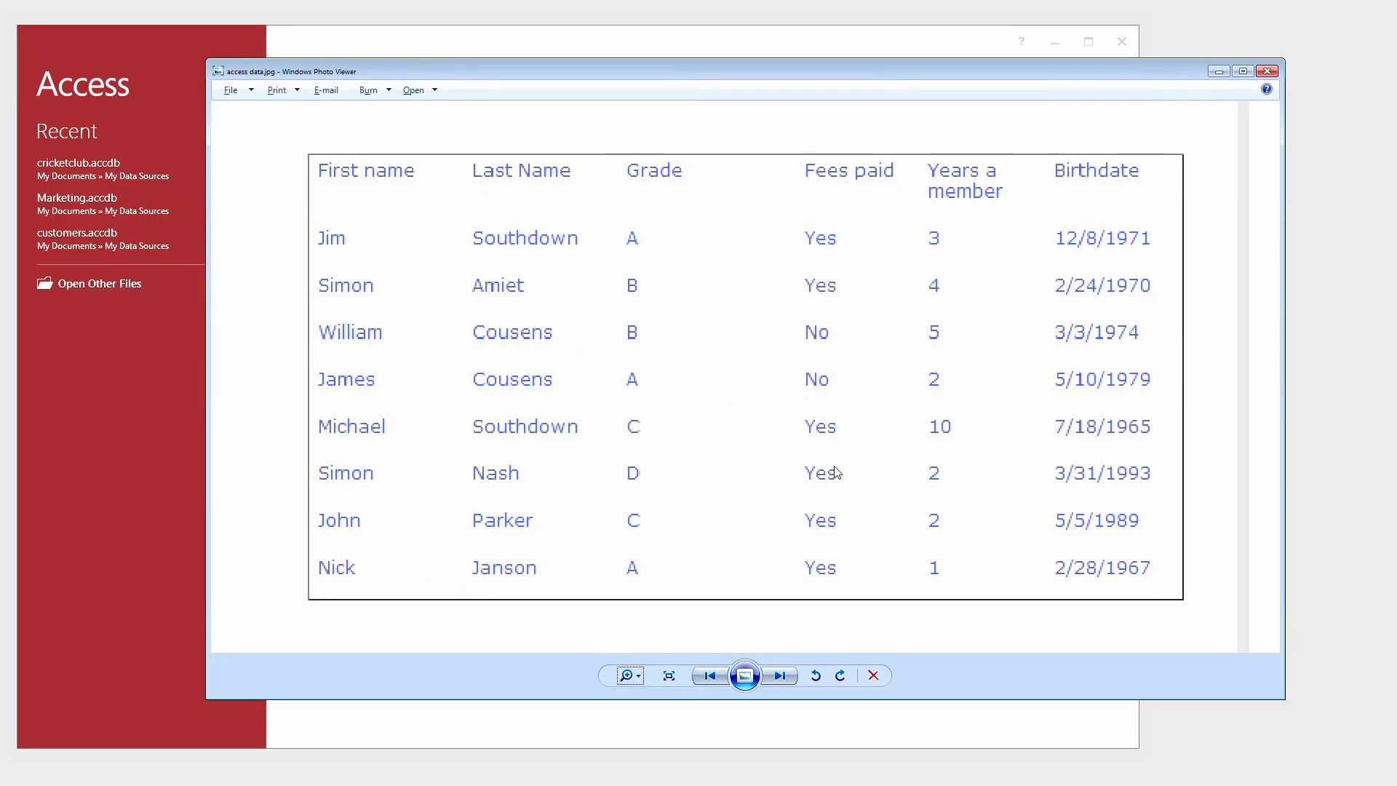
mouse_move(969, 480)
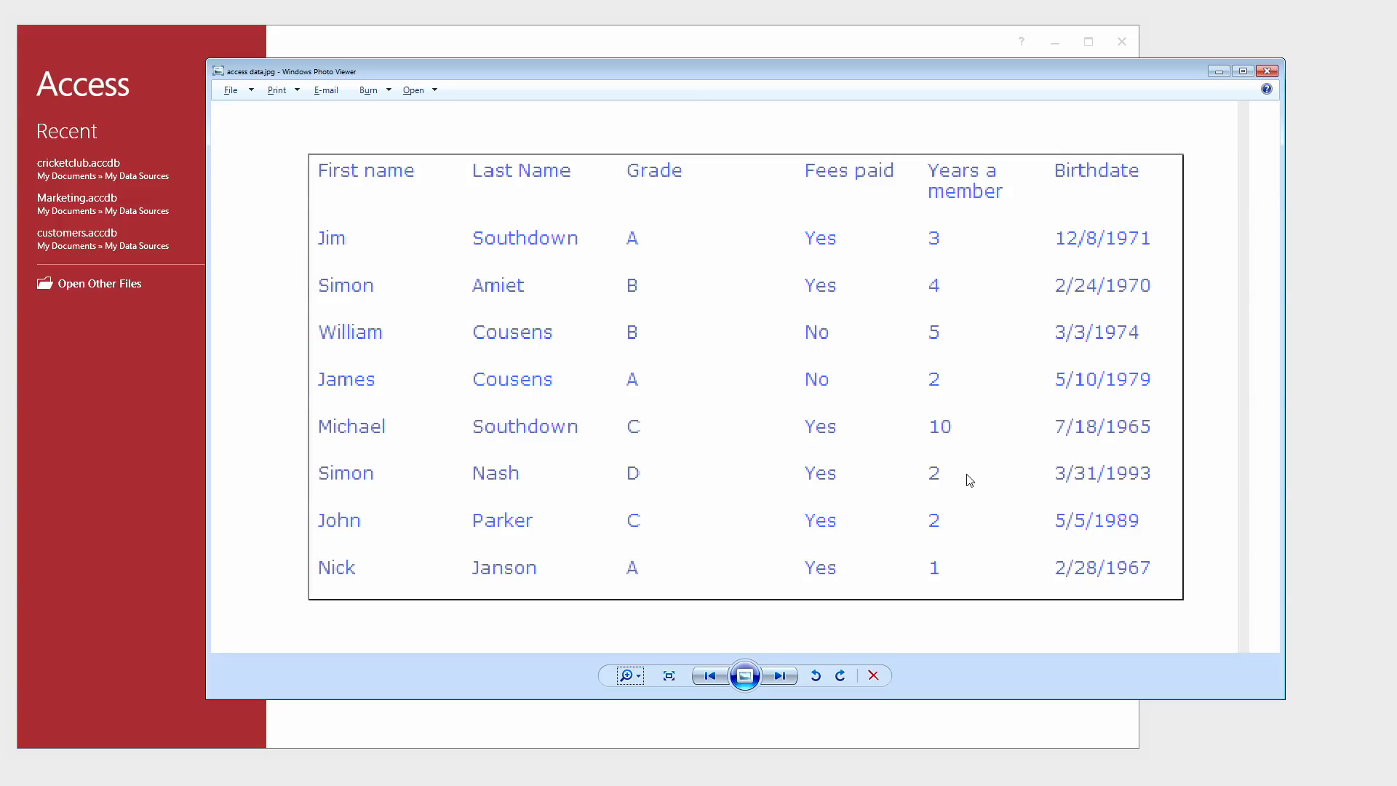
mouse_move(995, 514)
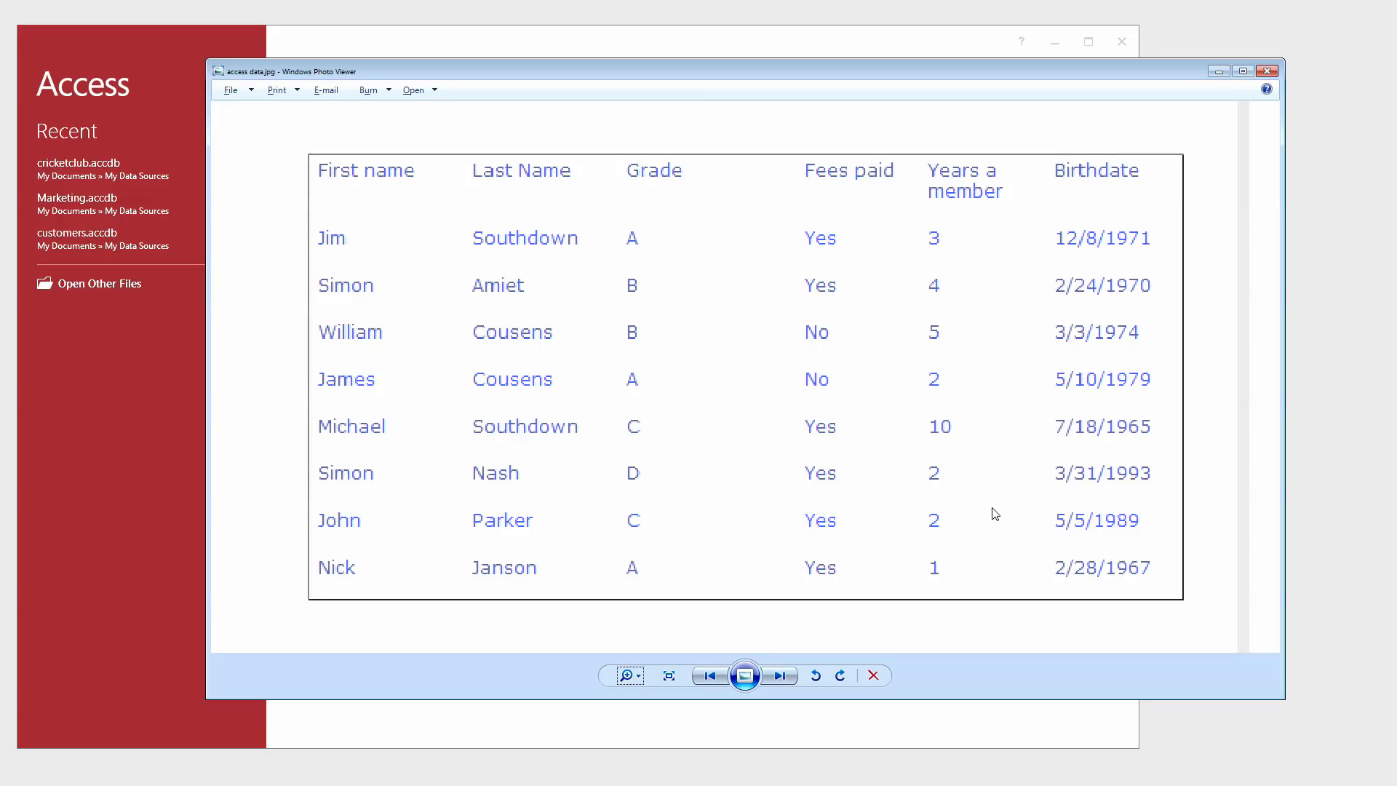
mouse_move(527, 304)
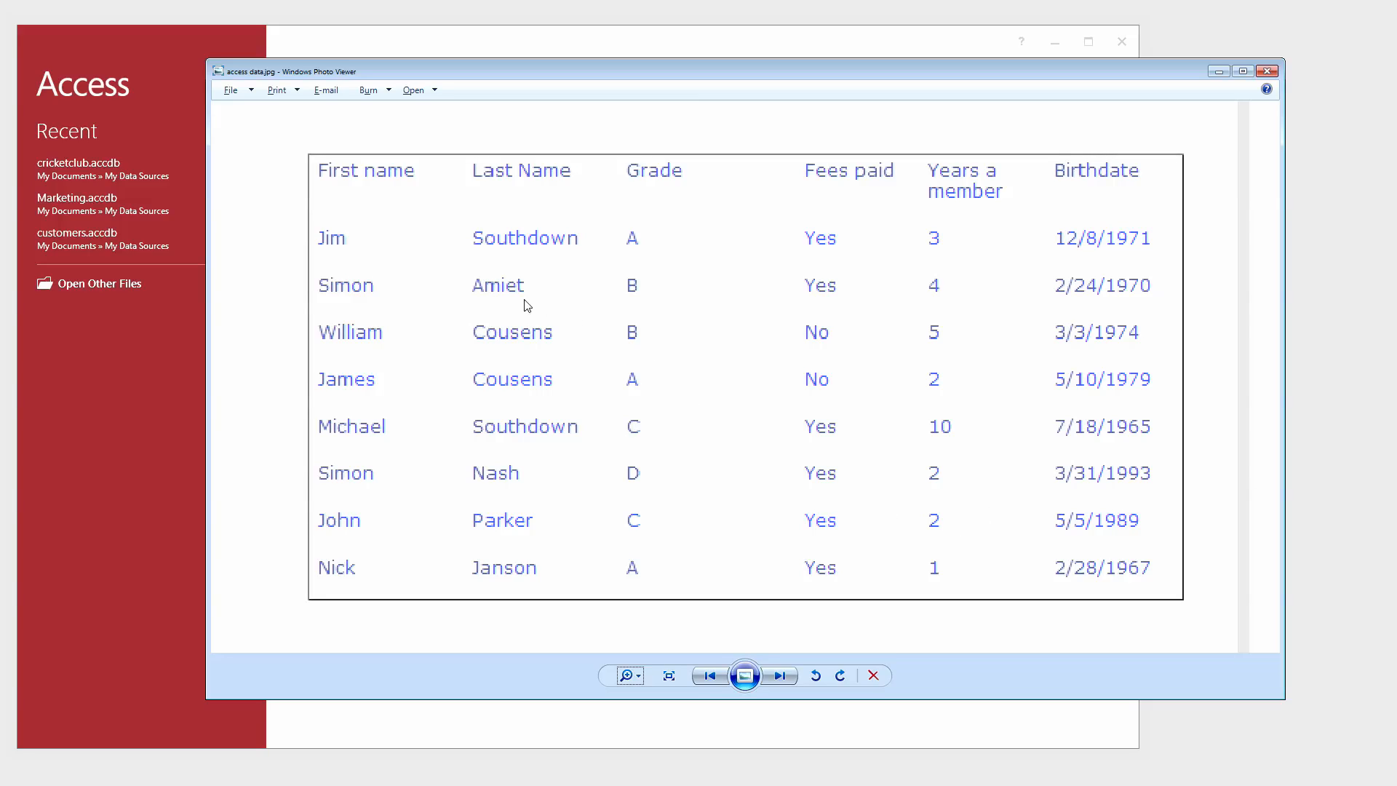
mouse_move(391, 327)
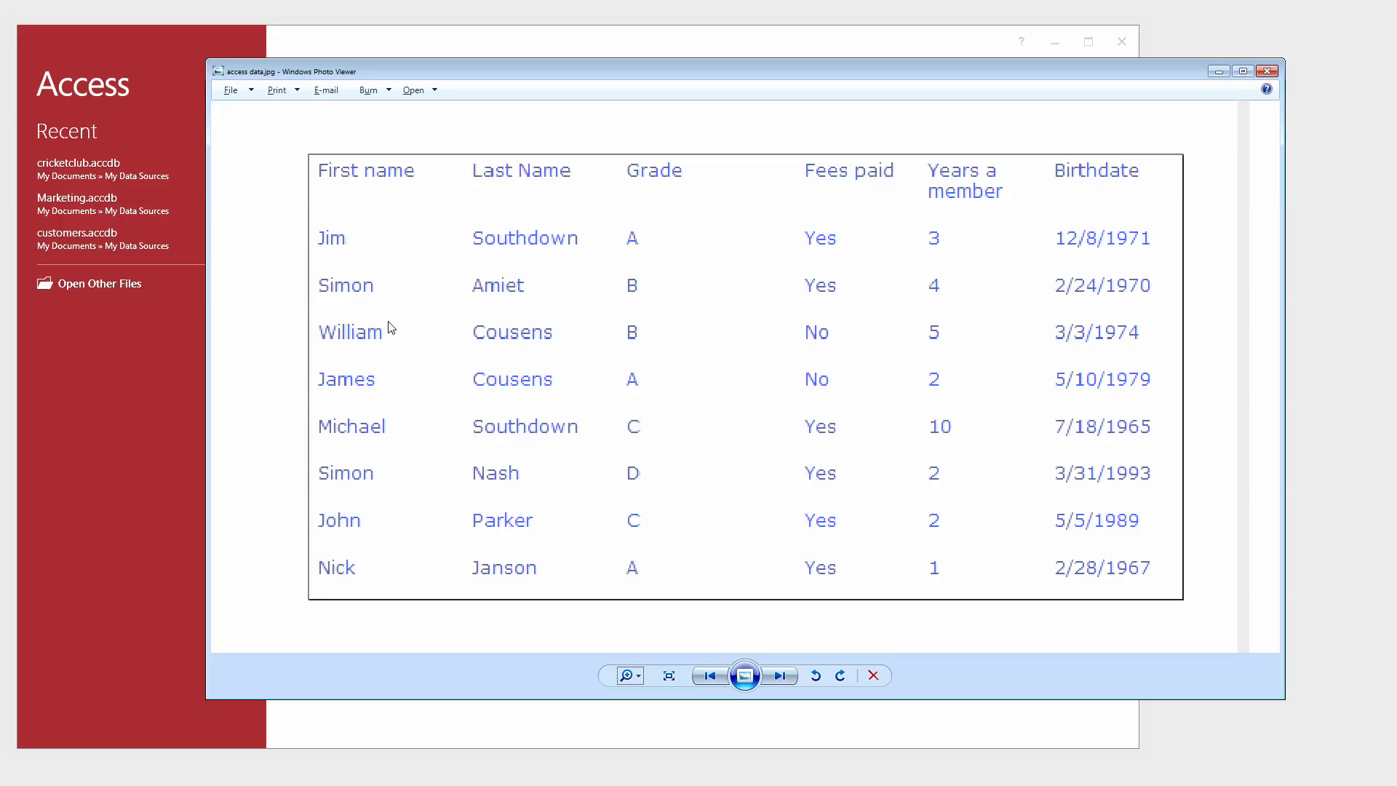
mouse_move(312, 246)
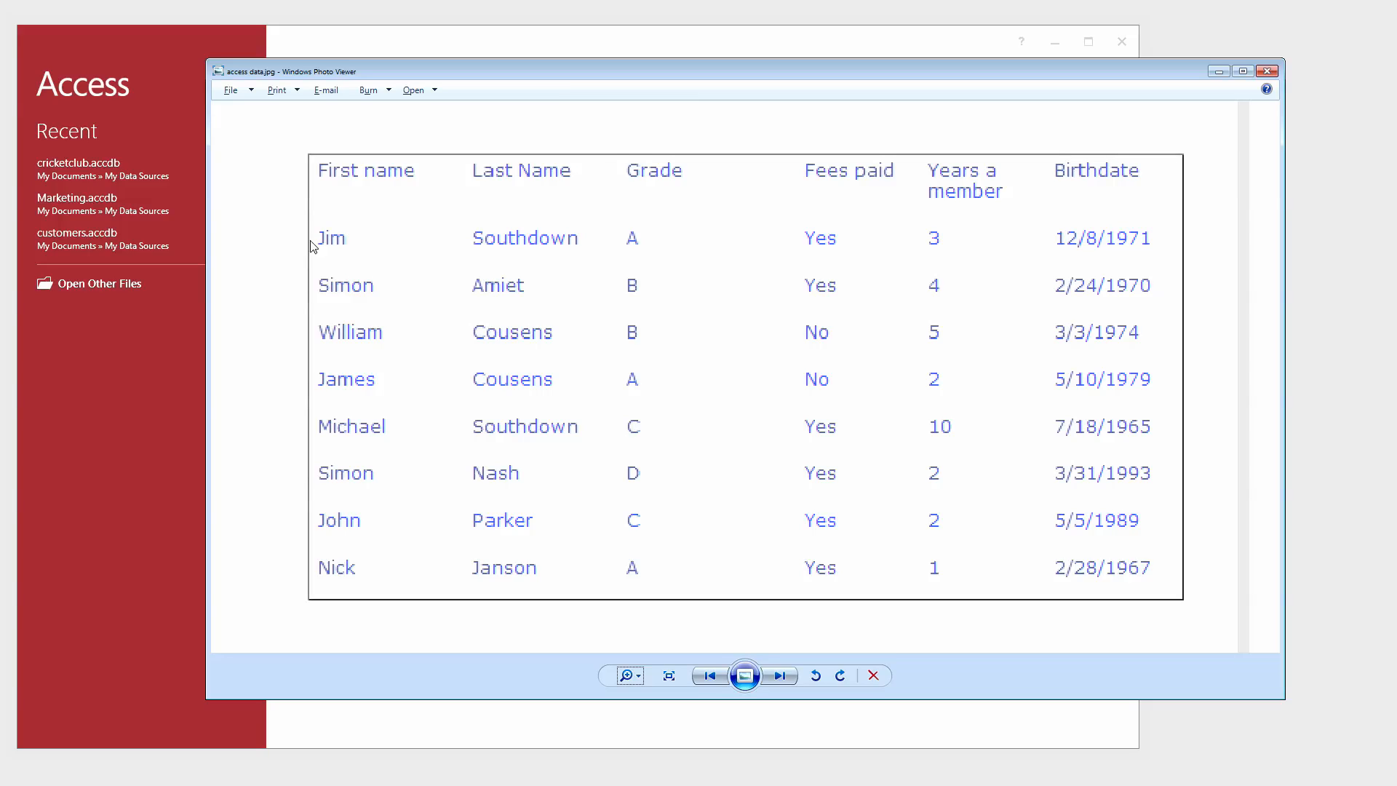
mouse_move(352, 263)
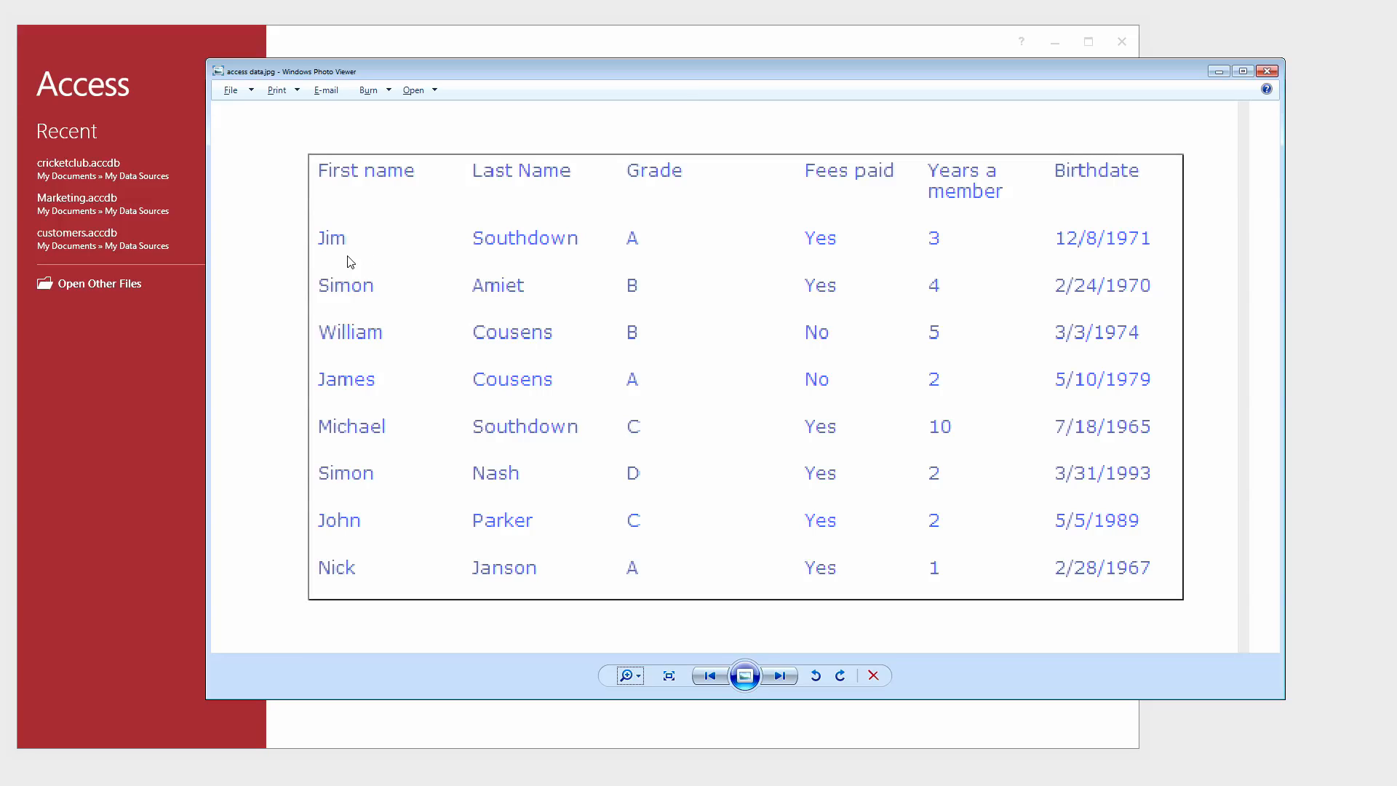
mouse_move(340, 249)
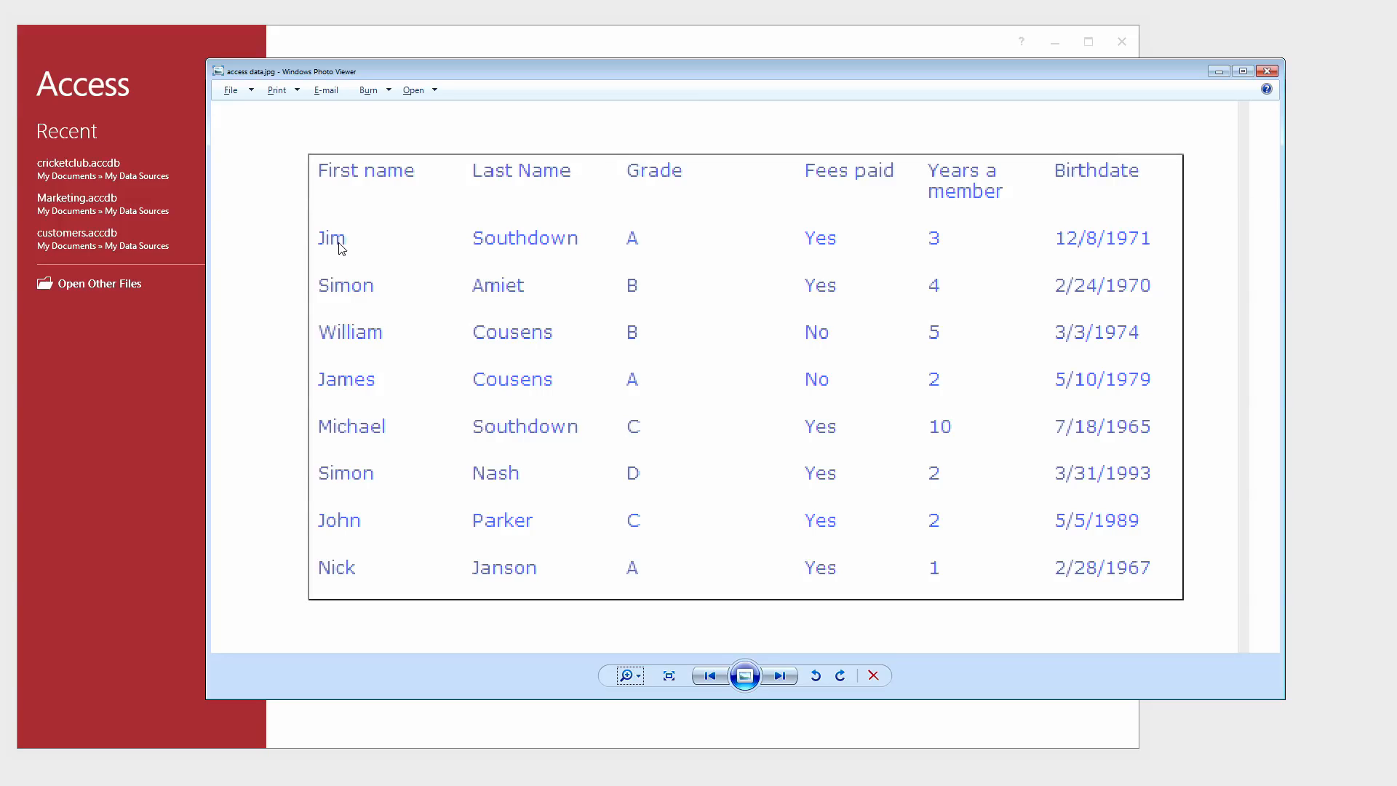
mouse_move(341, 219)
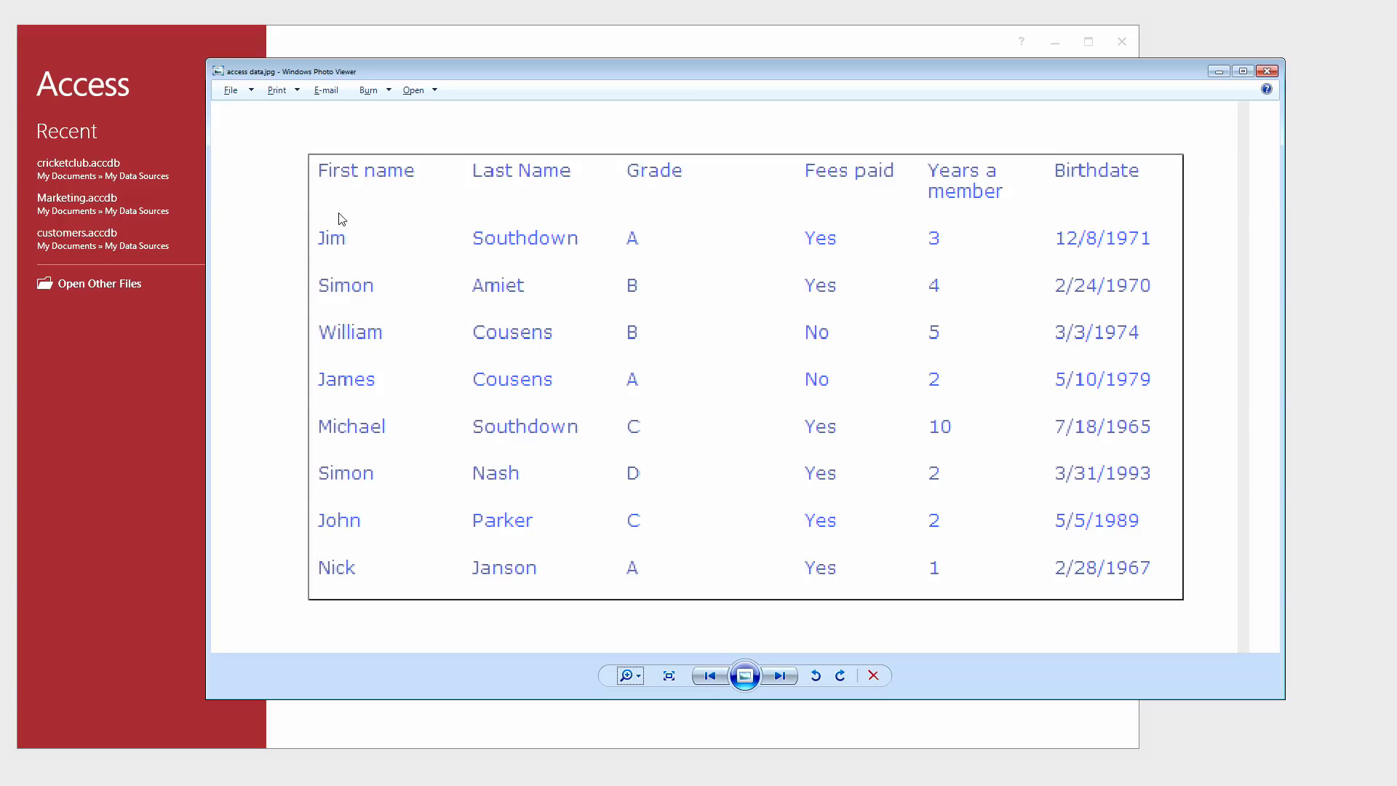
mouse_move(355, 250)
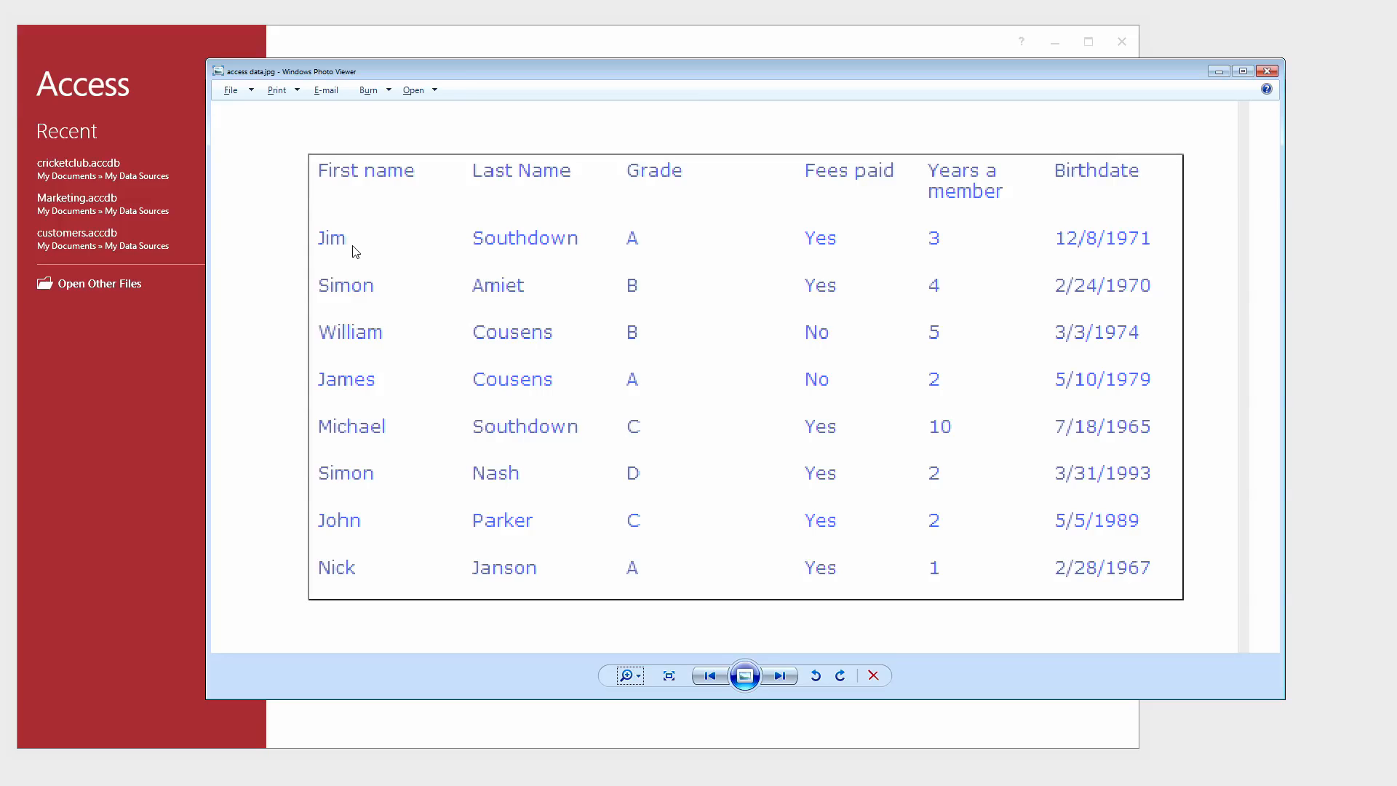
mouse_move(334, 281)
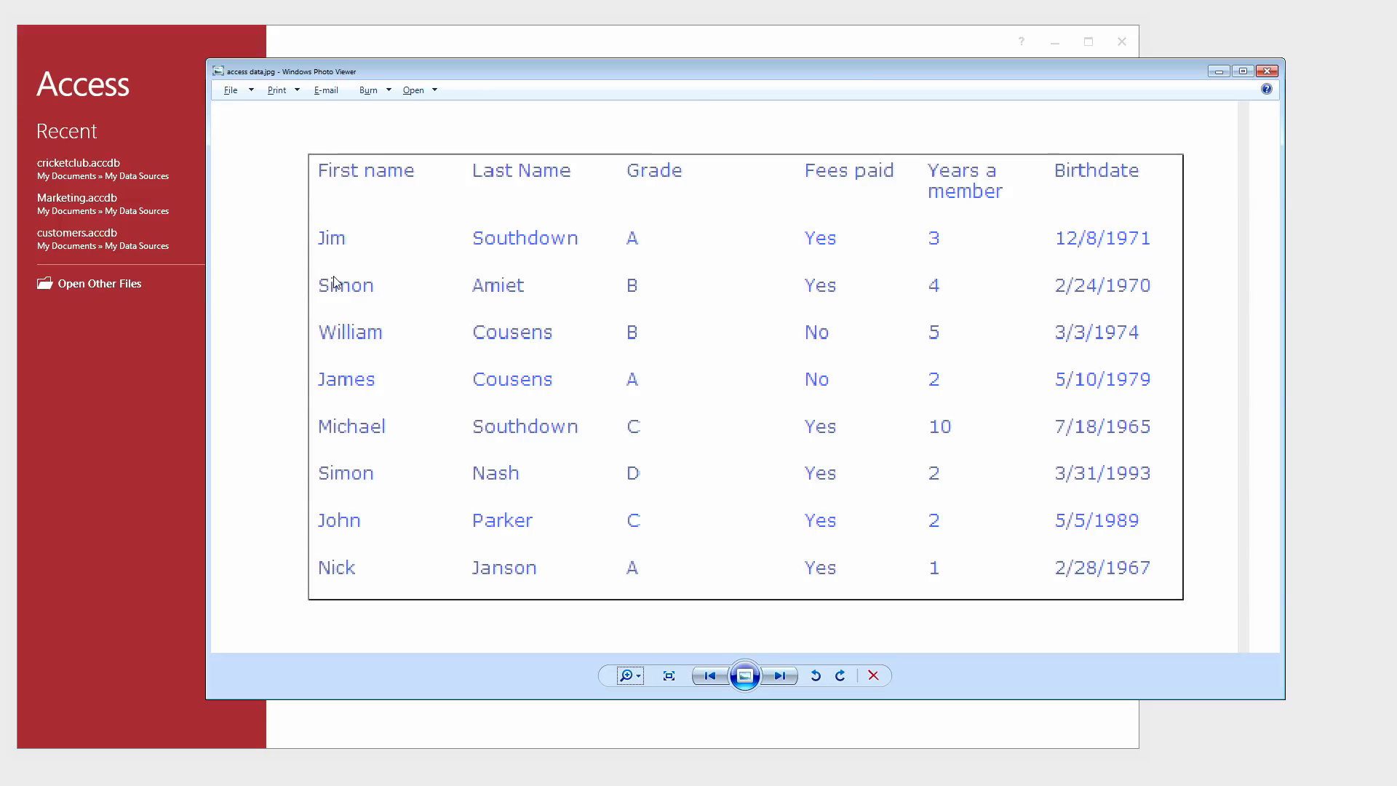
mouse_move(584, 381)
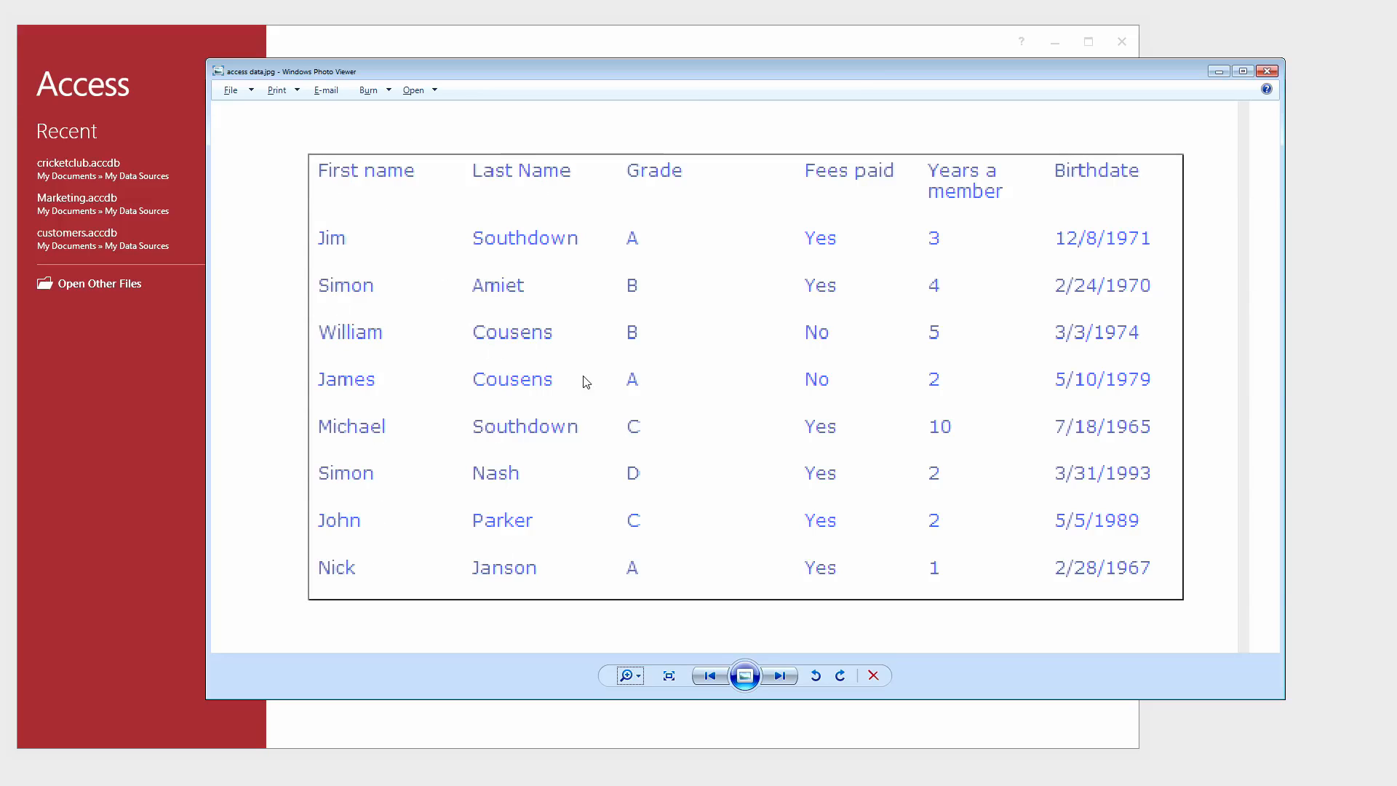
mouse_move(499, 275)
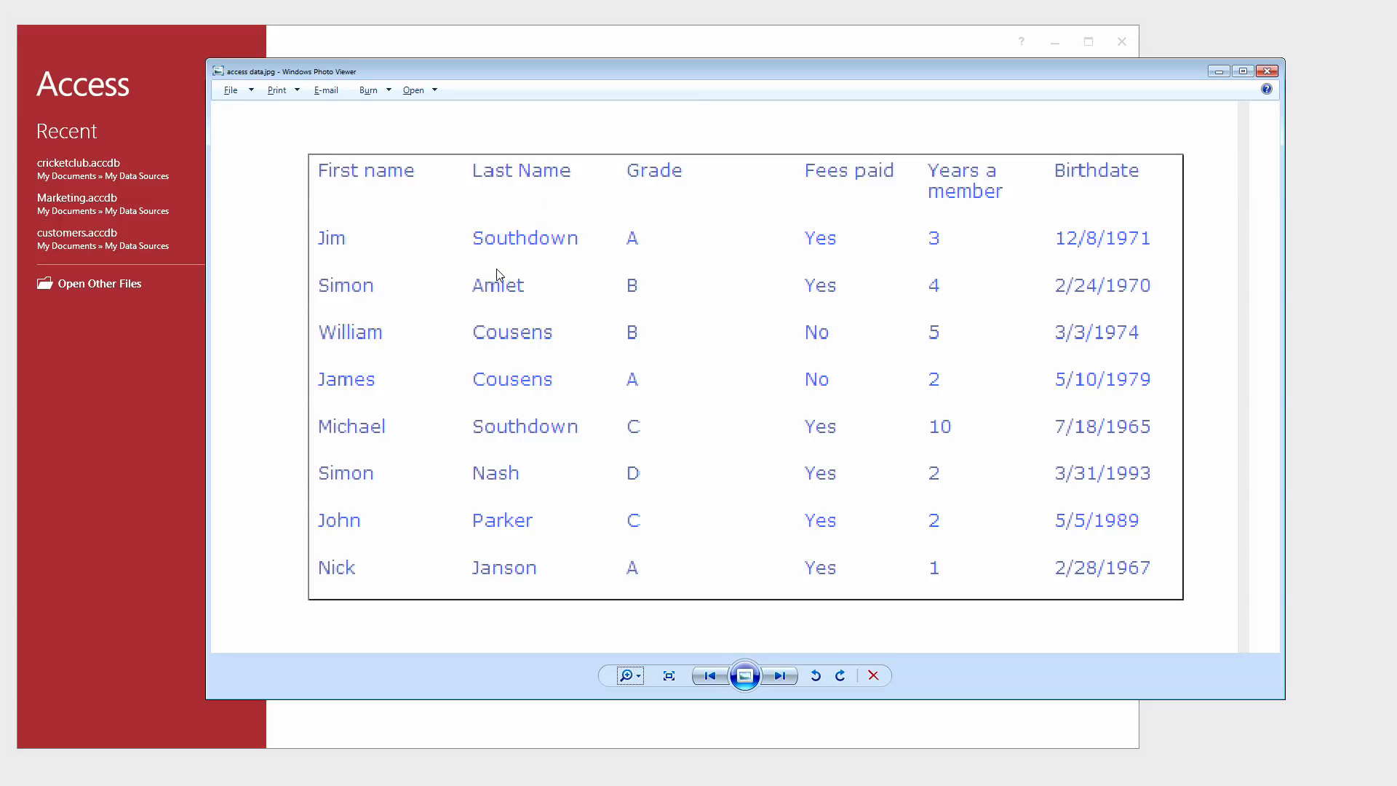
mouse_move(373, 260)
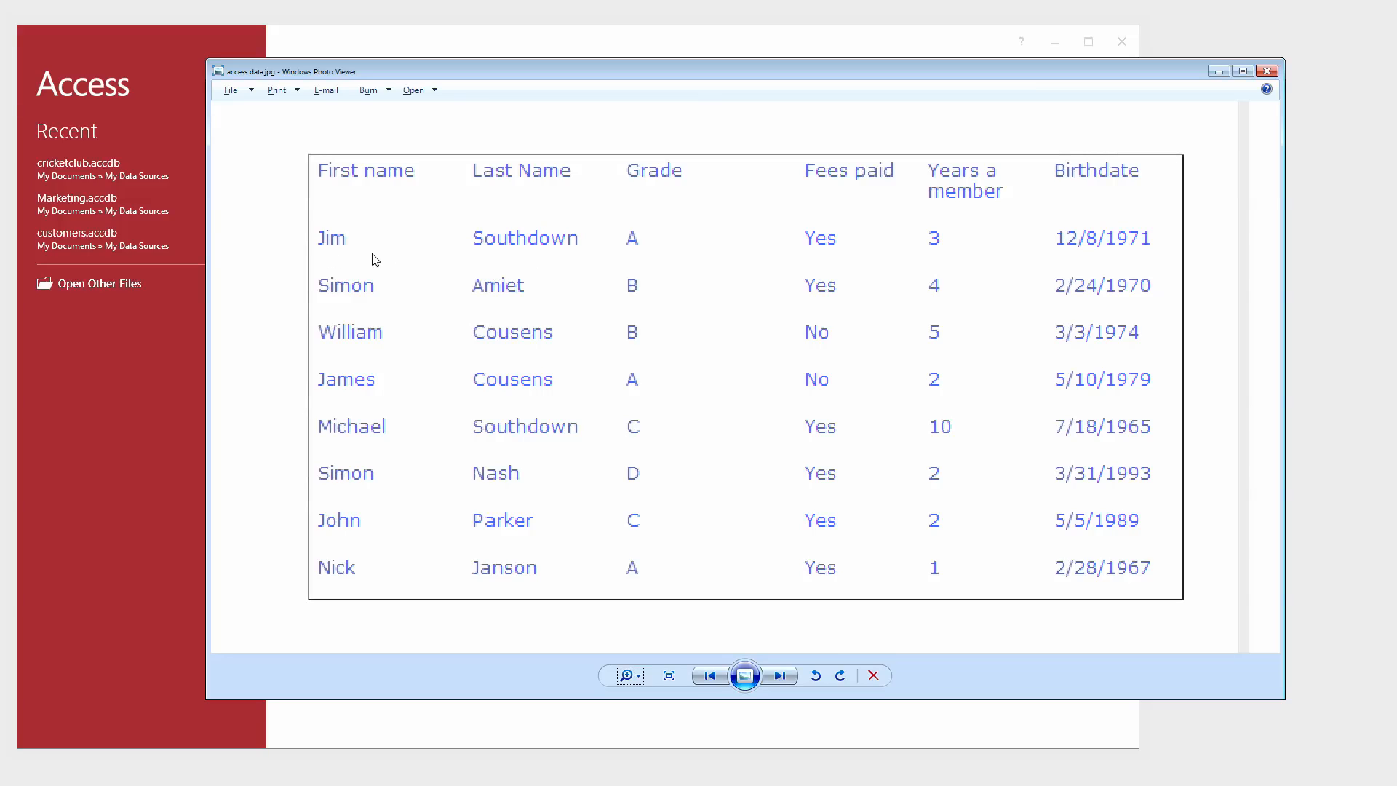
mouse_move(450, 254)
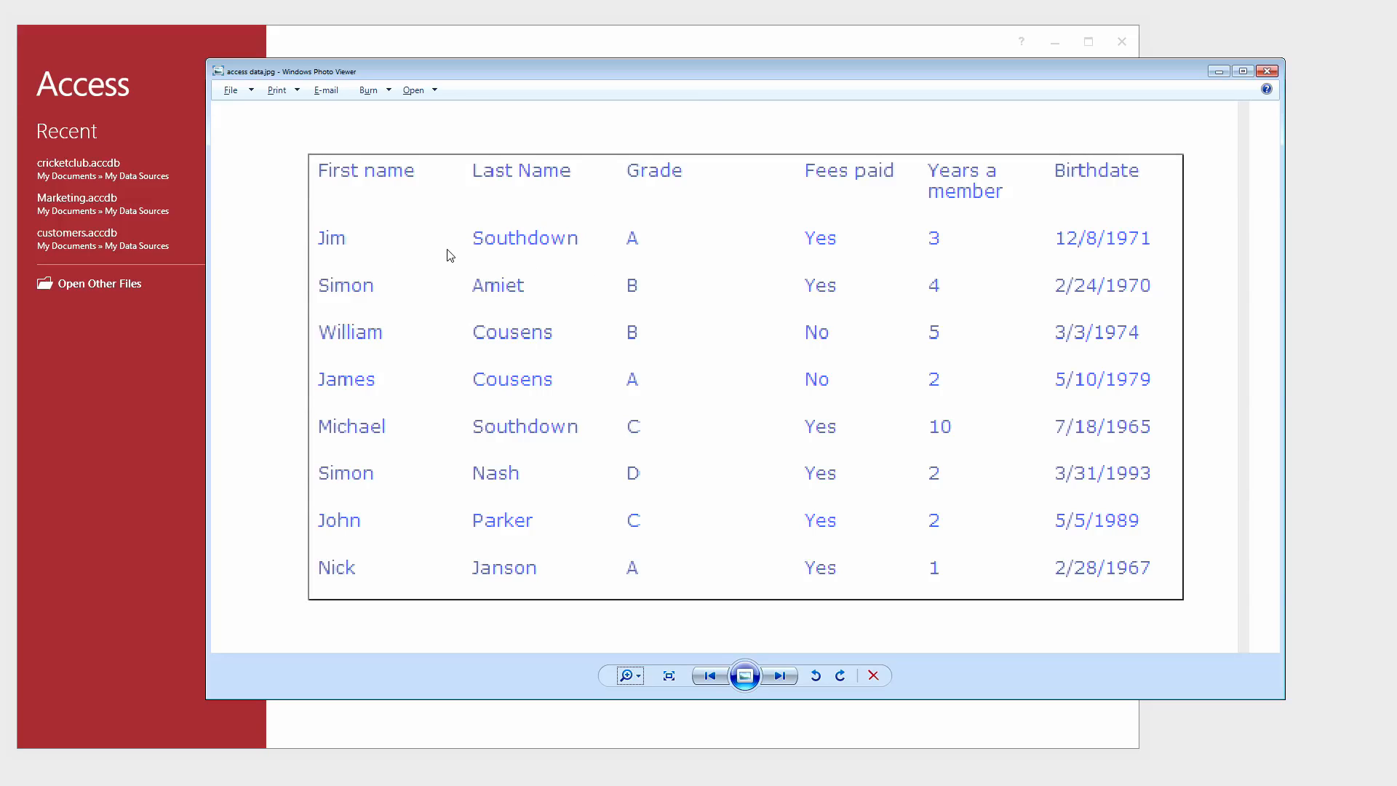
mouse_move(353, 204)
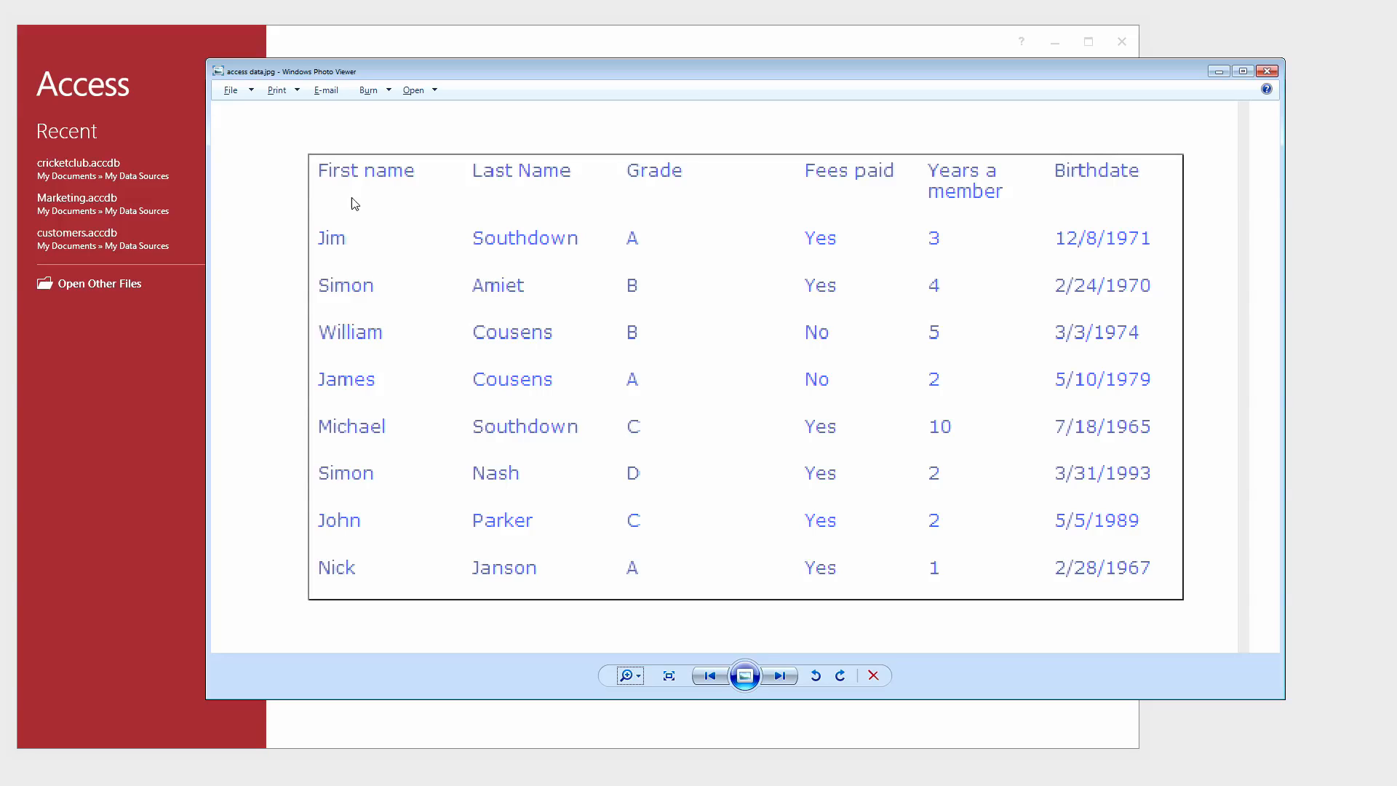
mouse_move(382, 335)
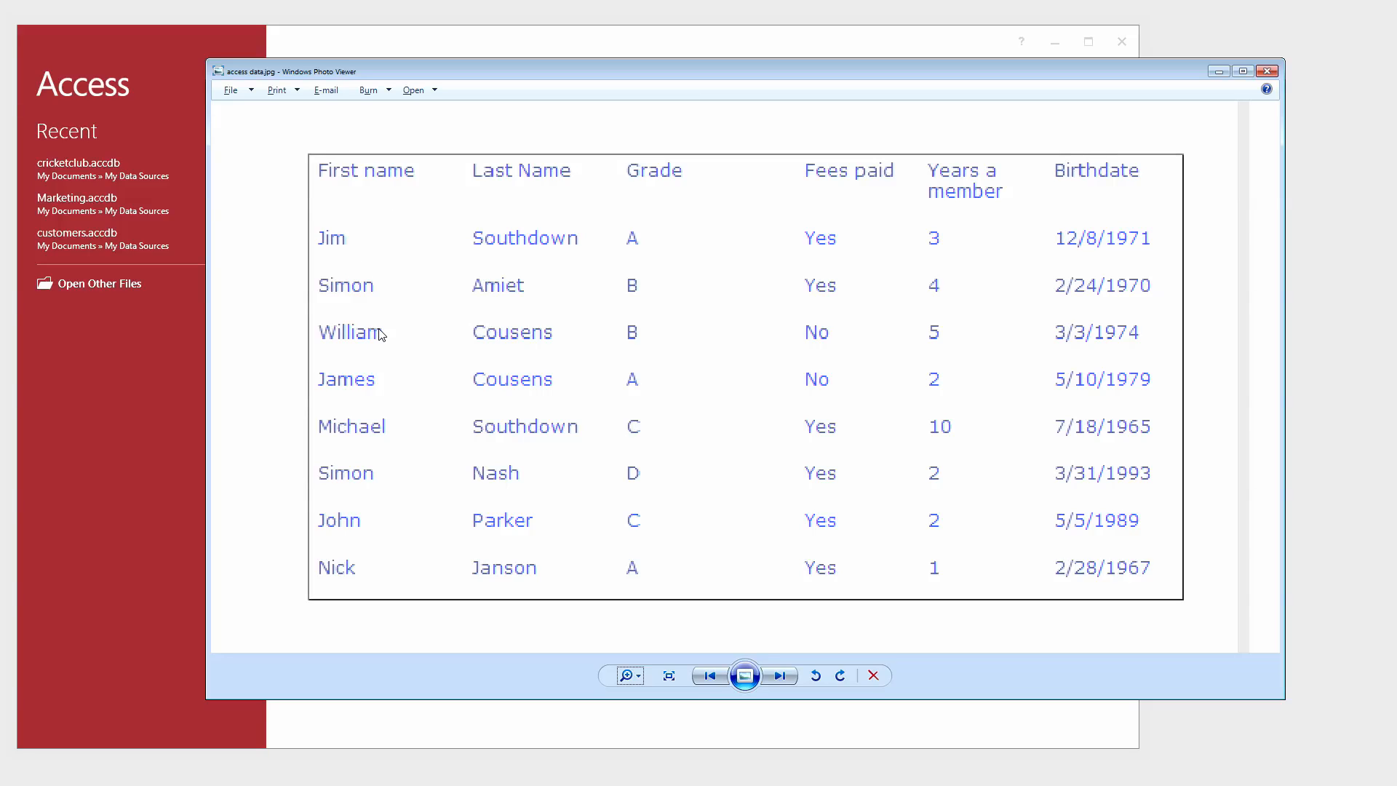
mouse_move(839, 180)
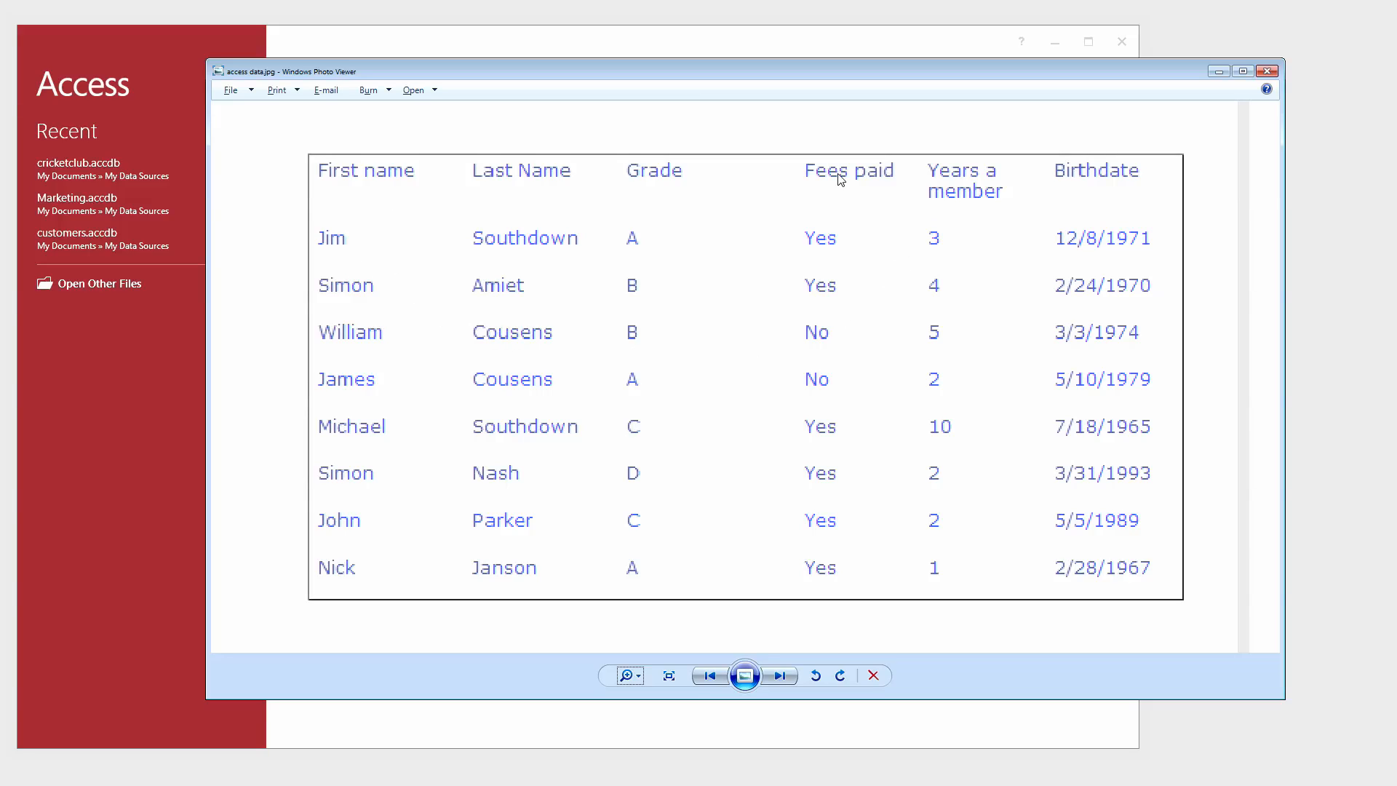
mouse_move(334, 251)
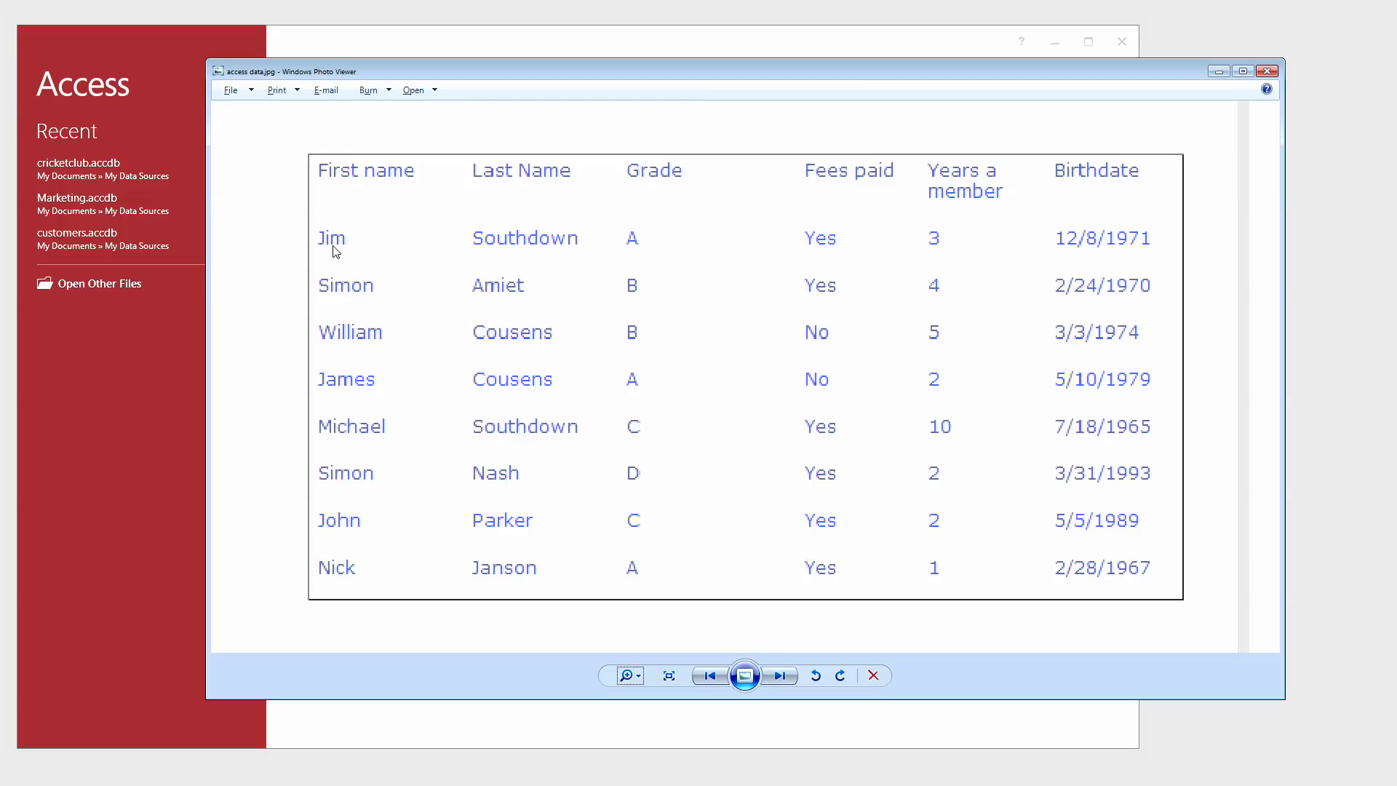
mouse_move(533, 243)
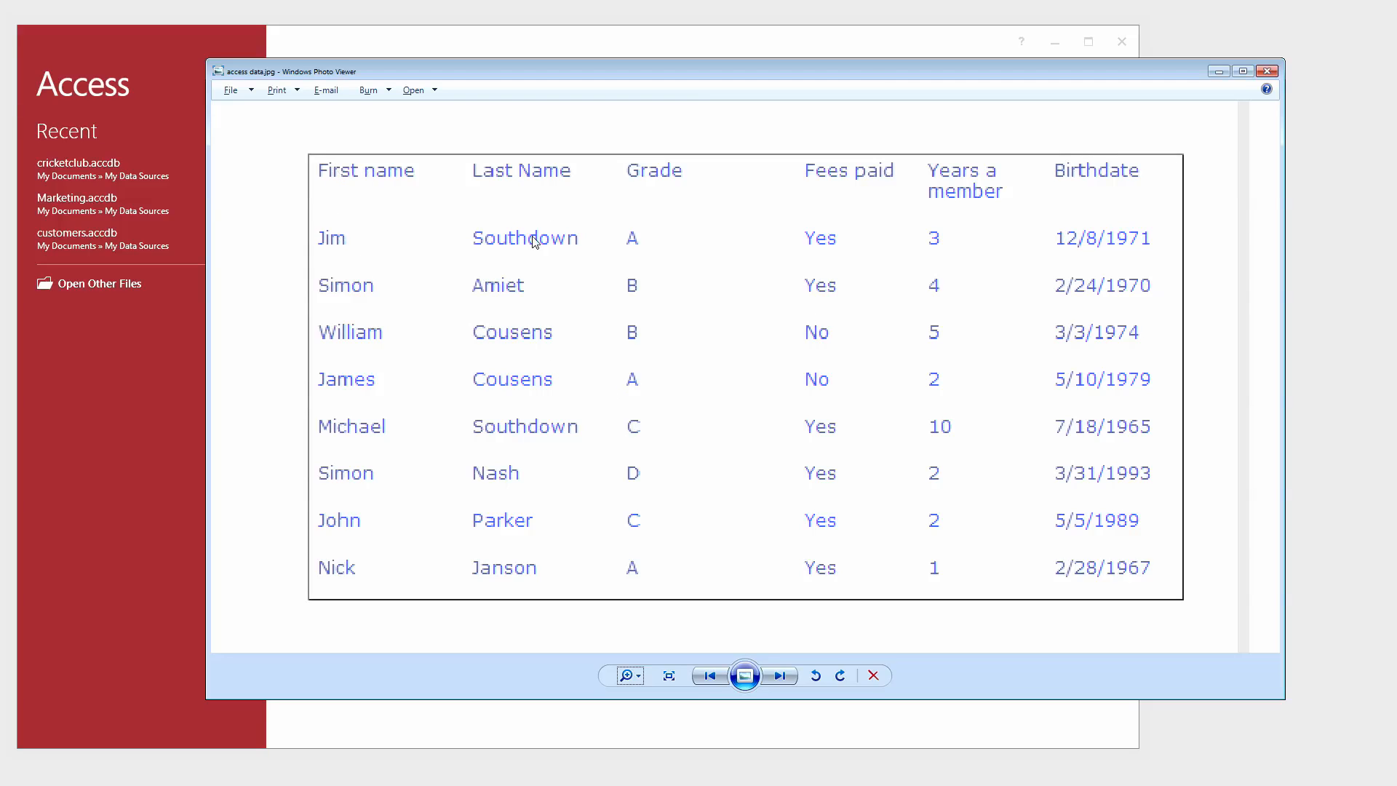
mouse_move(568, 288)
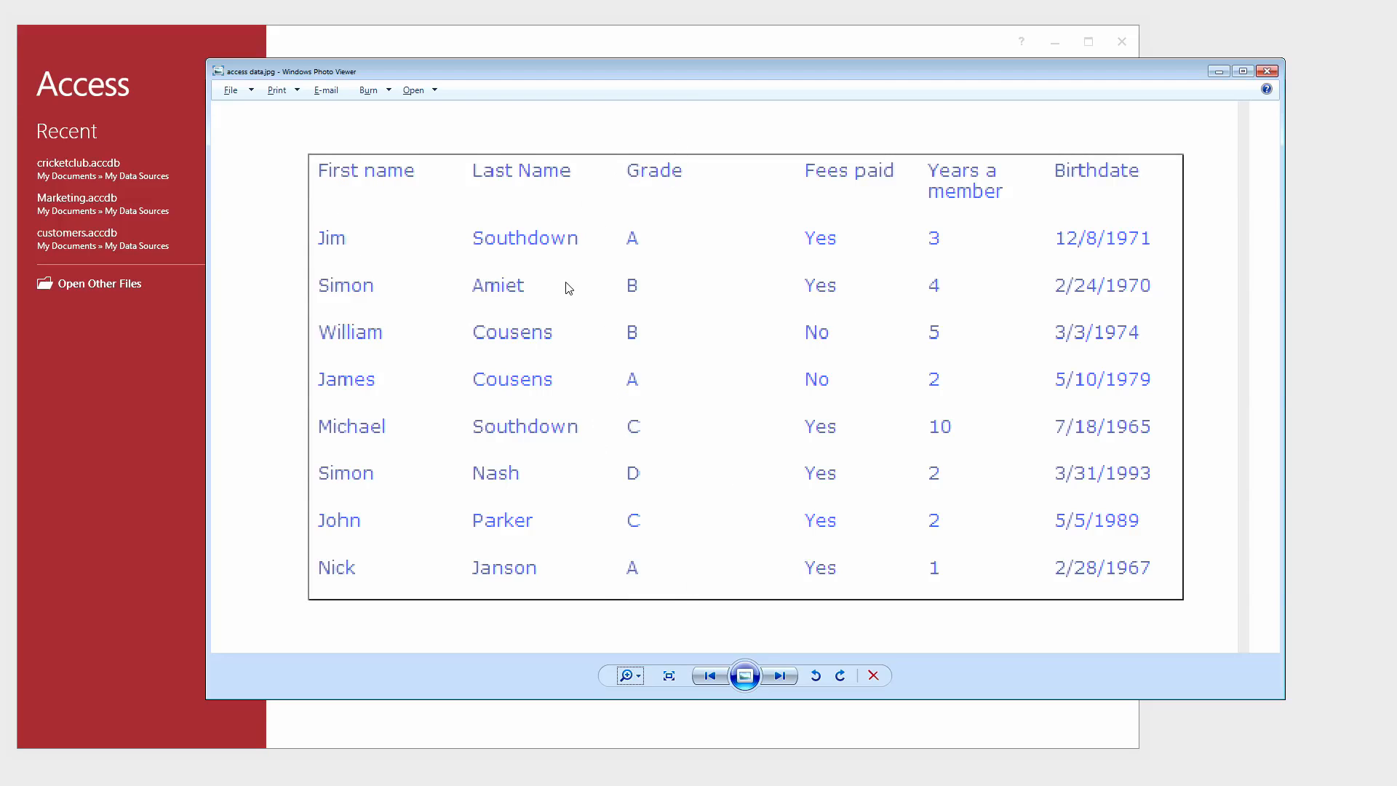
mouse_move(774, 455)
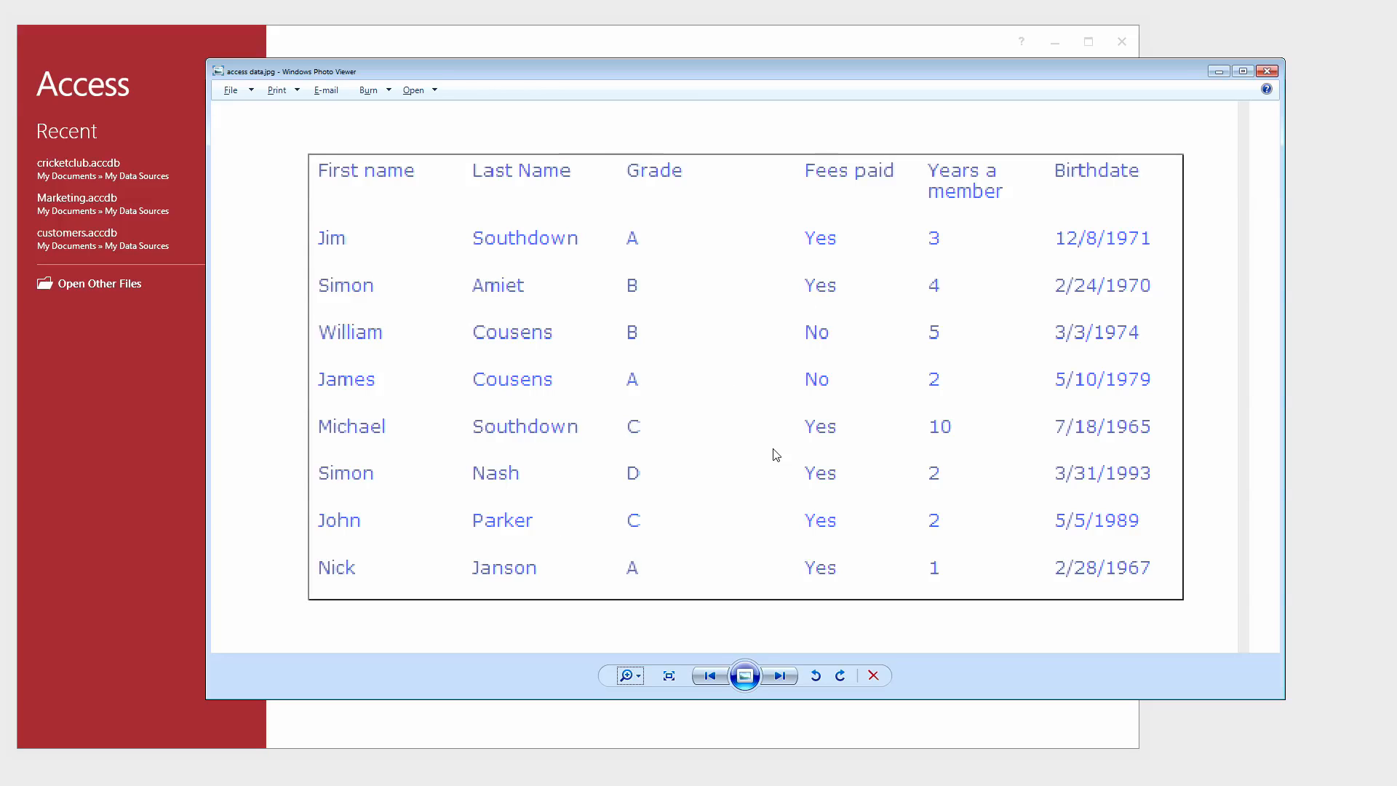
mouse_move(803, 332)
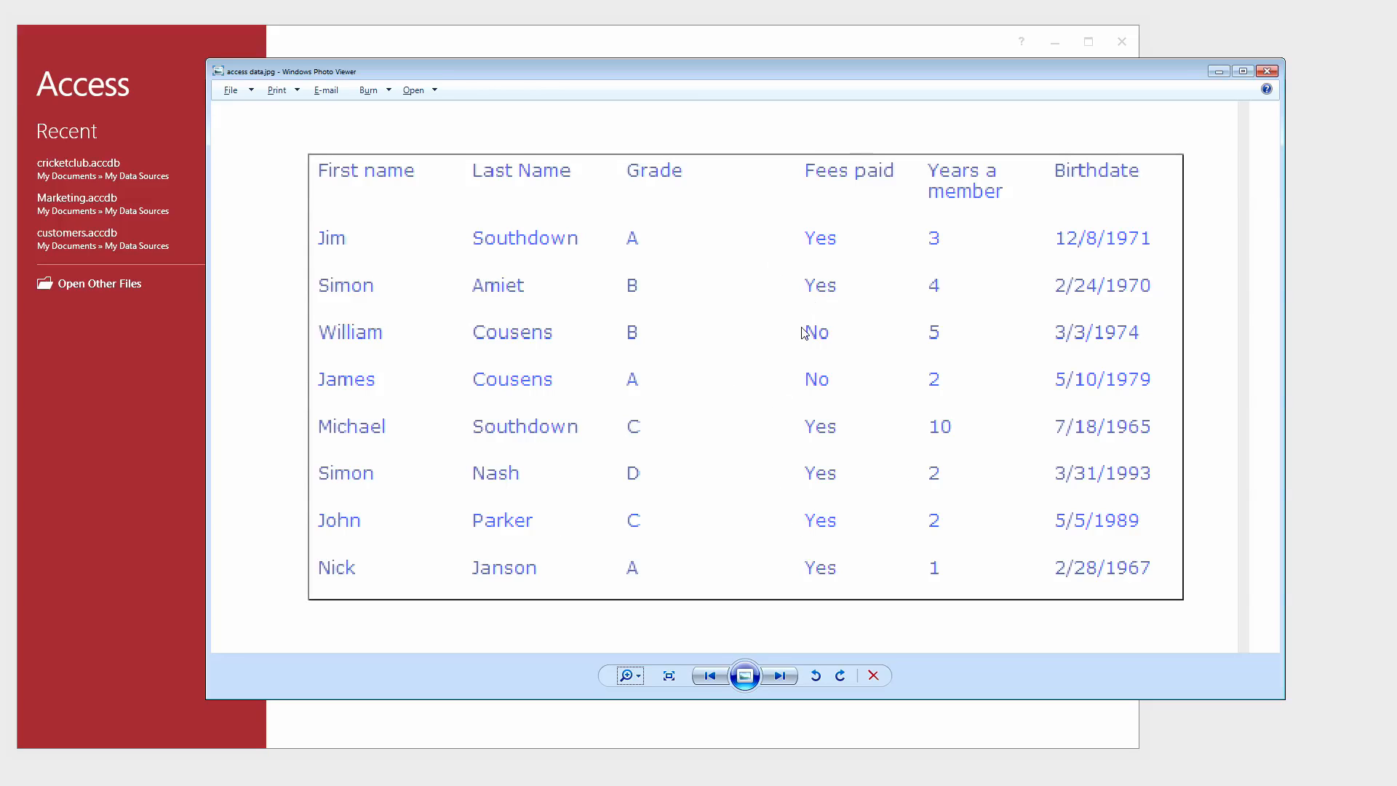
mouse_move(818, 246)
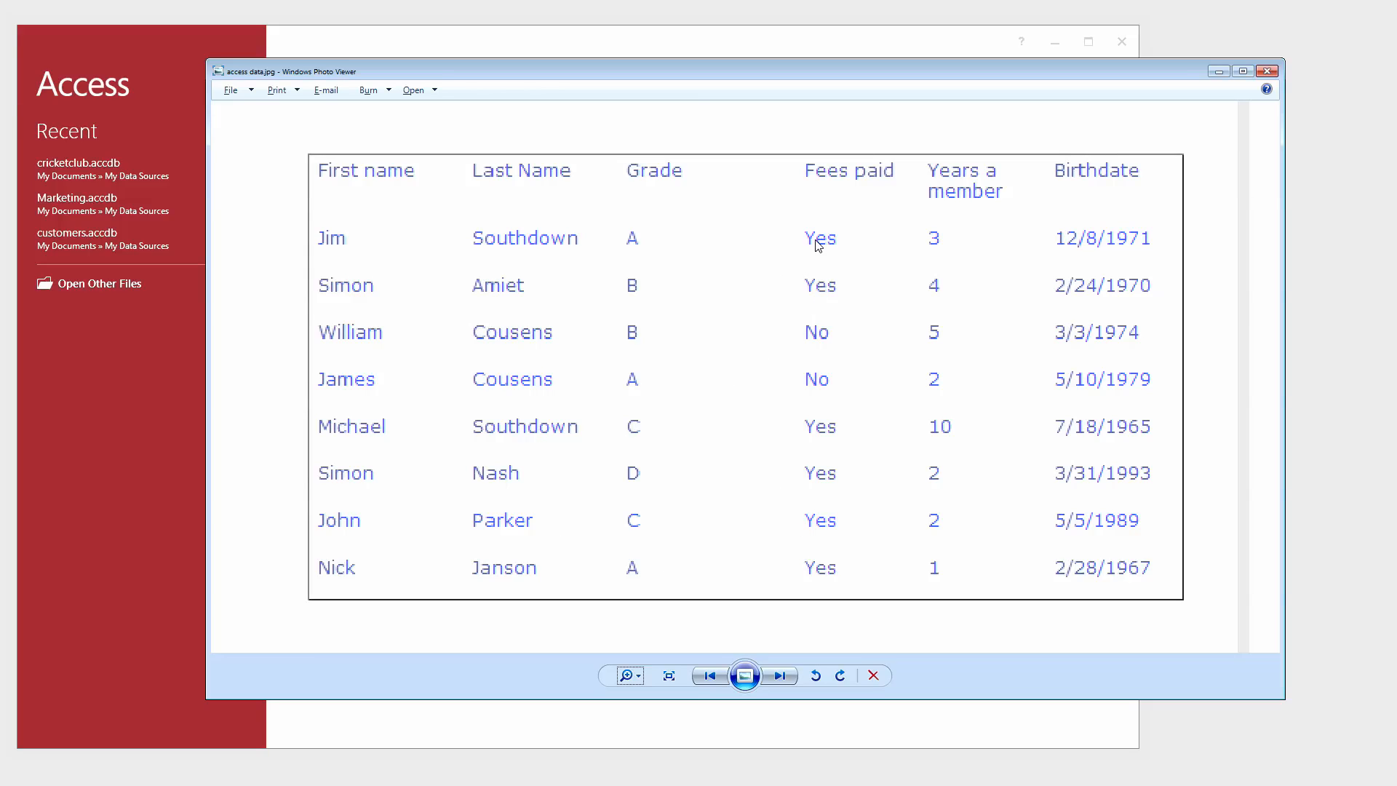
mouse_move(816, 293)
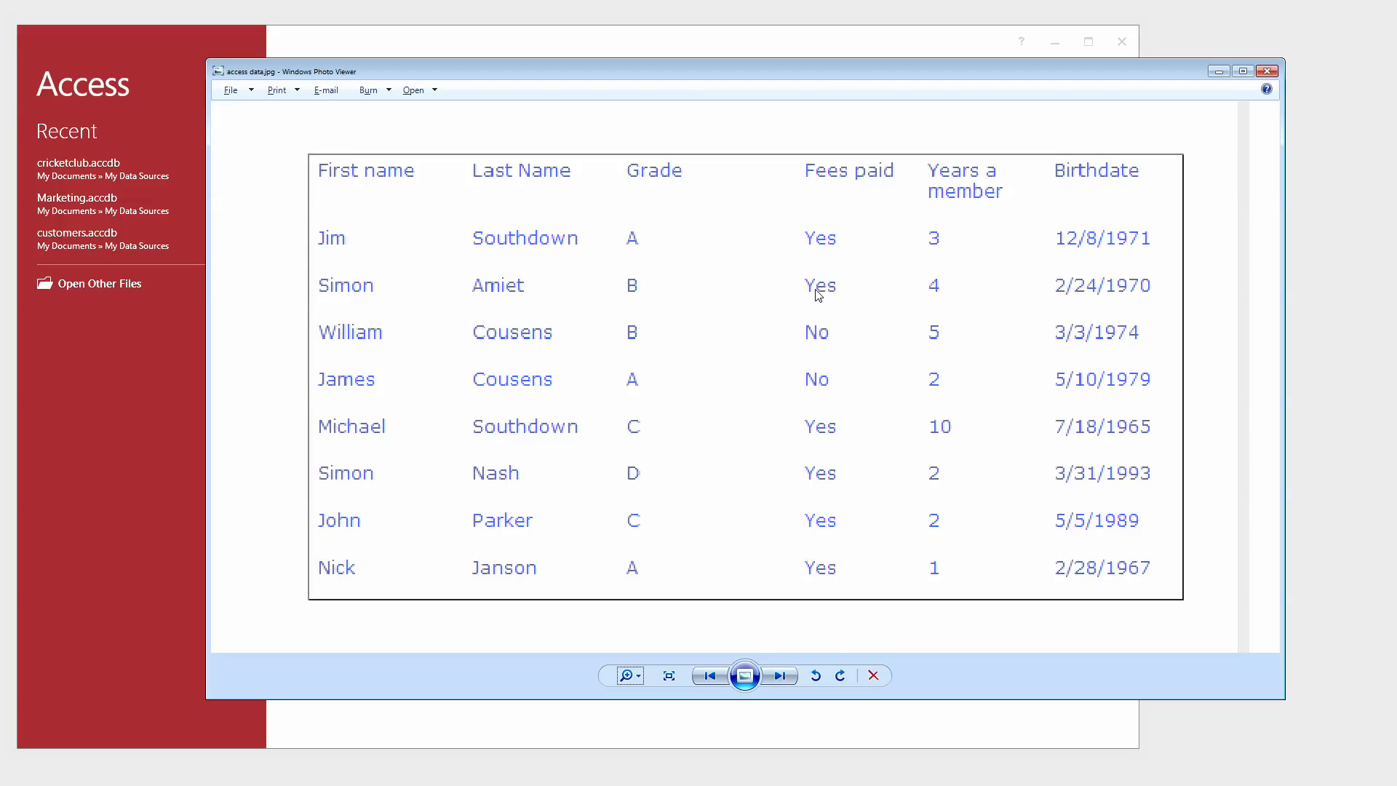
mouse_move(818, 338)
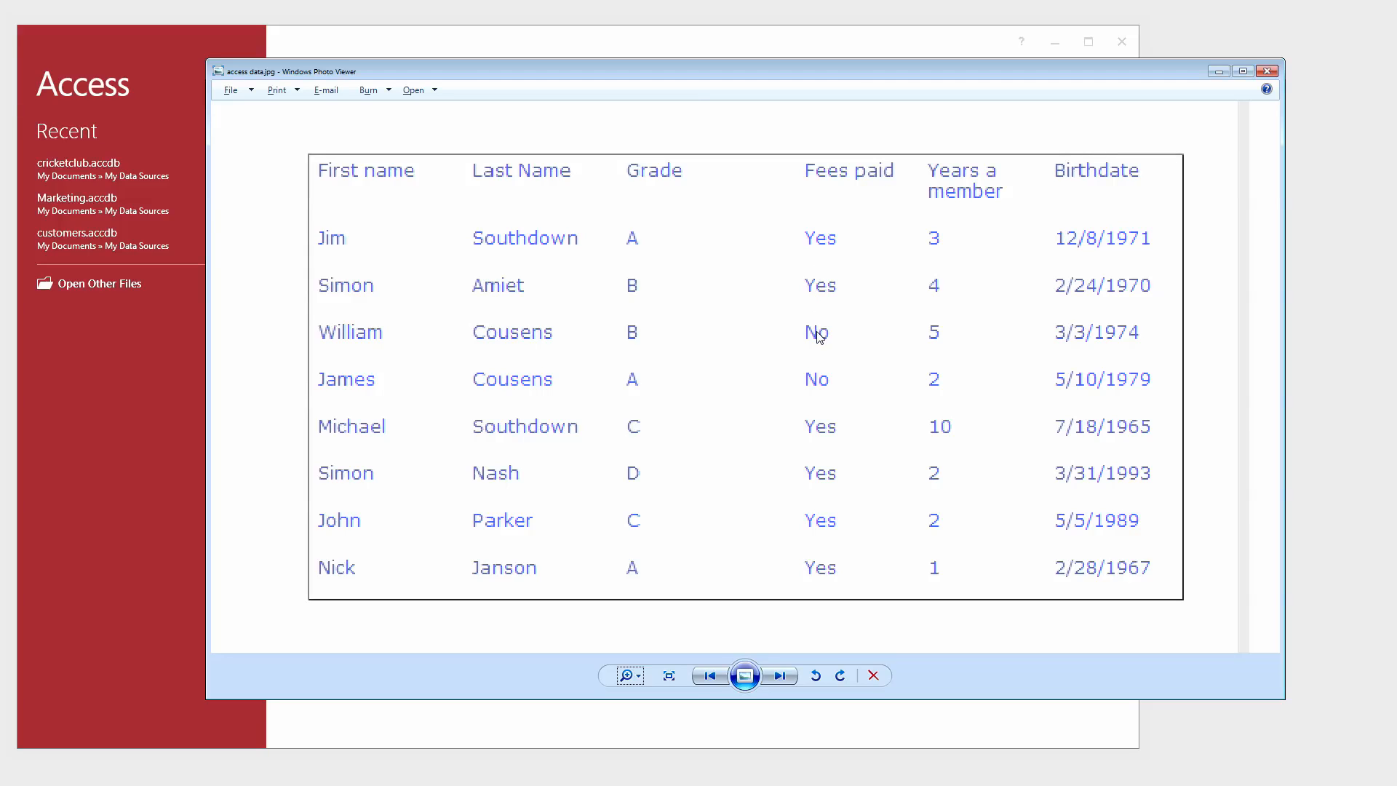
mouse_move(962, 379)
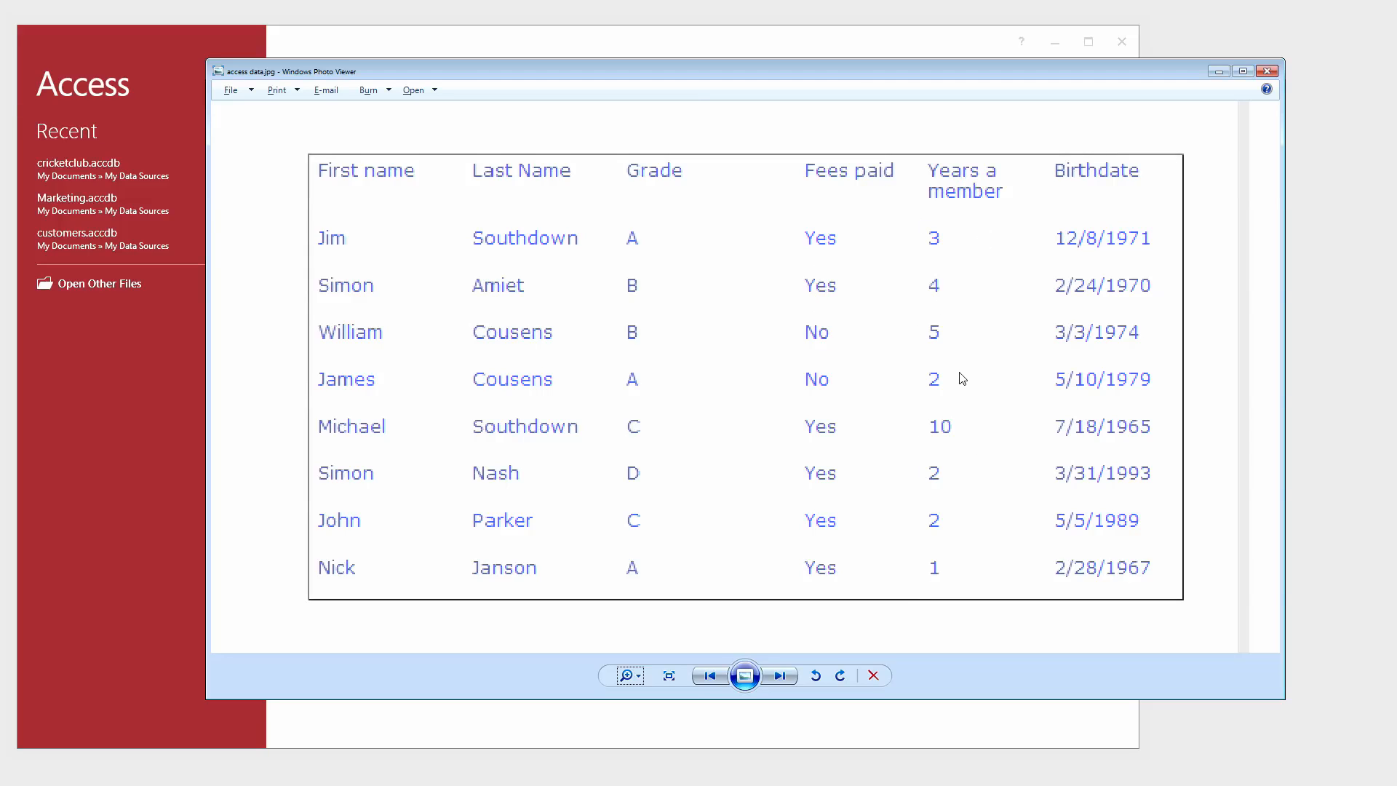
mouse_move(1230, 206)
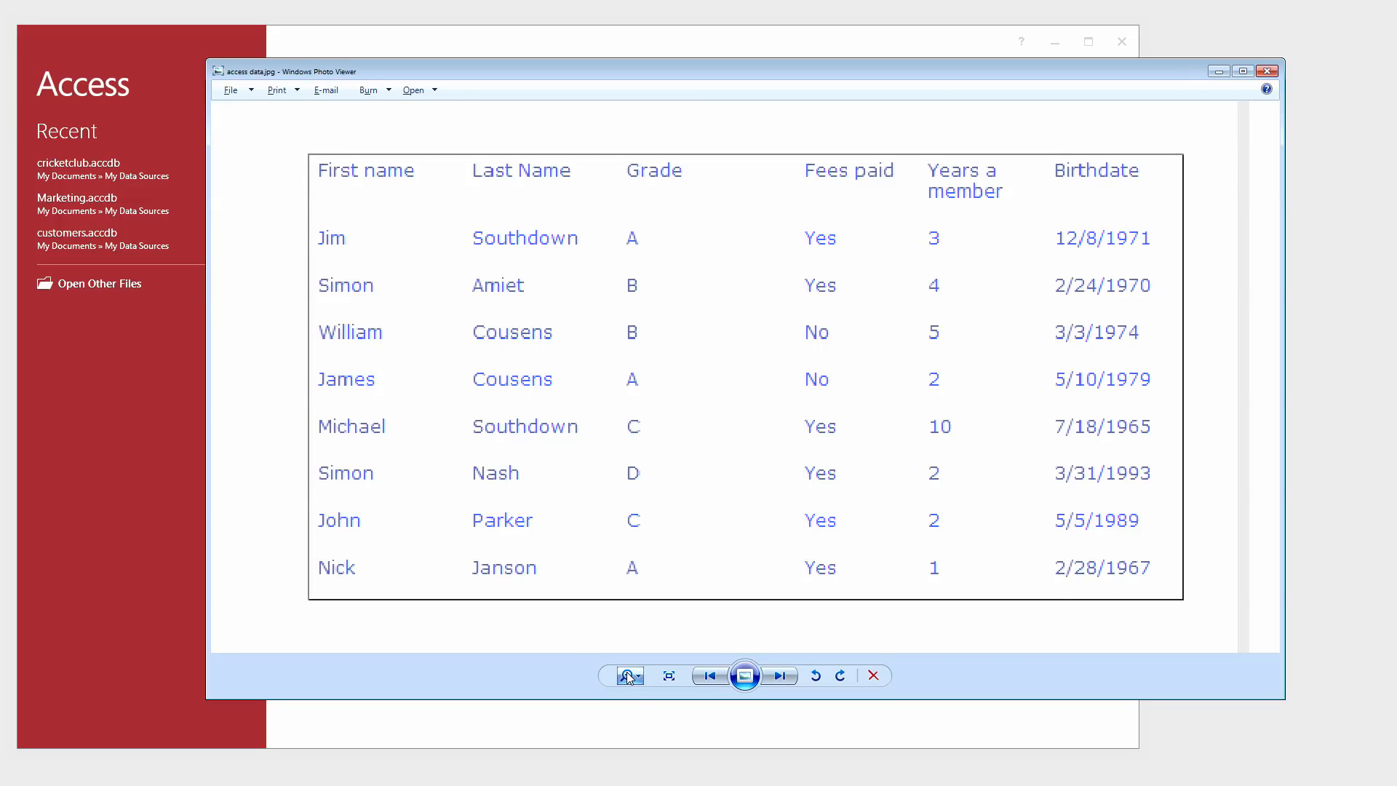
- Start a blank desktop database with the file name club
click(627, 676)
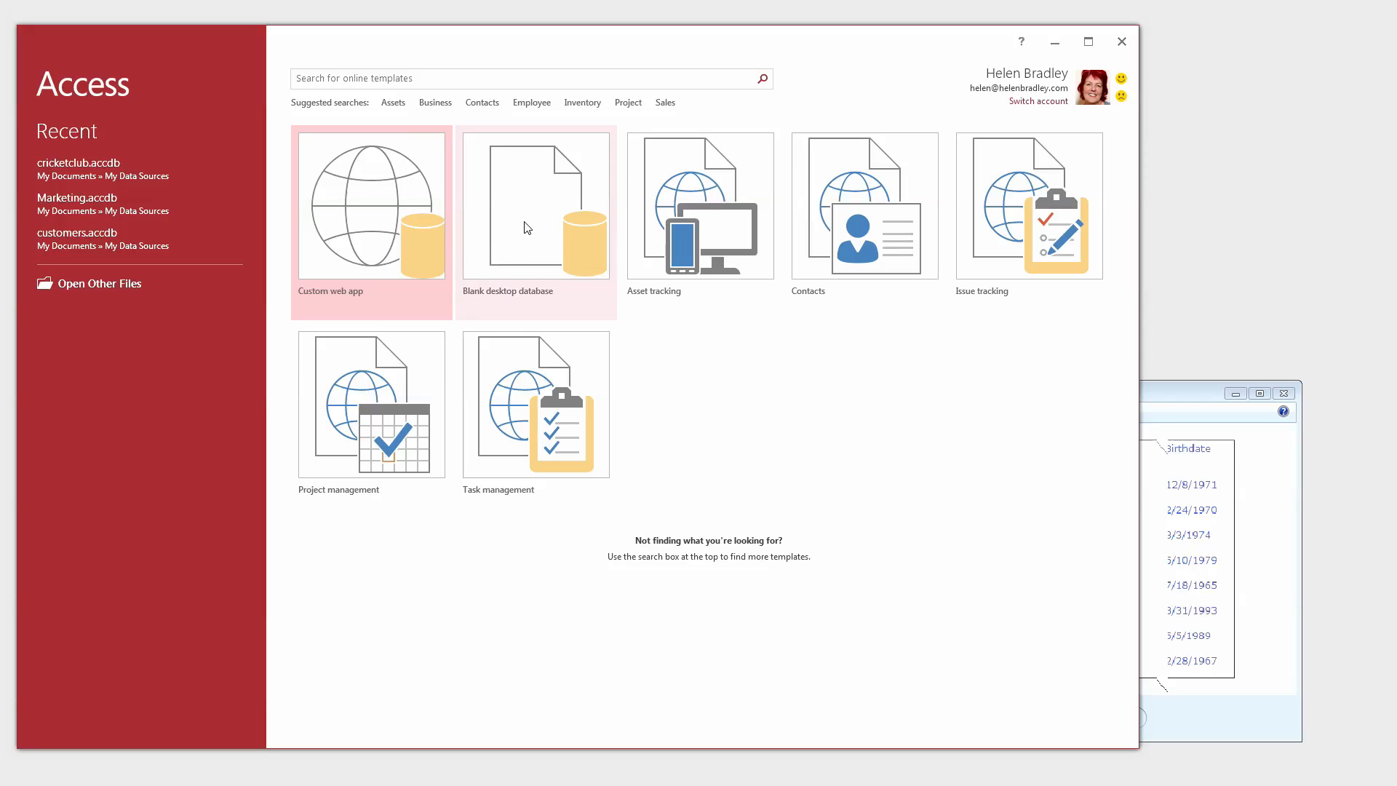
mouse_move(523, 224)
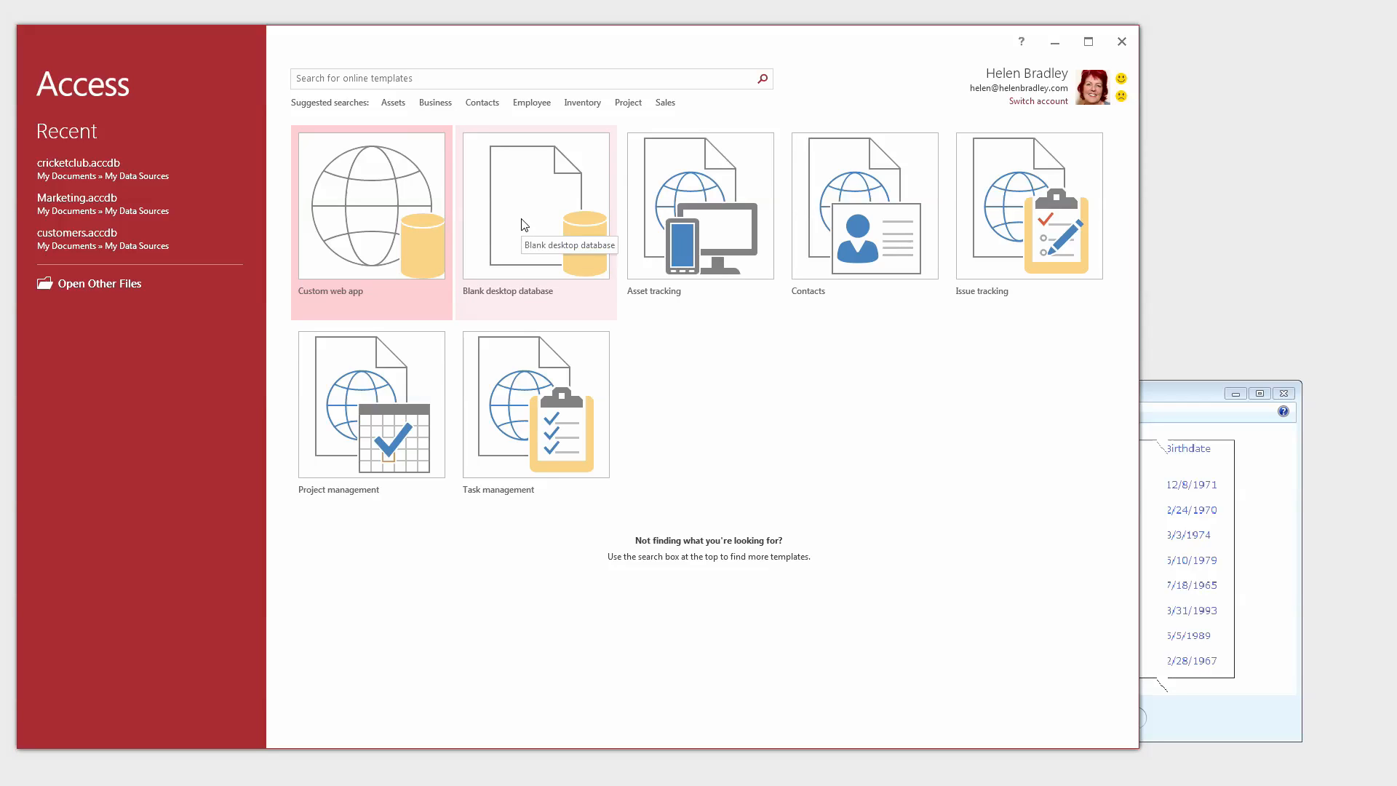
click(535, 204)
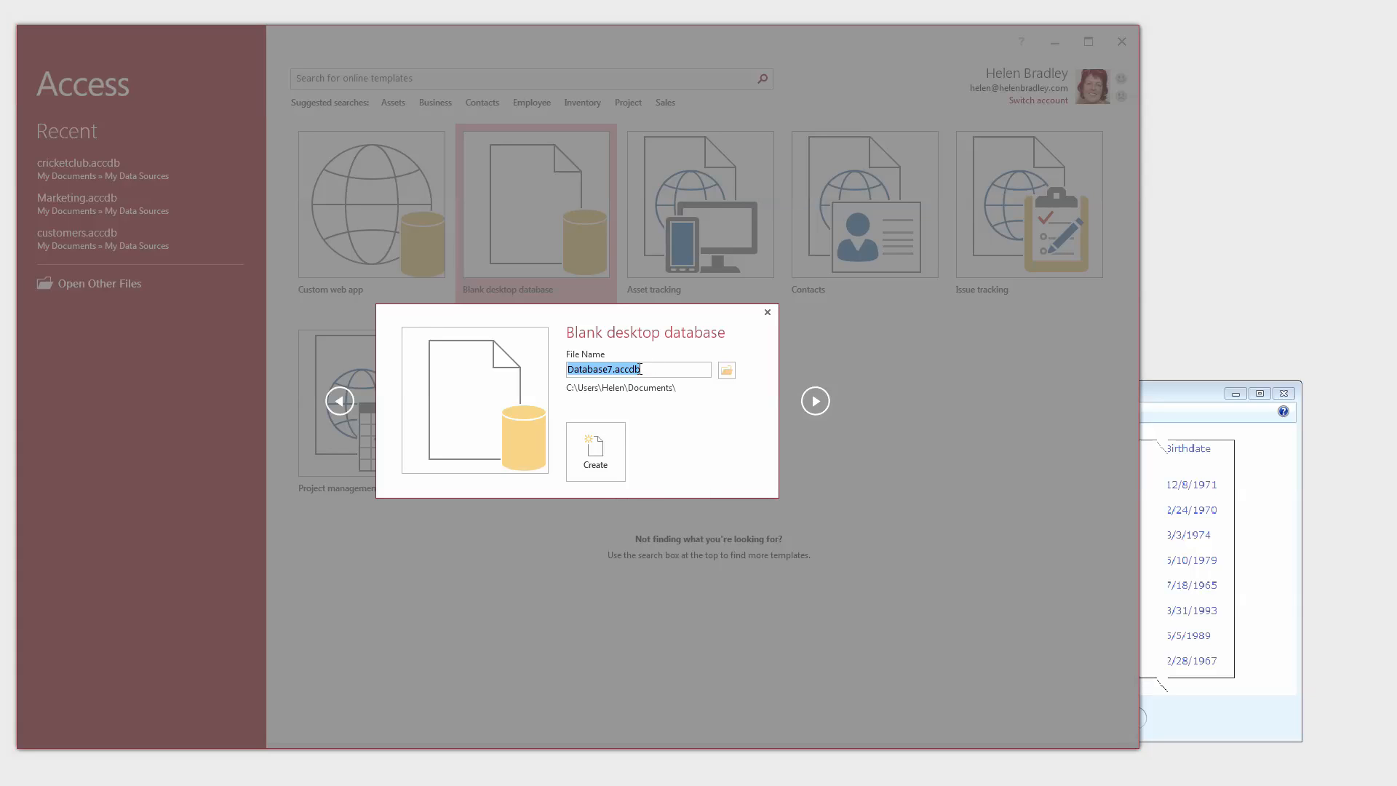
text(c)
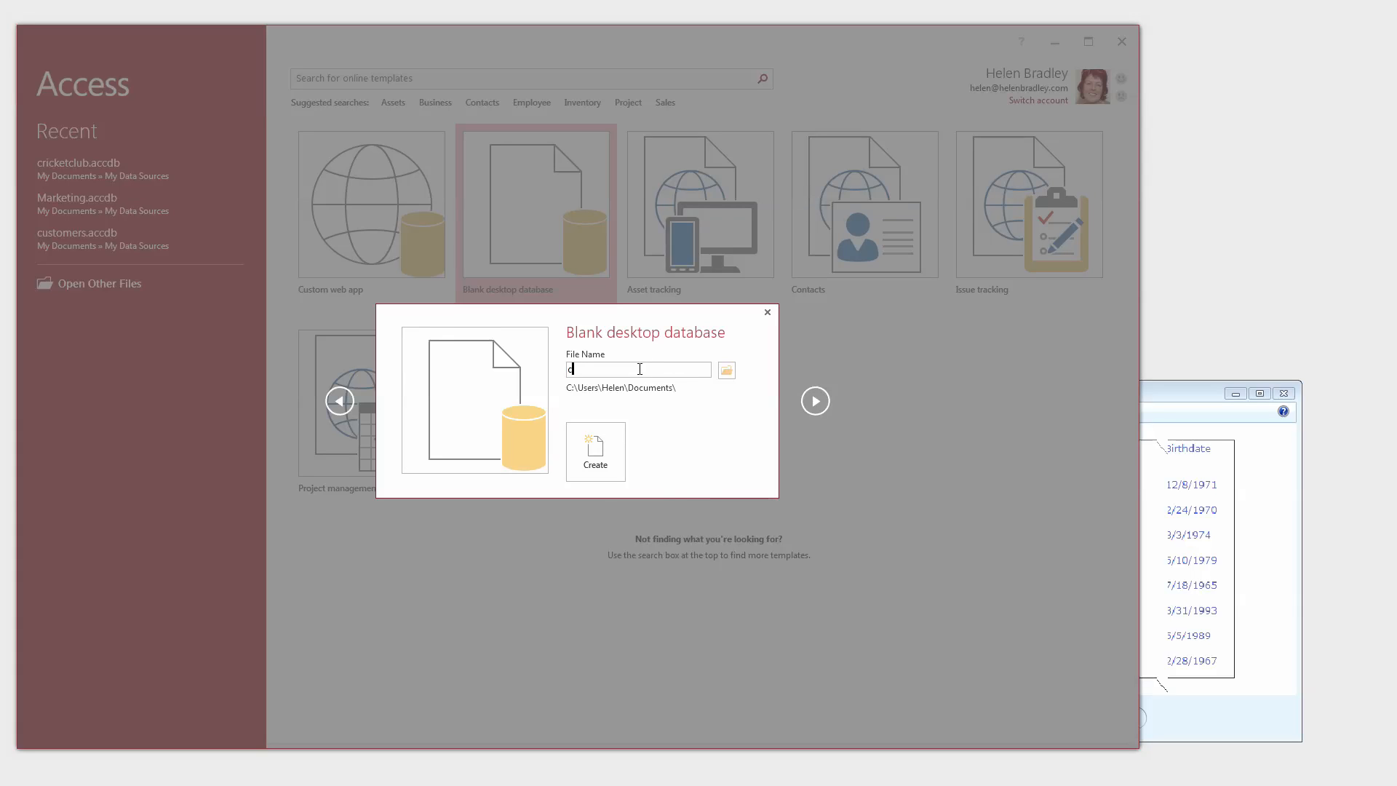
text(club)
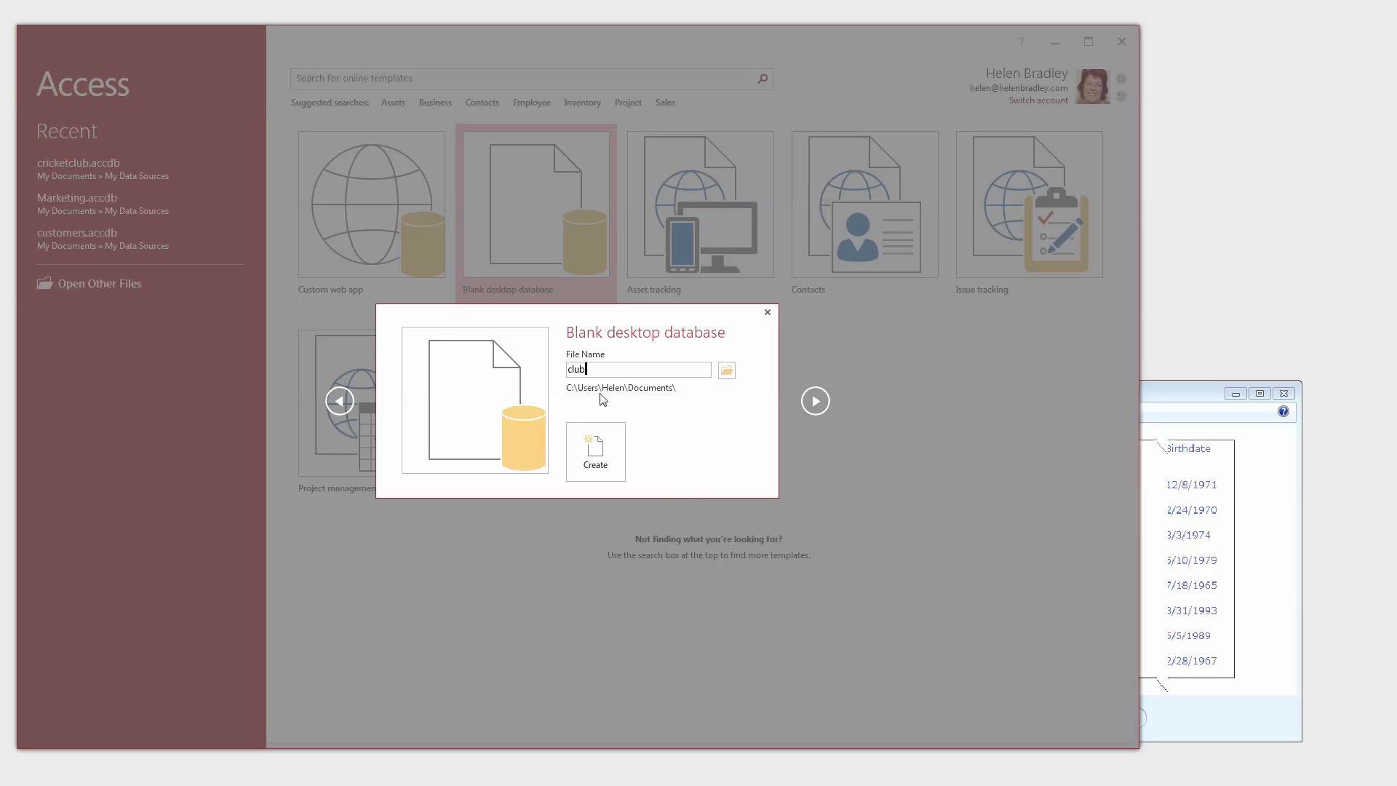
mouse_move(674, 390)
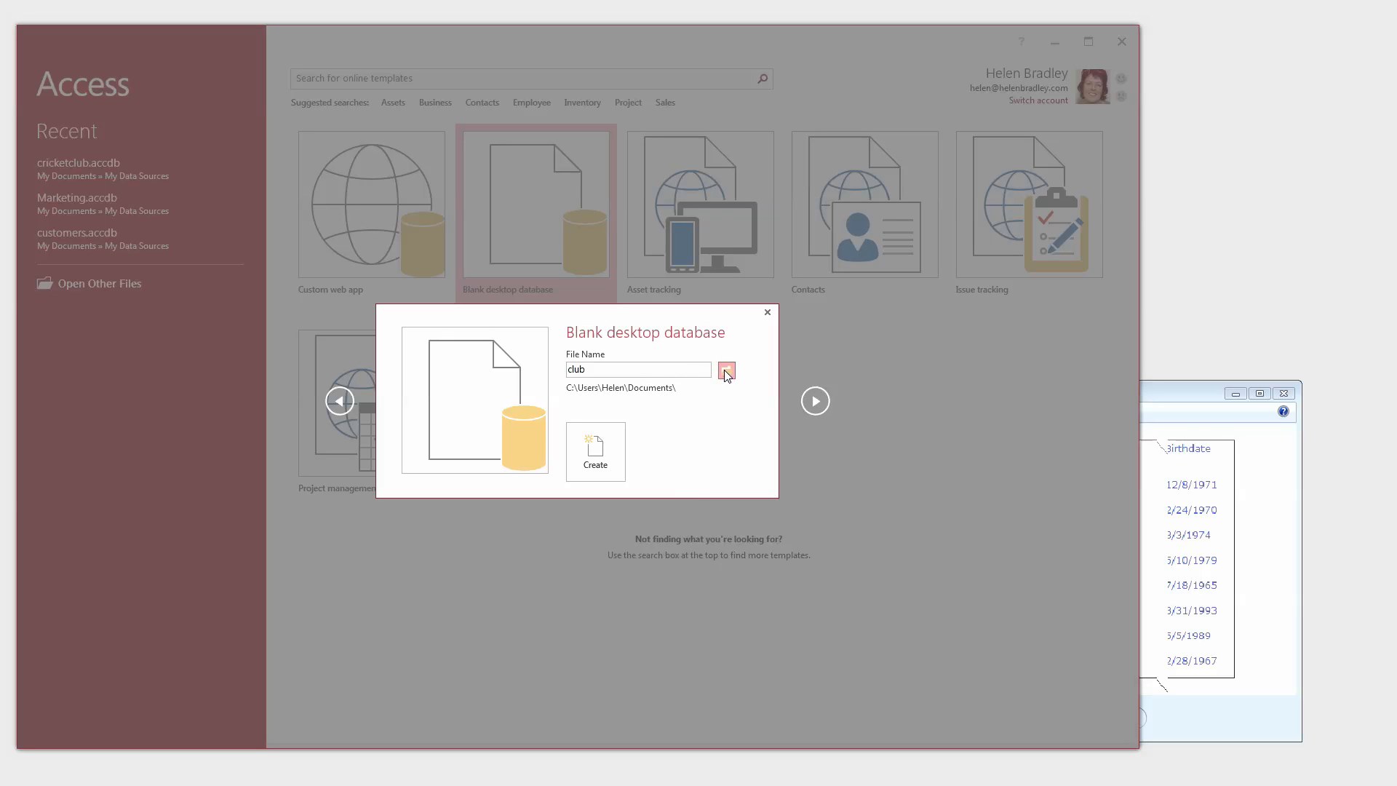
- Set the save location to My Data Sources and create the club database
click(726, 370)
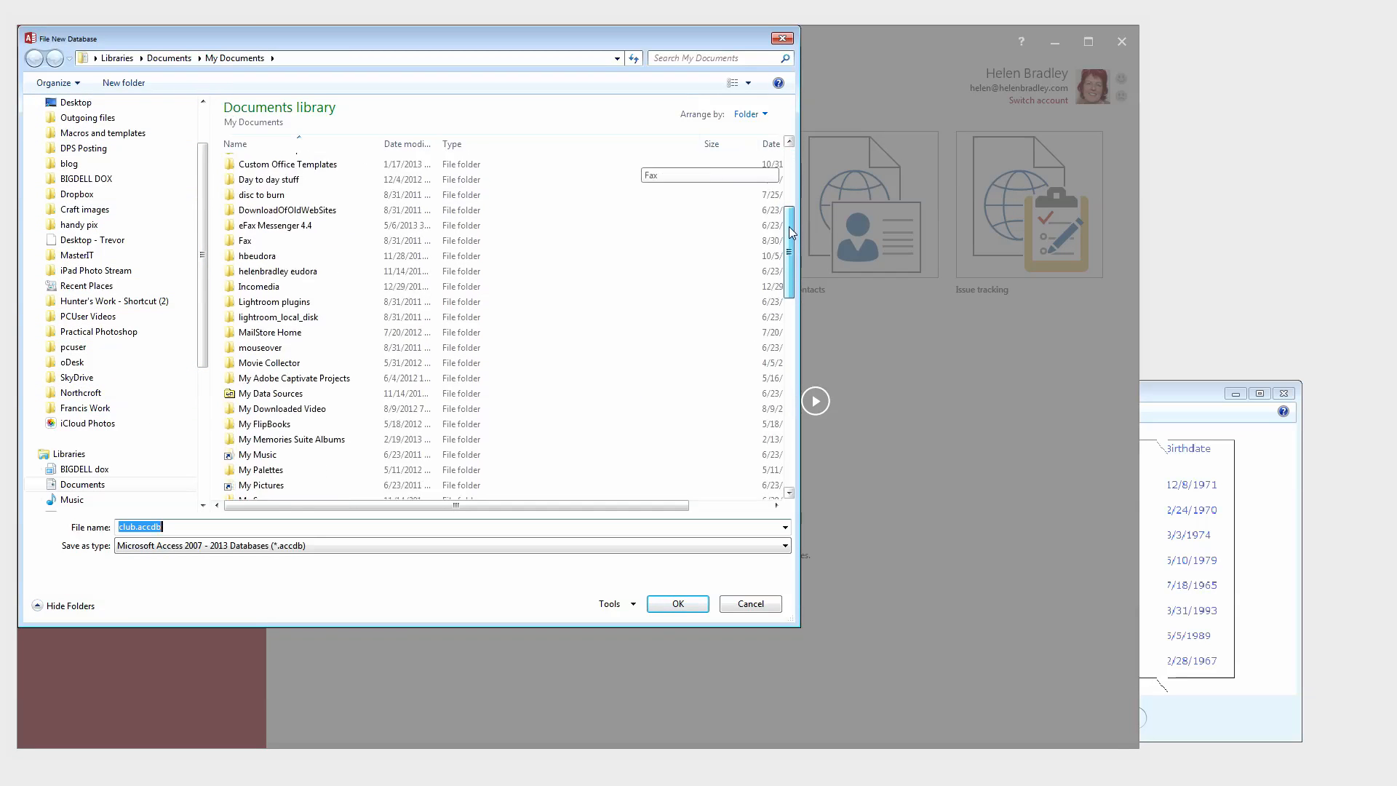
double_click(270, 393)
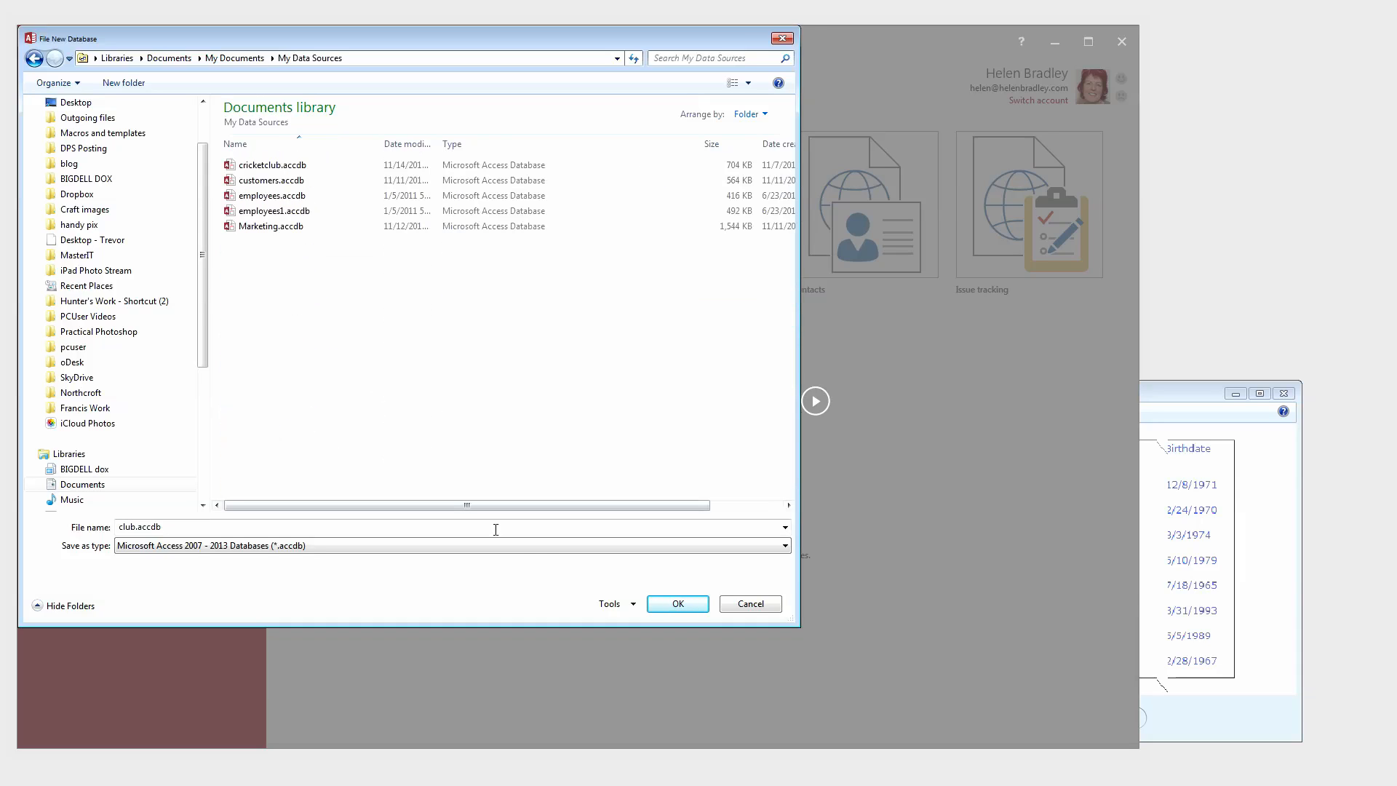
click(677, 604)
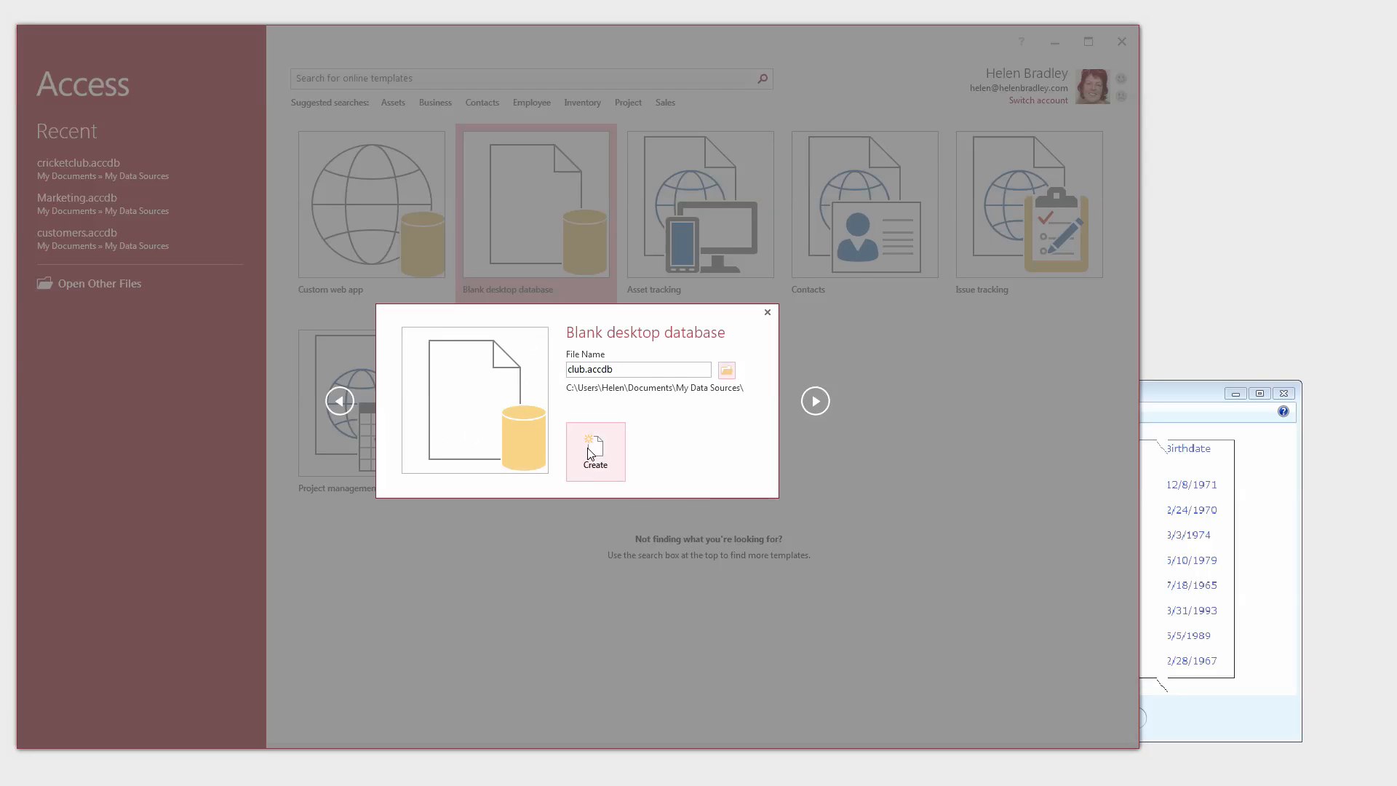
click(595, 452)
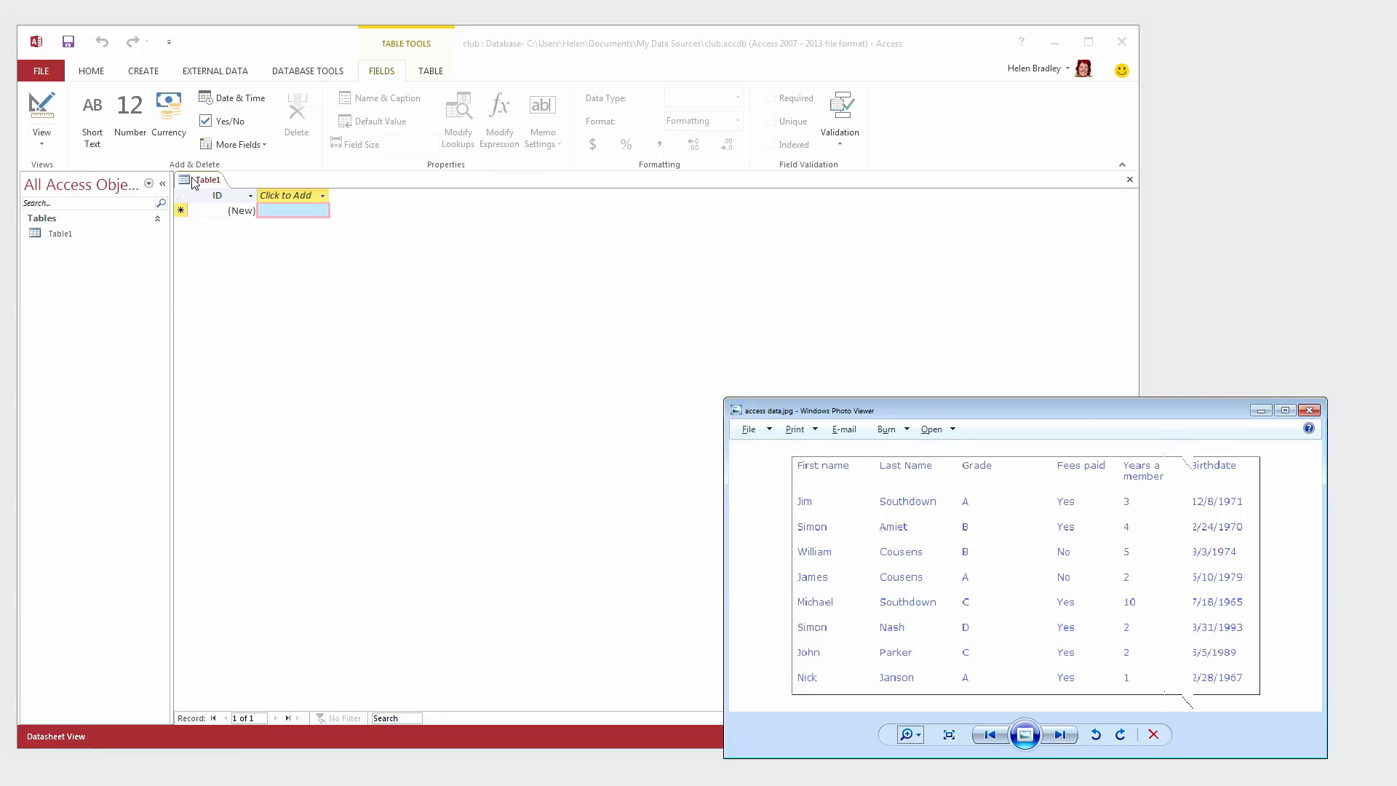
mouse_move(109, 184)
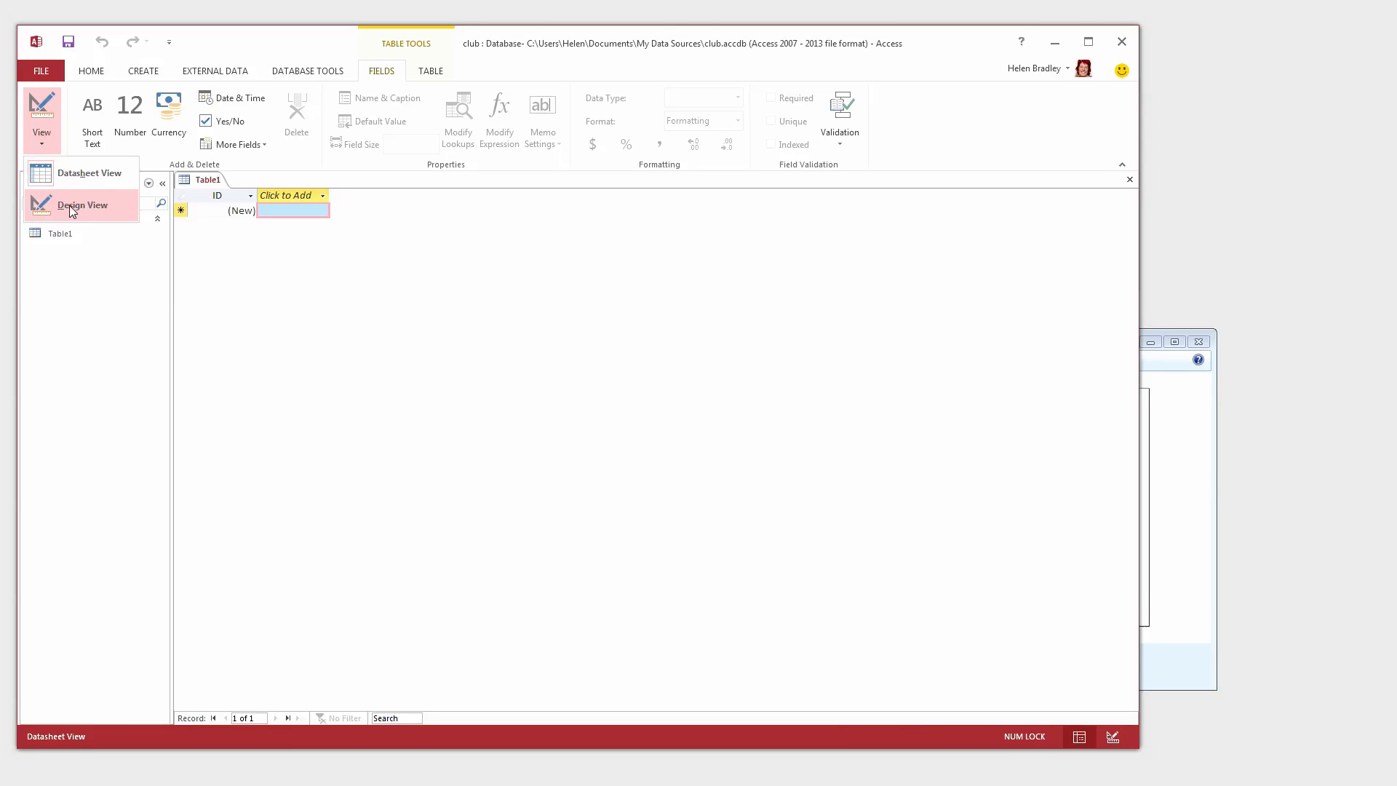
- Switch Table1 to Design View, saving it as Members
click(82, 205)
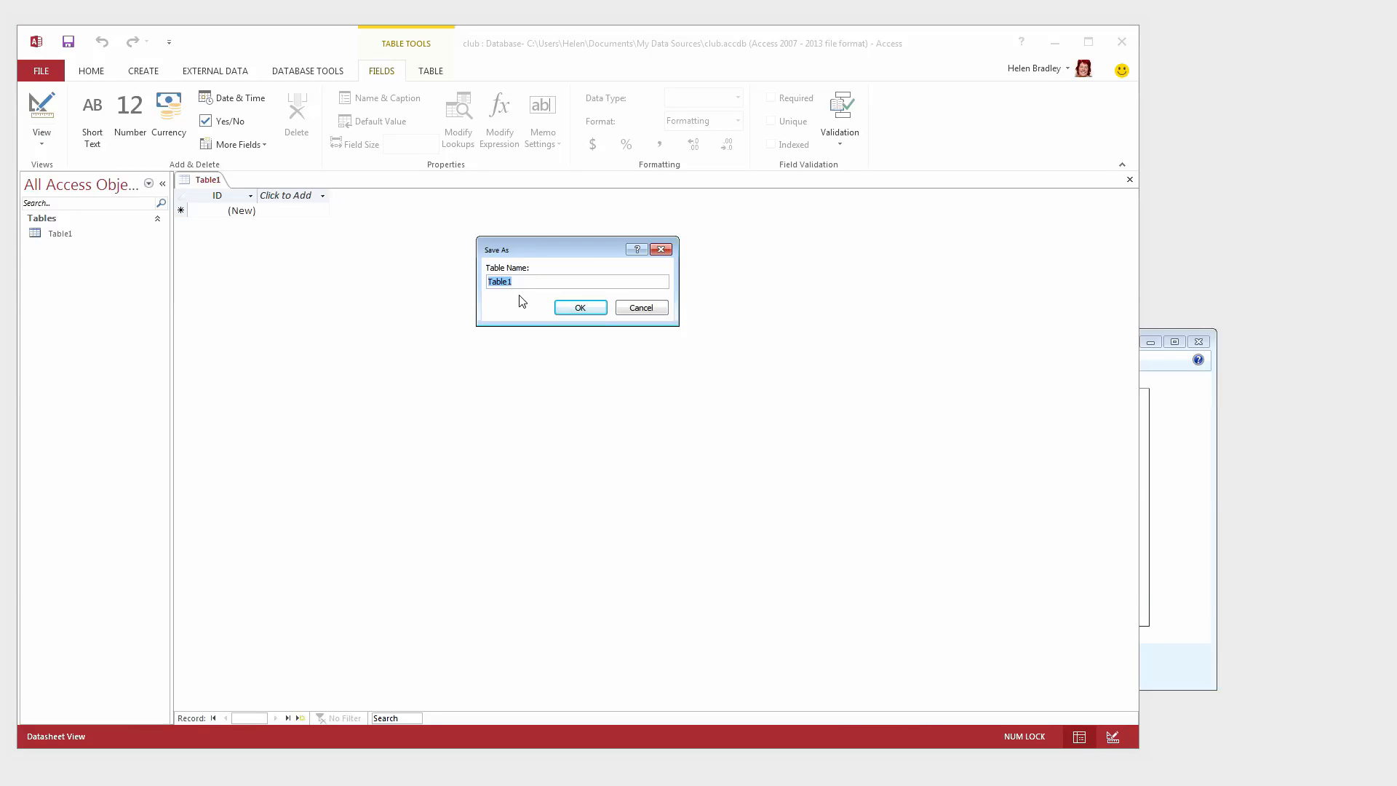
text(Memb)
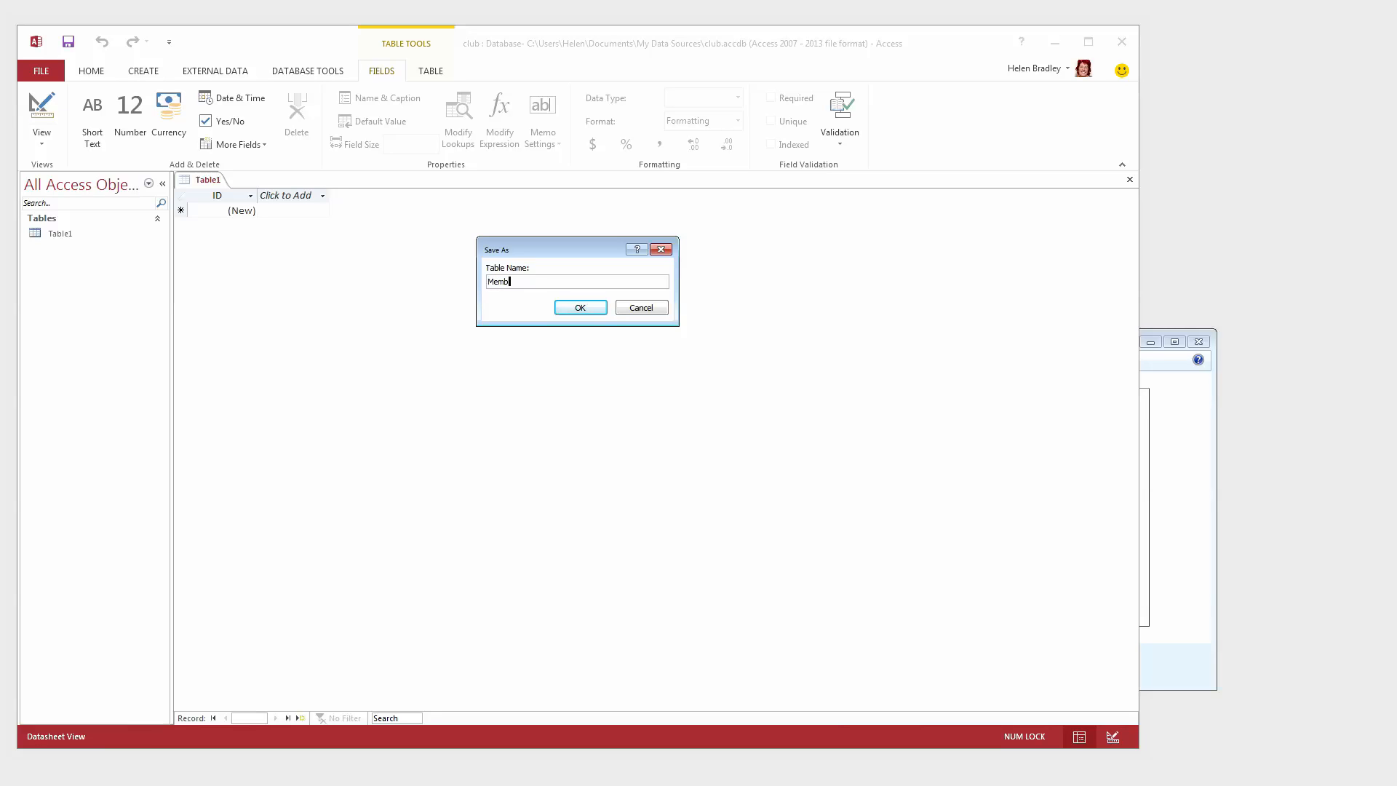
text(ers)
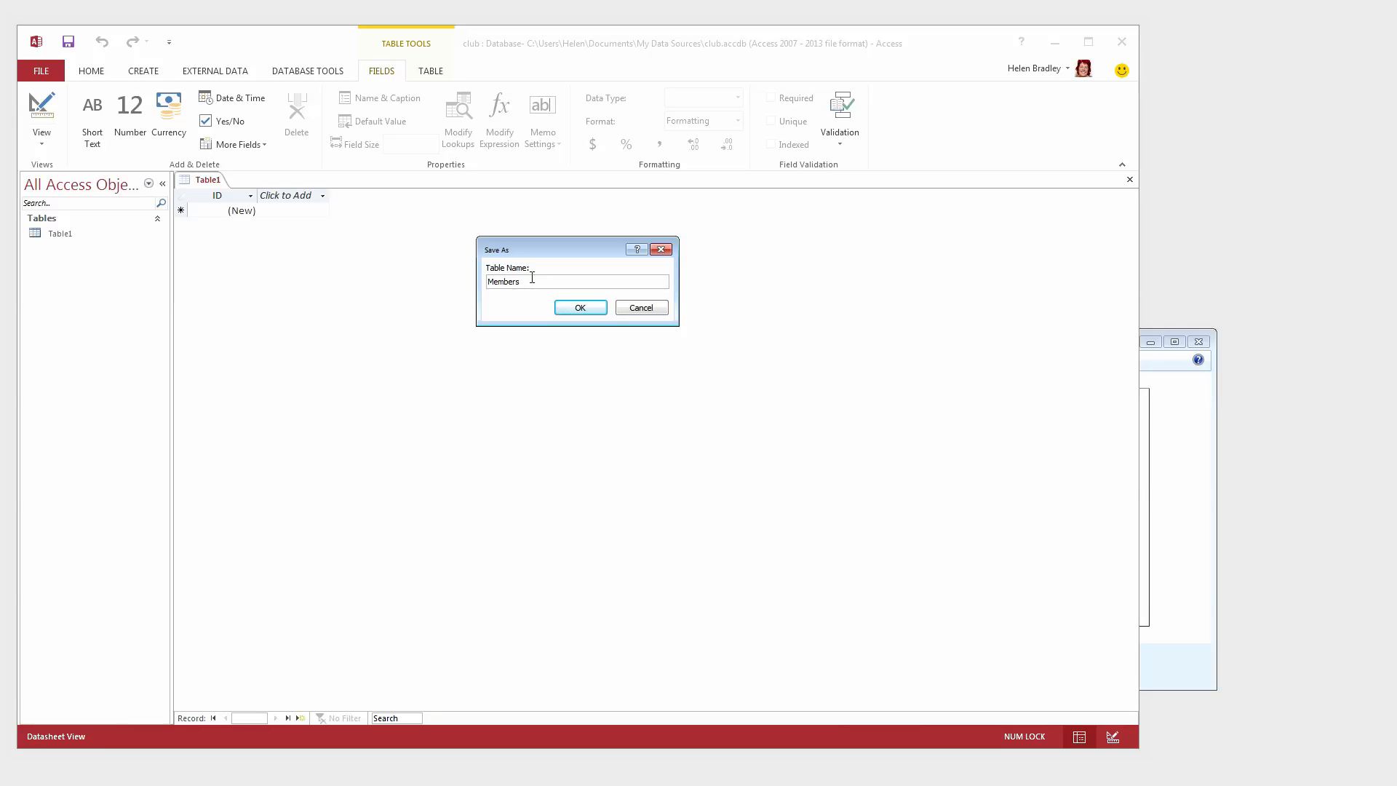
click(580, 307)
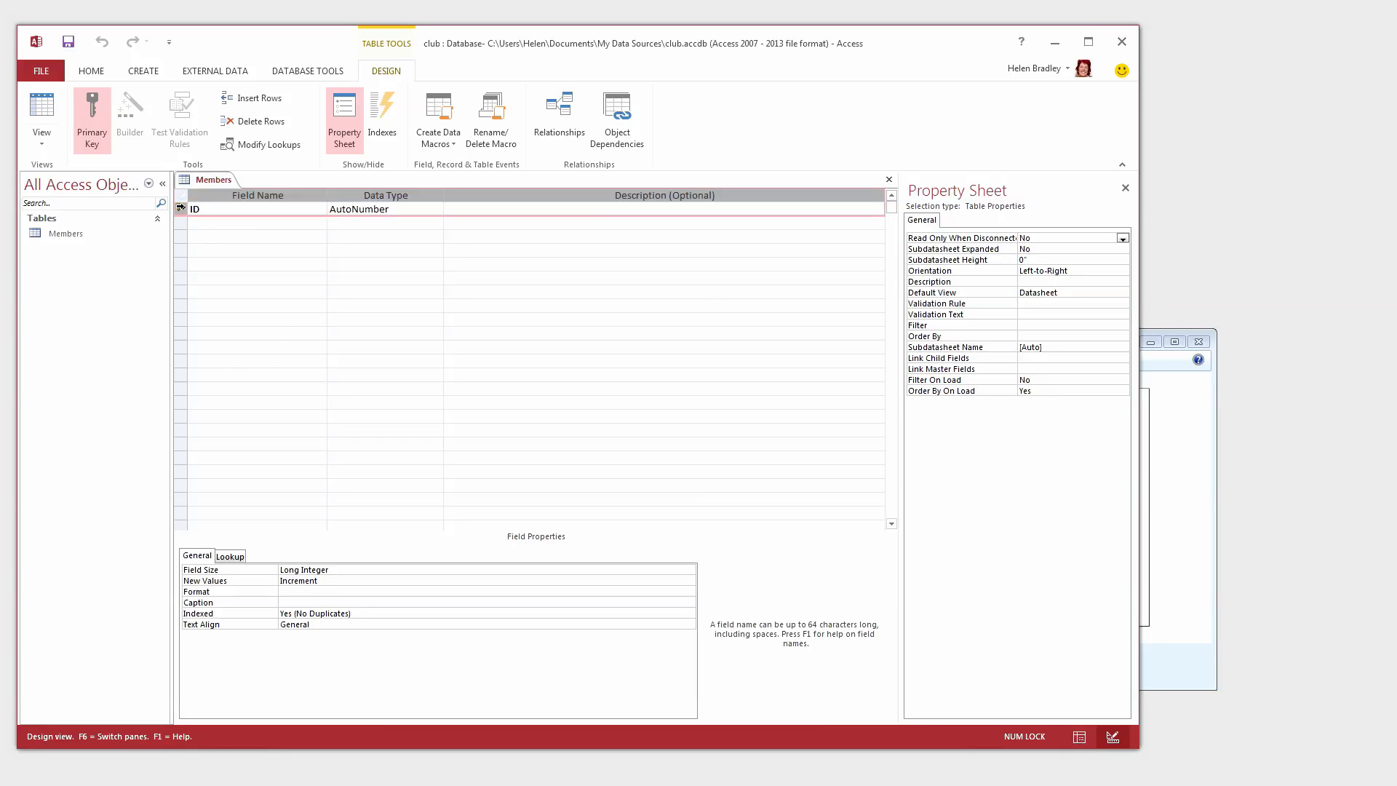
mouse_move(179, 210)
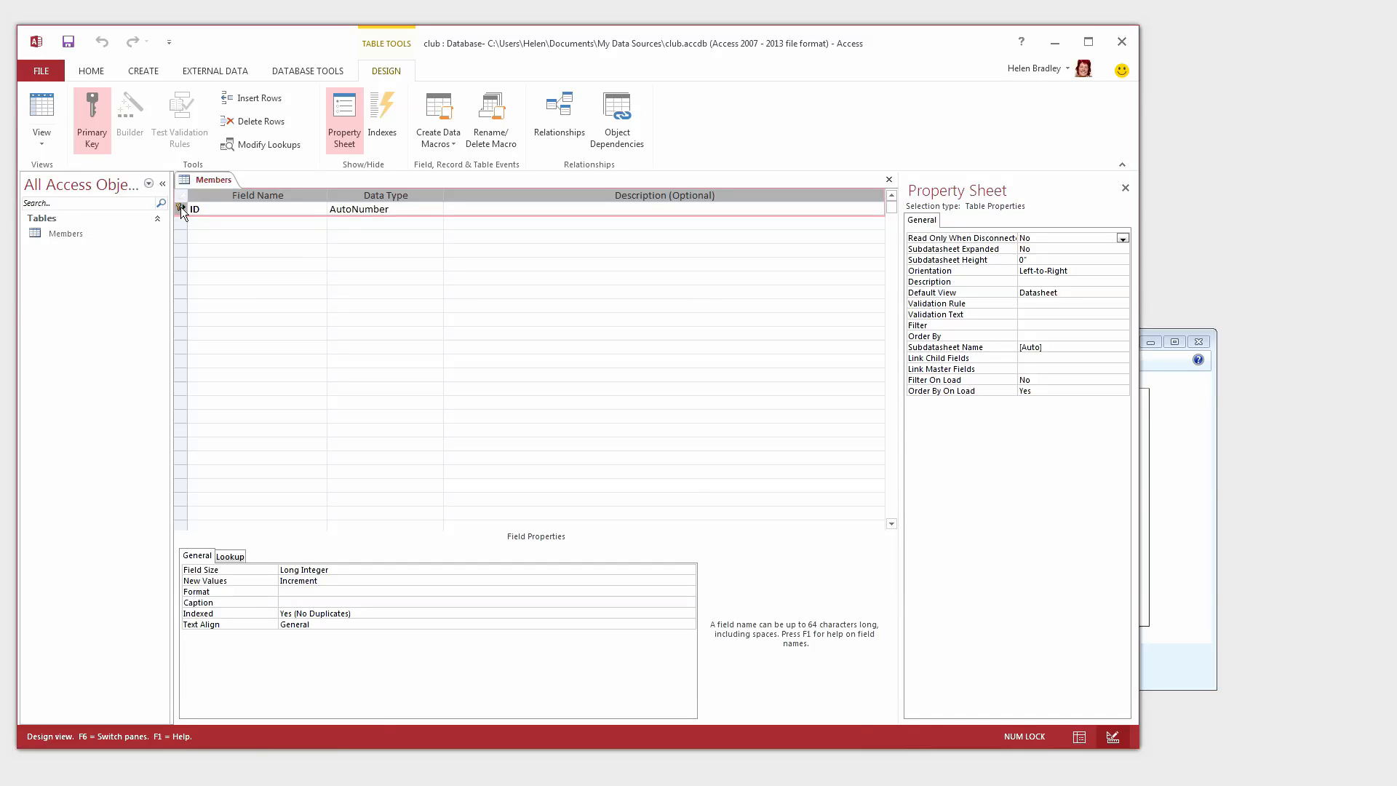
- Delete the ID primary key row from the Members design and confirm
right_click(181, 208)
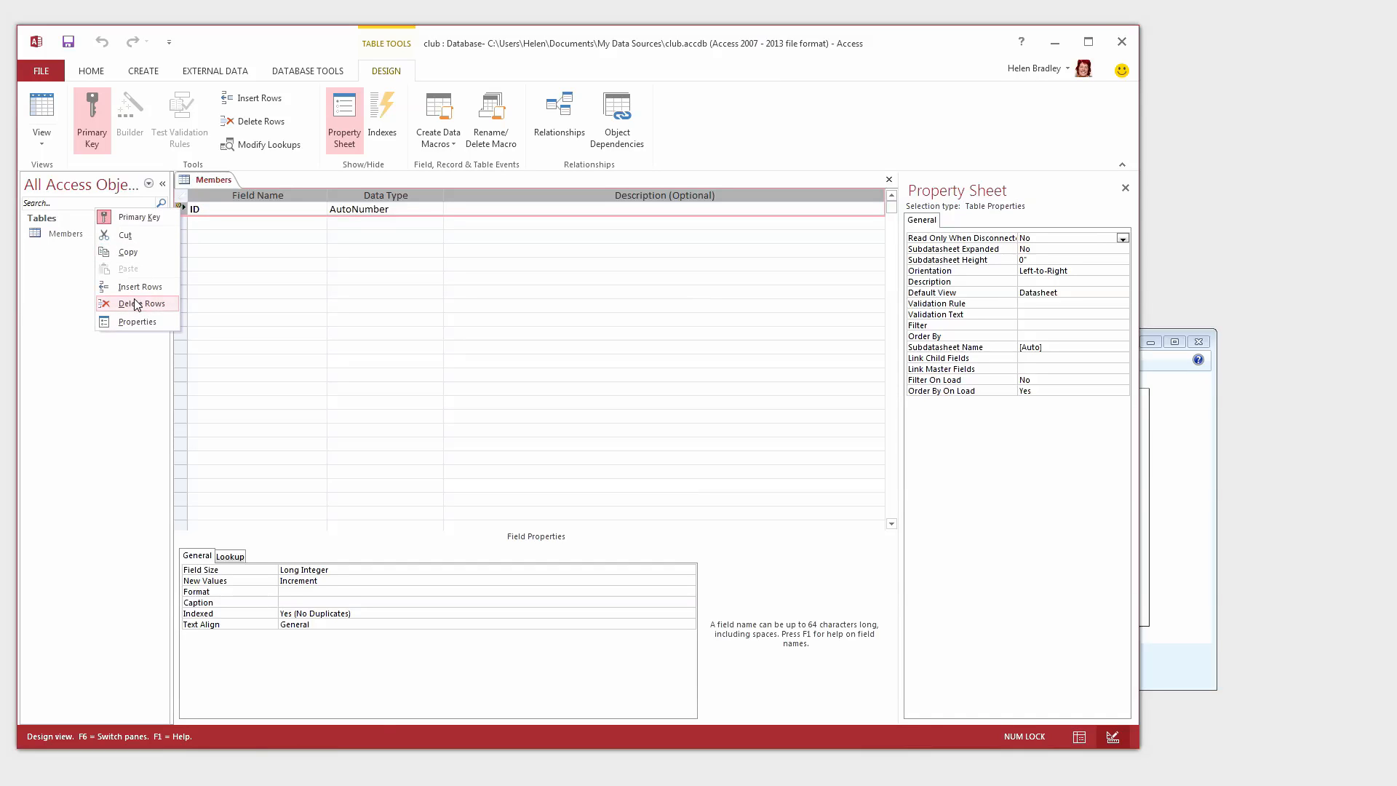
click(140, 303)
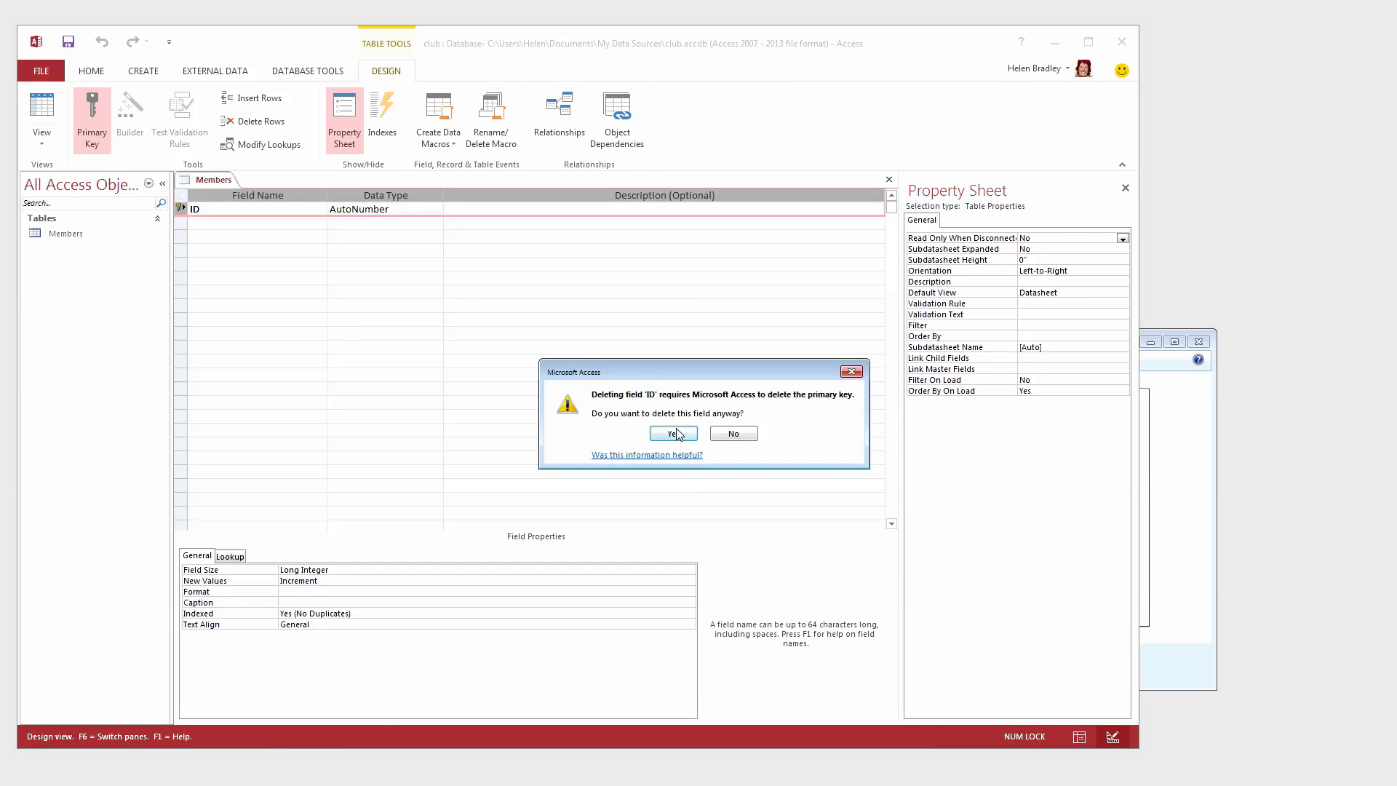
click(673, 432)
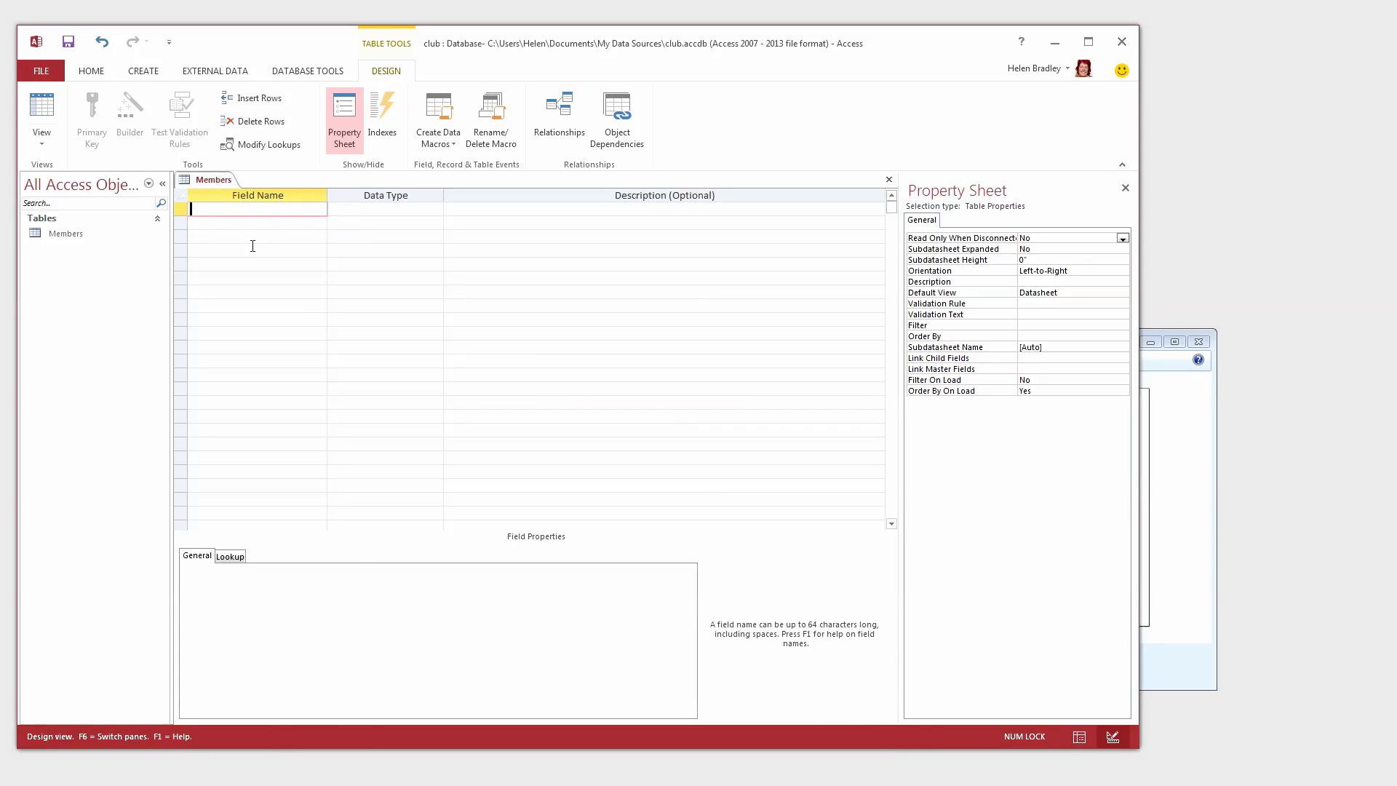
mouse_move(253, 207)
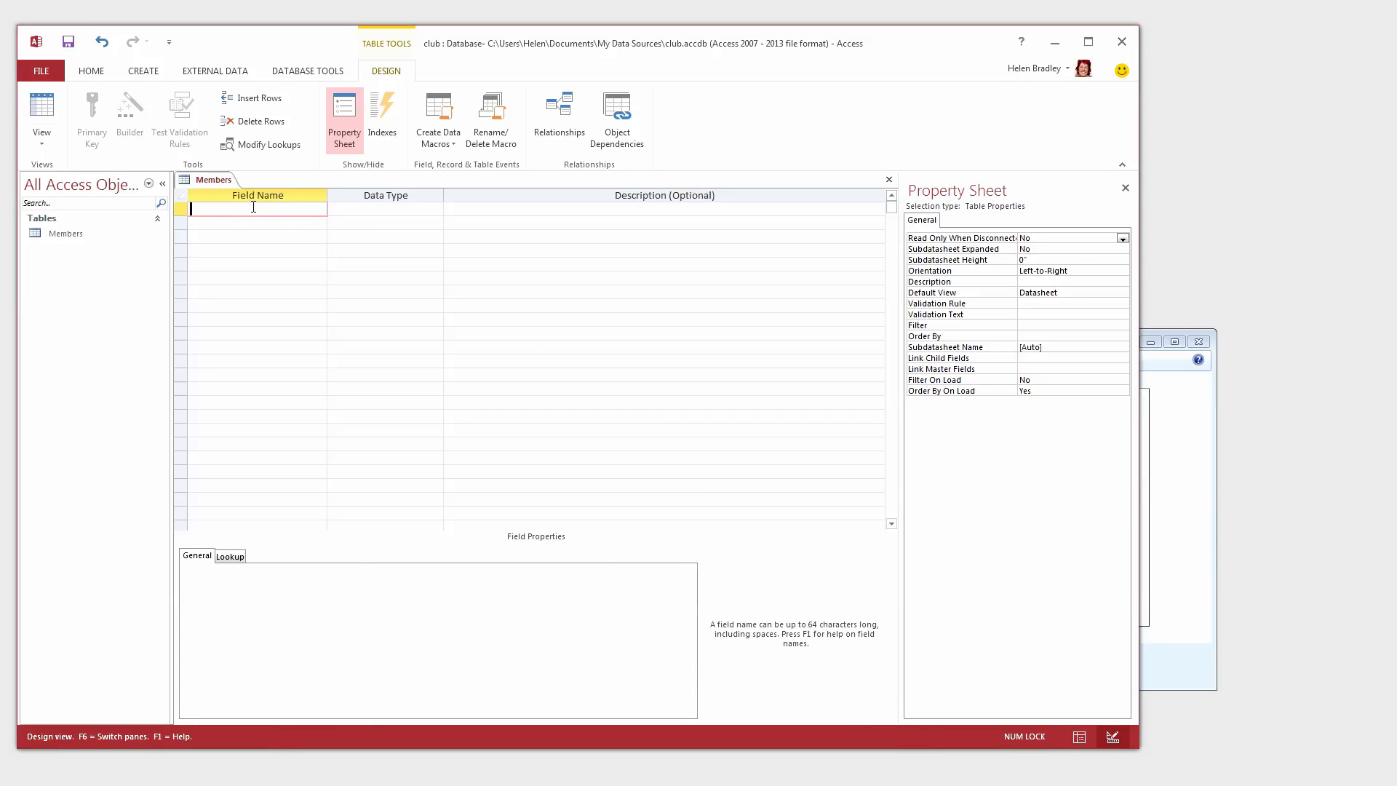
- Enter FirstName as the first Short Text field name
text(FirstN)
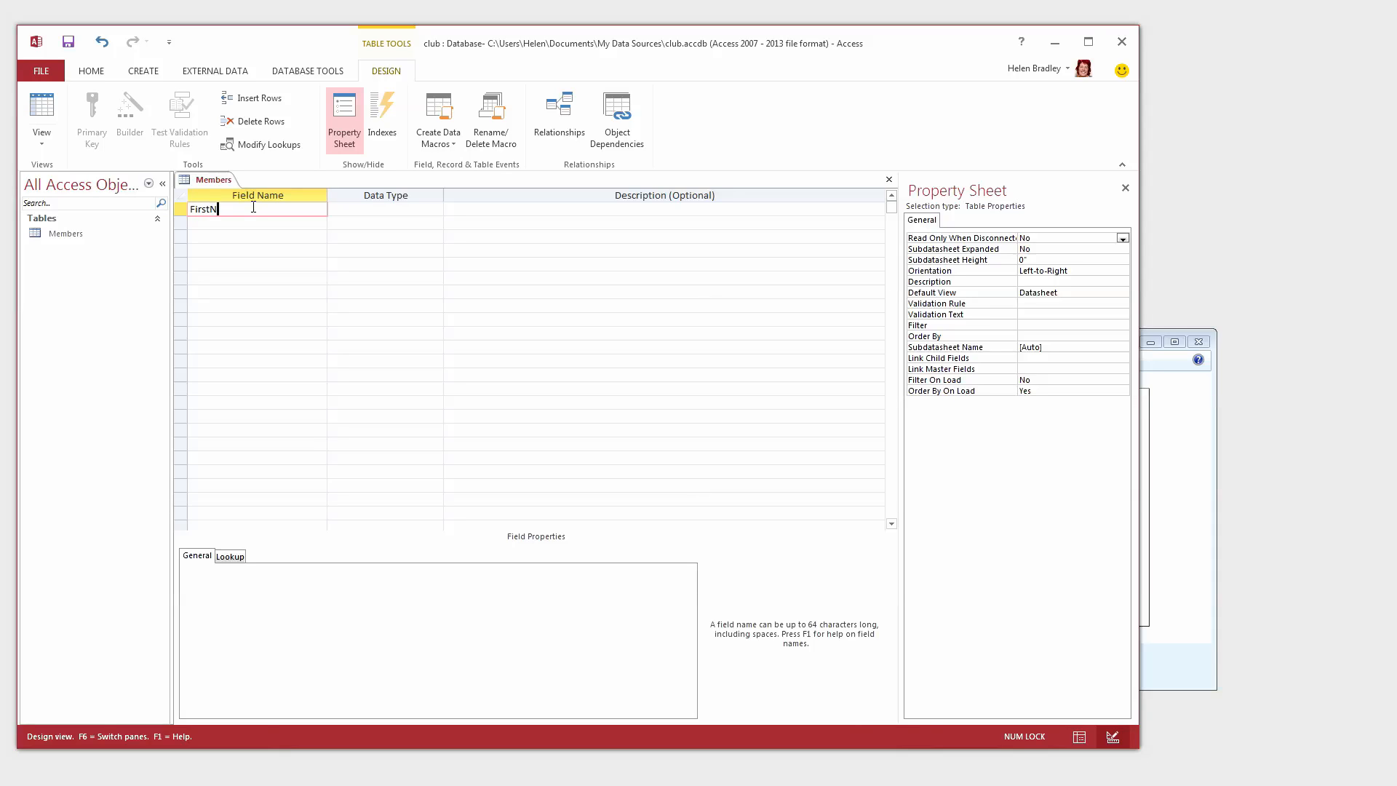
text(ame)
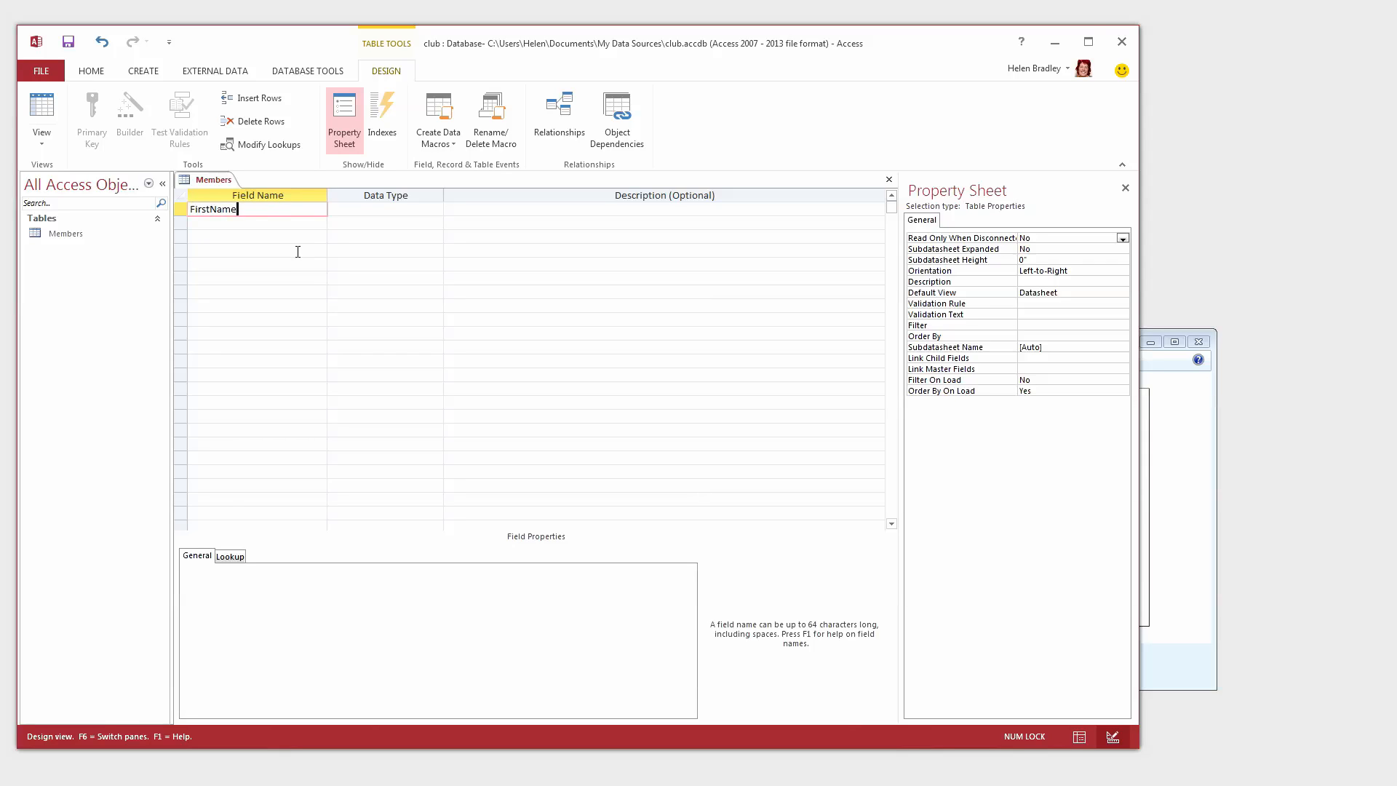
click(374, 209)
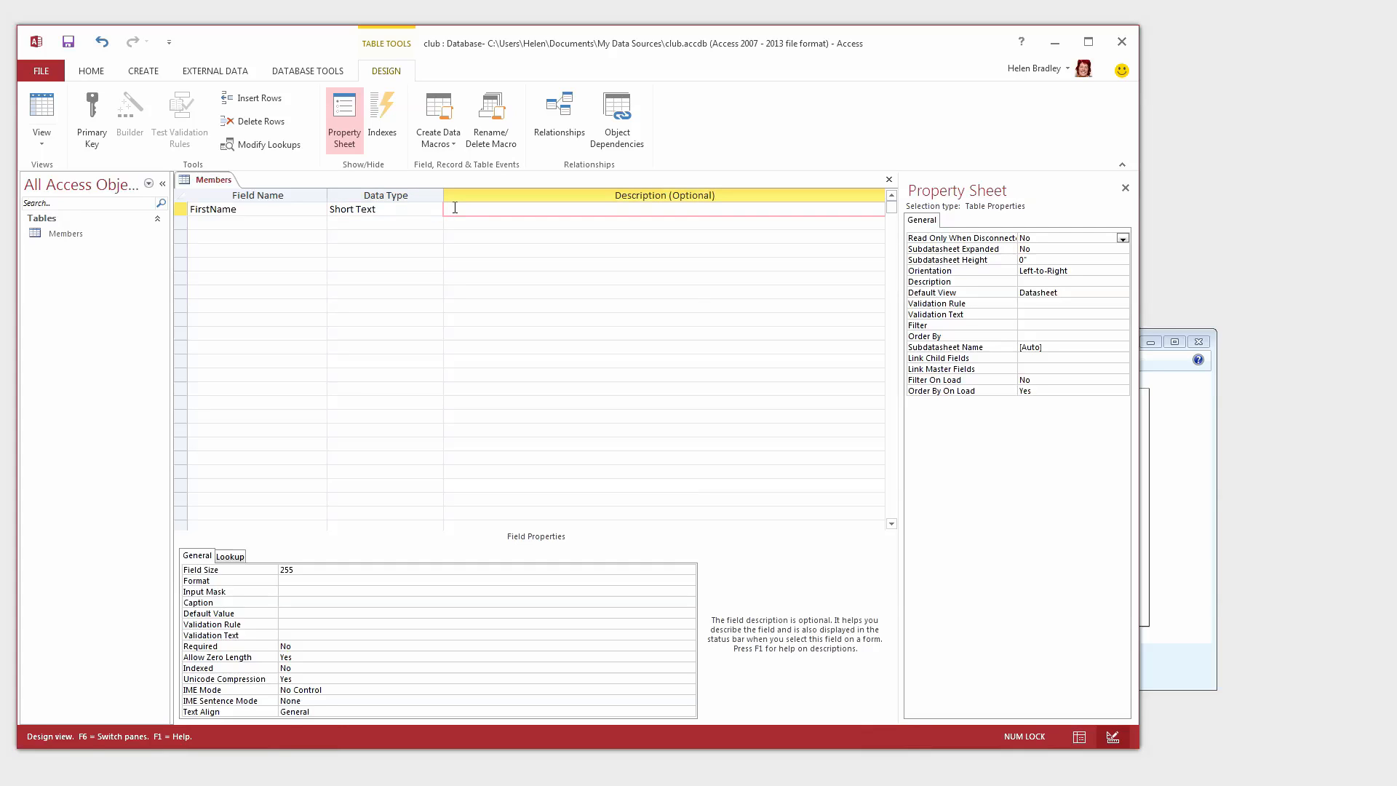
- Give FirstName the description 'First name' and a field size of 20
text(Fi)
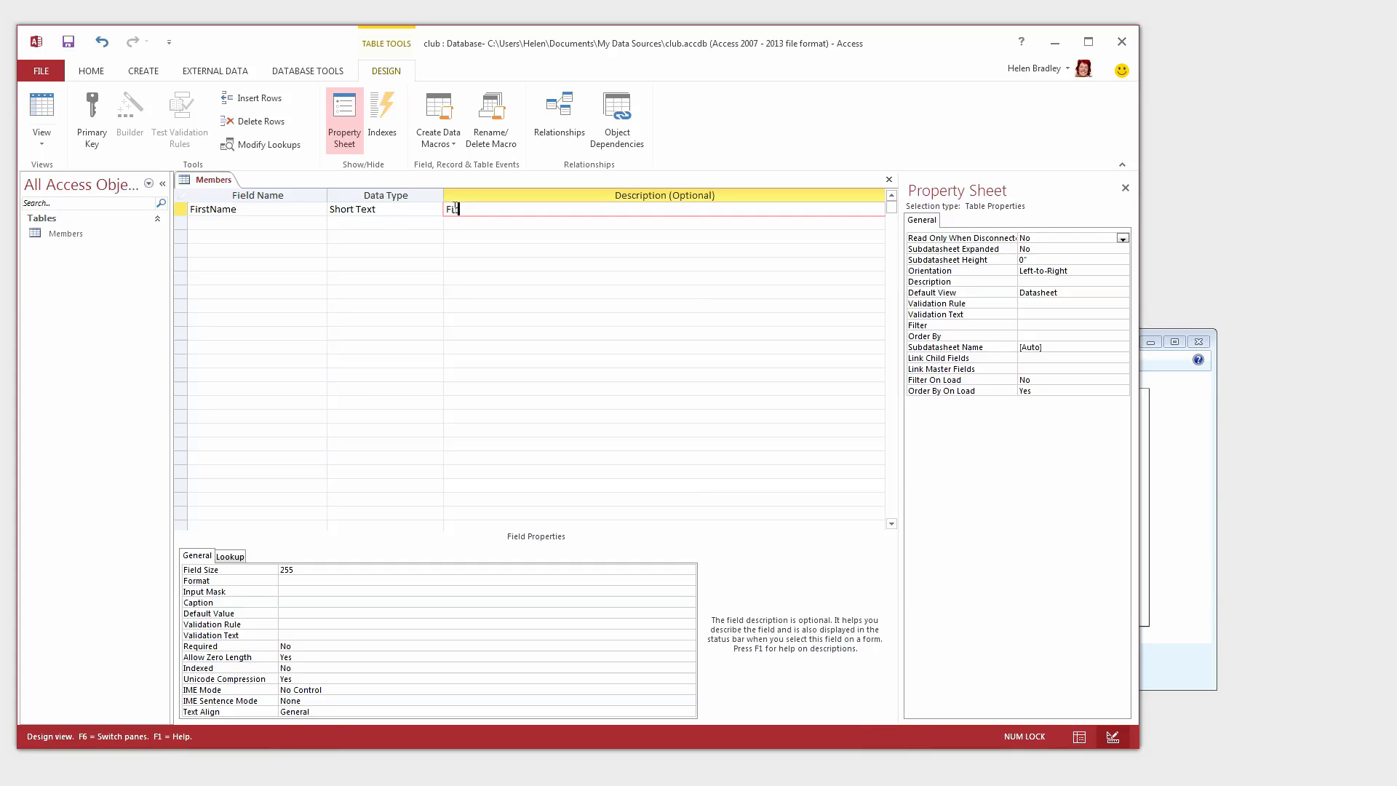
text(rst name)
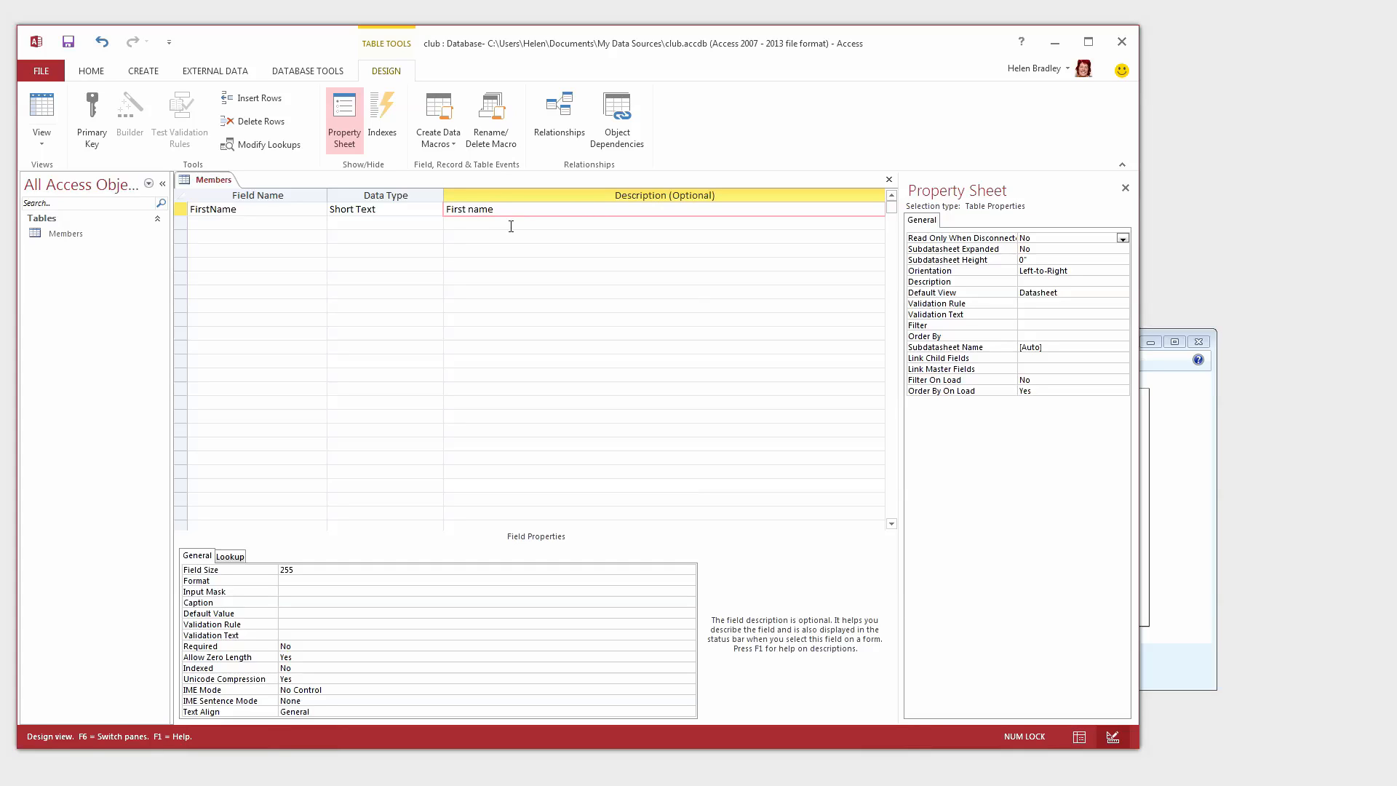
mouse_move(423, 211)
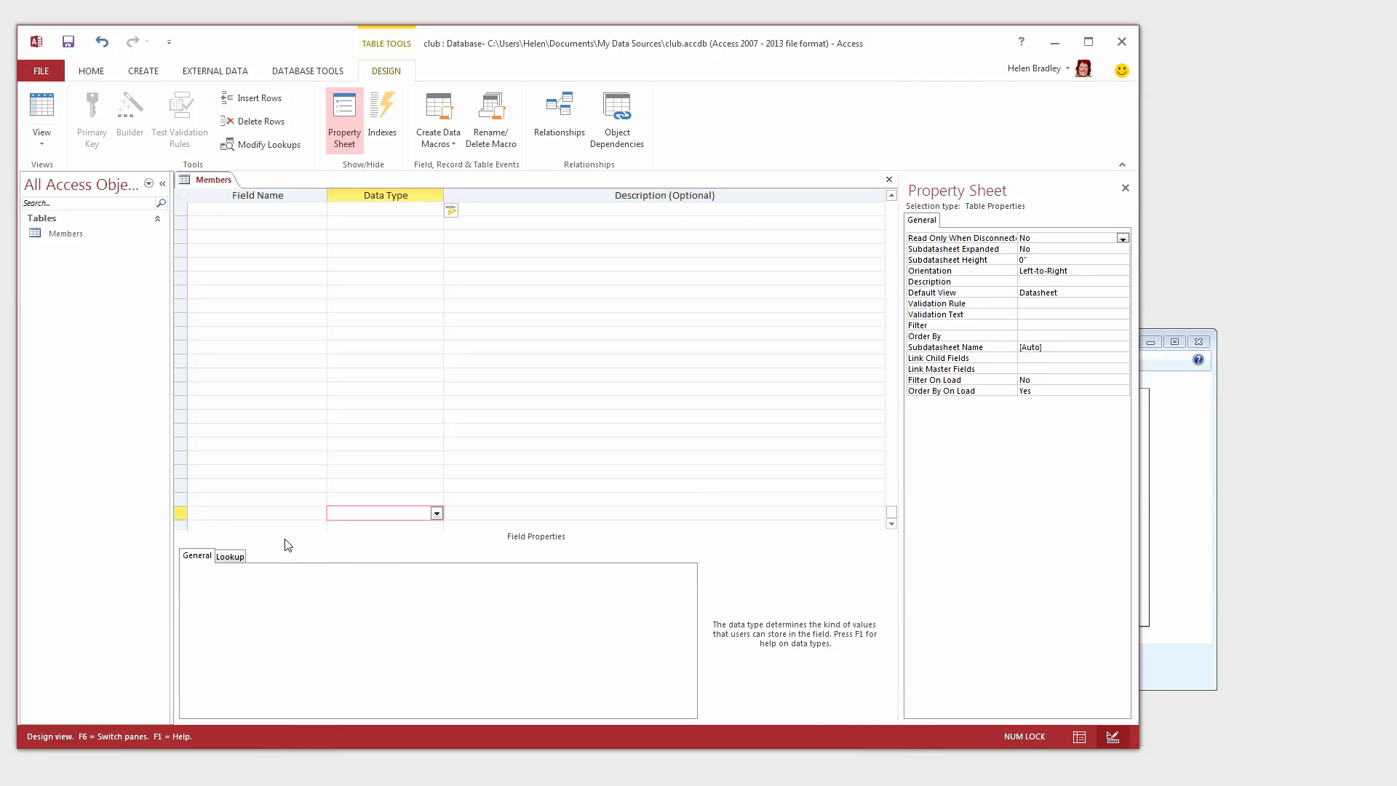
text(FirstName)
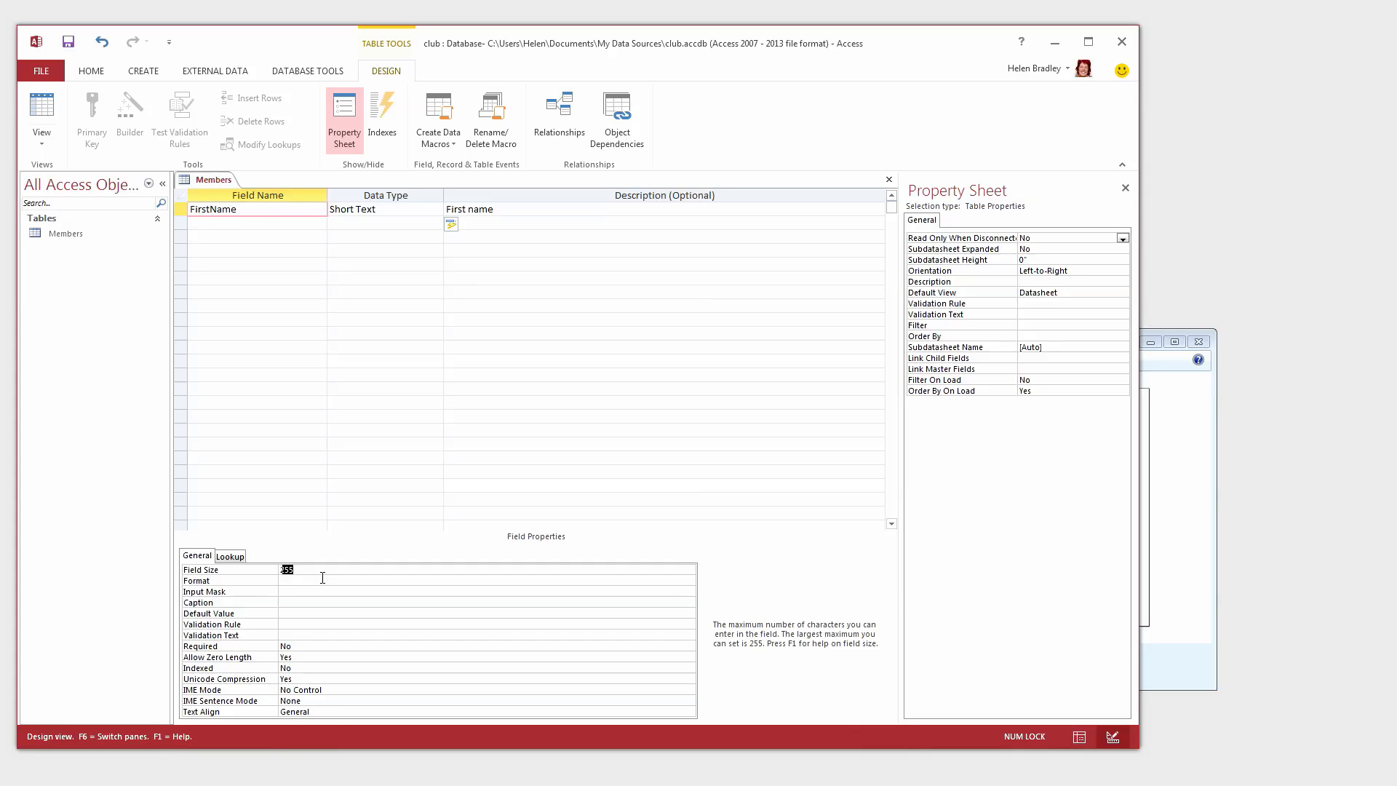
text(20)
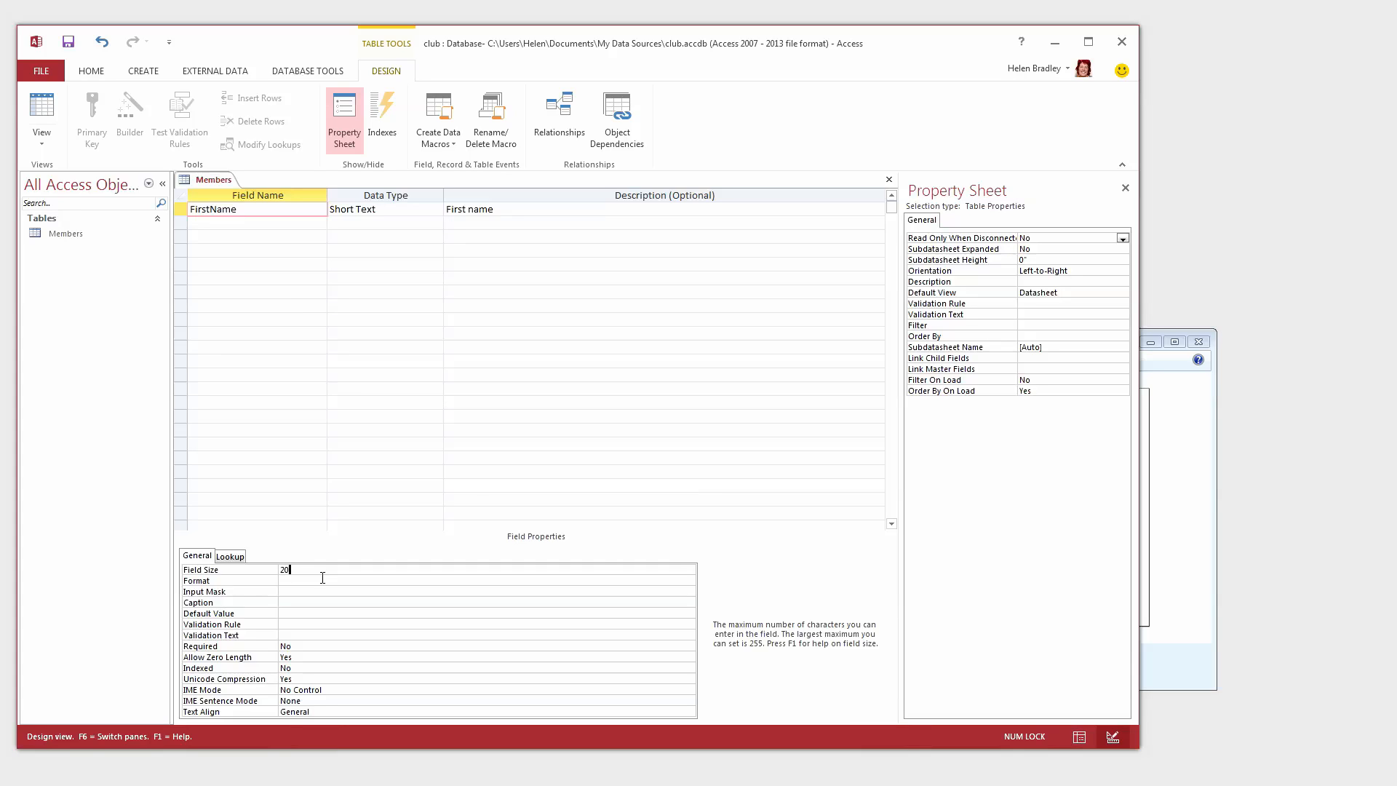
click(304, 601)
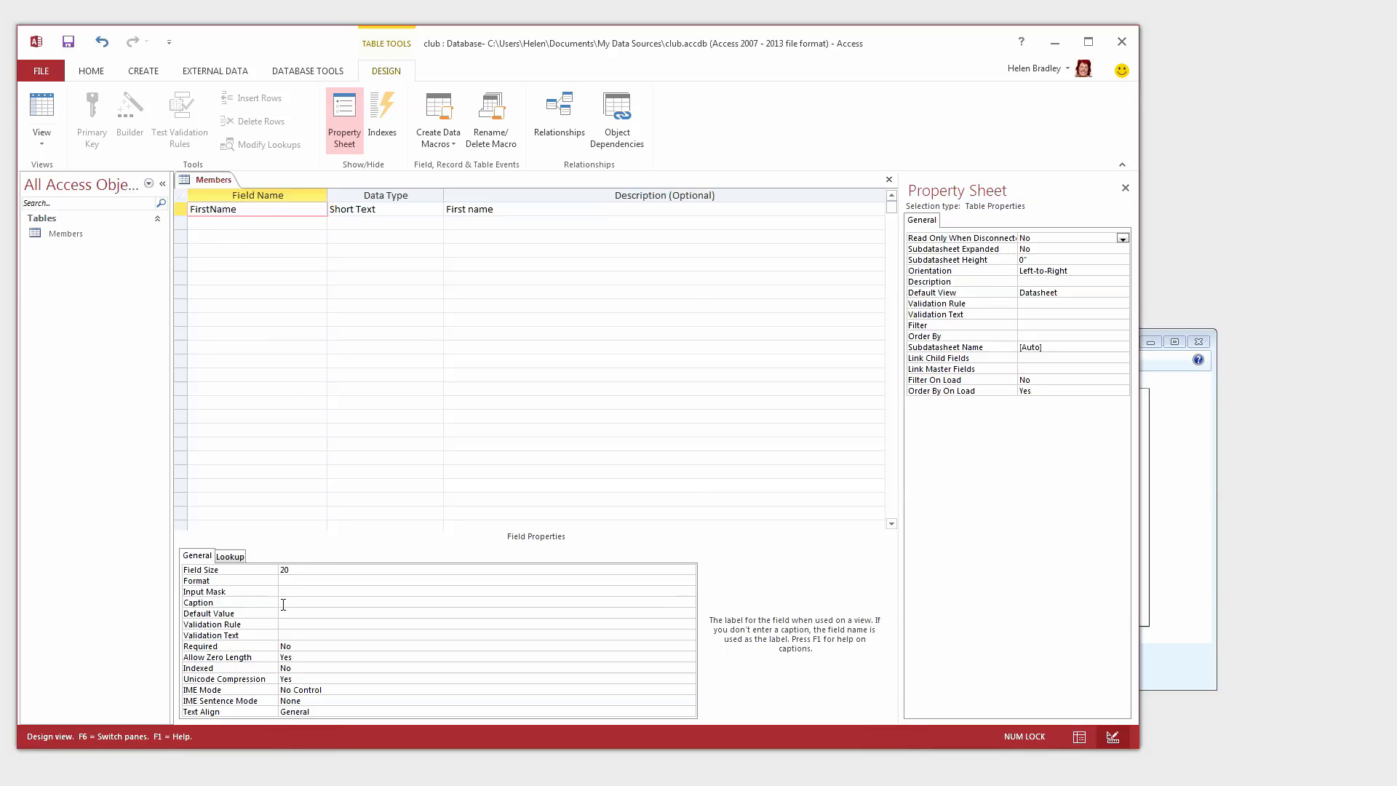
text(Fi)
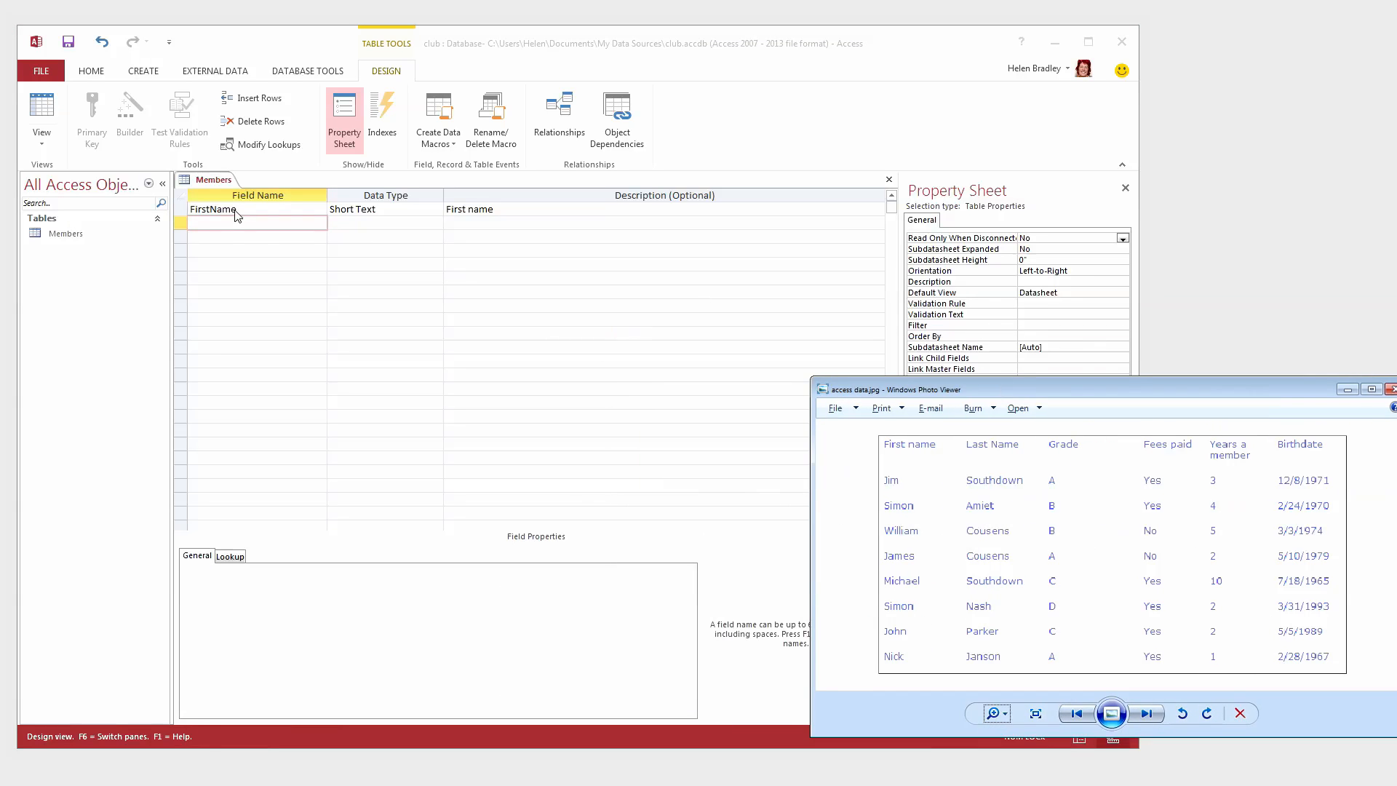
- Add LastName as Short Text, described 'Last name', size 20, caption Last name
text(LastName)
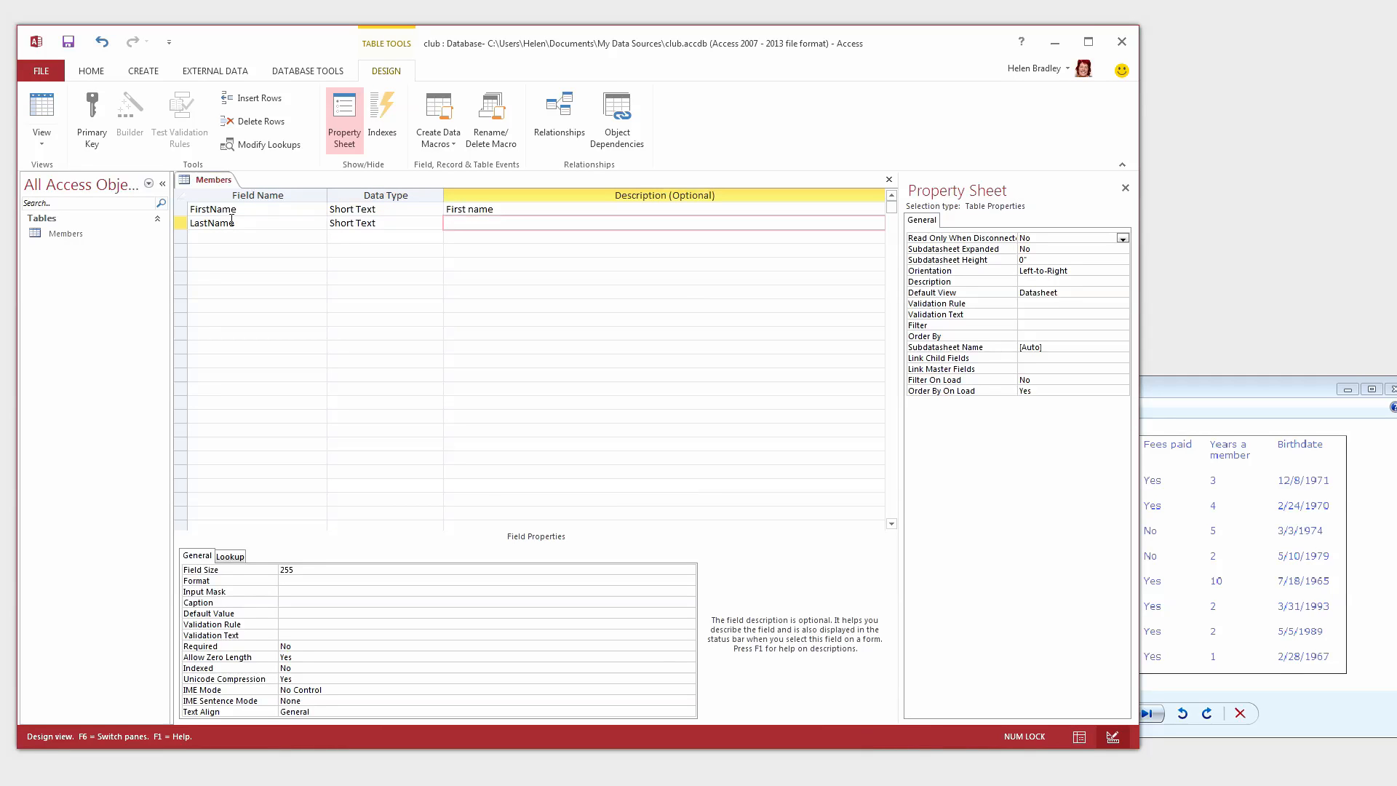
text(Last name)
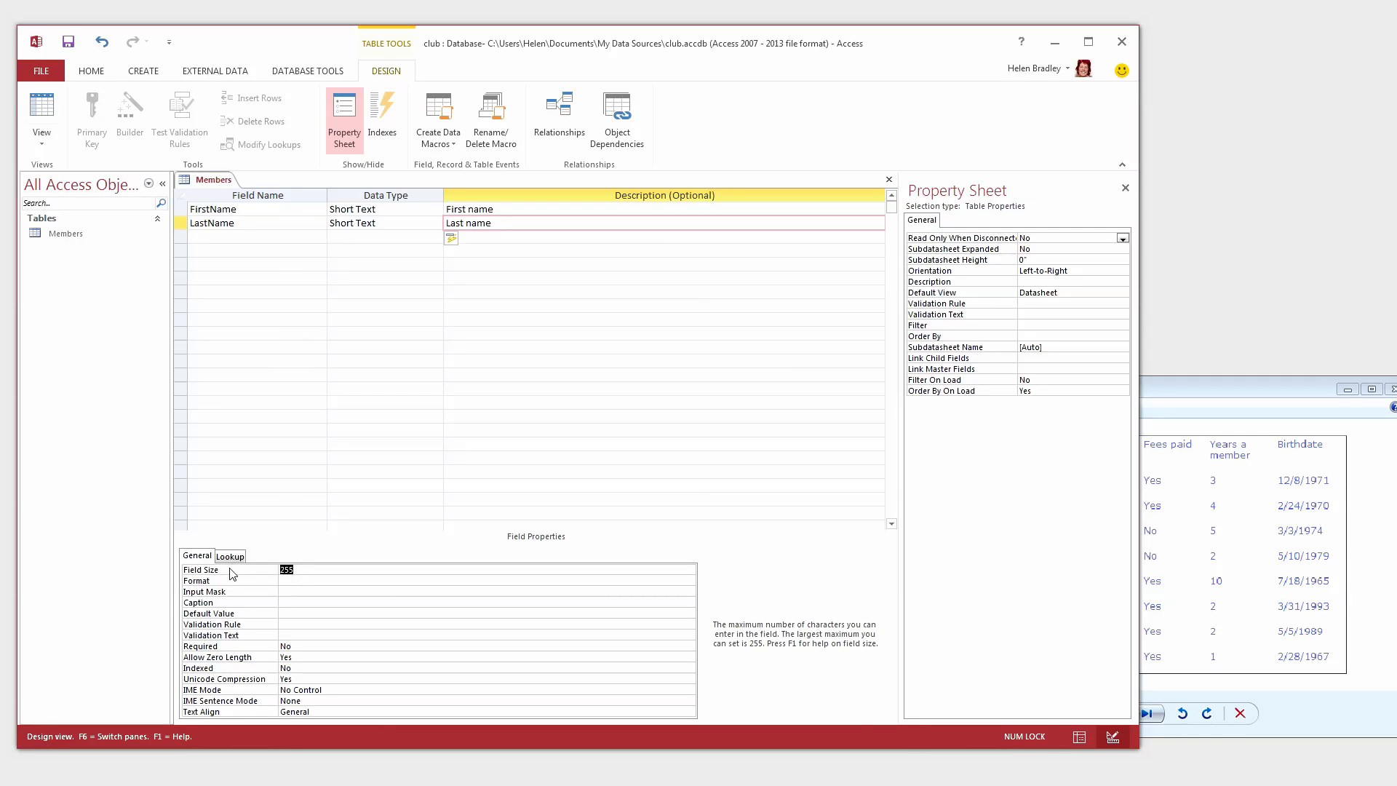
text(20)
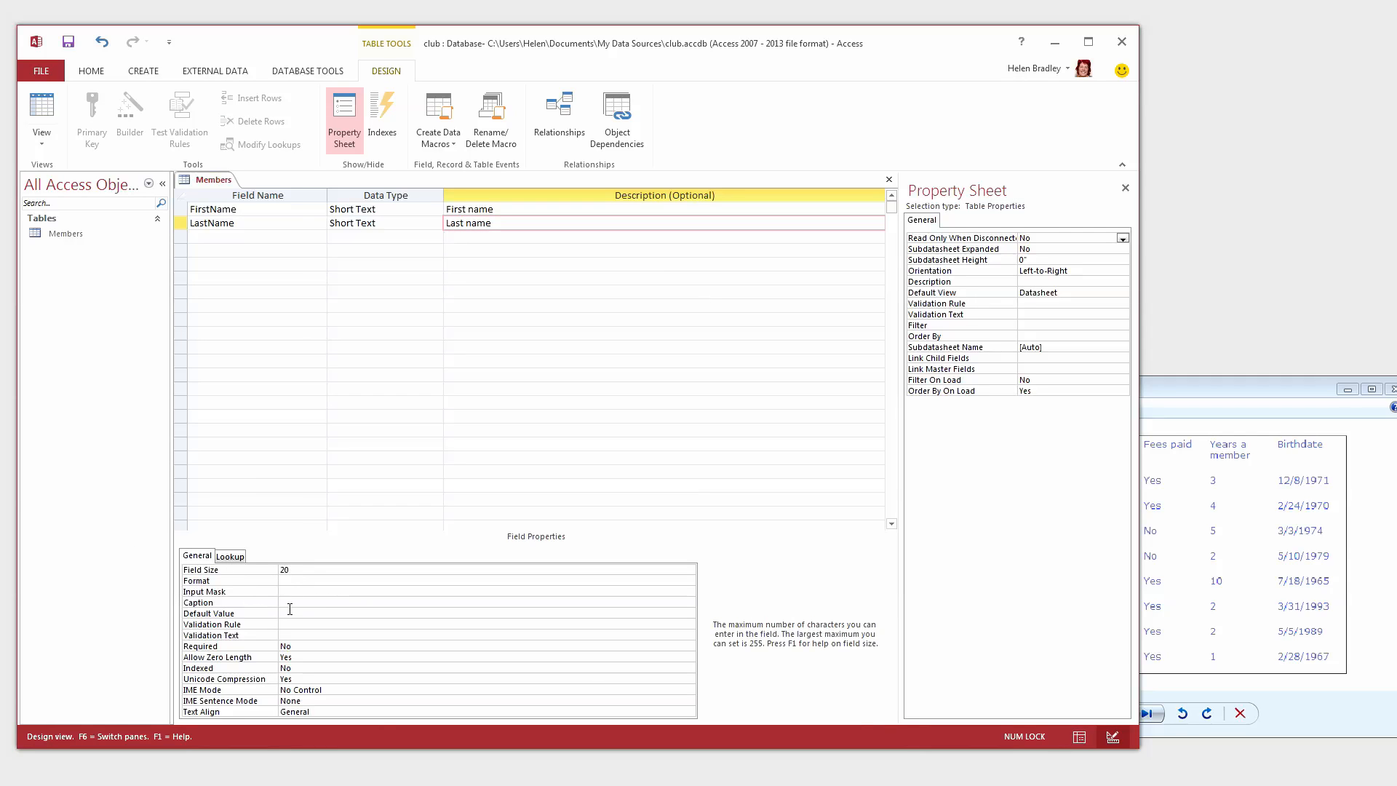
text(Last name)
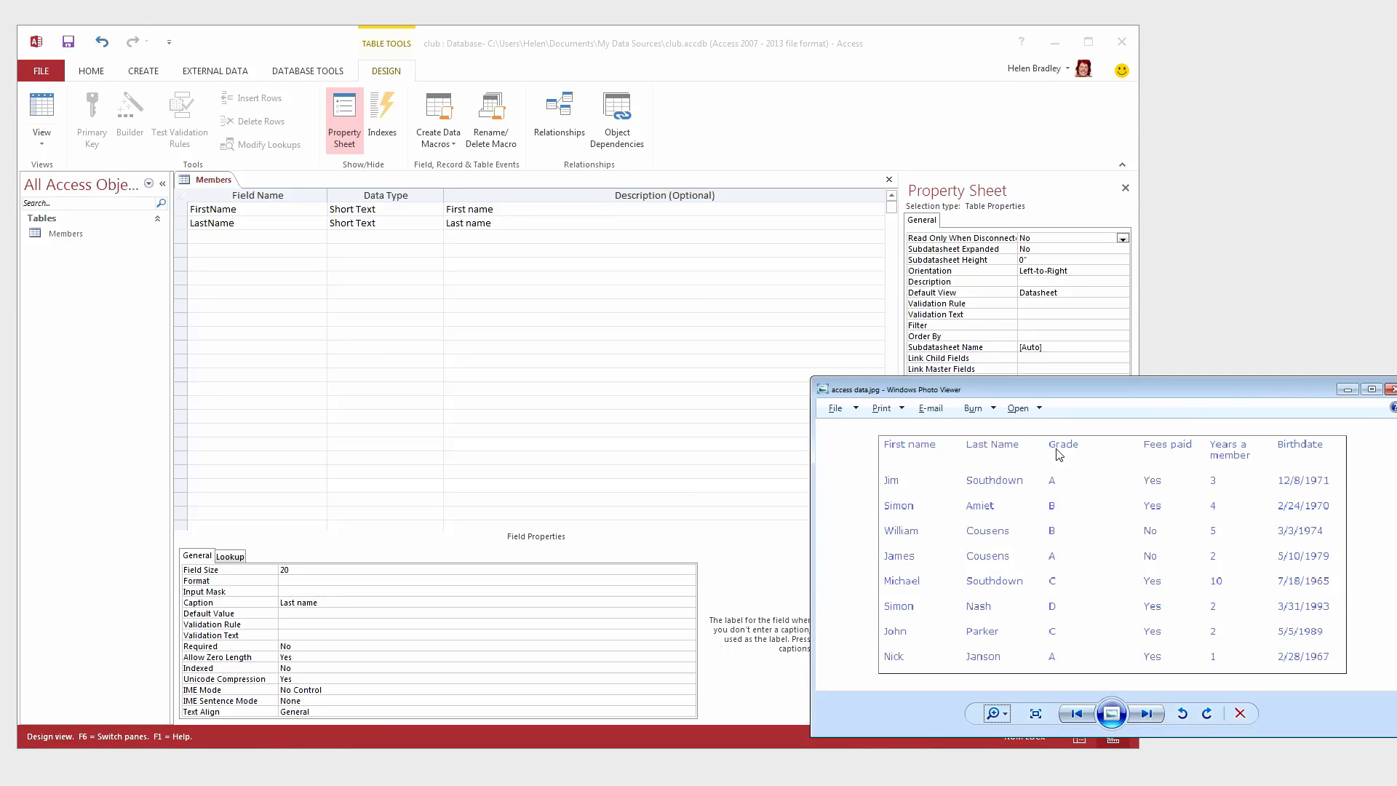
mouse_move(229, 243)
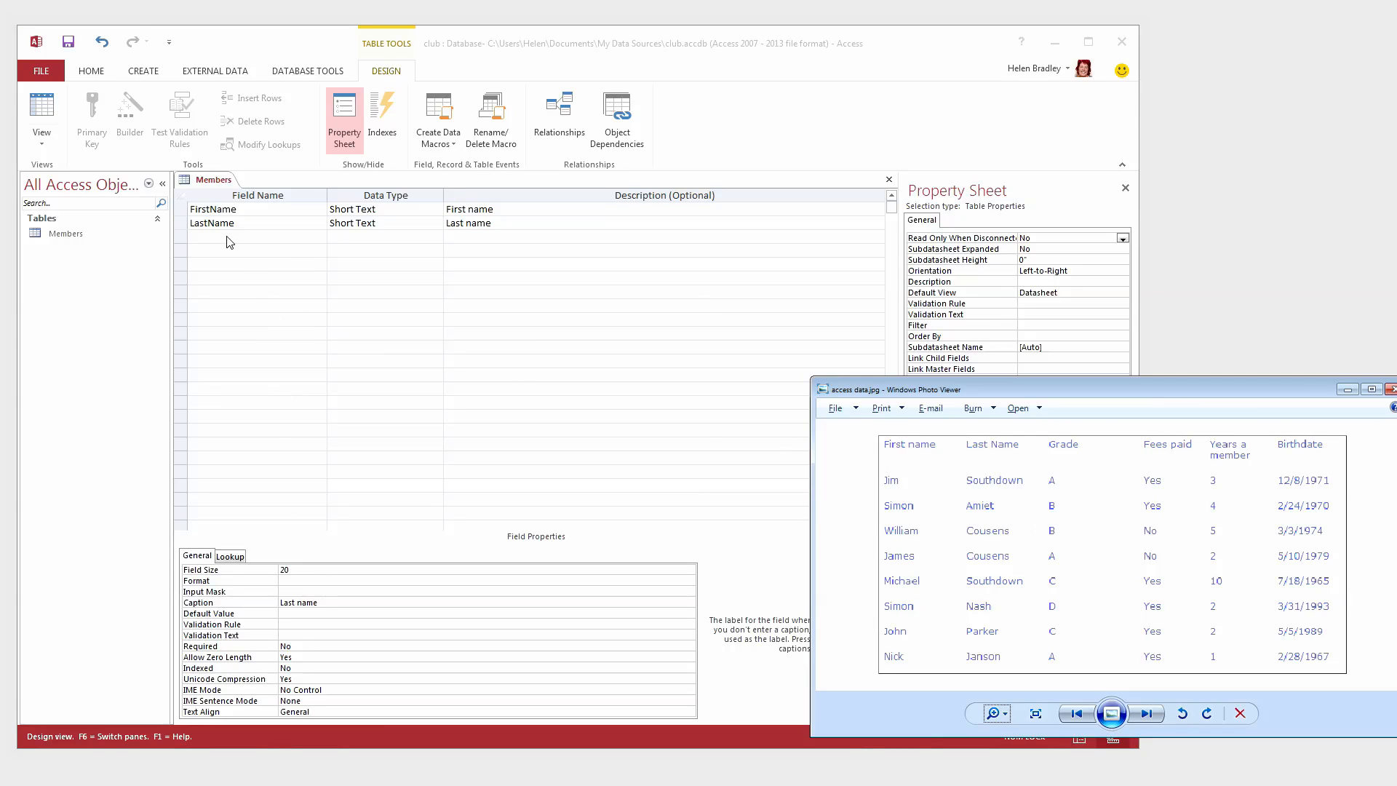
- Add the Grade Short Text field, size 5, captioned Grade Played
text(Grade)
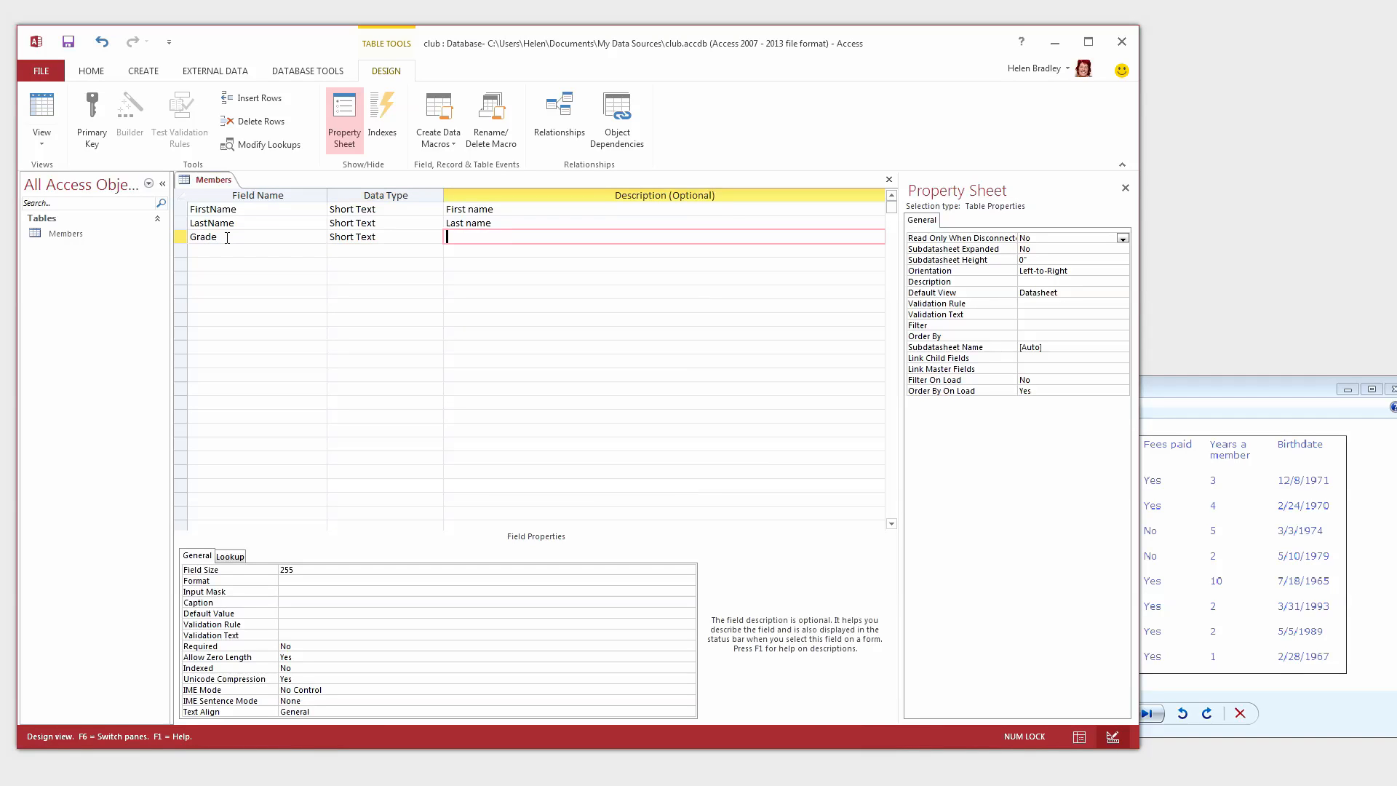
text(Gras)
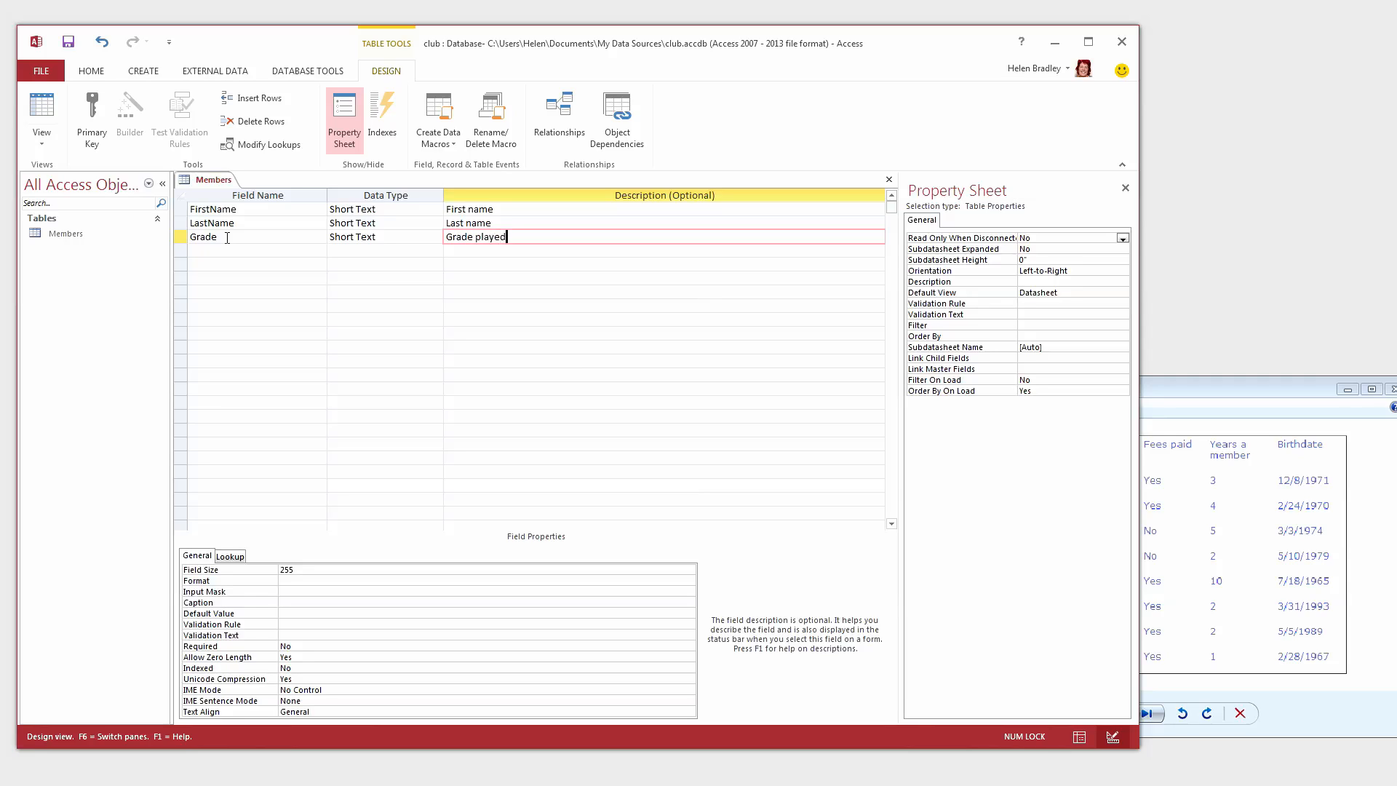
click(305, 570)
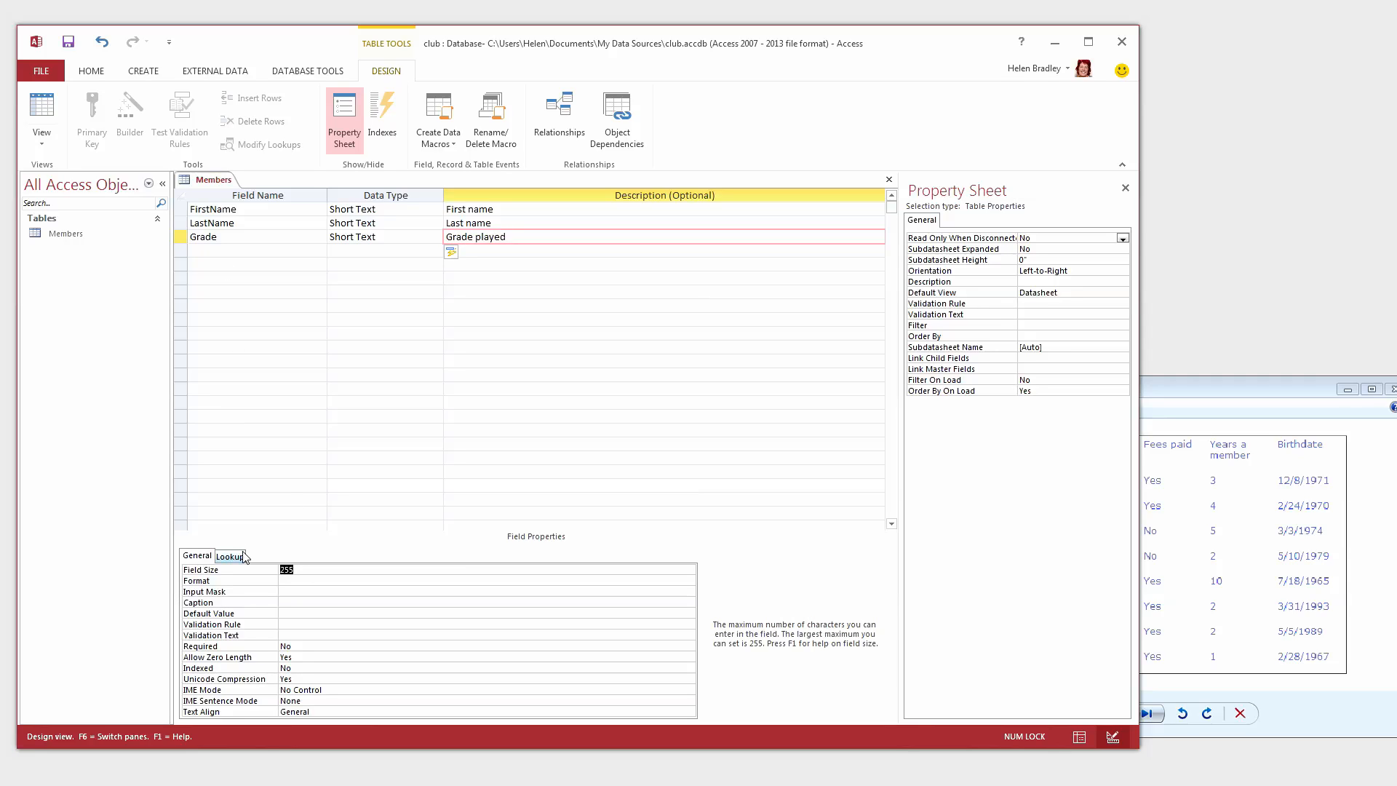
text(5)
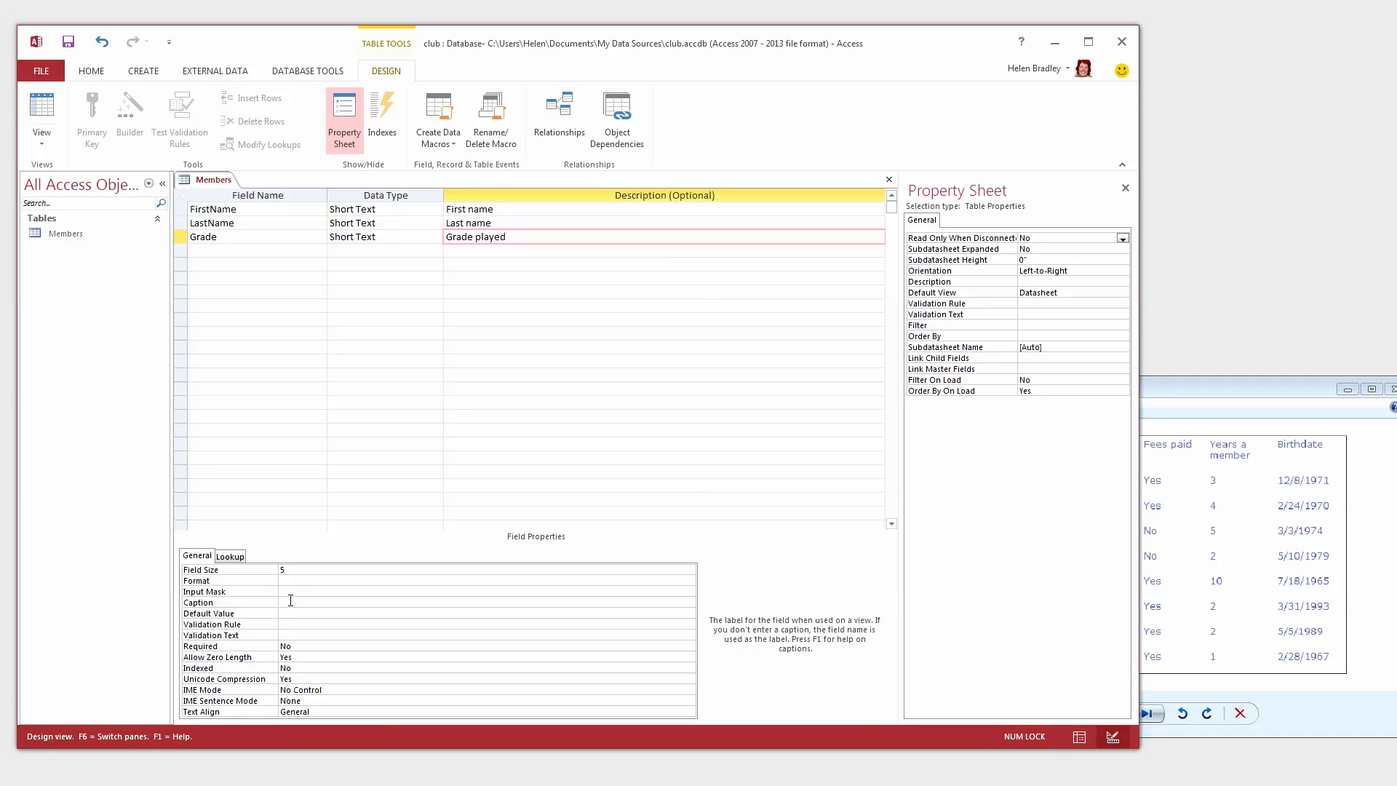
text(G)
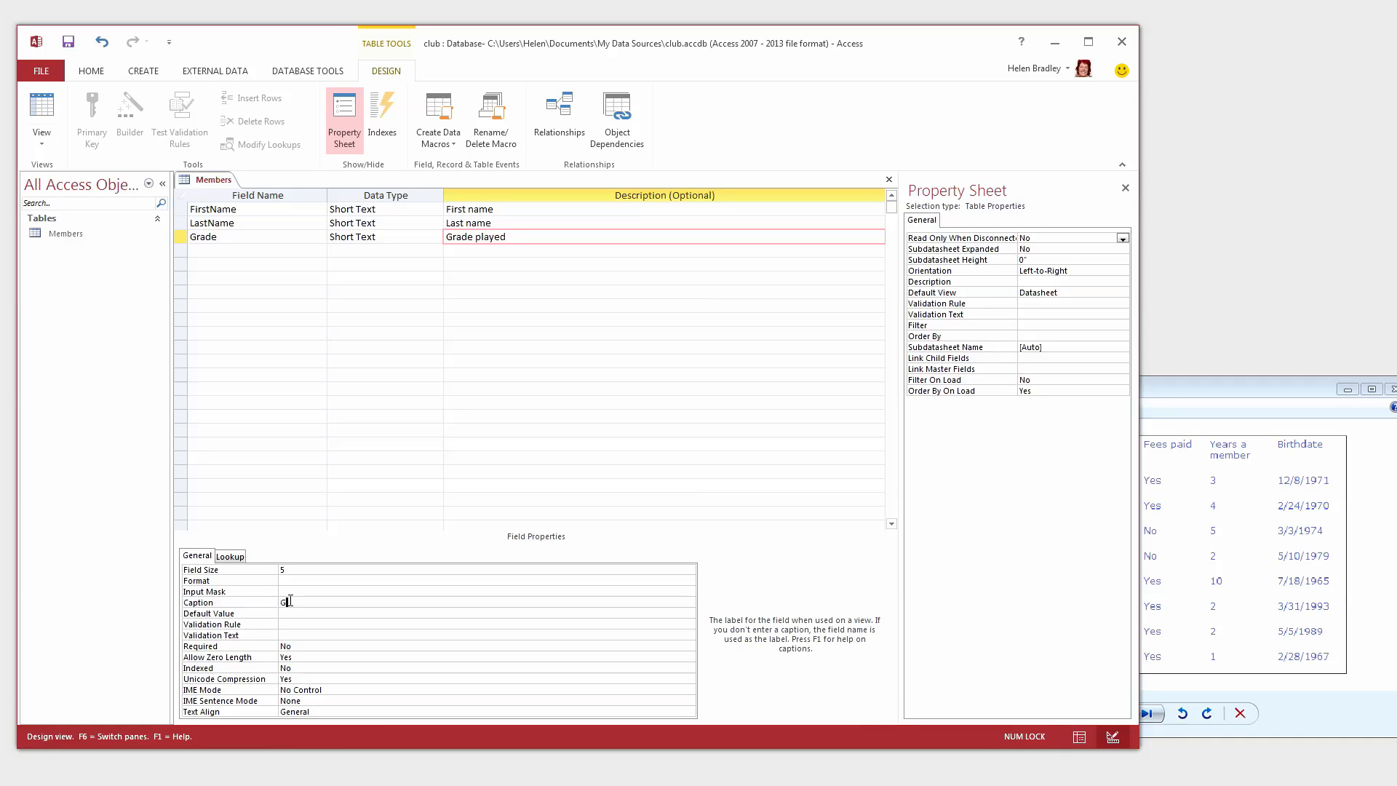
text(rade Played)
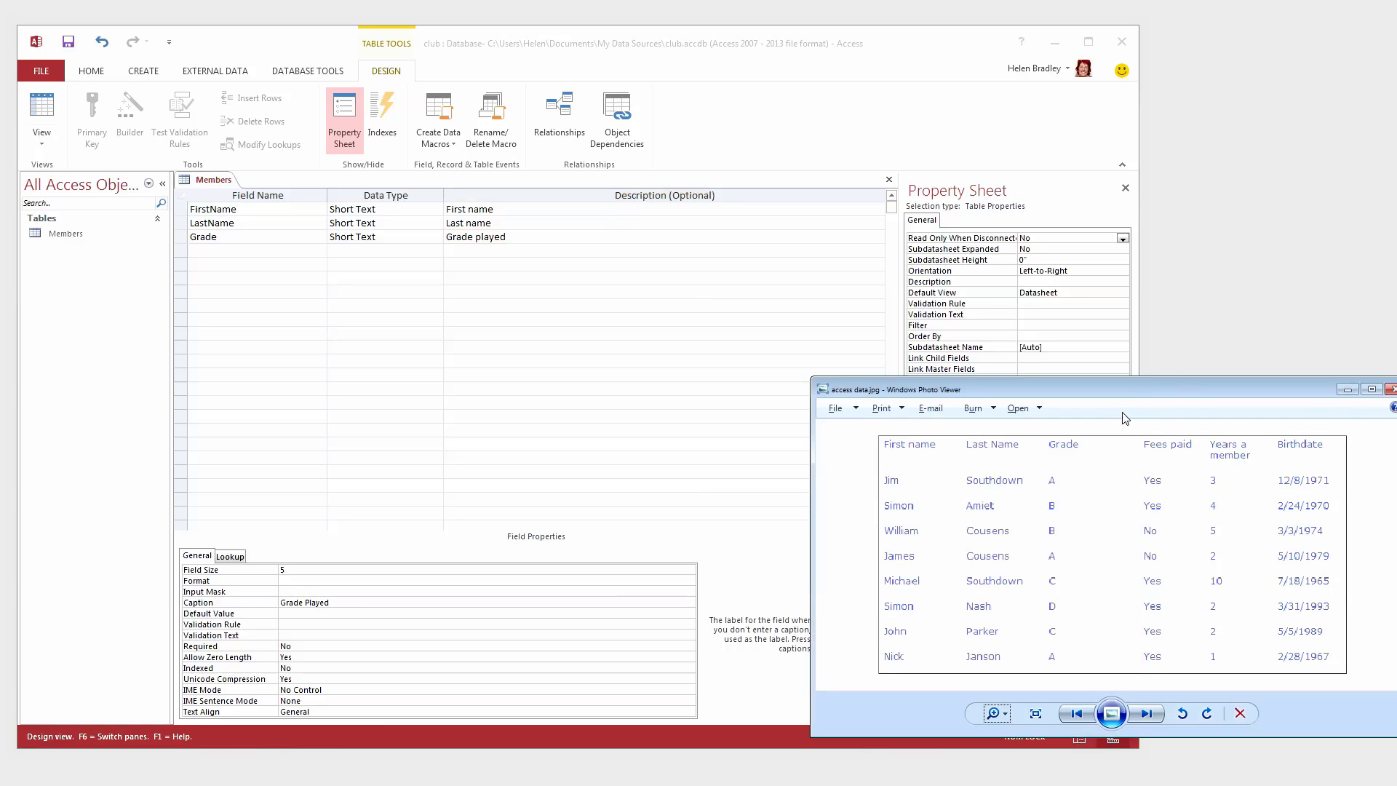
mouse_move(210, 258)
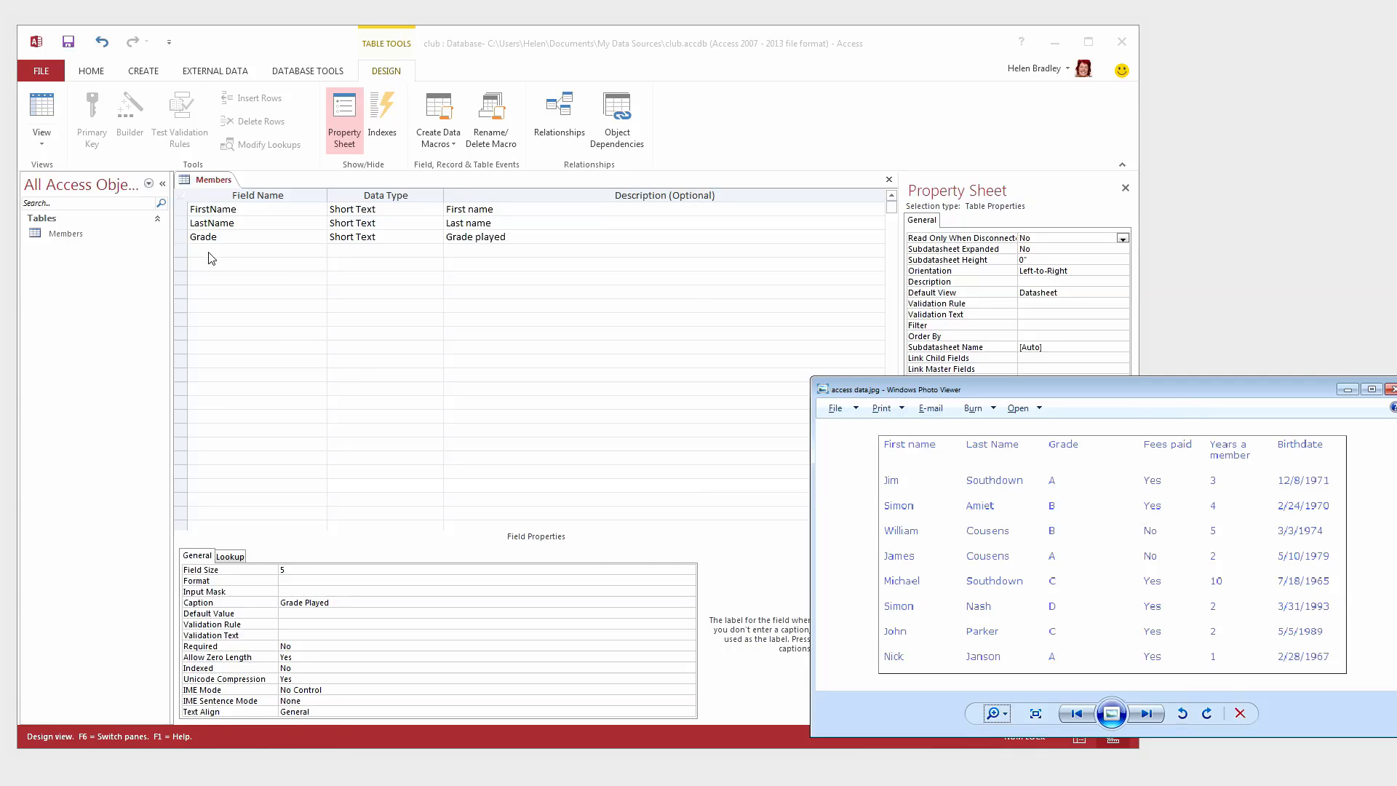
- Add a FeesPaid field with the Yes/No data type
text(Fe)
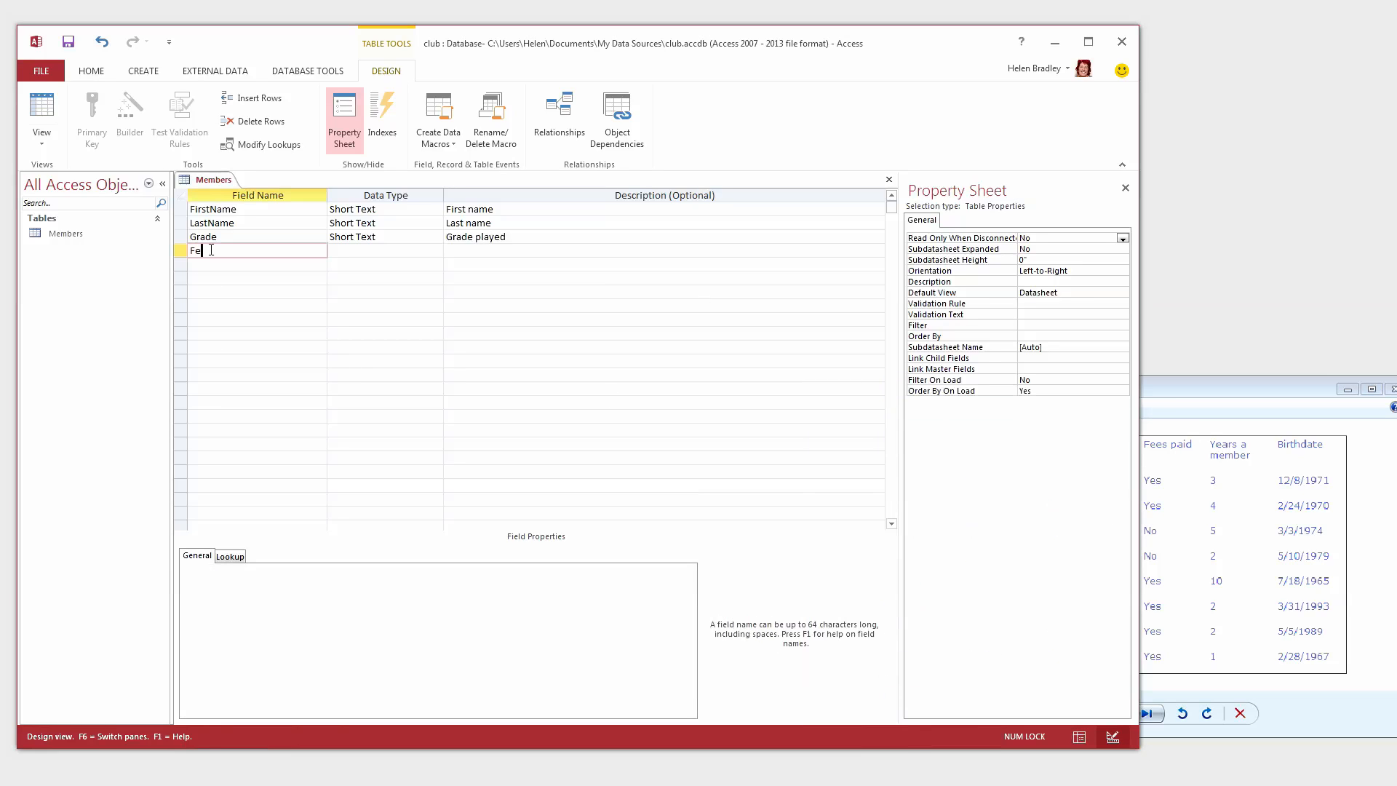
text(es)
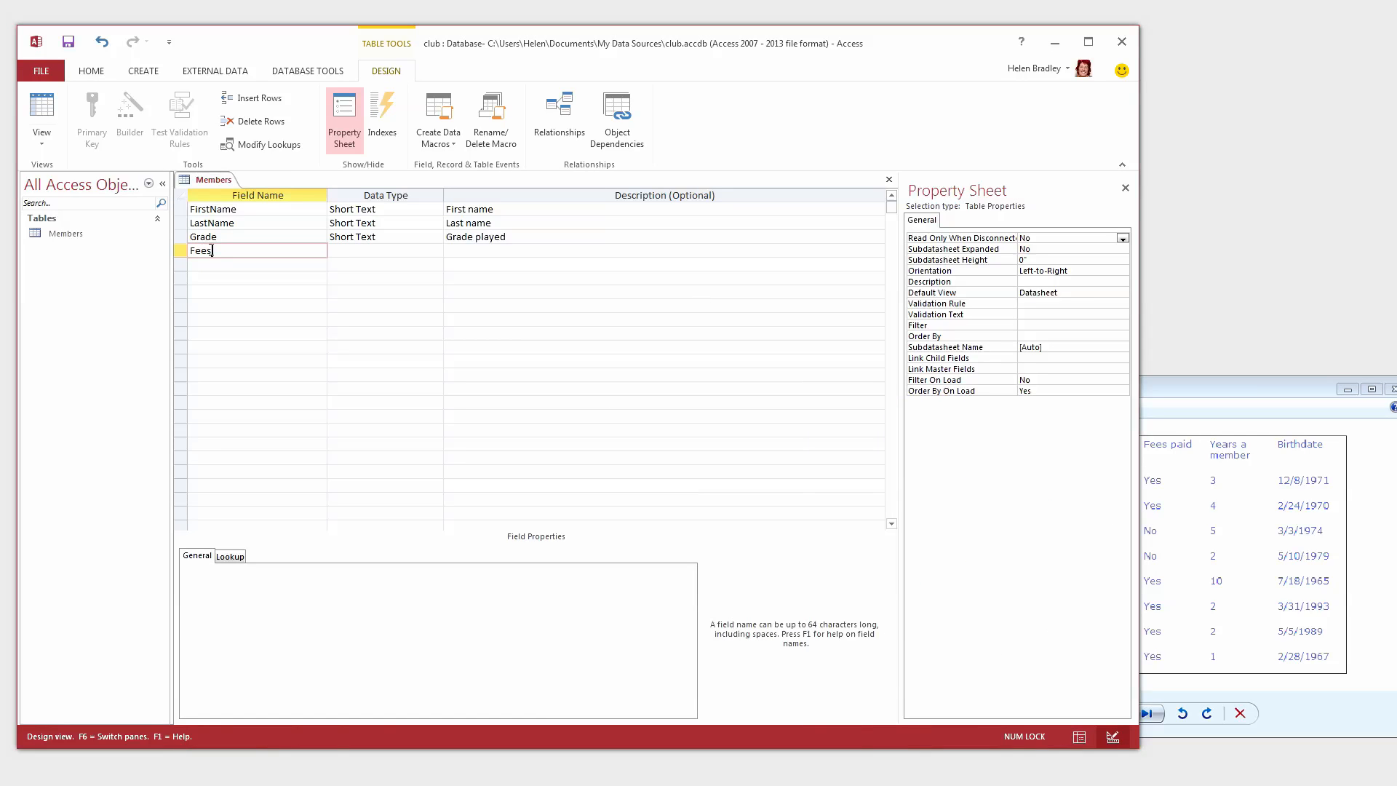
text(Paid)
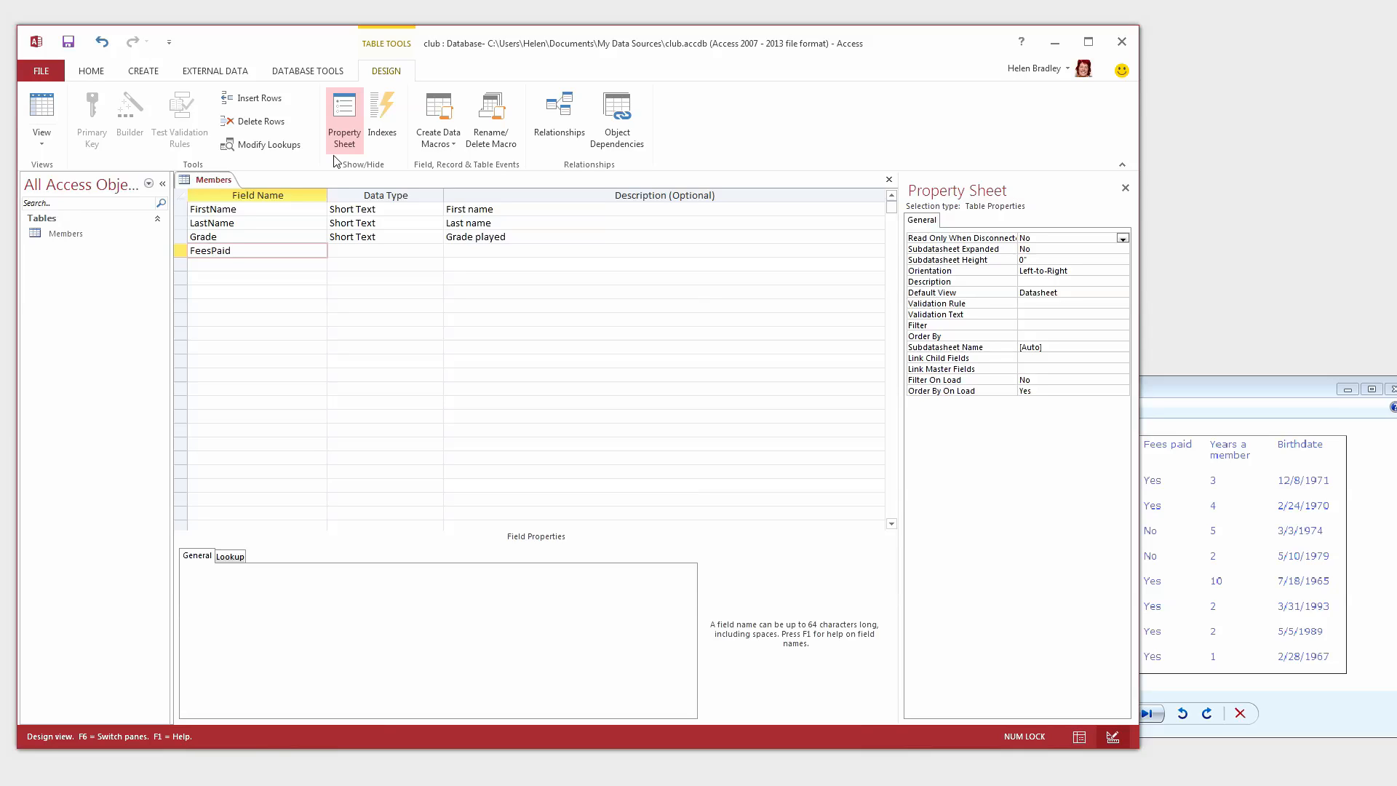
click(382, 250)
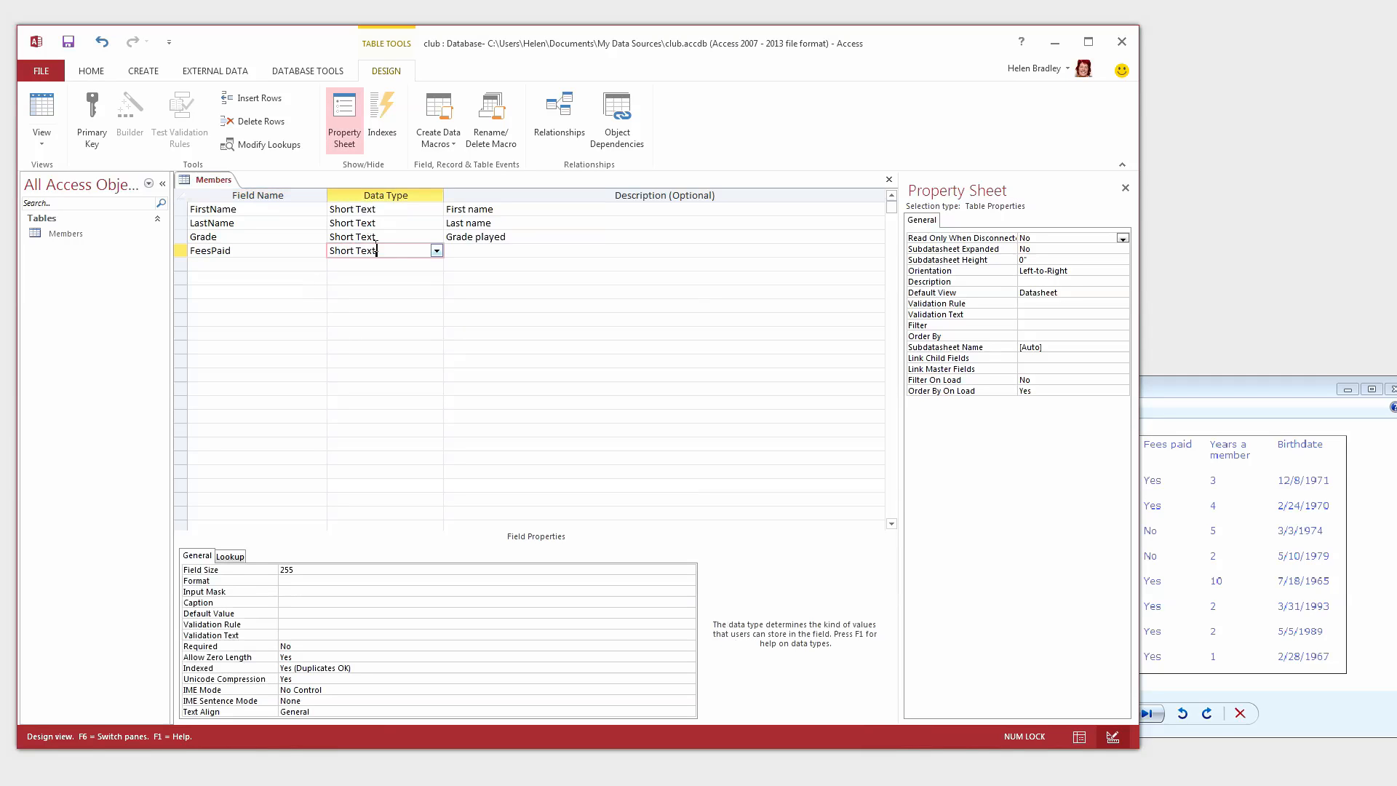
click(435, 250)
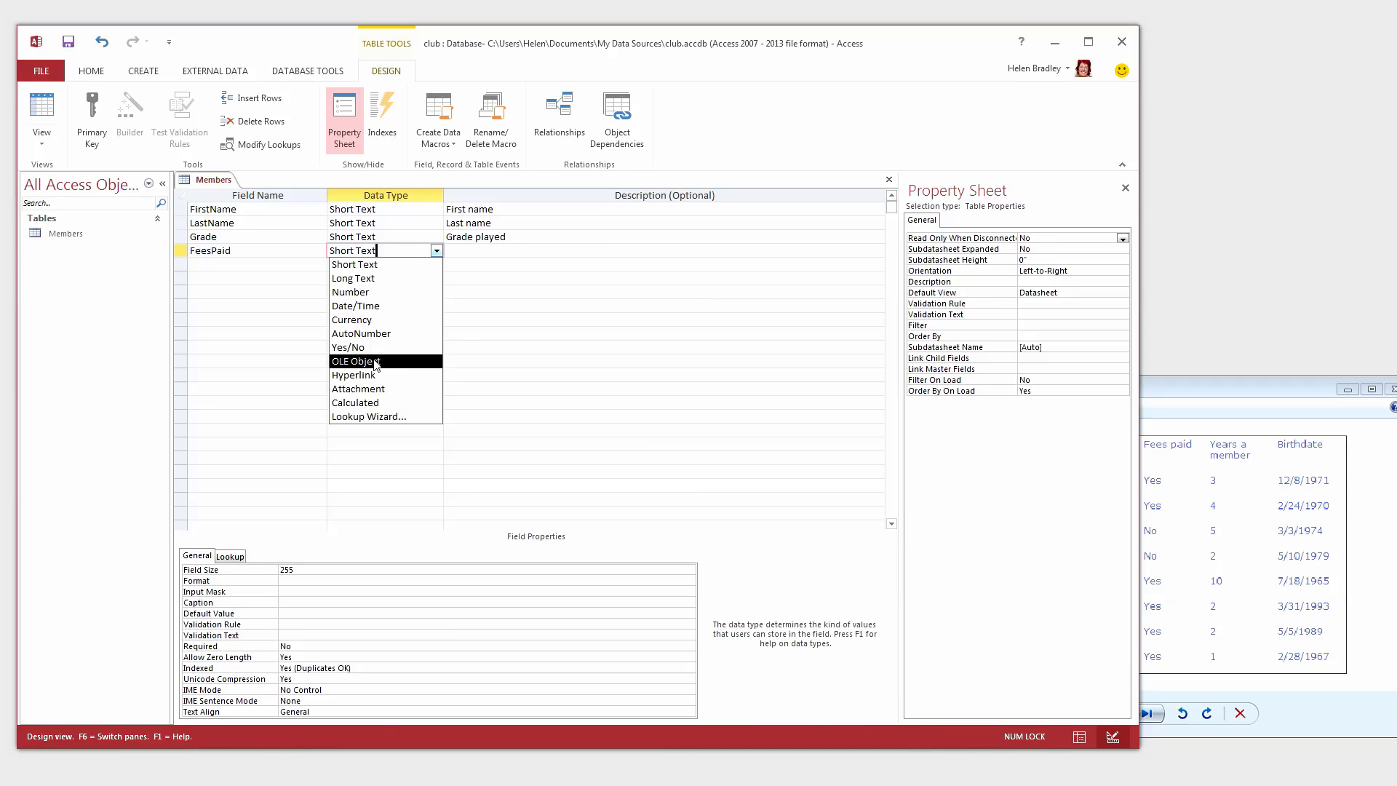
click(349, 347)
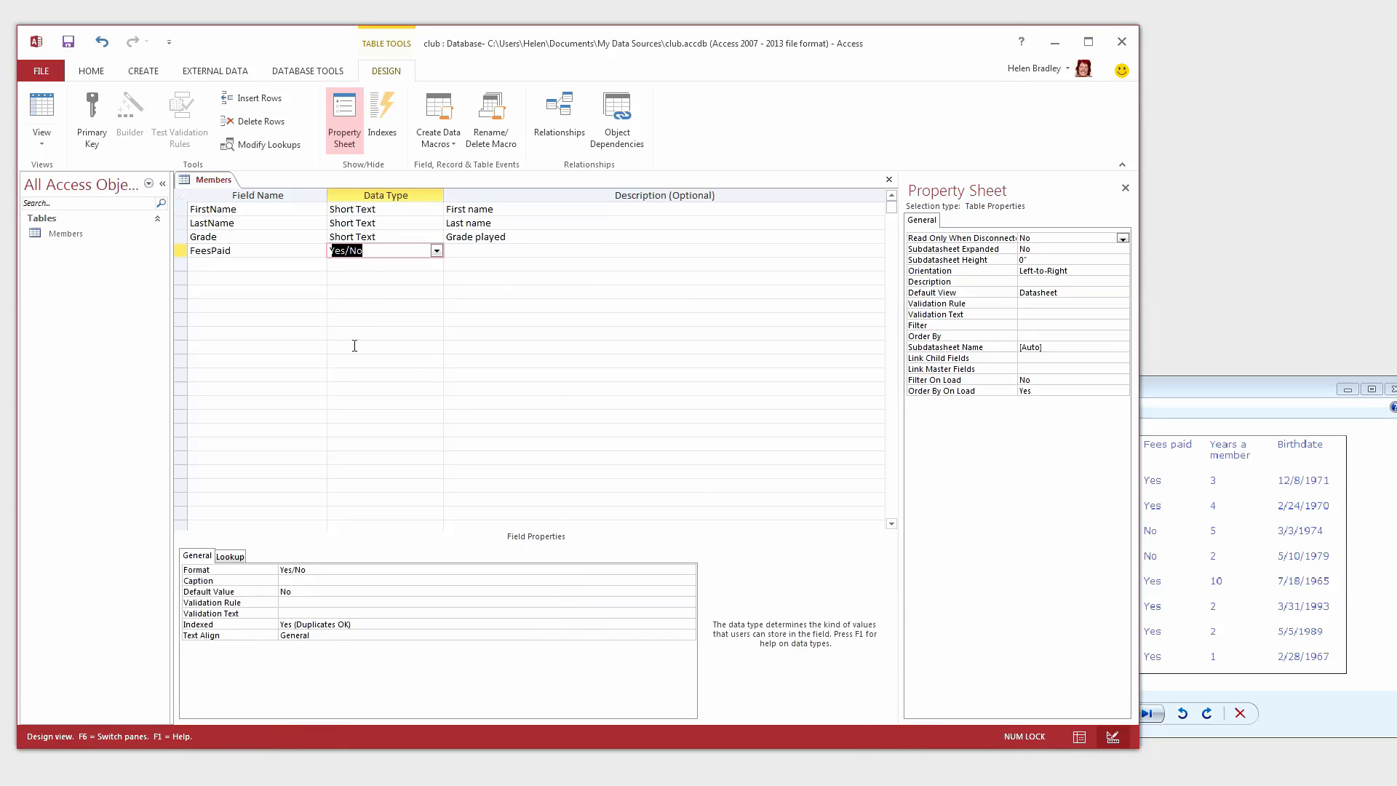
mouse_move(402, 249)
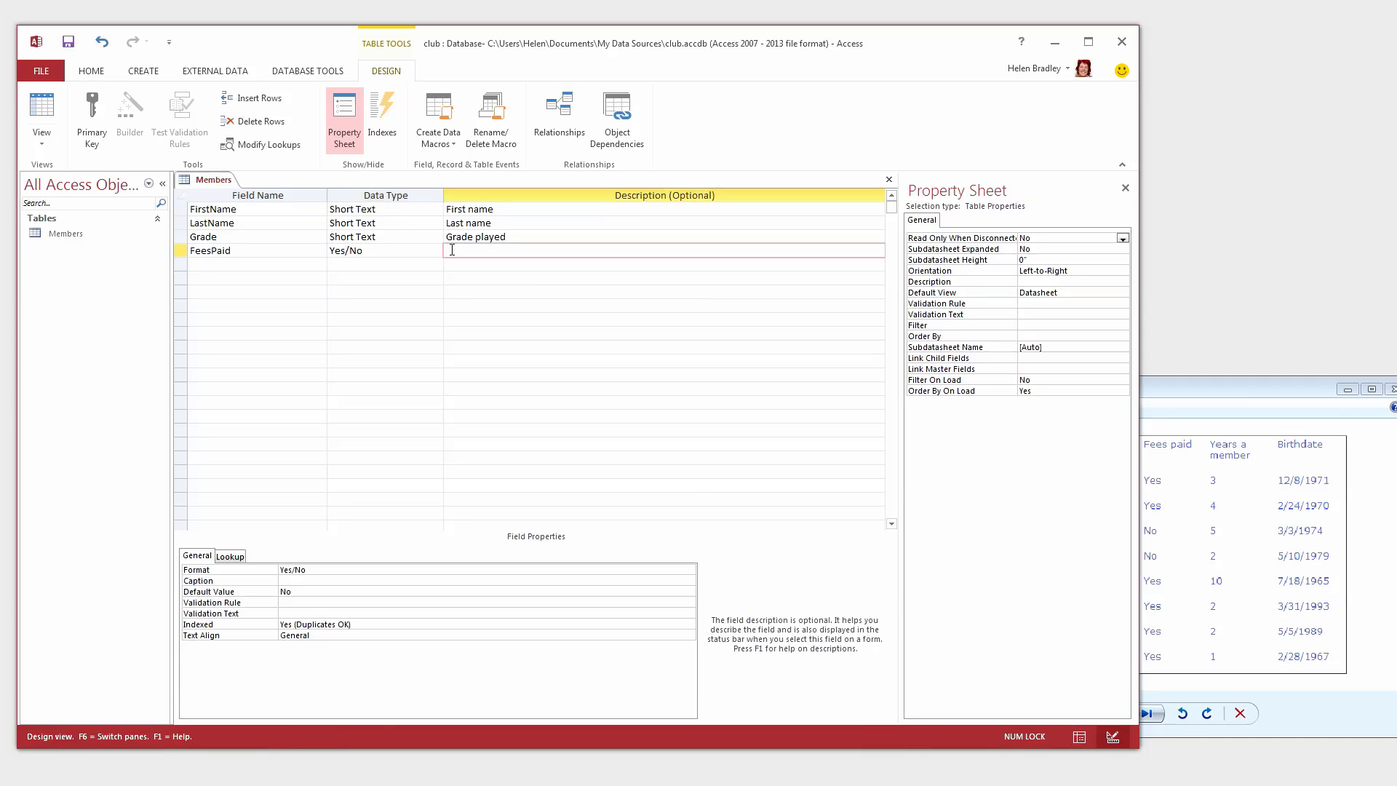
- Describe FeesPaid as 'Fees paid' and set its caption to Fees Paid
text(Fees pa)
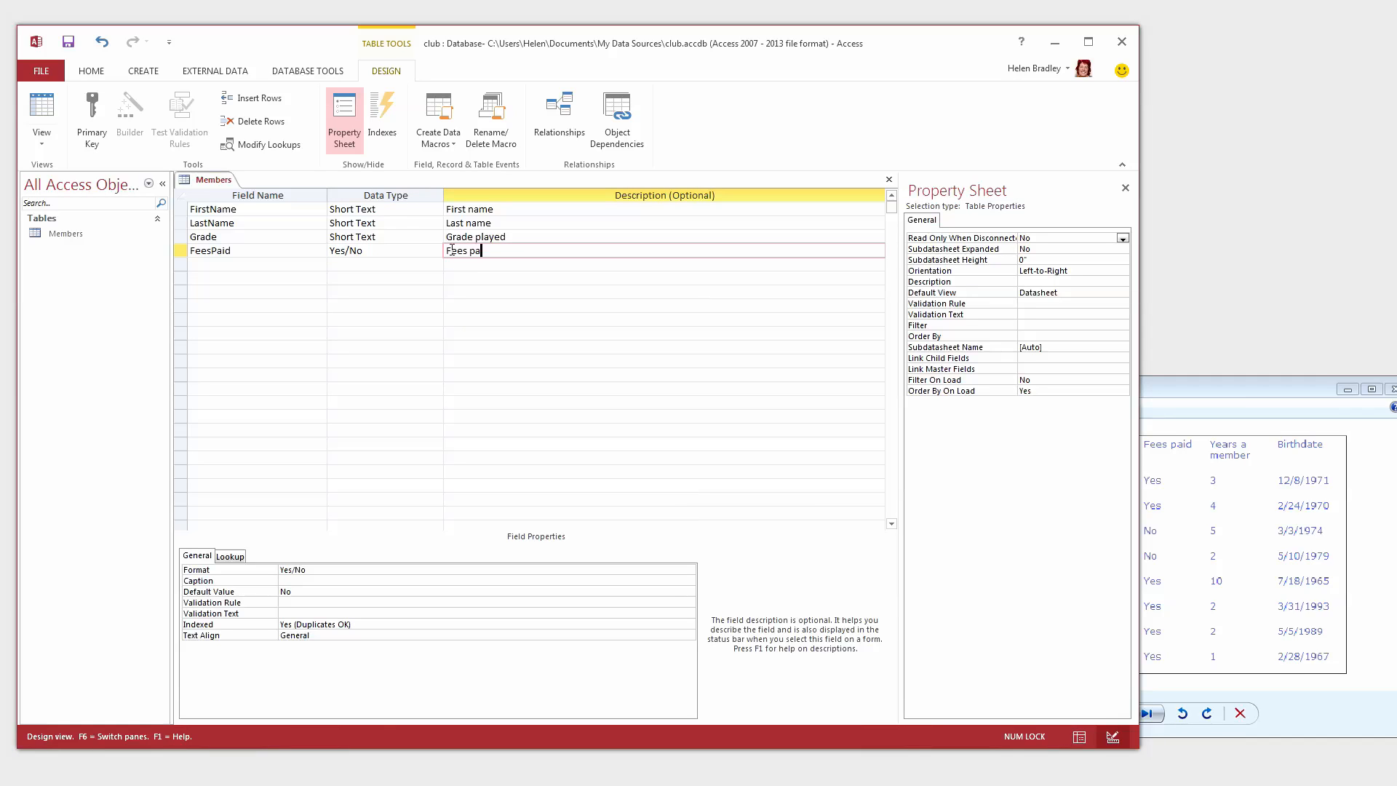
text(id)
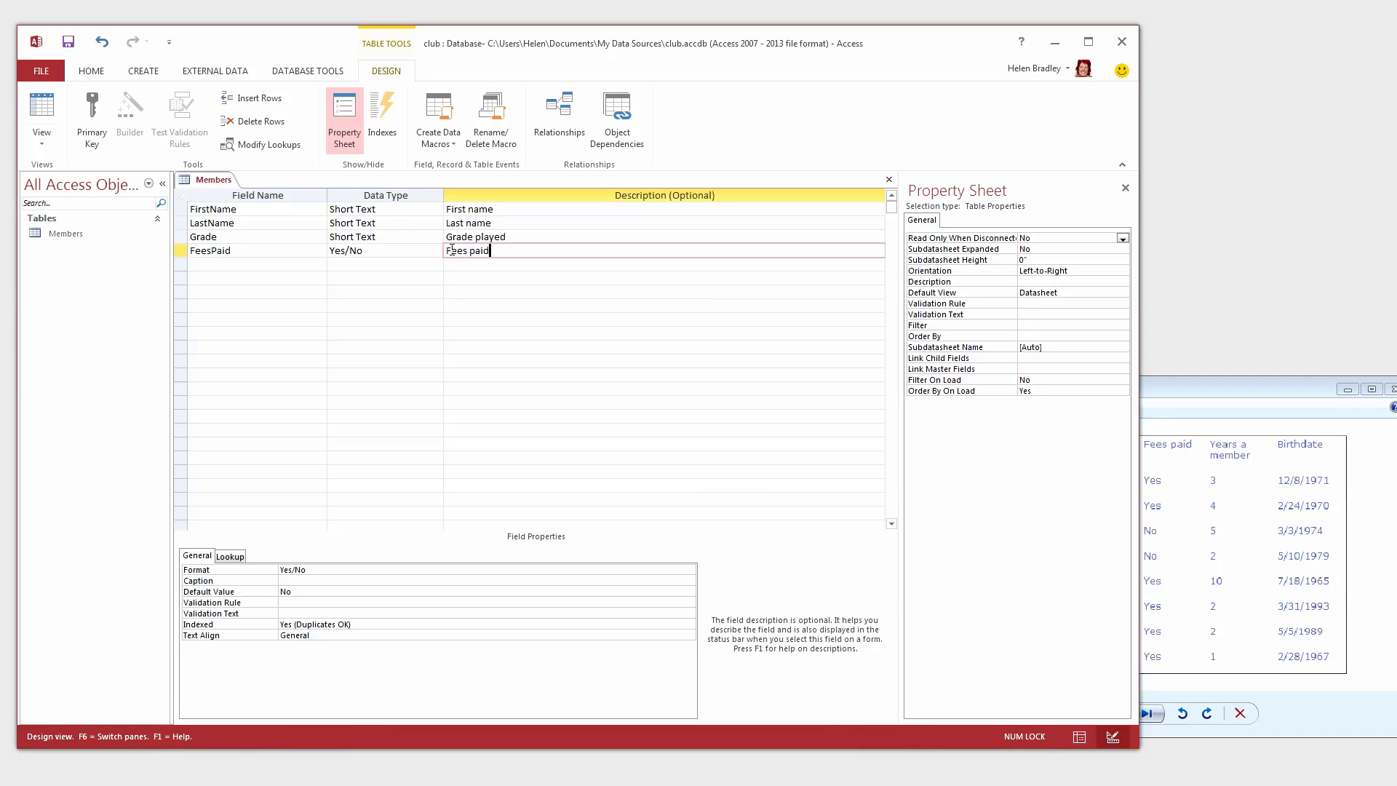
click(311, 580)
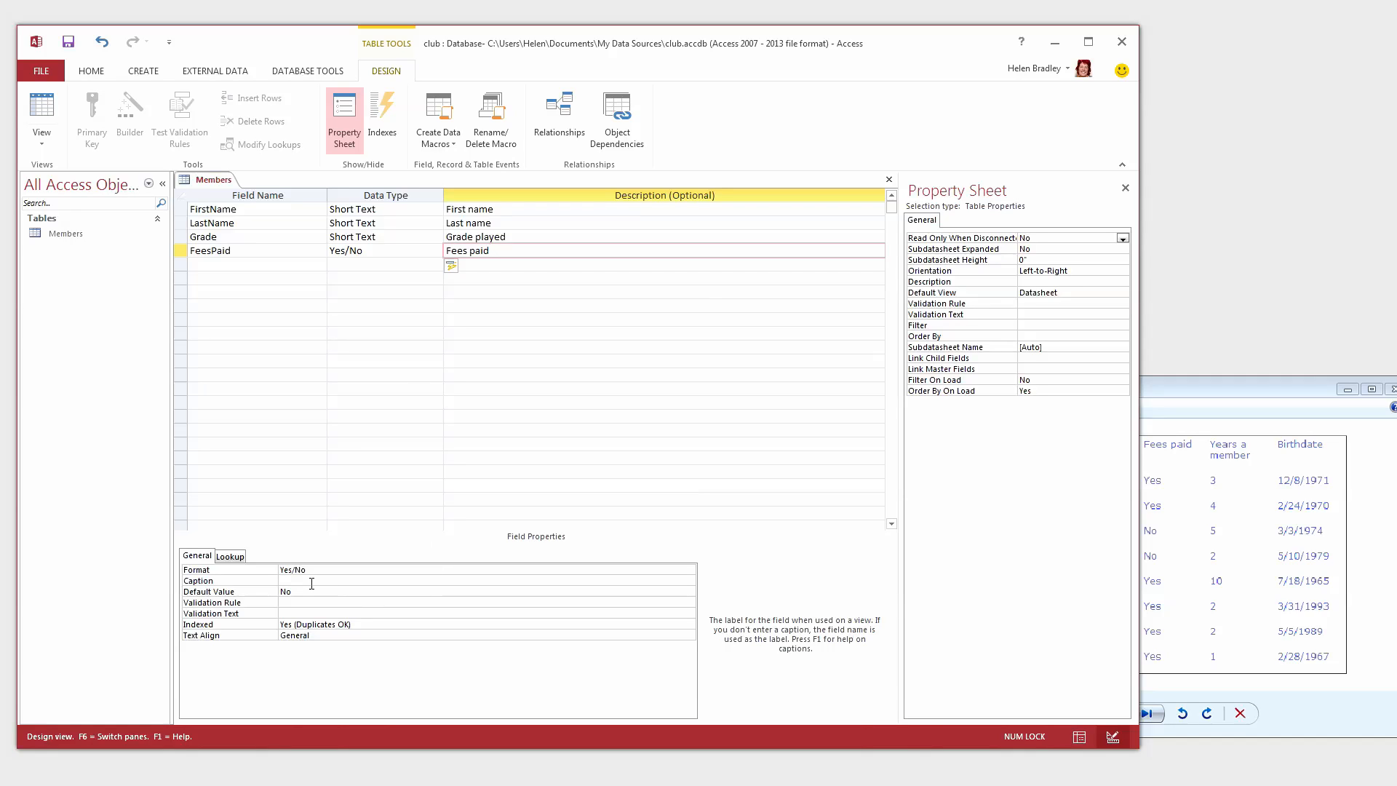
text(Fees Paid)
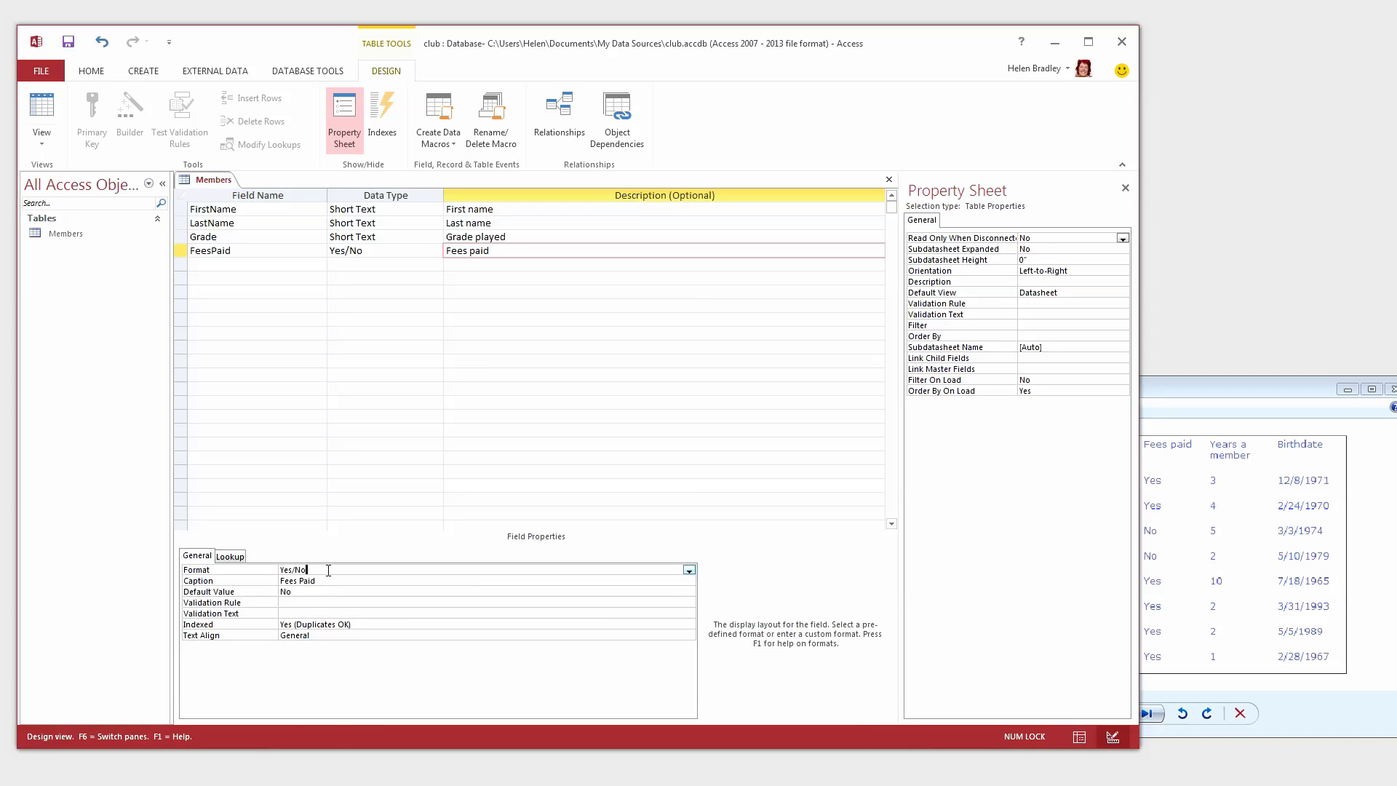
click(688, 570)
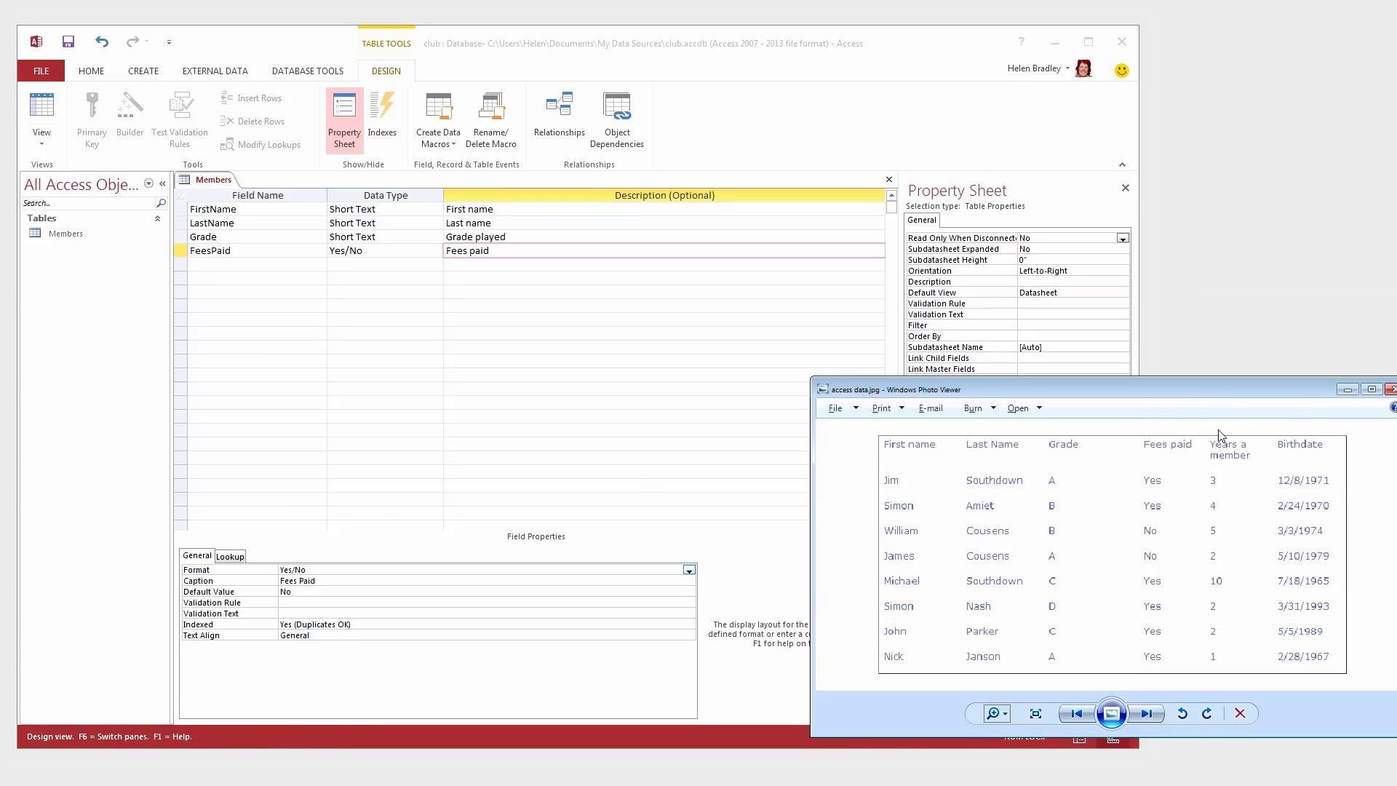
mouse_move(246, 270)
text(Years)
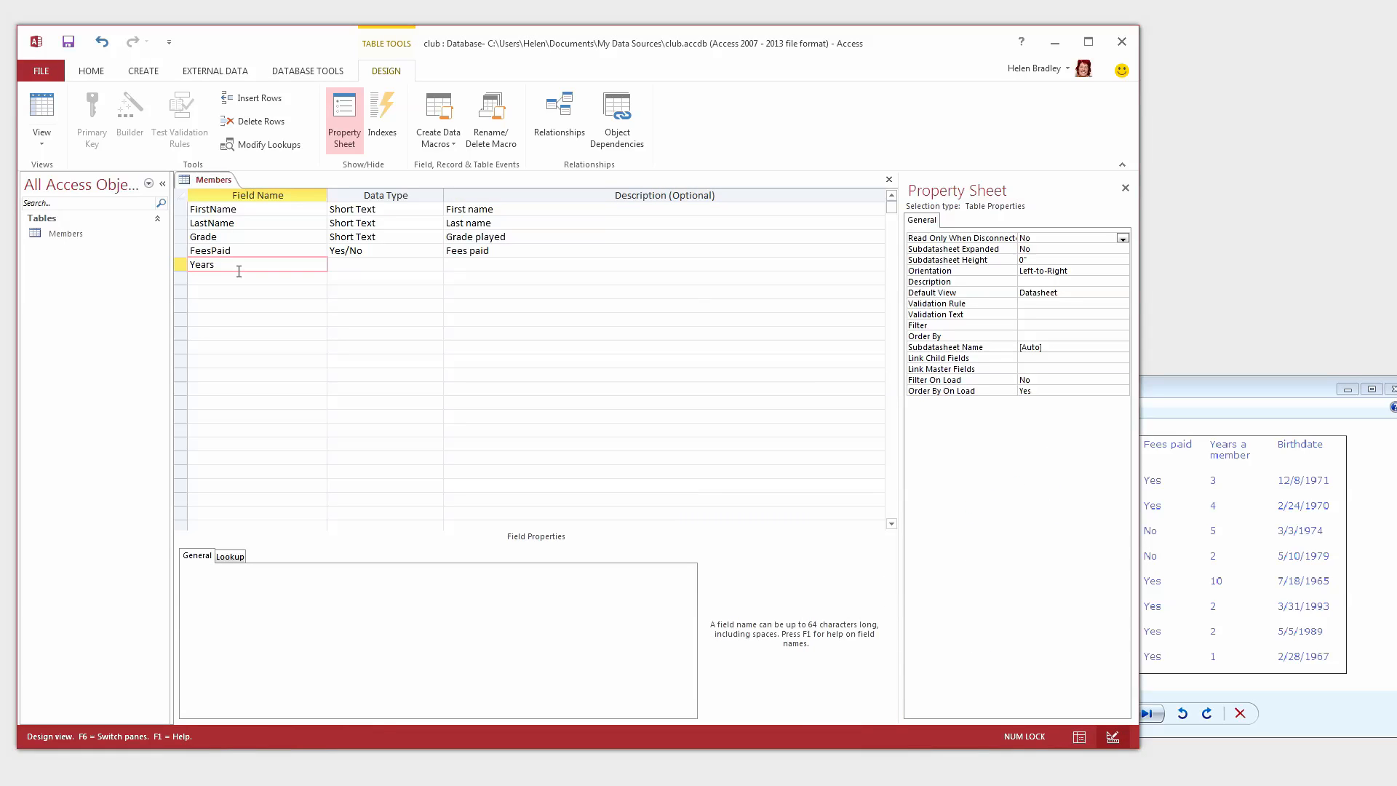
- Add the YearsAMember field as a Number type with Integer field size
text(AMember)
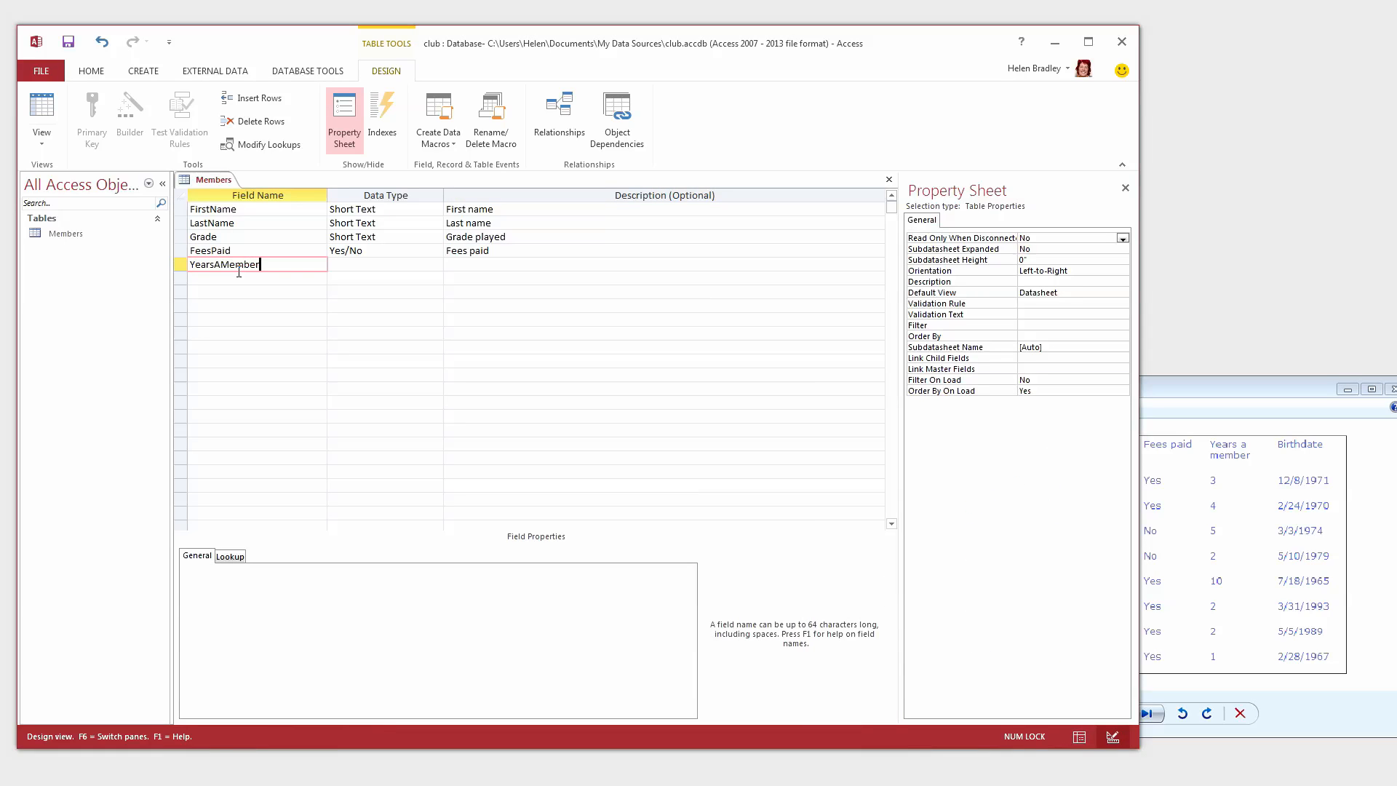
click(377, 264)
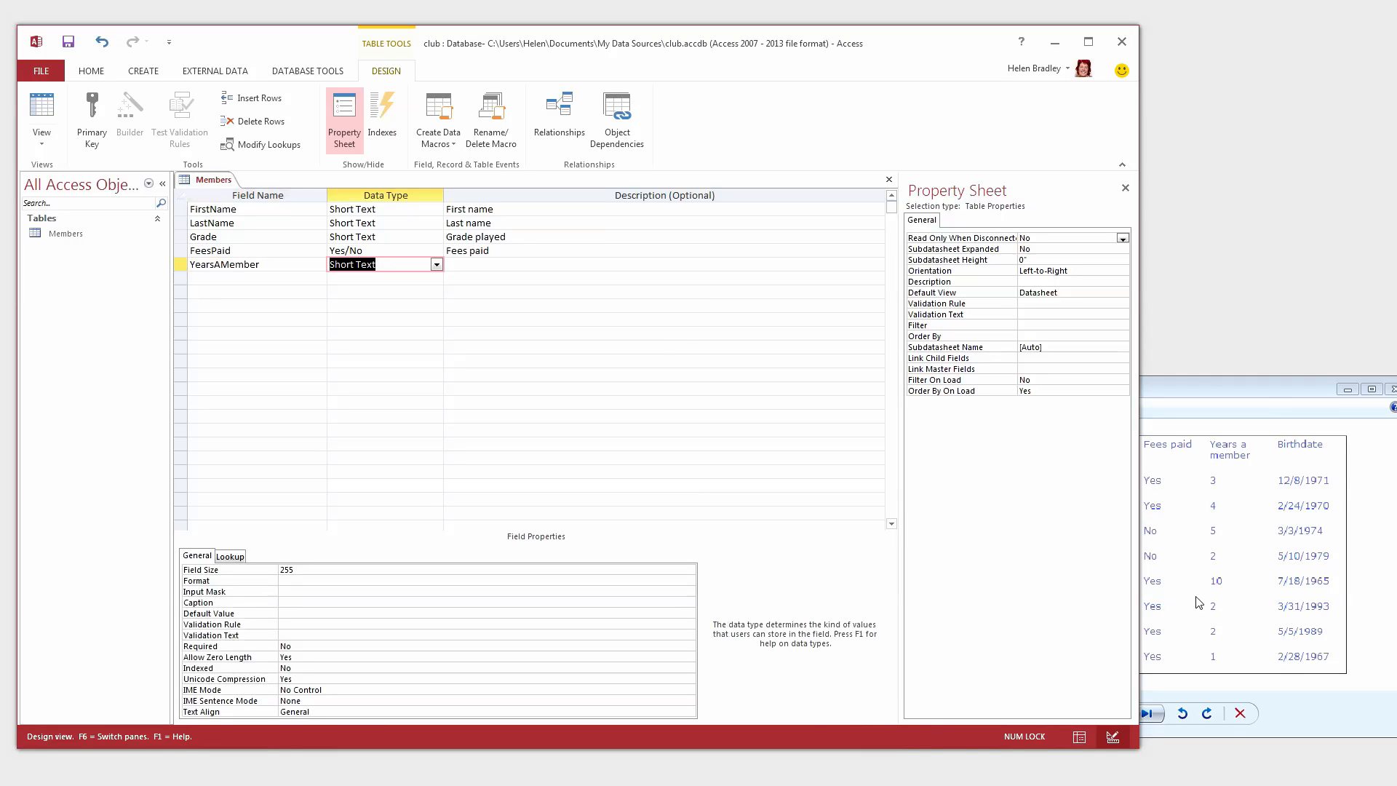
mouse_move(378, 257)
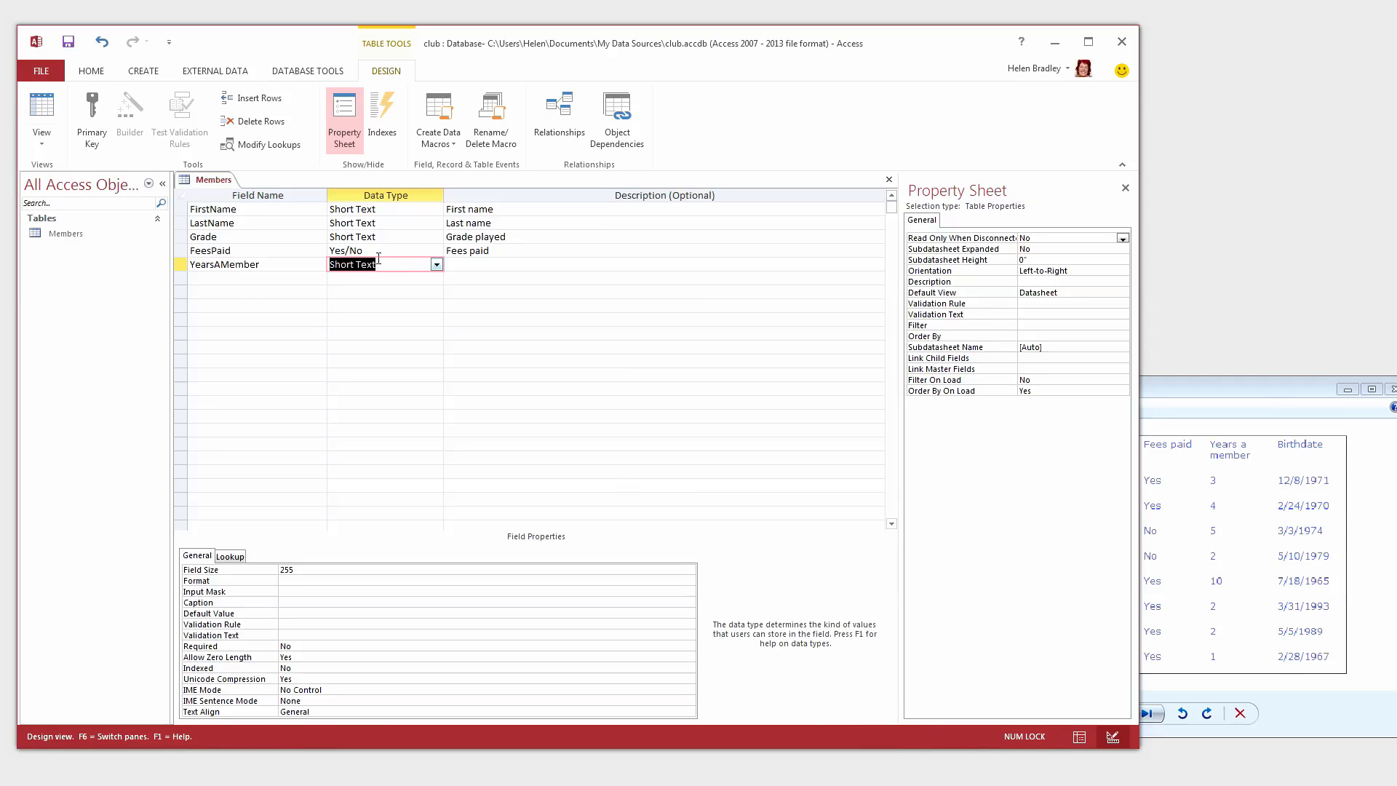
click(436, 264)
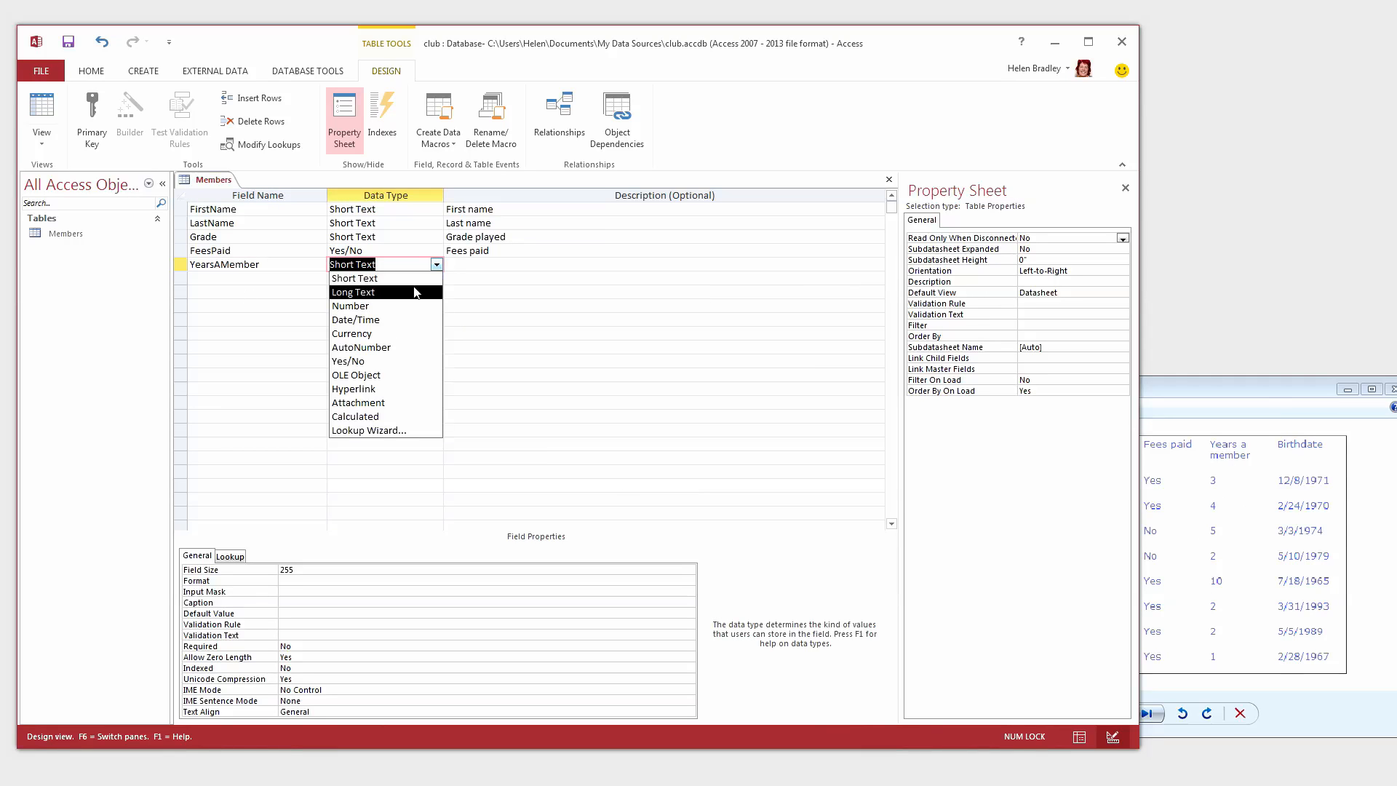
click(350, 306)
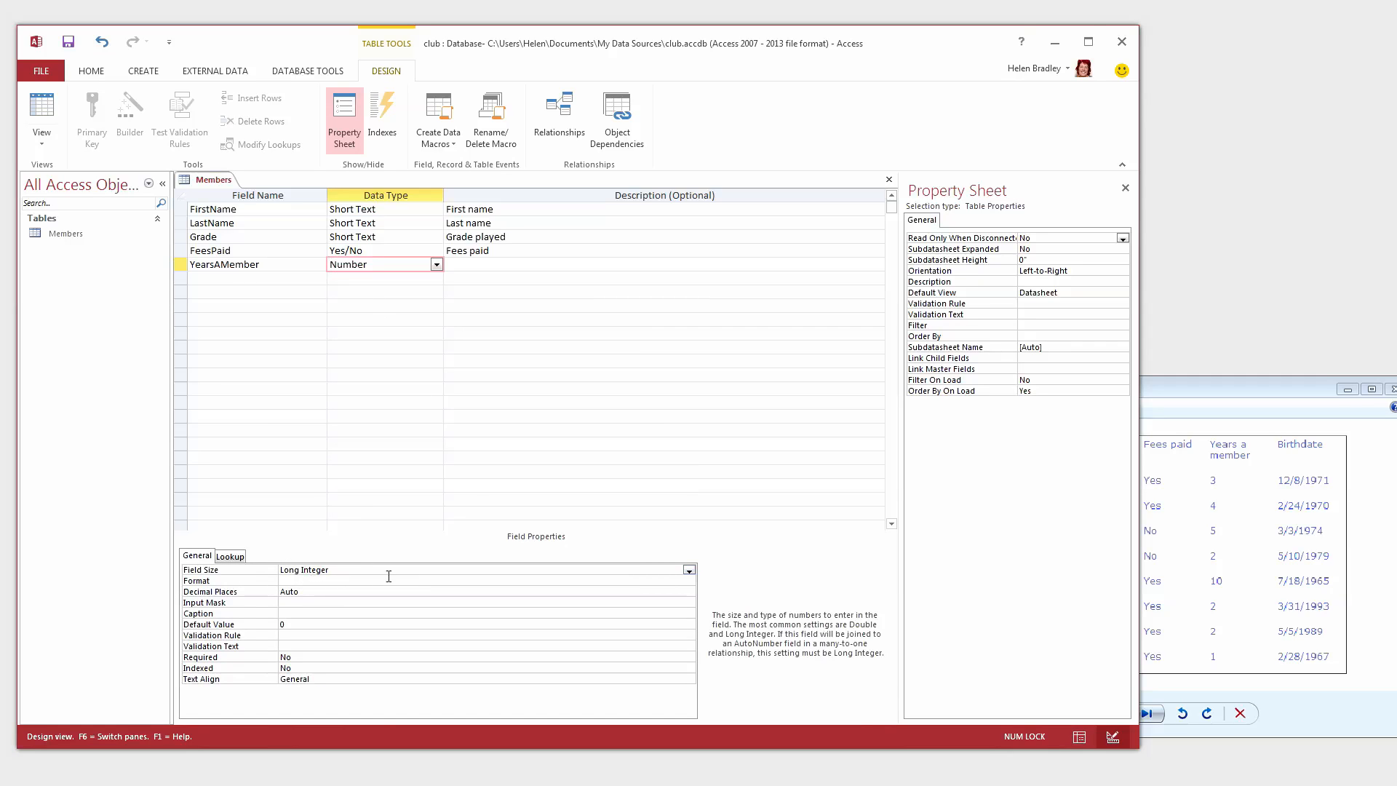
click(689, 569)
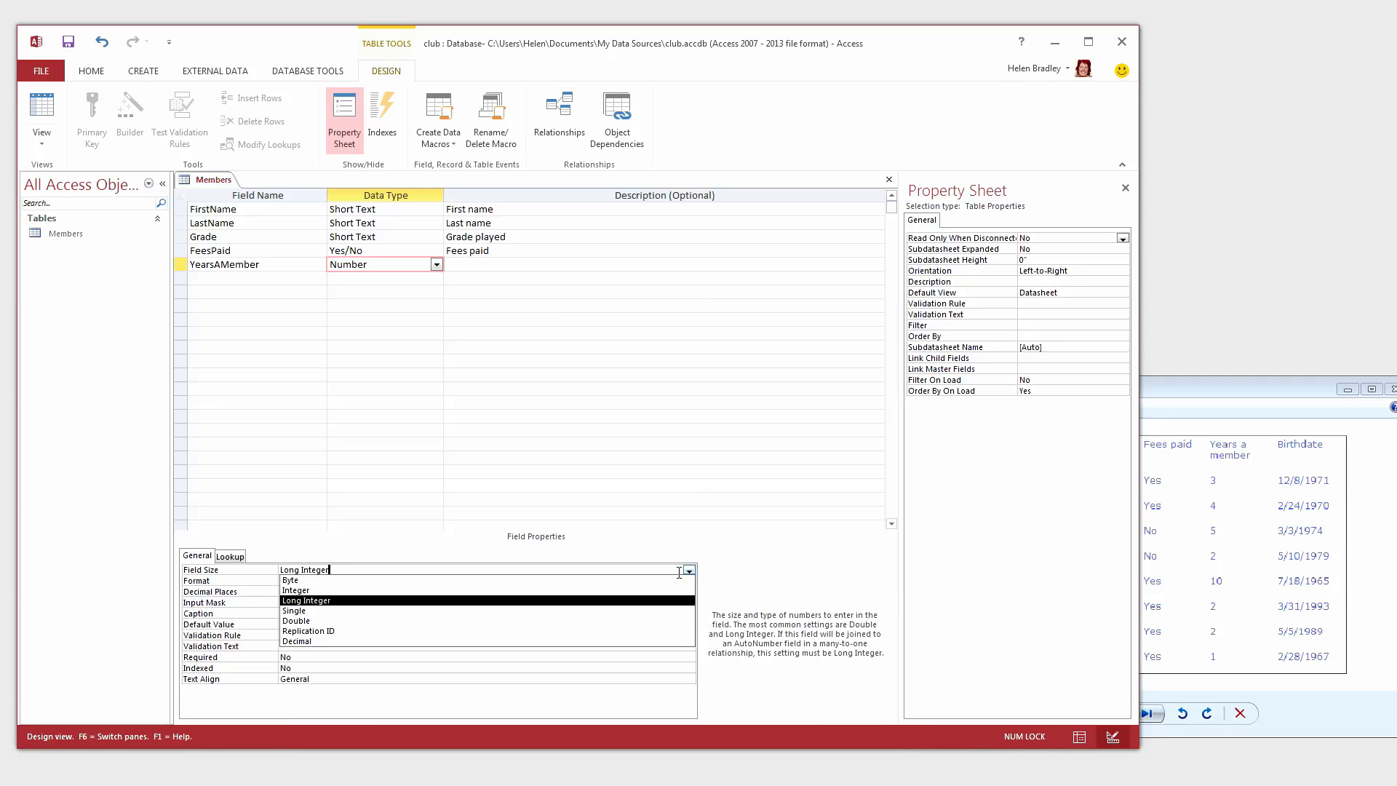
mouse_move(292, 593)
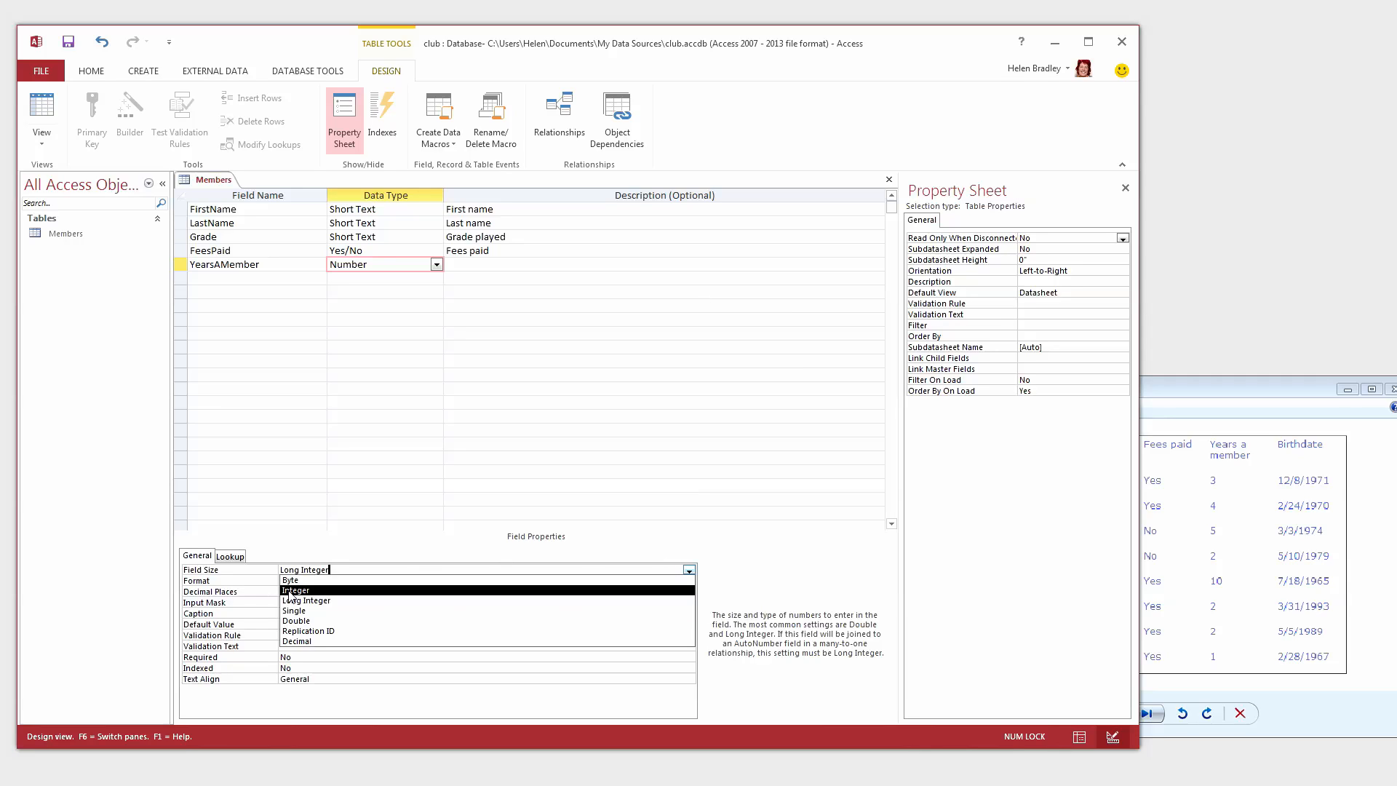
click(296, 589)
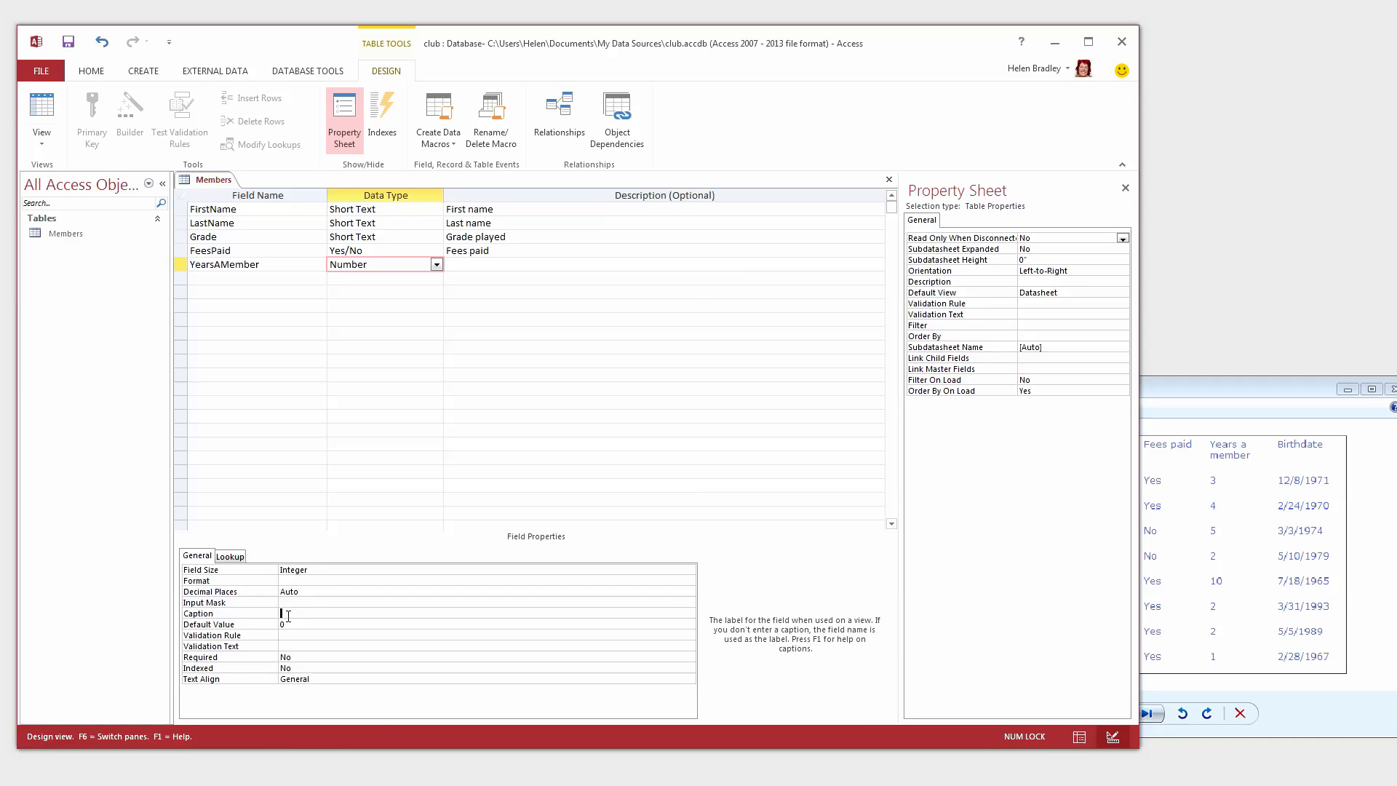
- Caption YearsAMember 'Years a member' with 0 decimal places and a matching description
text(Years a)
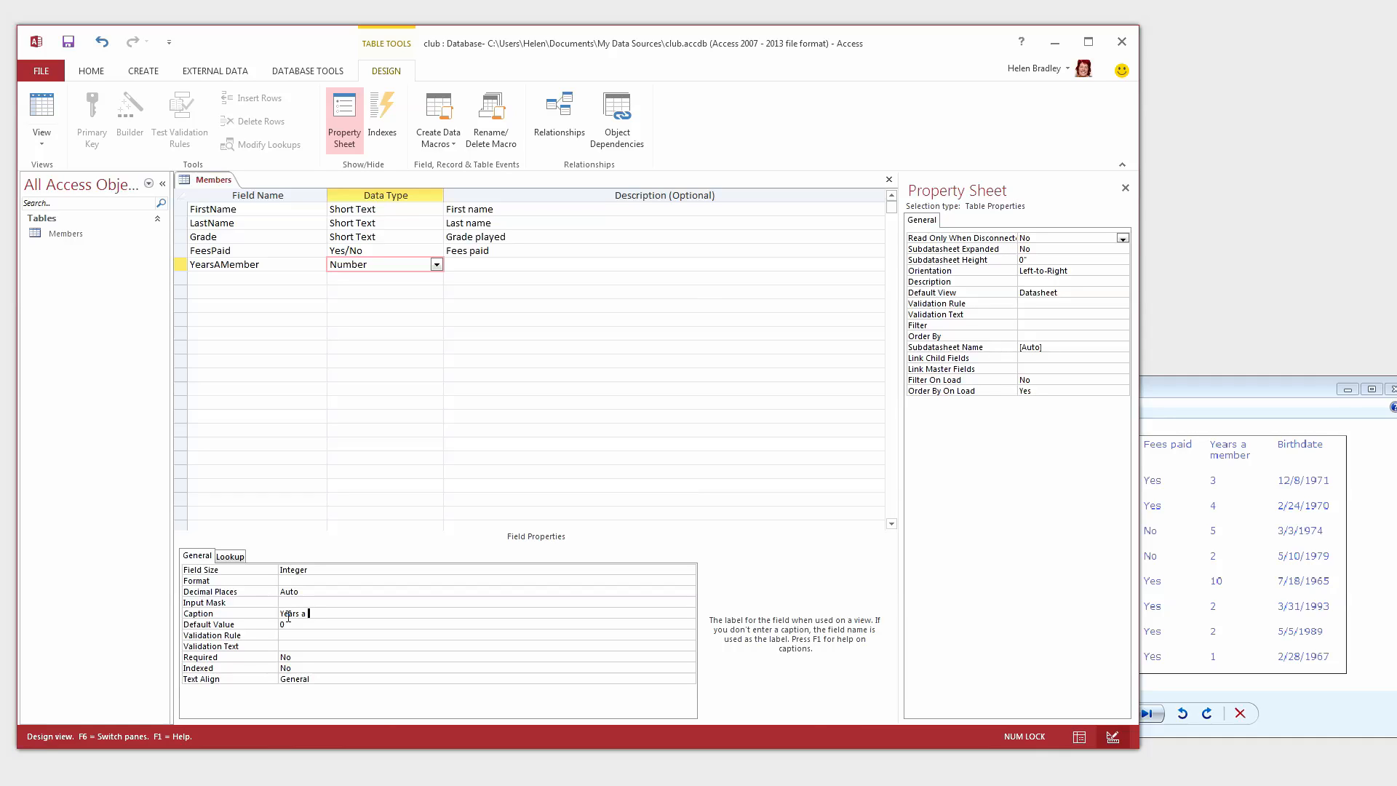
text(member)
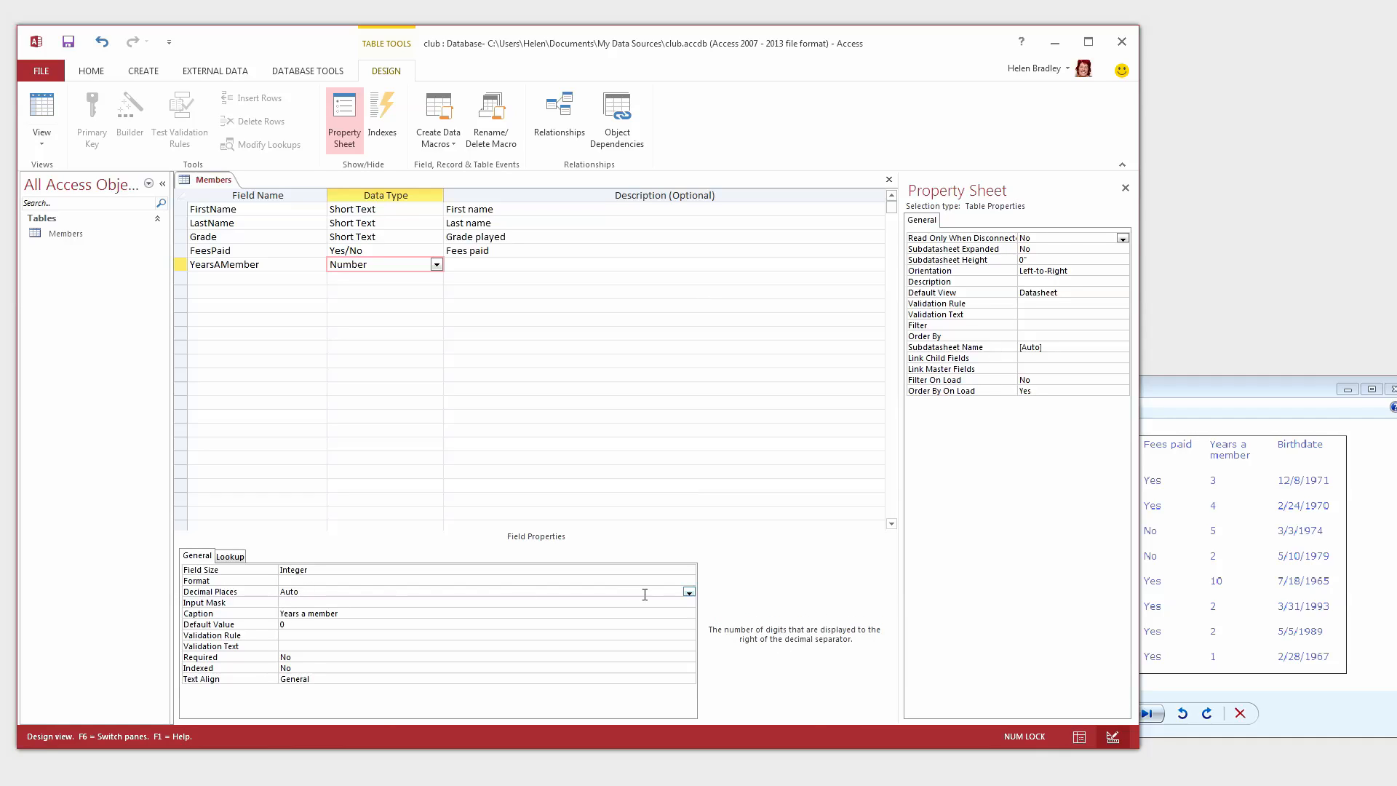
click(689, 592)
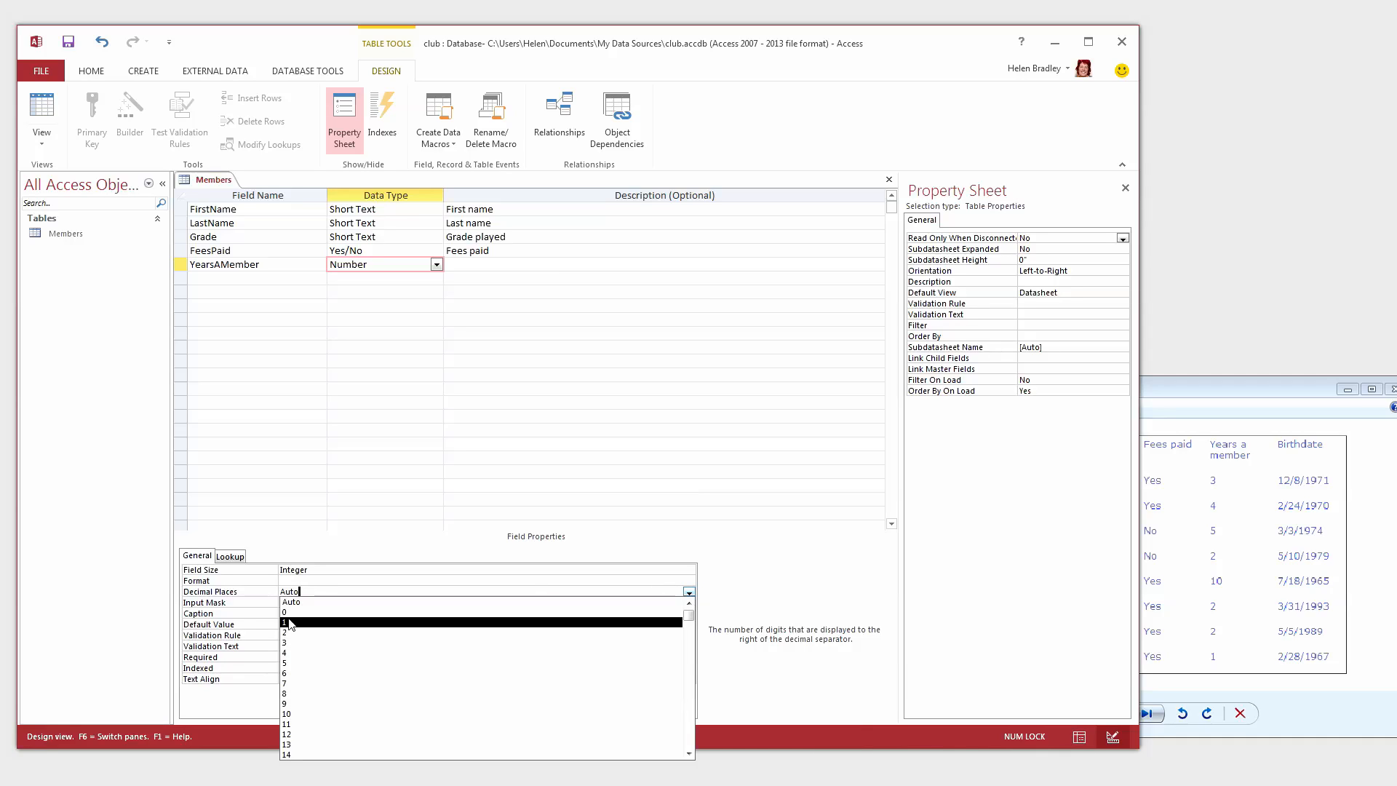
click(283, 613)
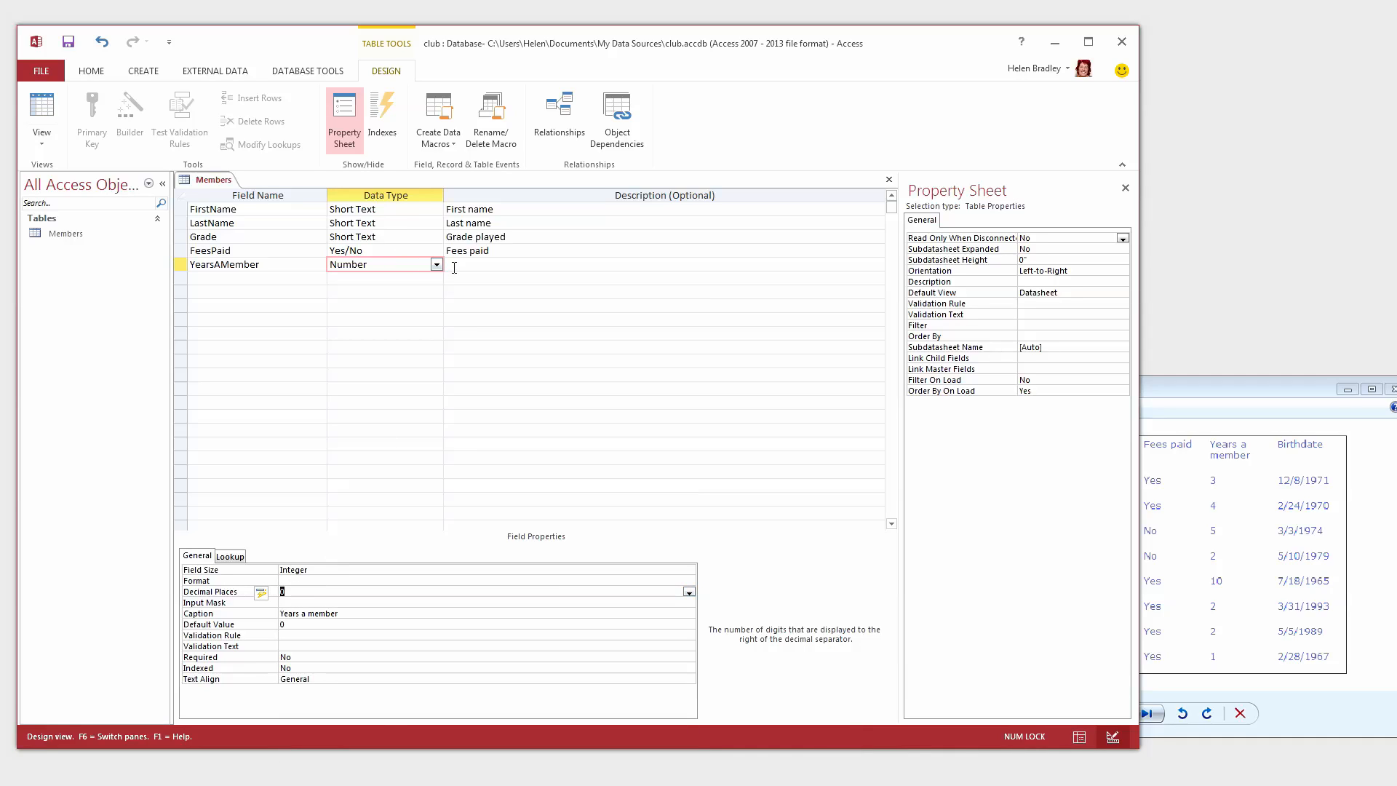
text(Years a member)
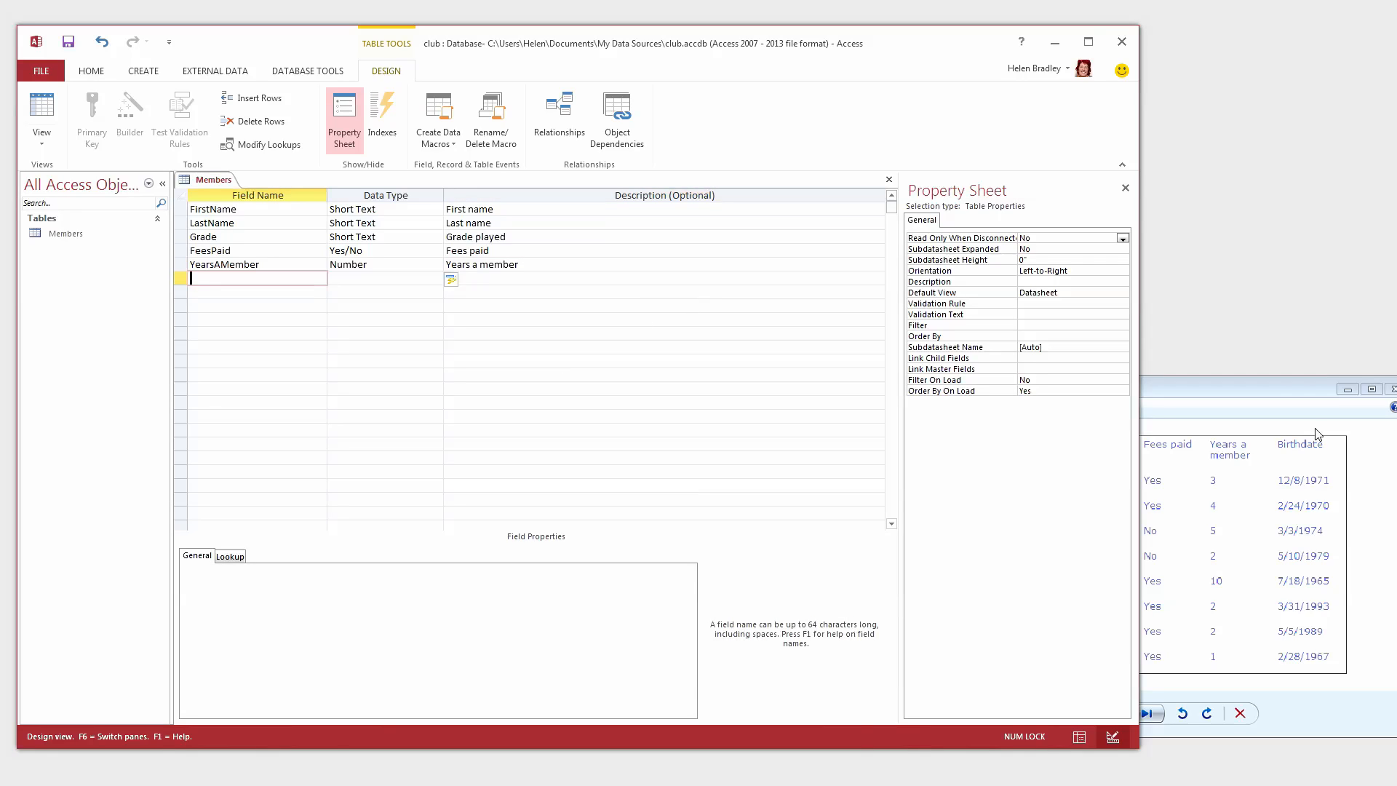
- Create the Birthdate Date/Time field with Medium Date format and caption 'Birtday'
text(Birthdate)
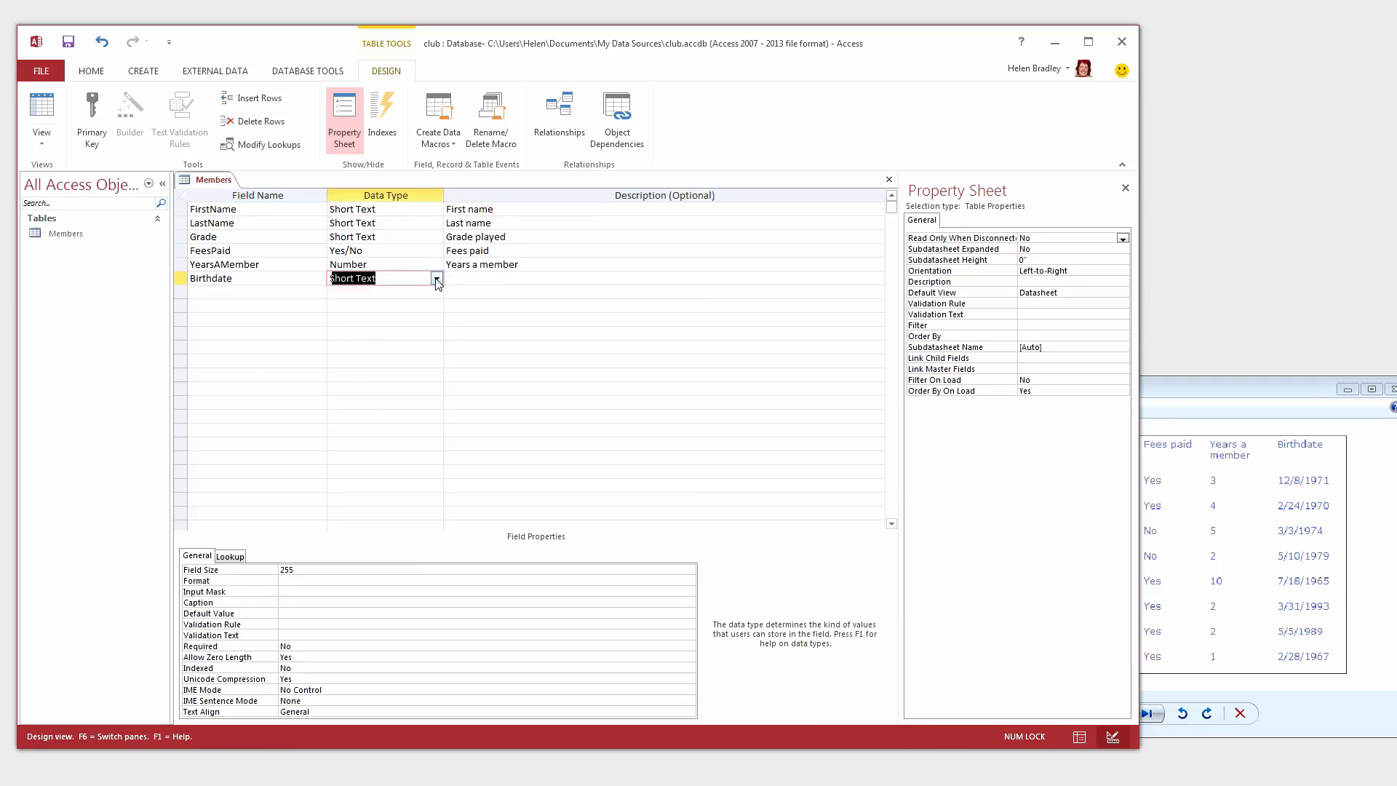
click(437, 278)
text(Birthdate)
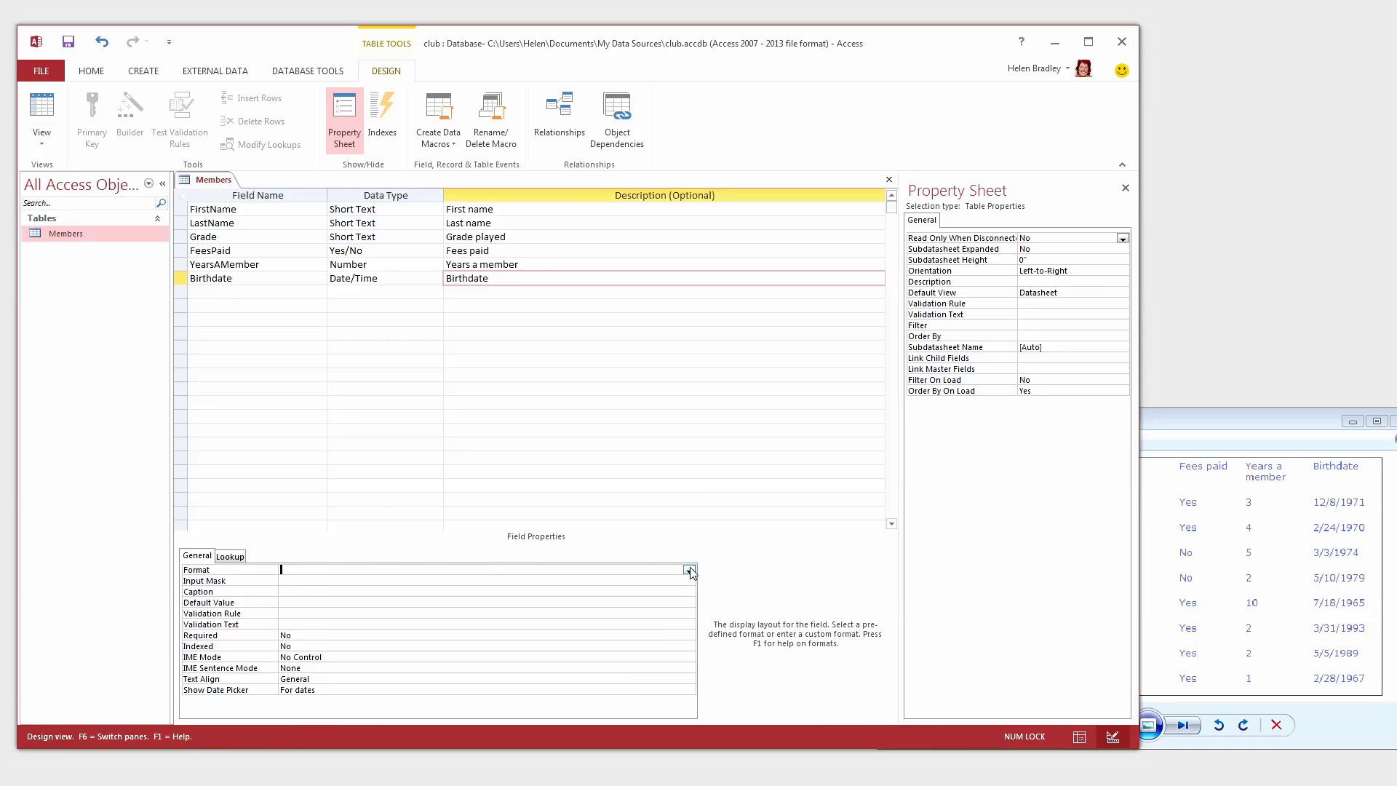
click(689, 570)
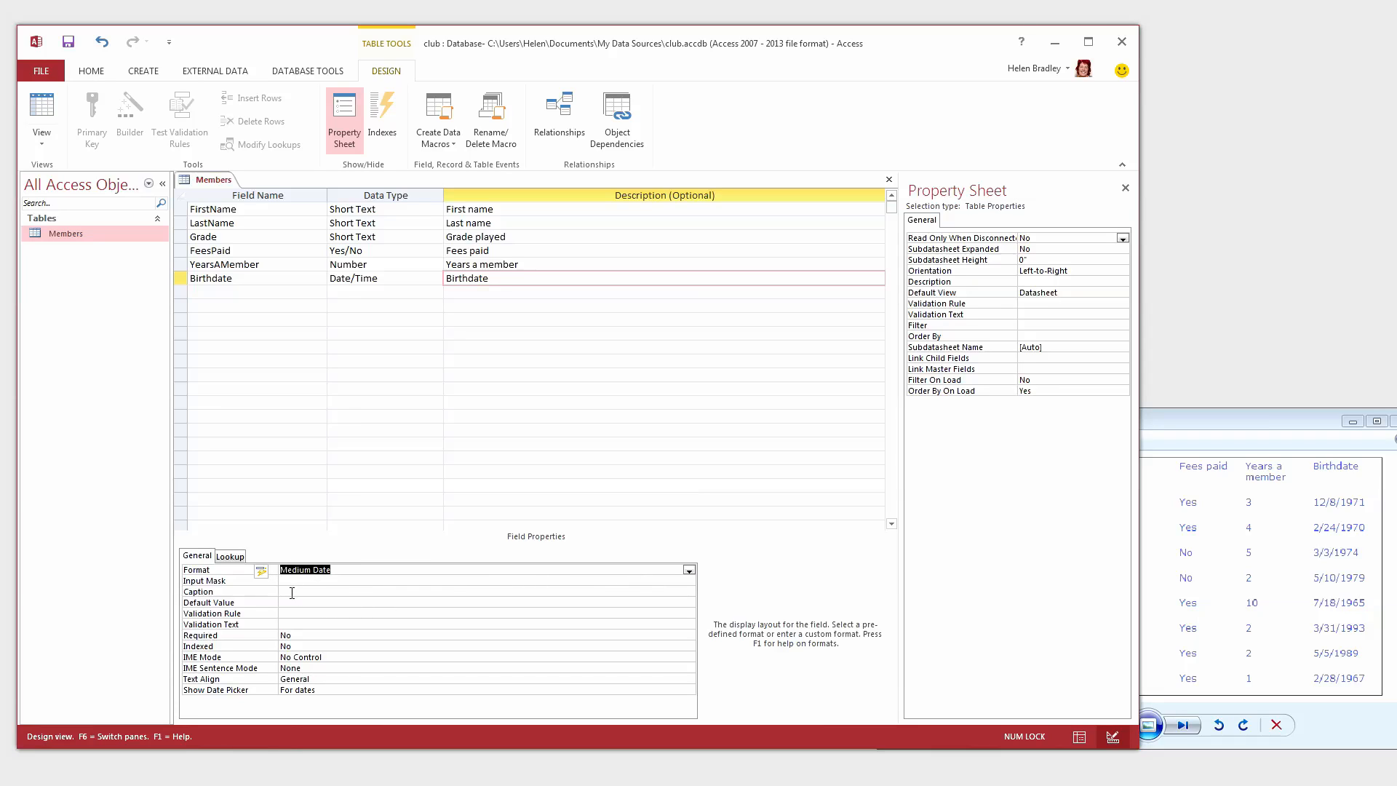
text(Birtday)
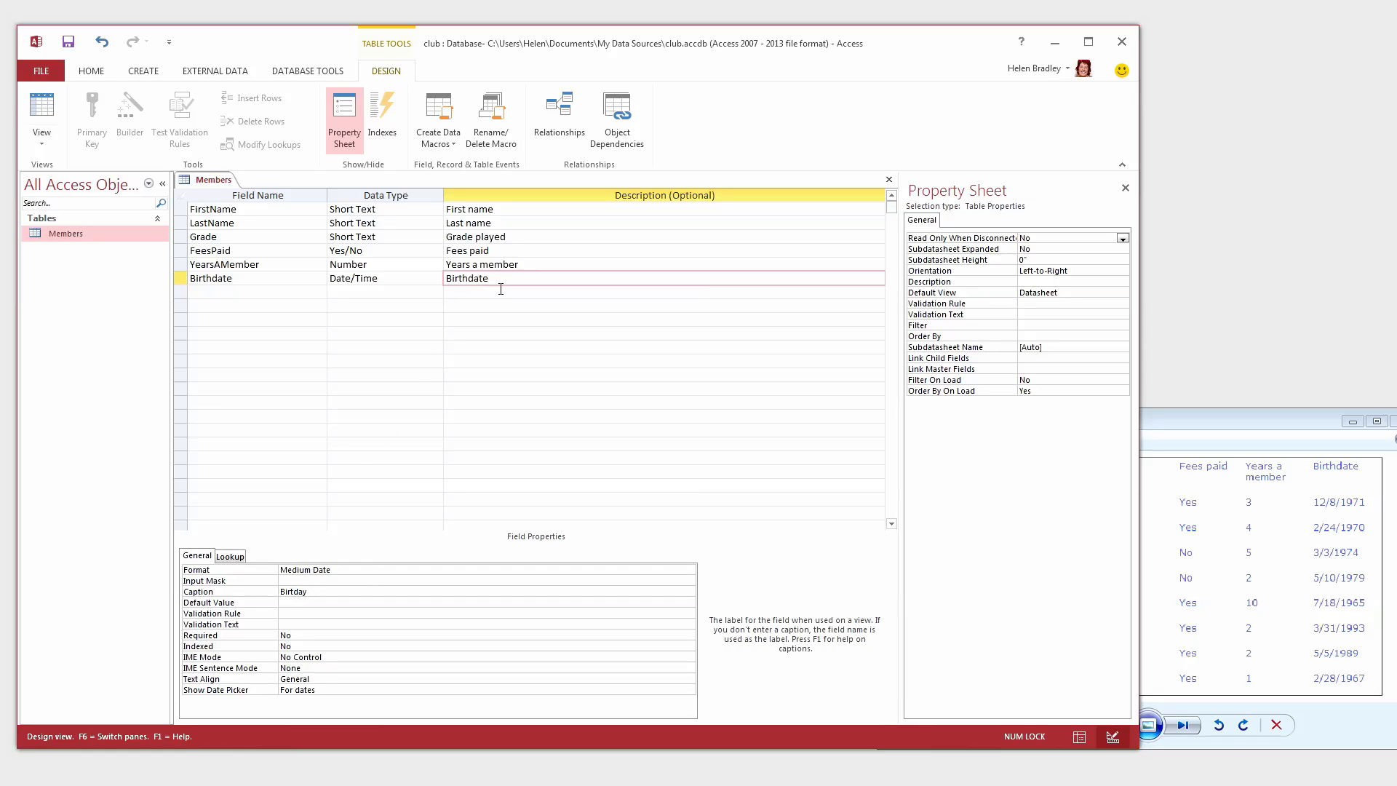
click(232, 209)
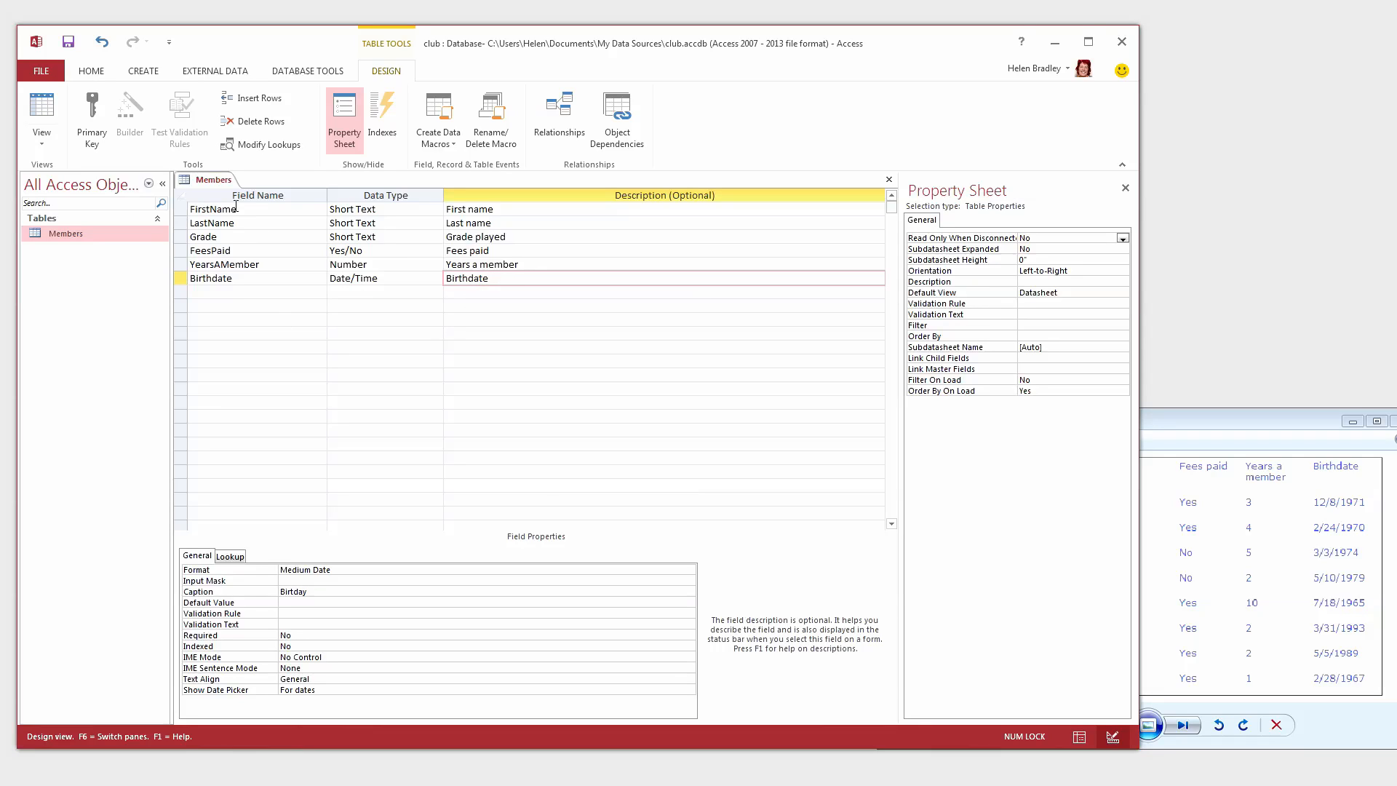
mouse_move(266, 241)
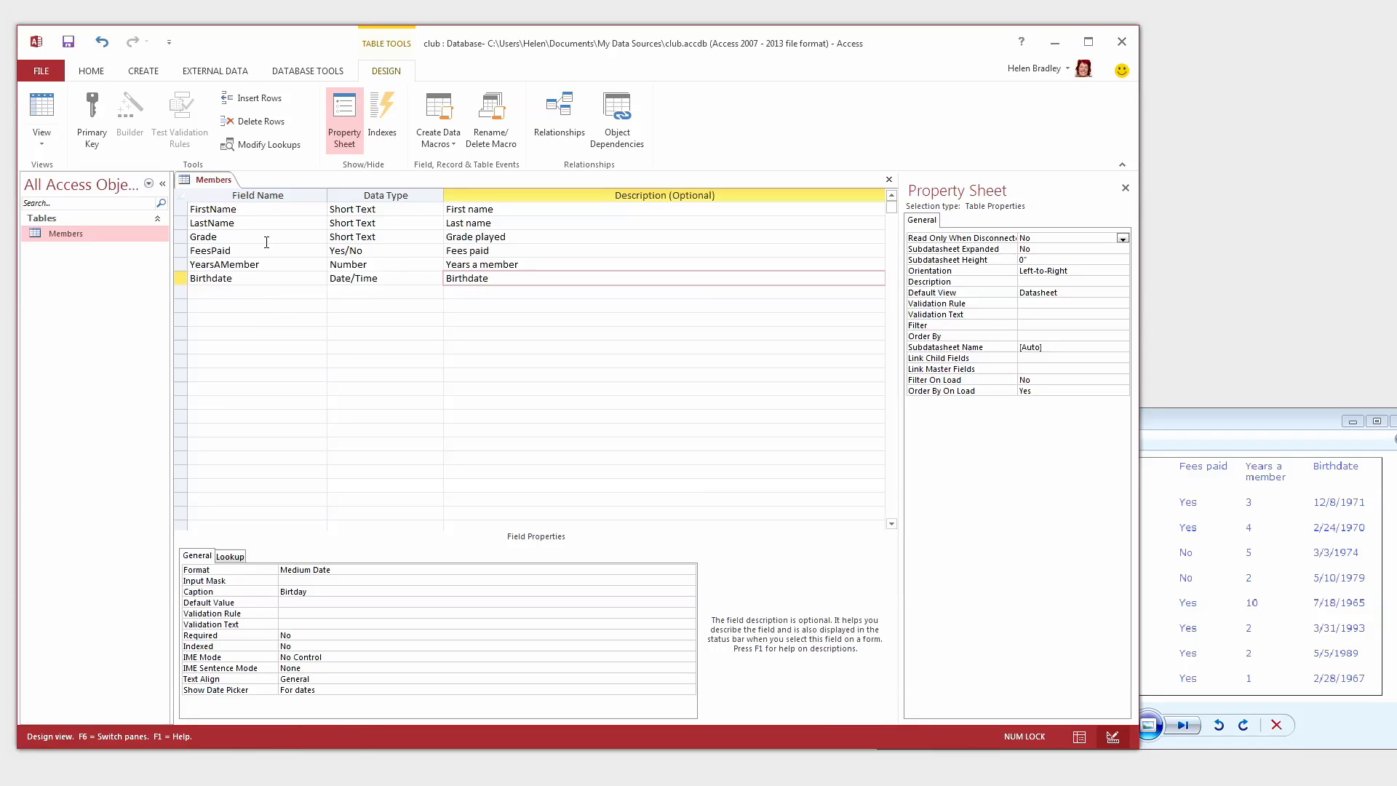
click(486, 278)
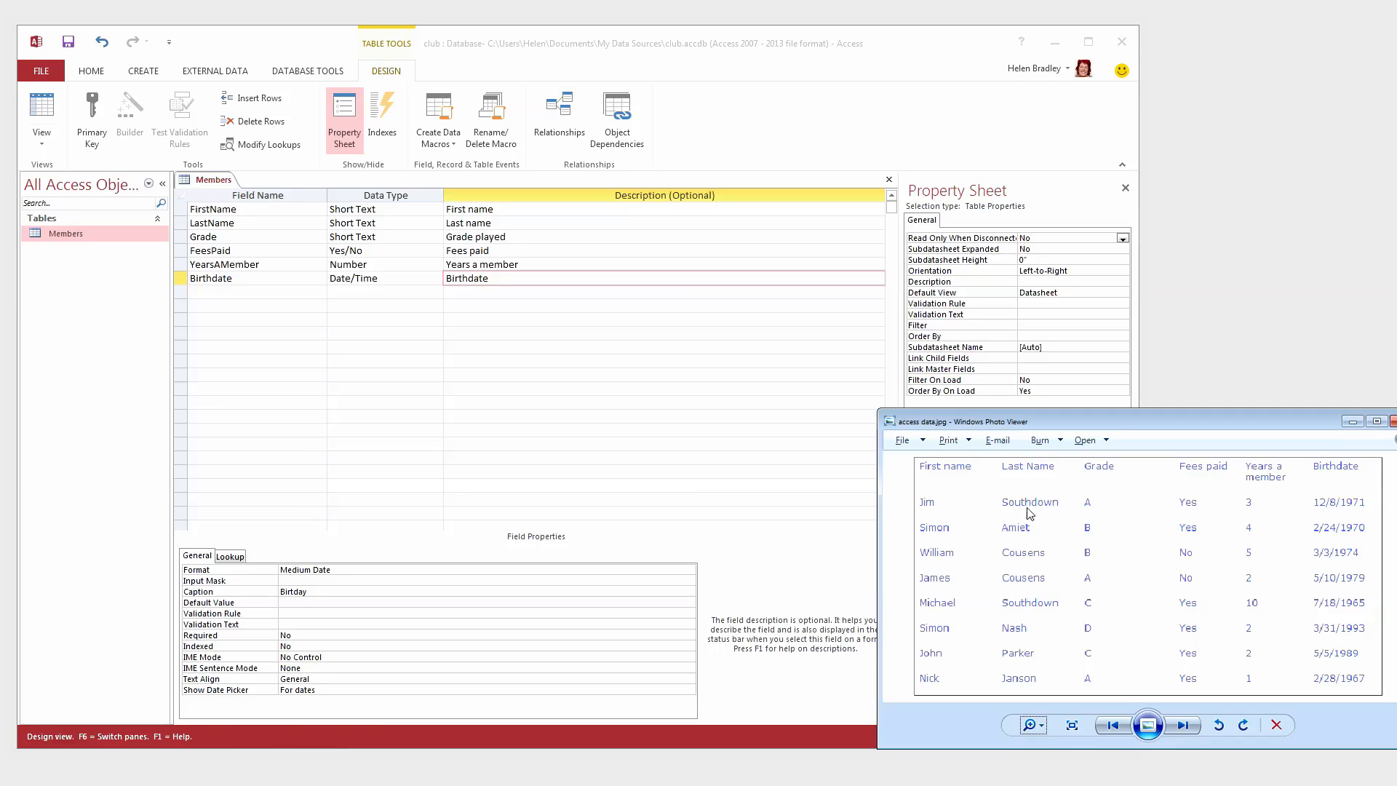
mouse_move(1025, 562)
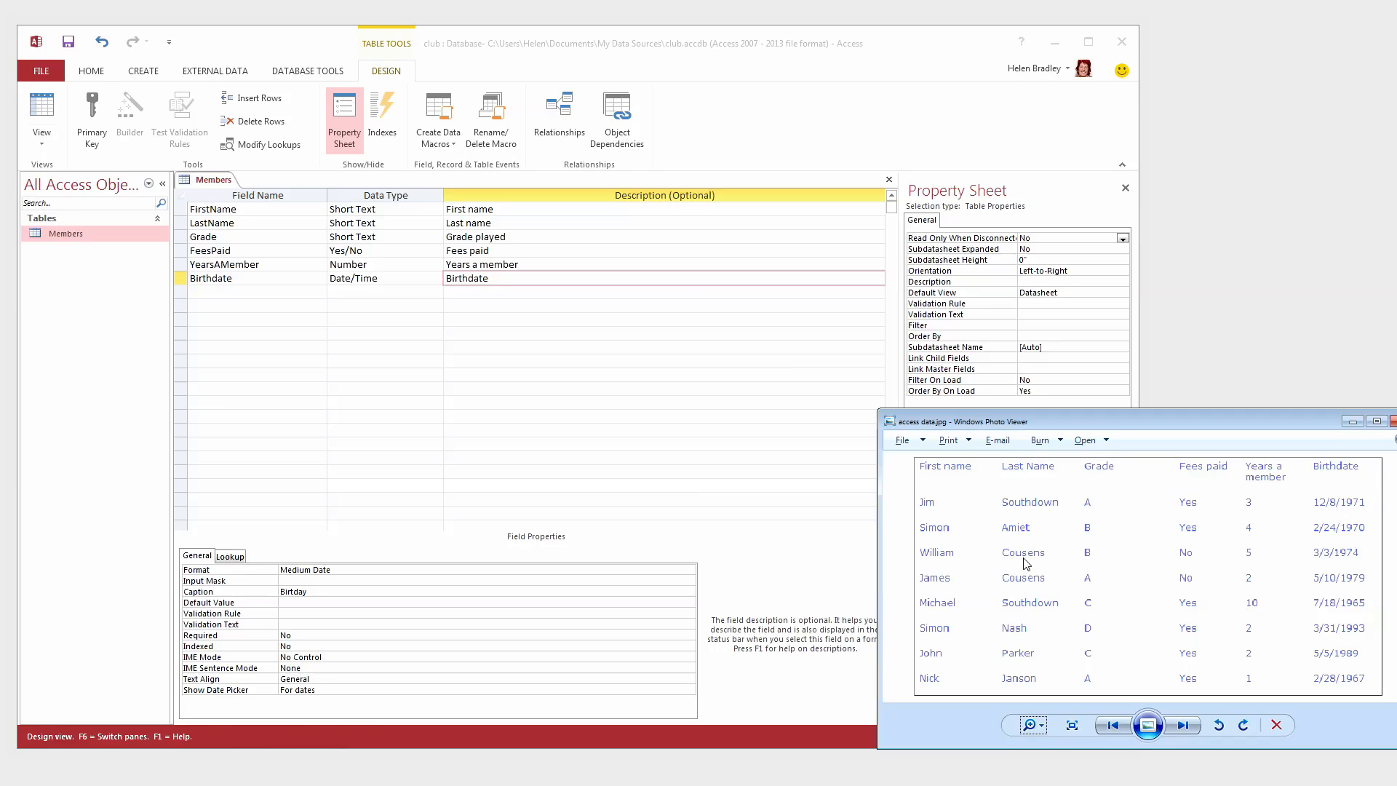
mouse_move(953, 523)
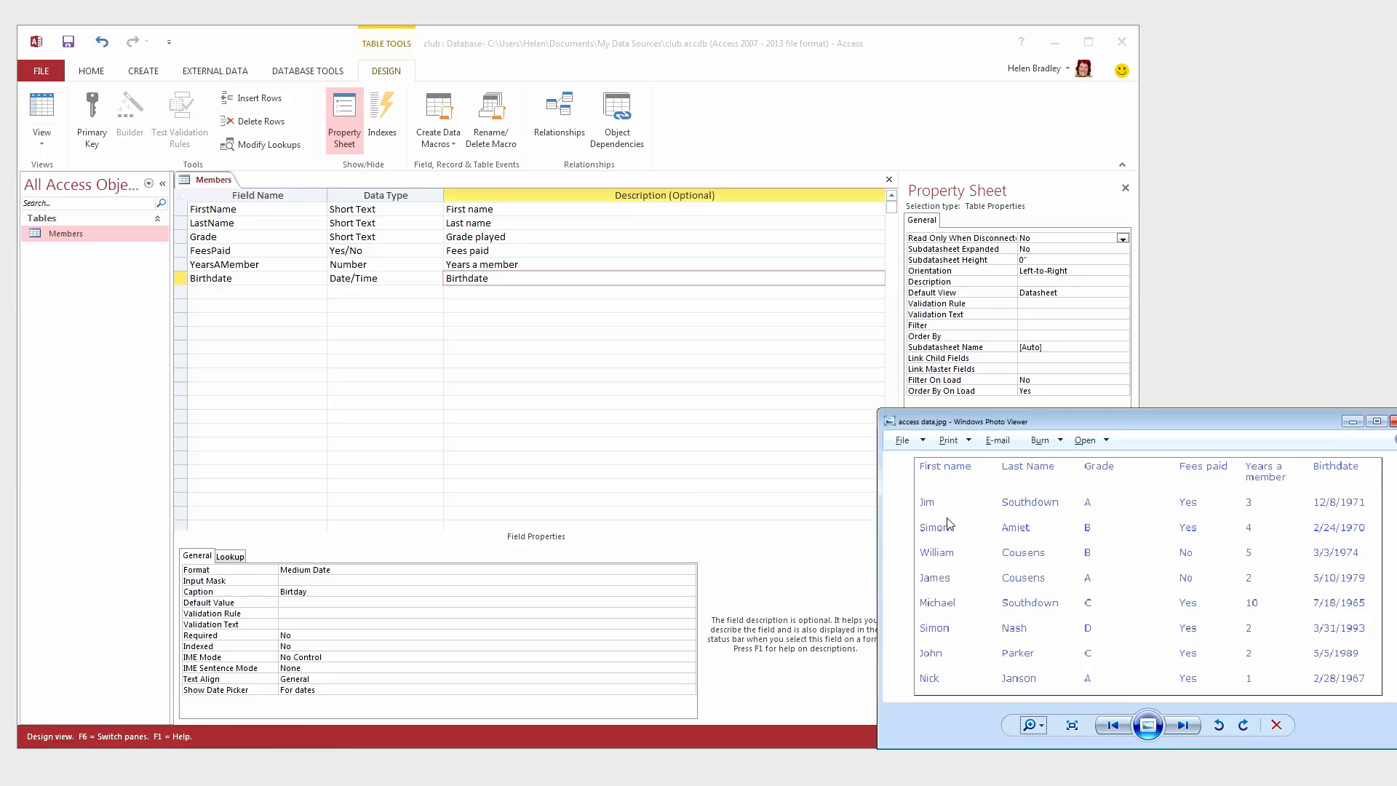
mouse_move(934, 514)
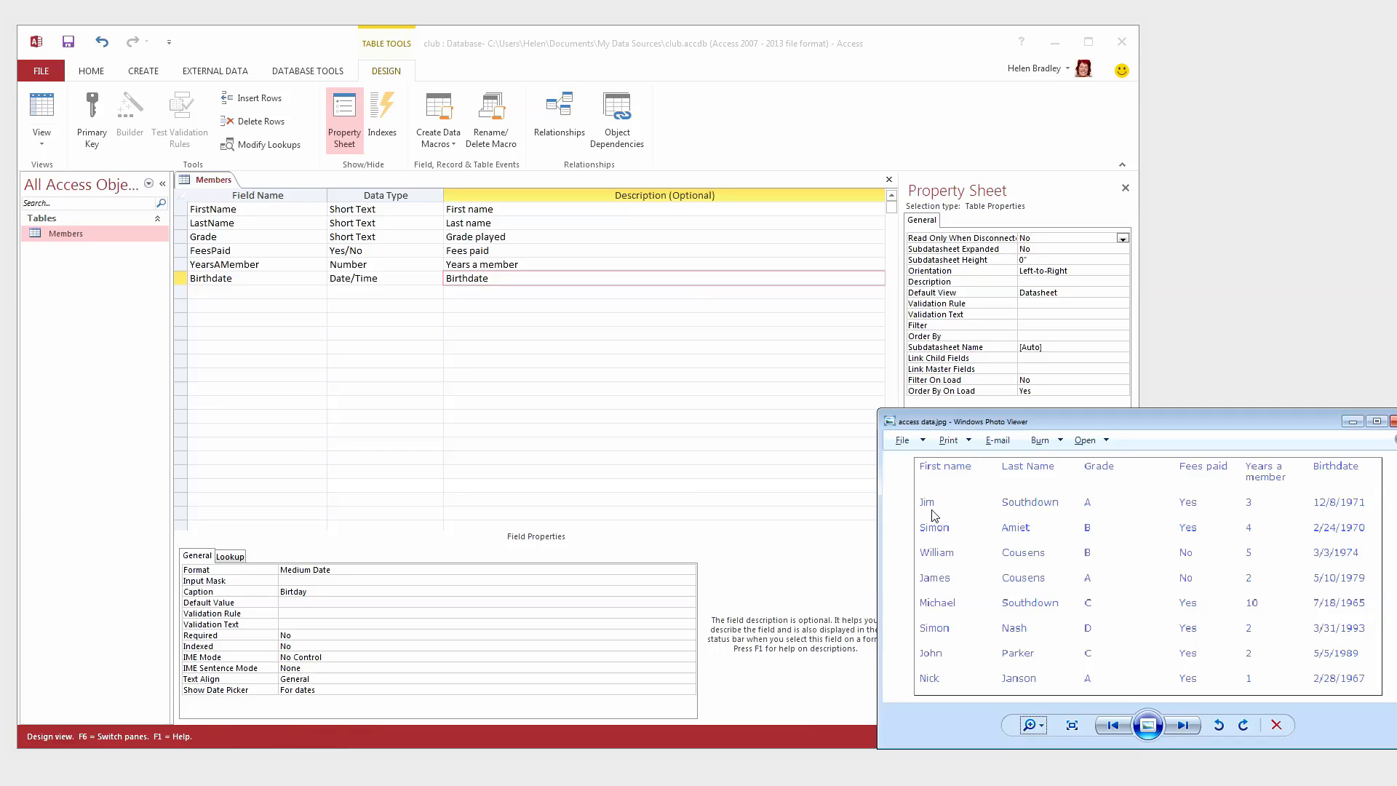
mouse_move(1007, 514)
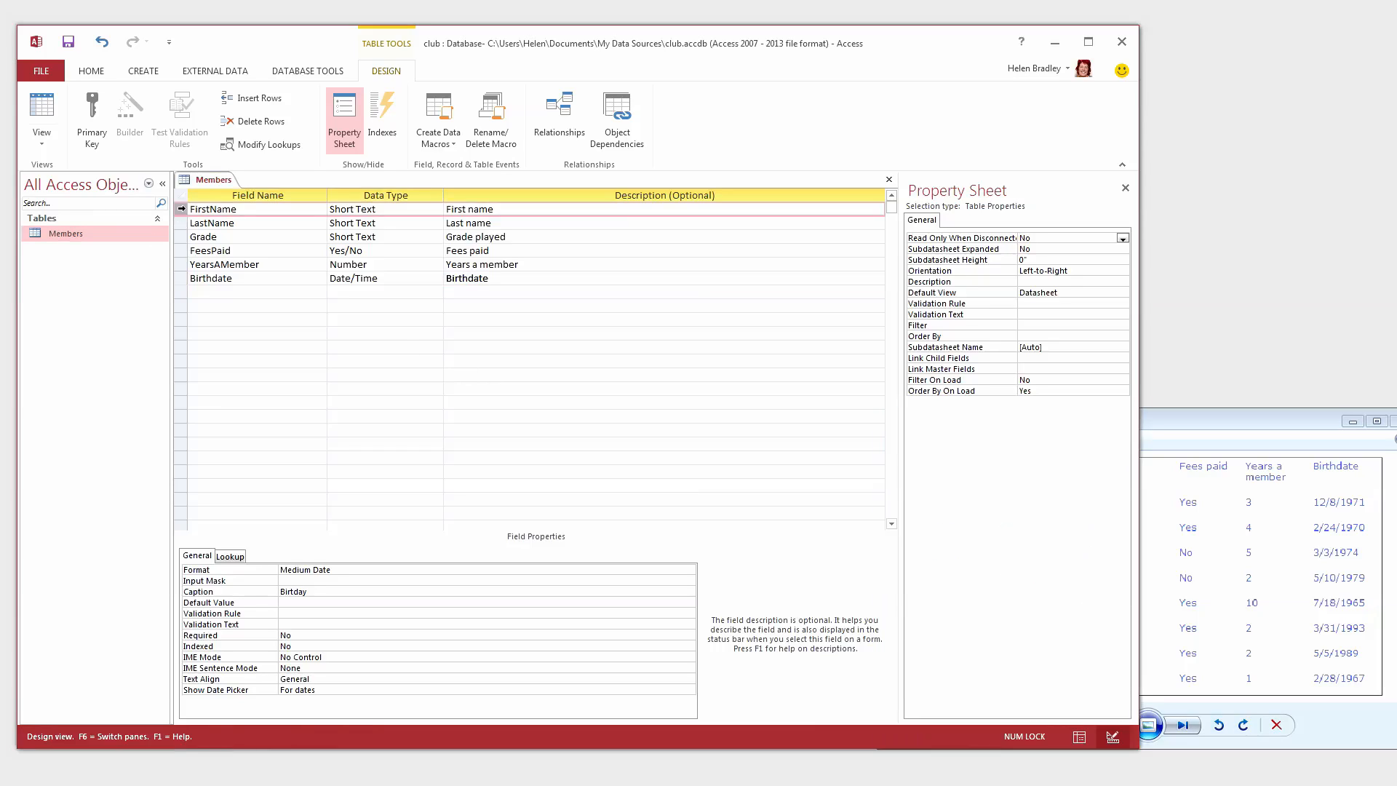
- Select the FirstName and LastName rows as the combined primary key
click(215, 209)
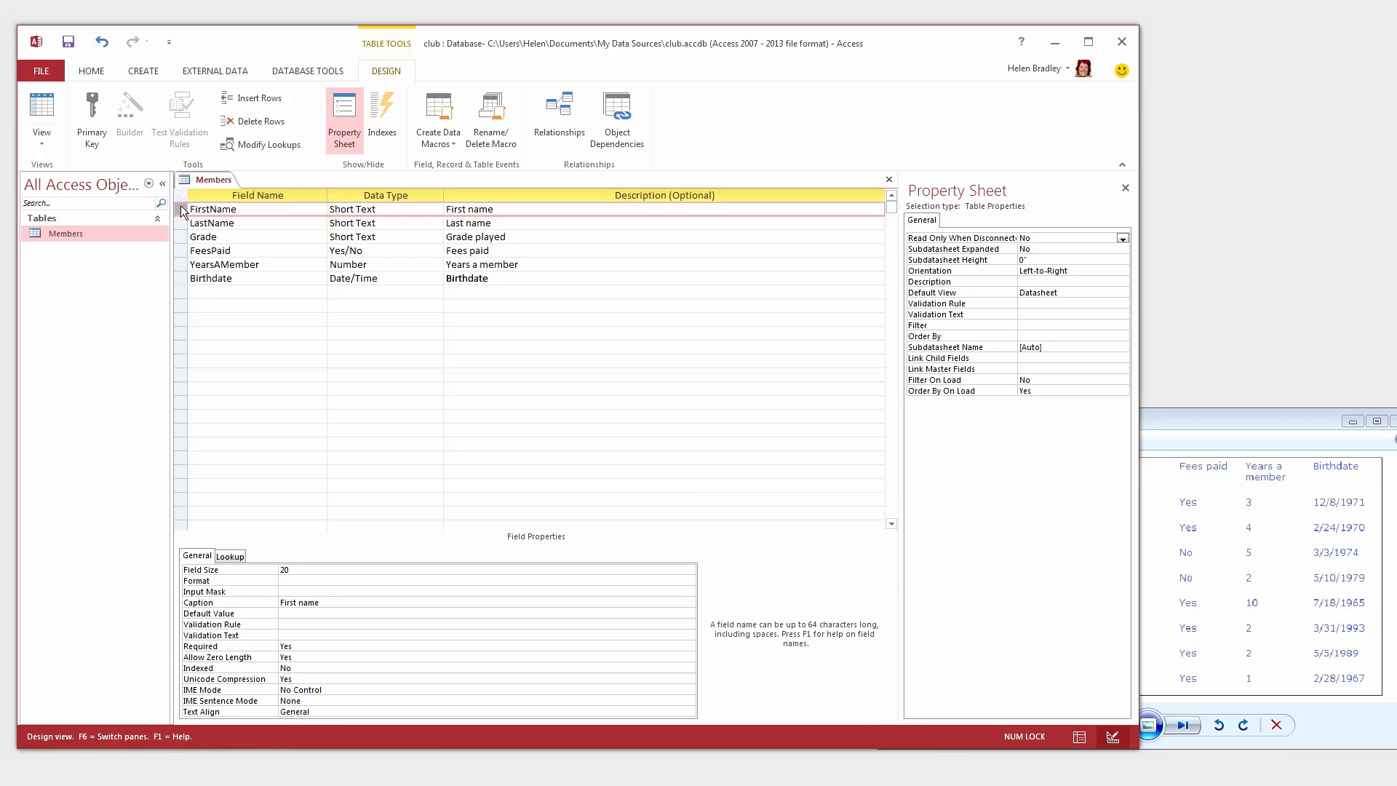
click(186, 223)
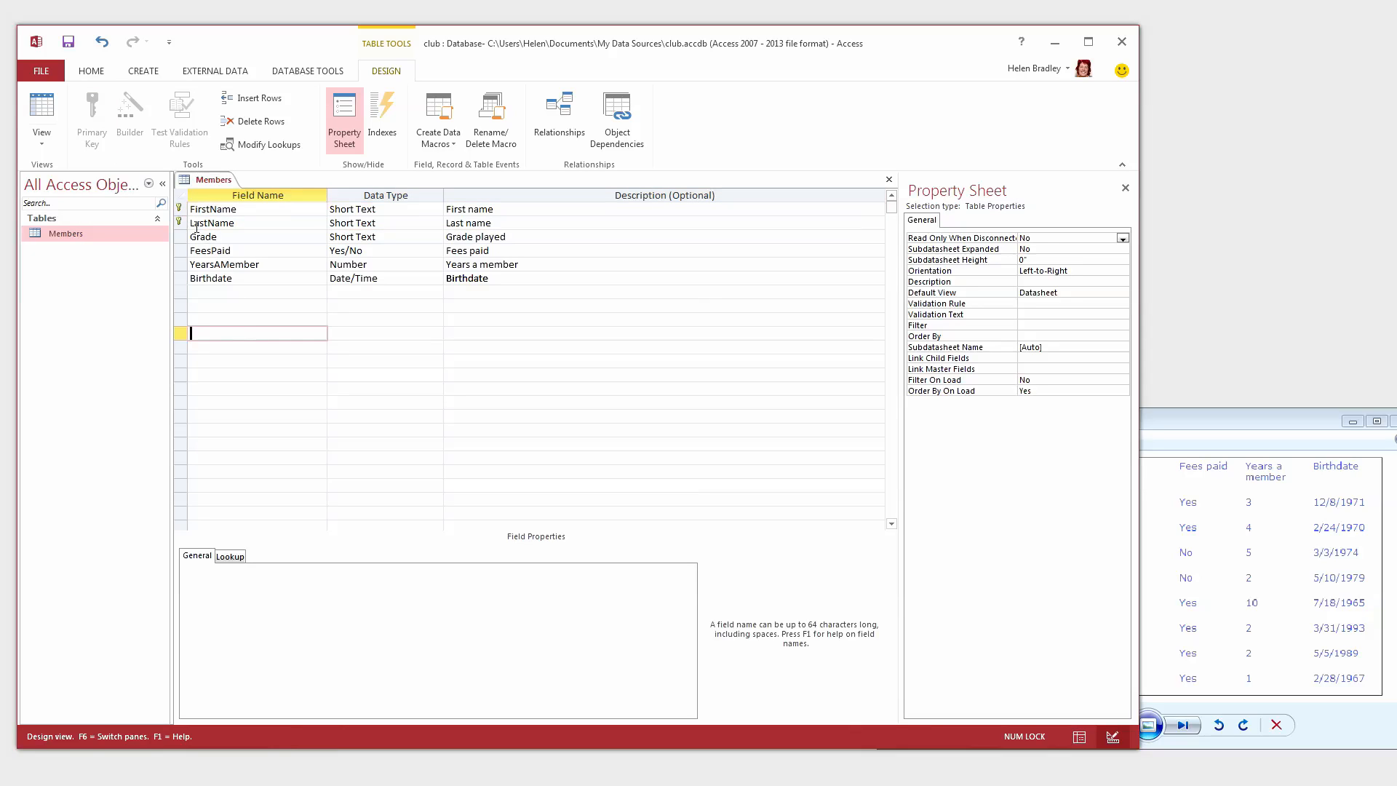
mouse_move(250, 281)
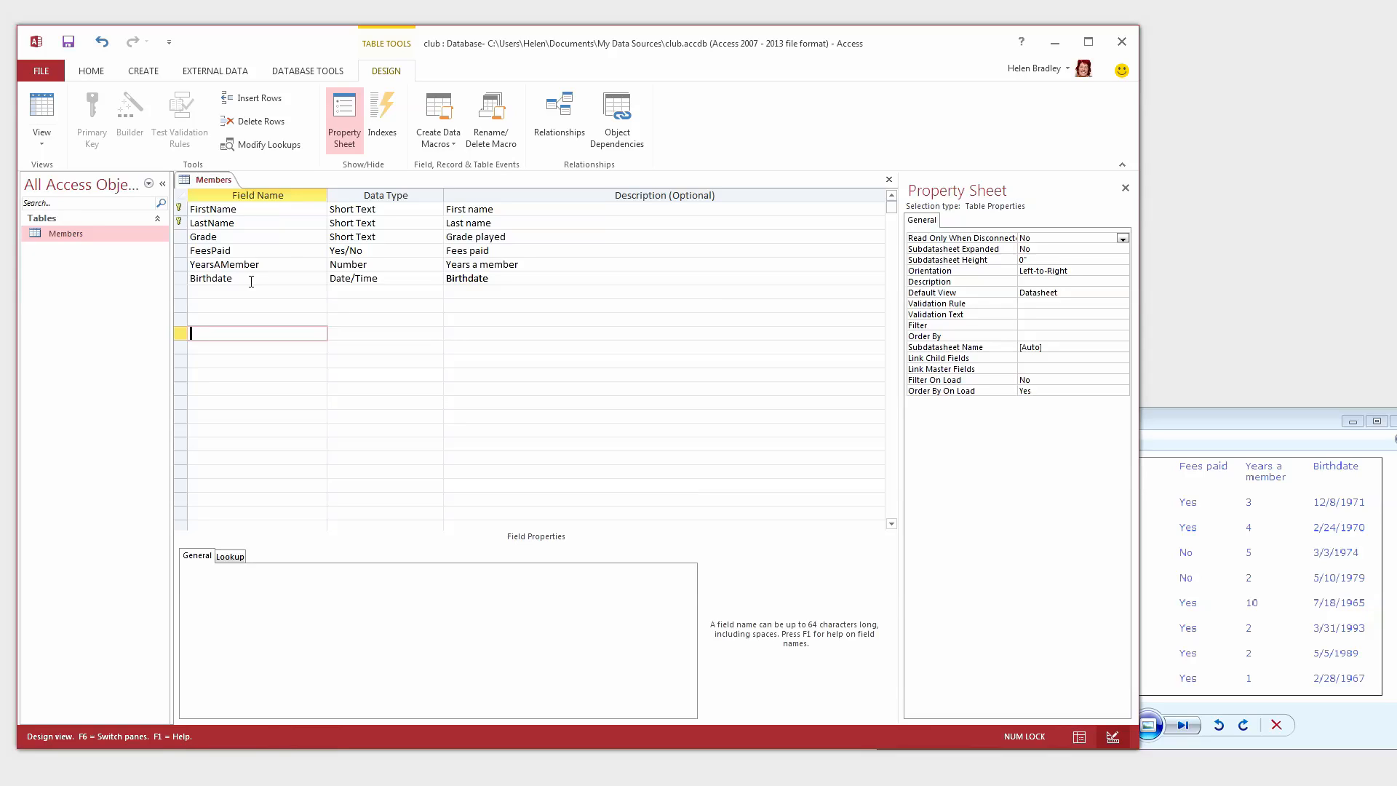
mouse_move(888, 182)
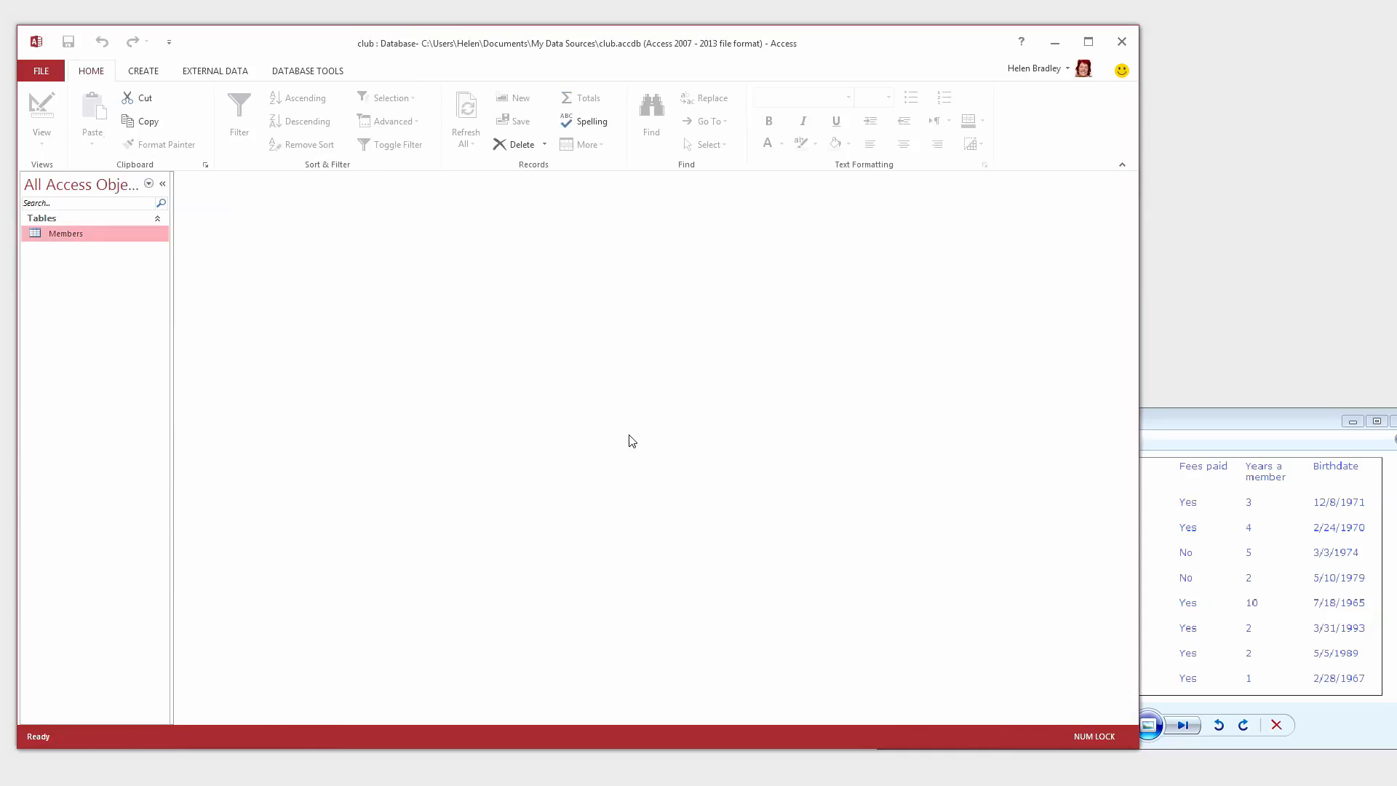
mouse_move(70, 235)
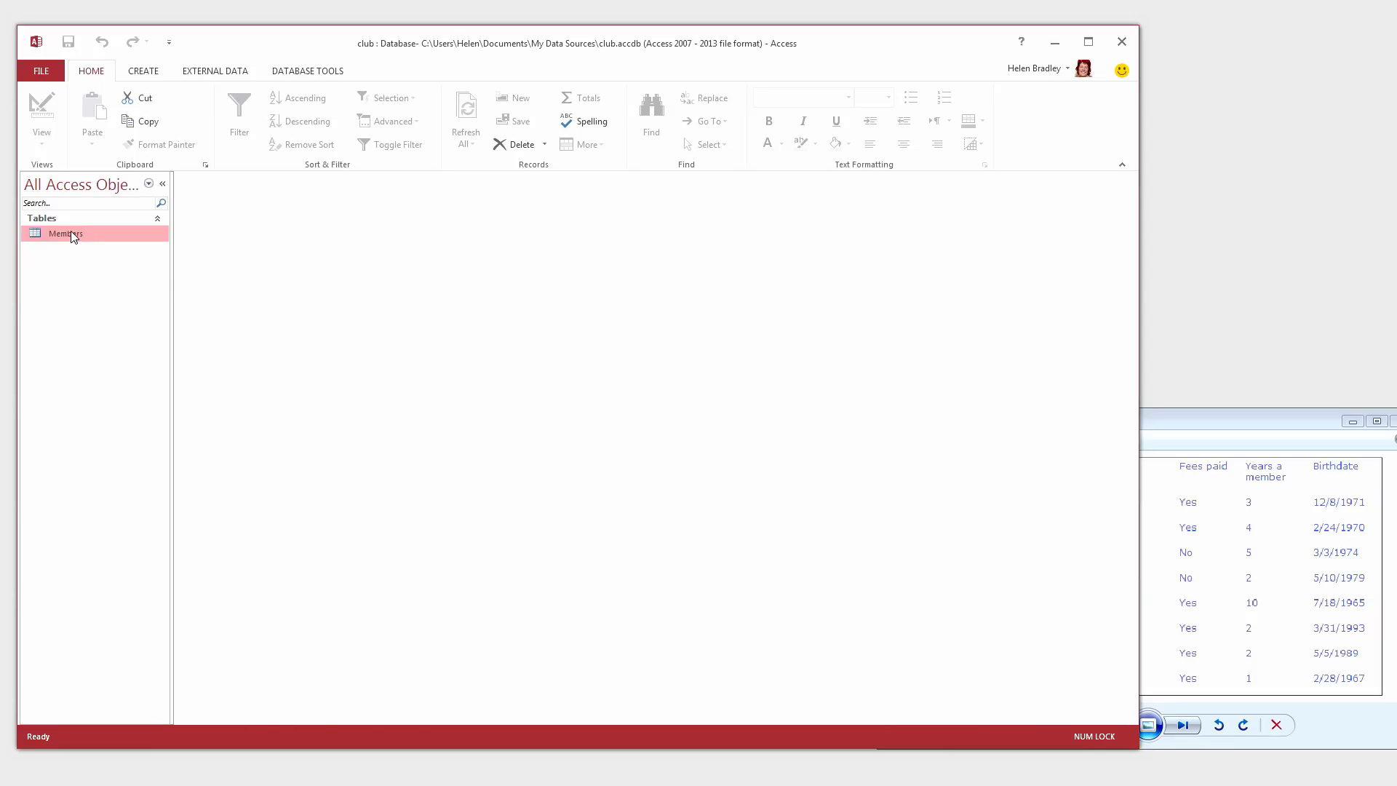
- Open the Members table from the Navigation Pane in Datasheet View
double_click(65, 234)
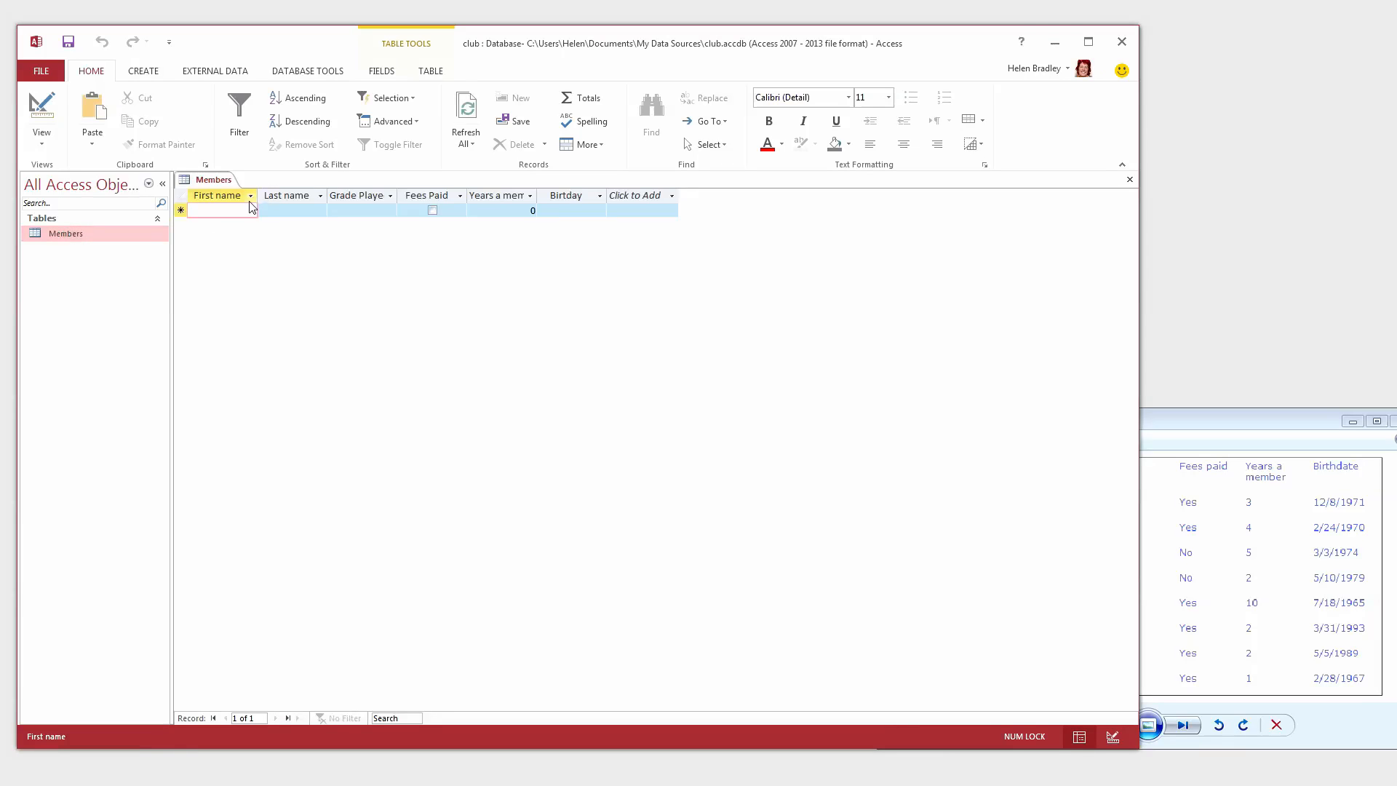
click(218, 209)
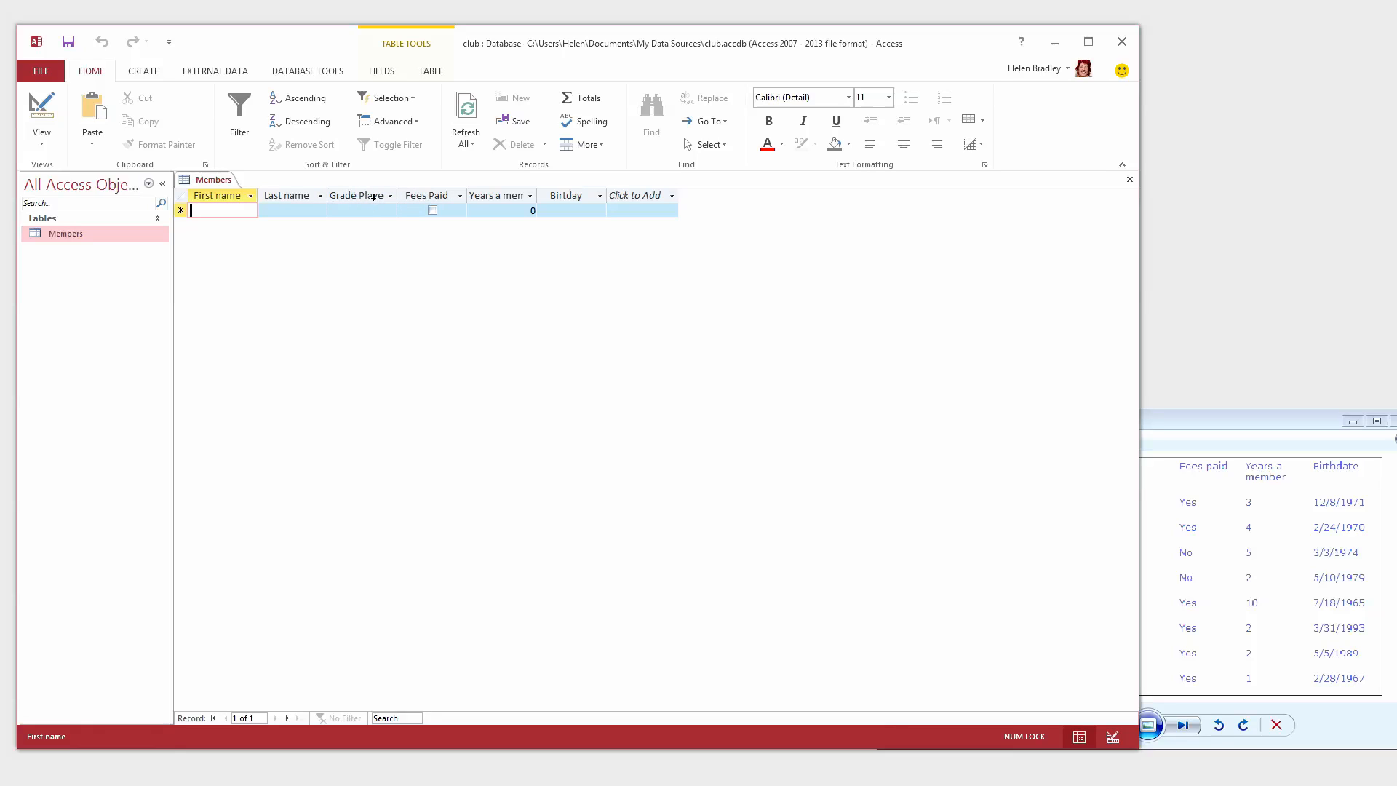
mouse_move(76, 158)
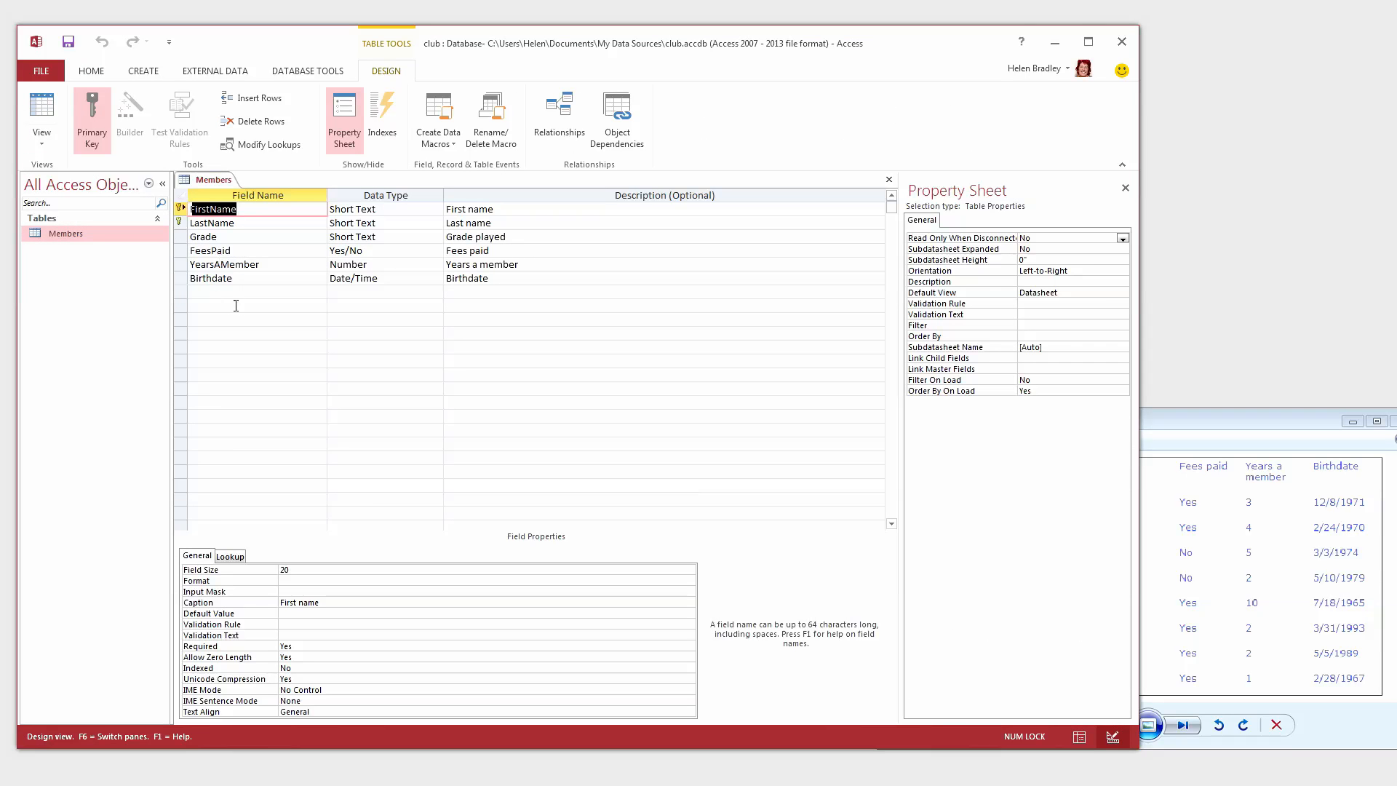
mouse_move(228, 296)
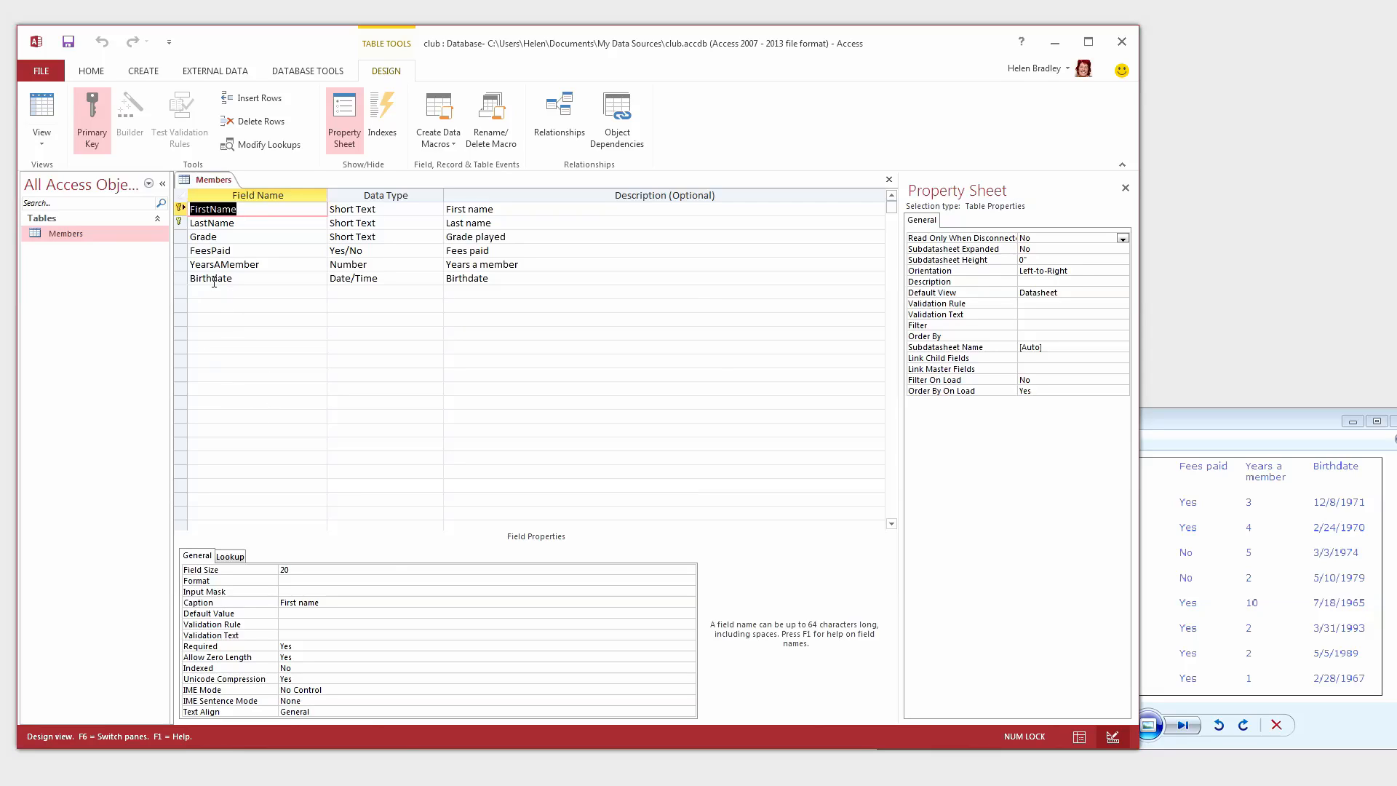
- Correct the Birthdate caption to Birthday, then close the design and save changes
click(214, 278)
text(Birthday)
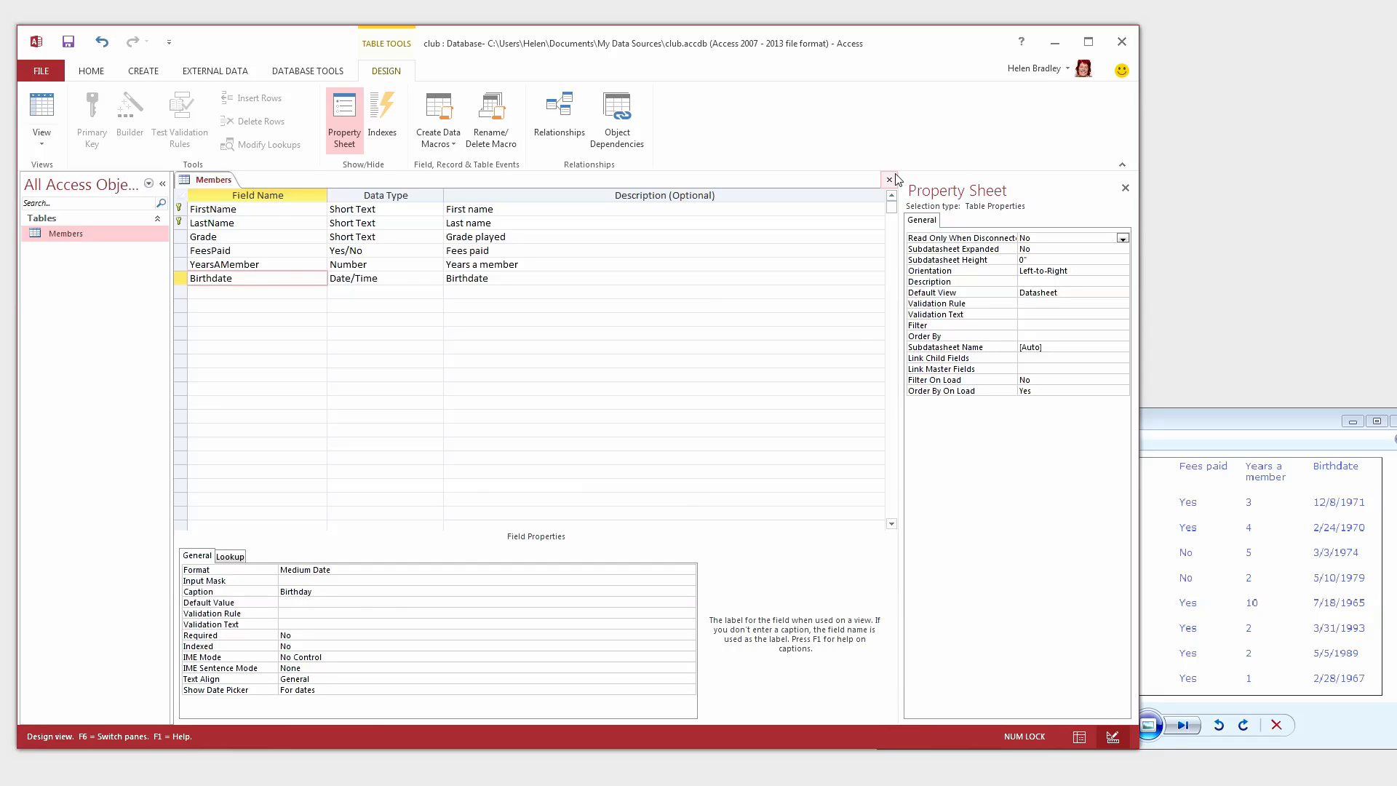
click(889, 179)
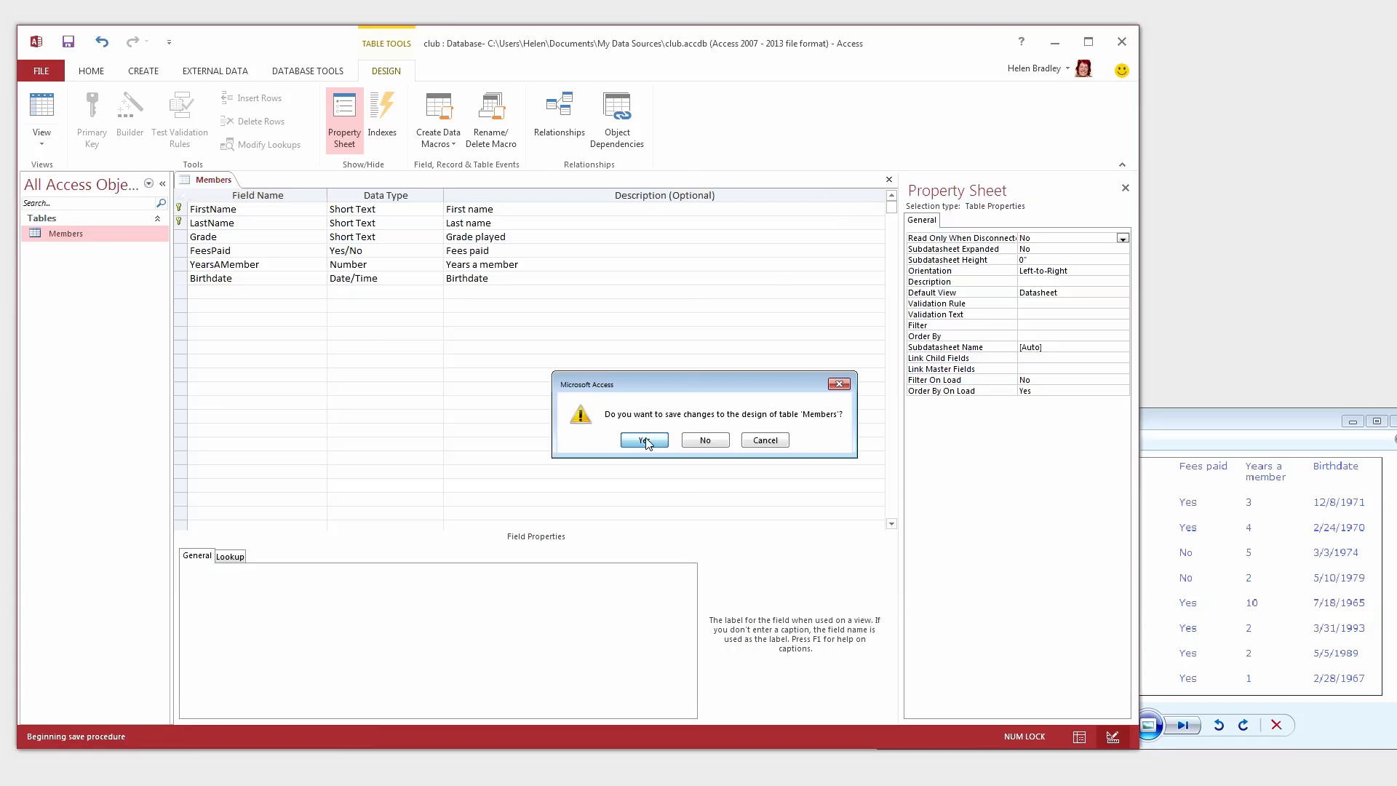
click(644, 440)
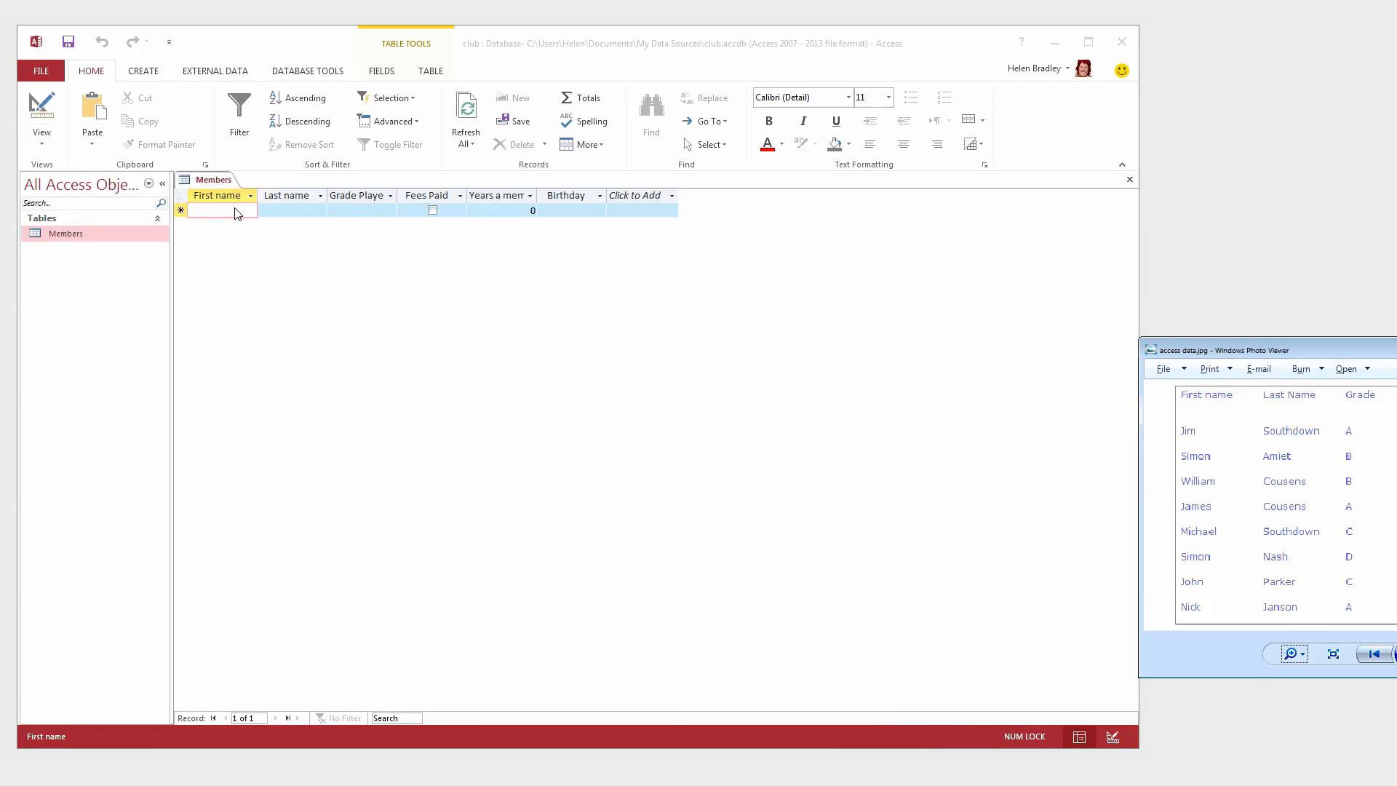
- Enter first name Jim and last name Southdown in the first record
click(218, 210)
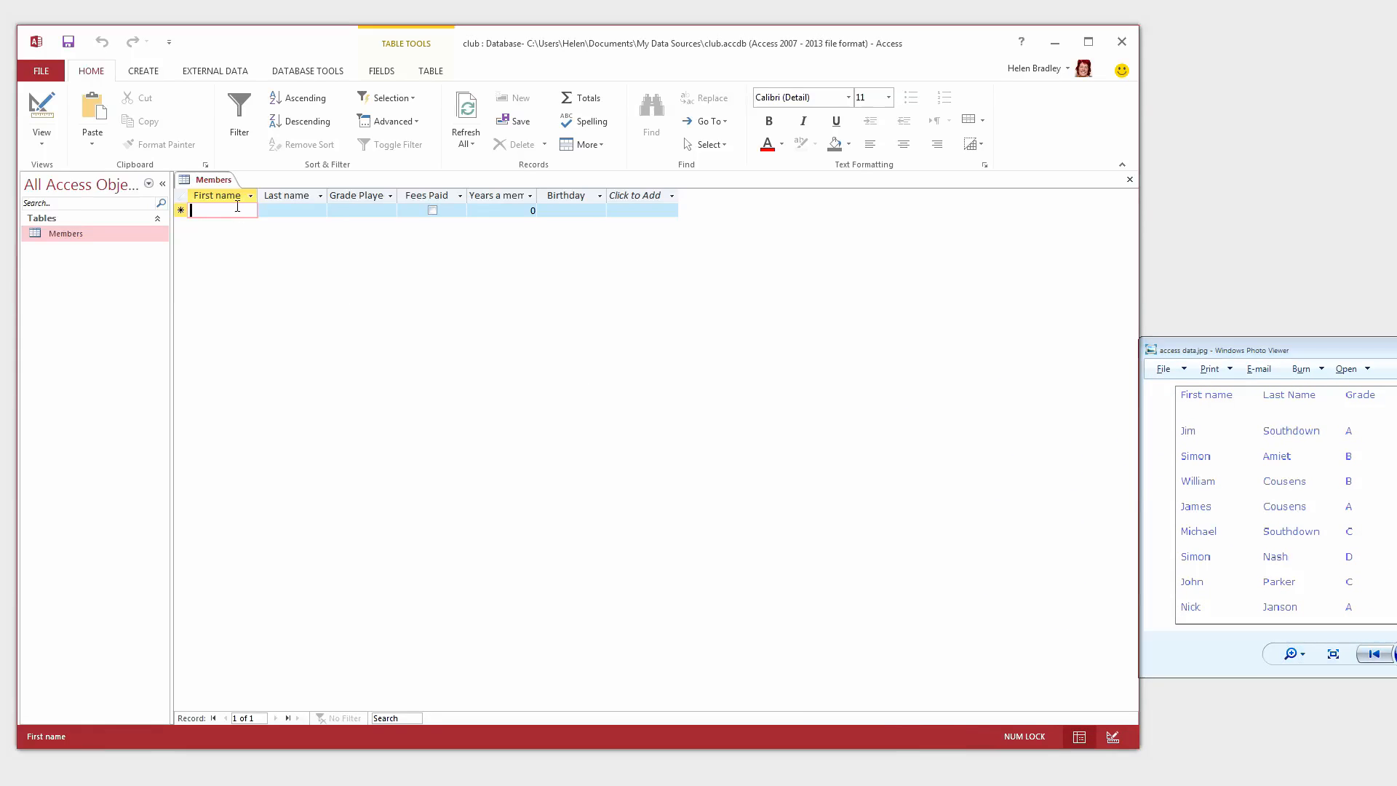
text(Jim)
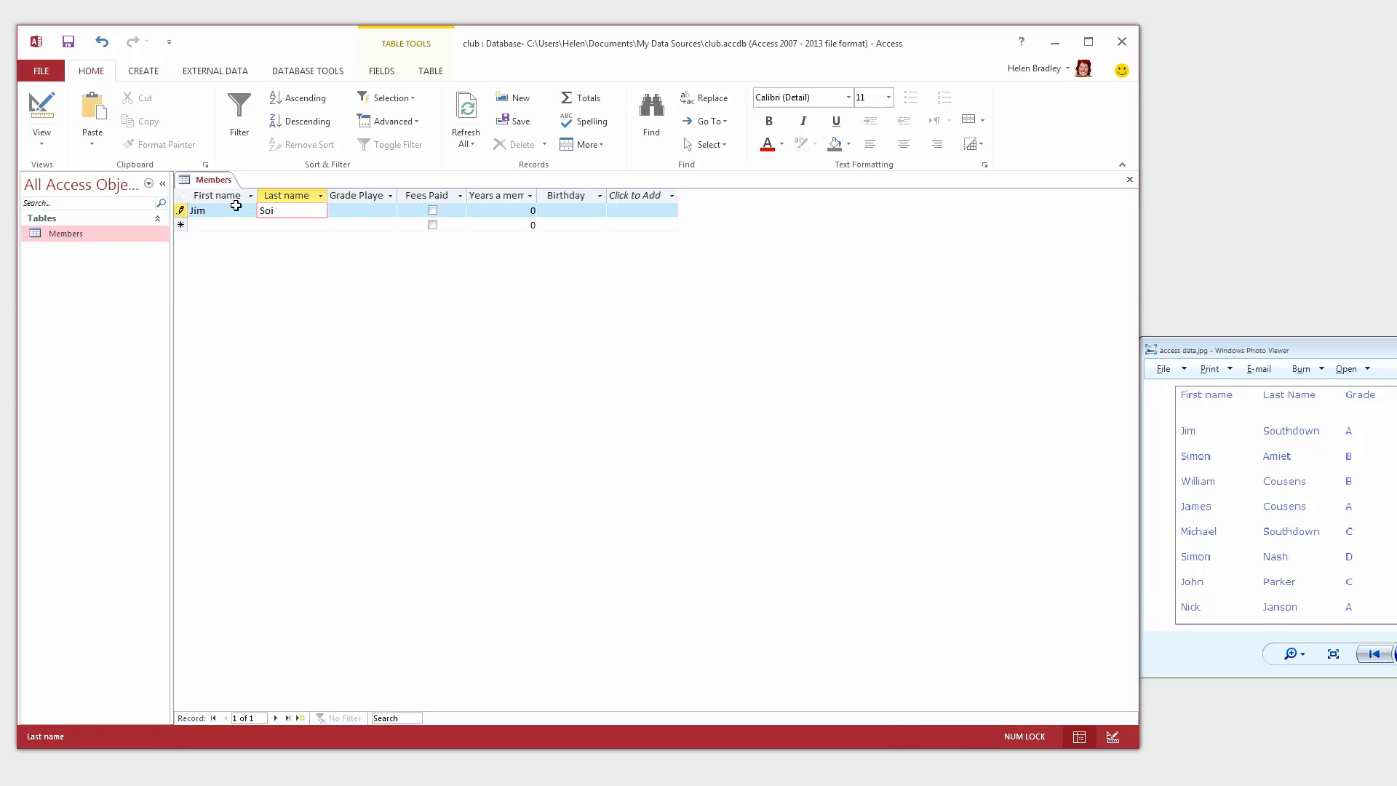
text(Southdown)
click(361, 209)
text(A)
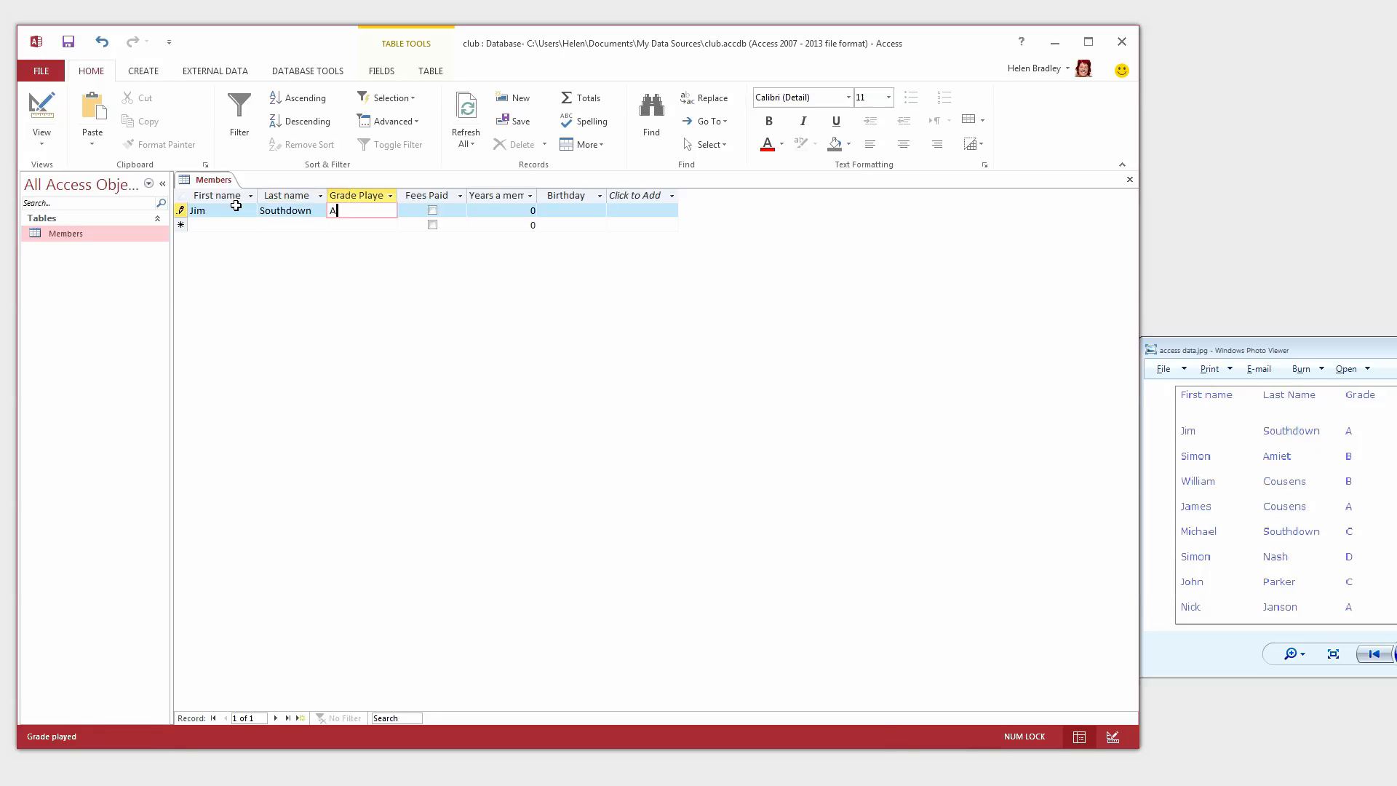
drag(1220, 349, 1182, 373)
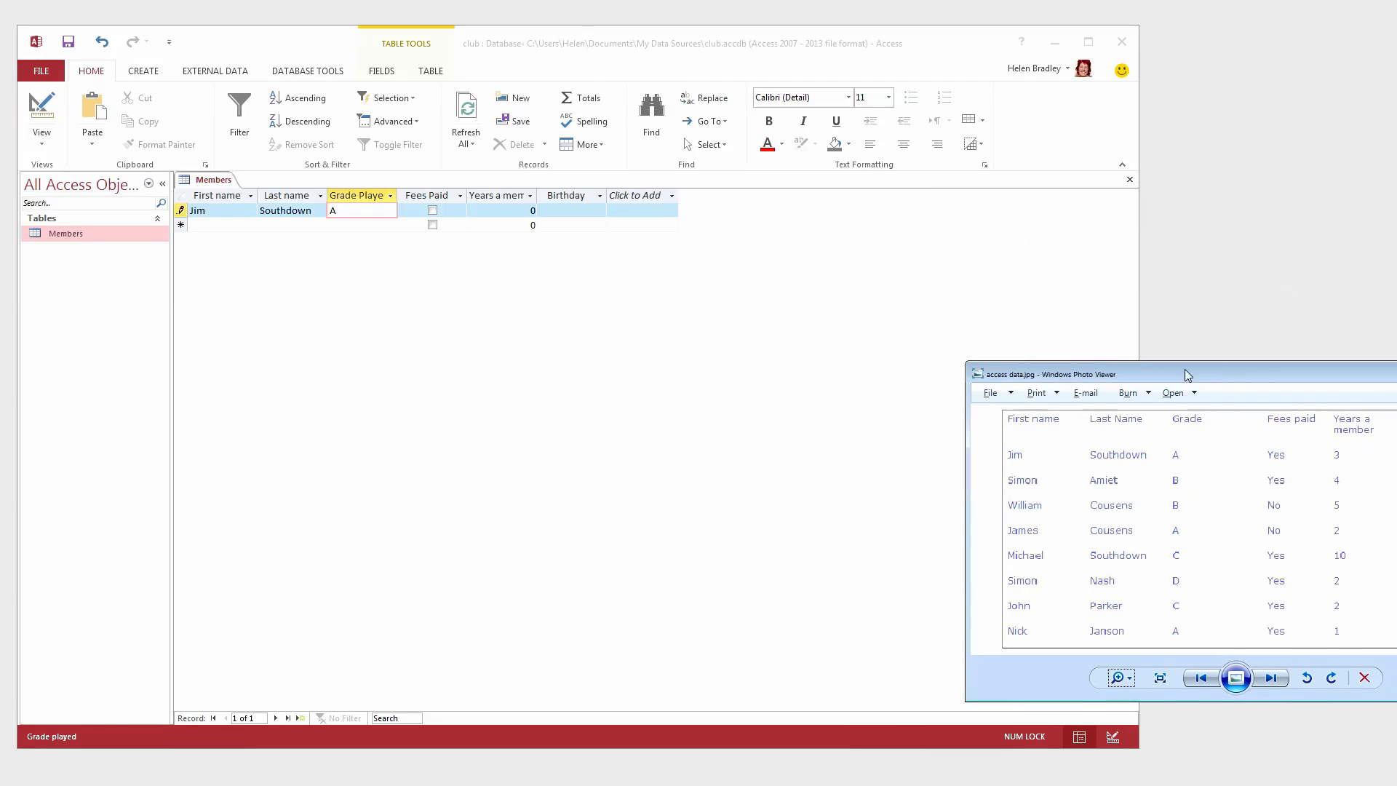
drag(1186, 373, 1087, 421)
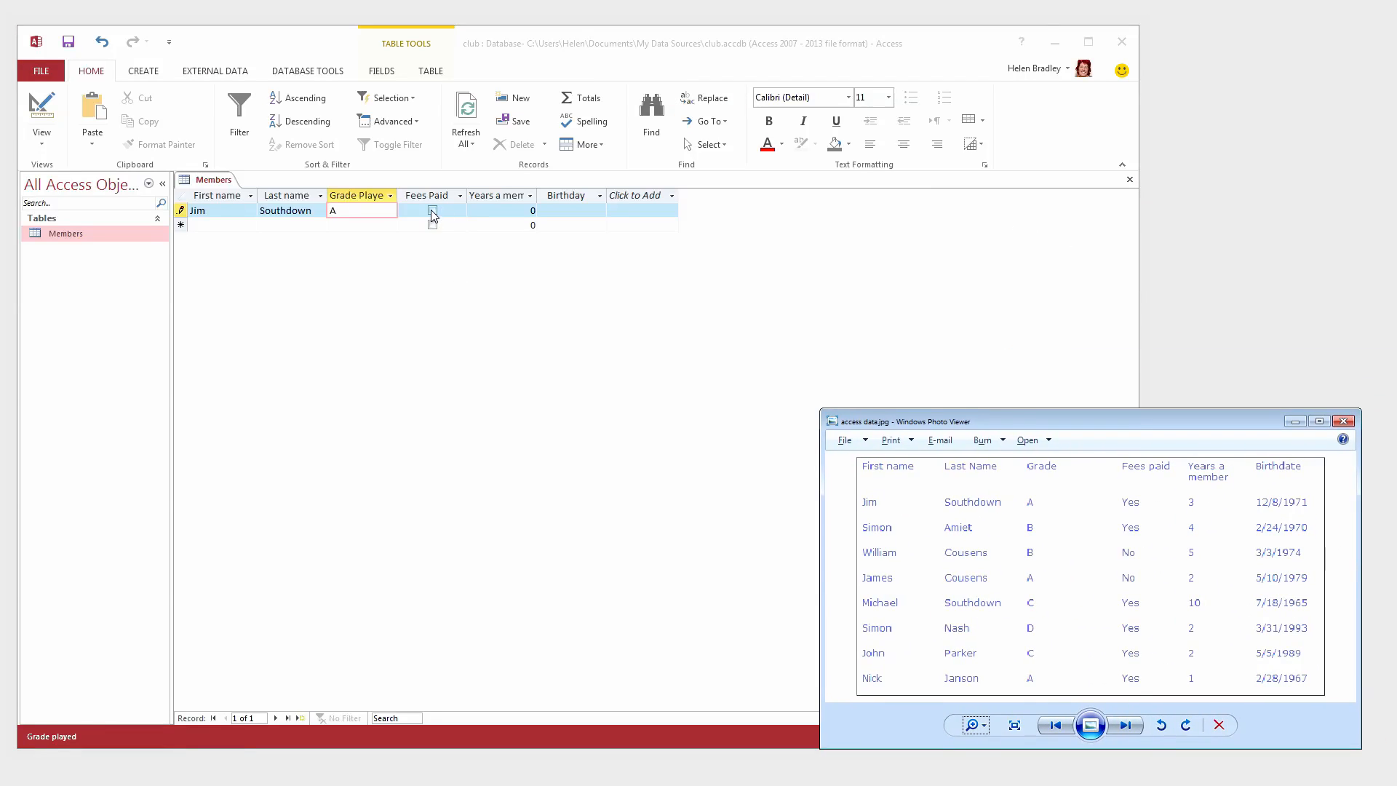
click(432, 211)
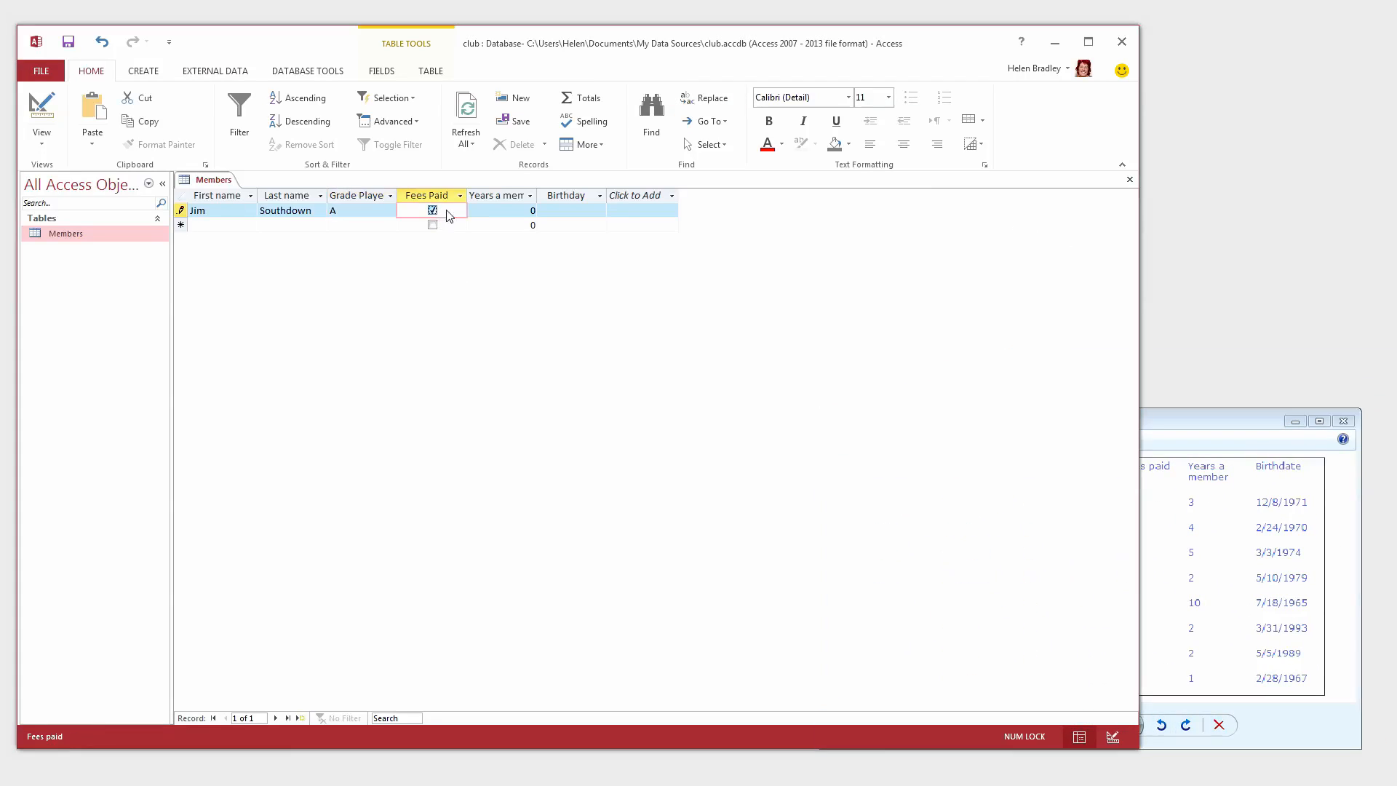
click(501, 210)
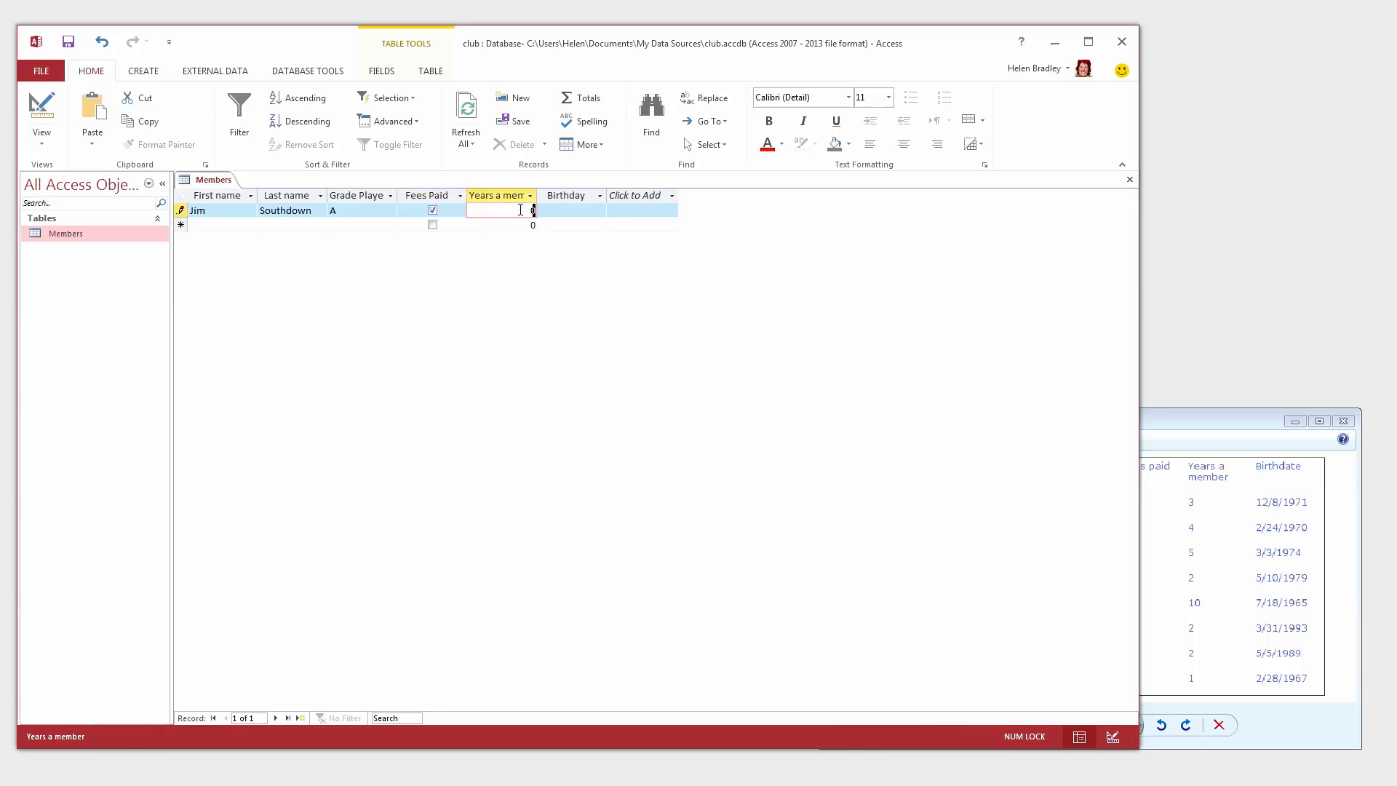
text(3)
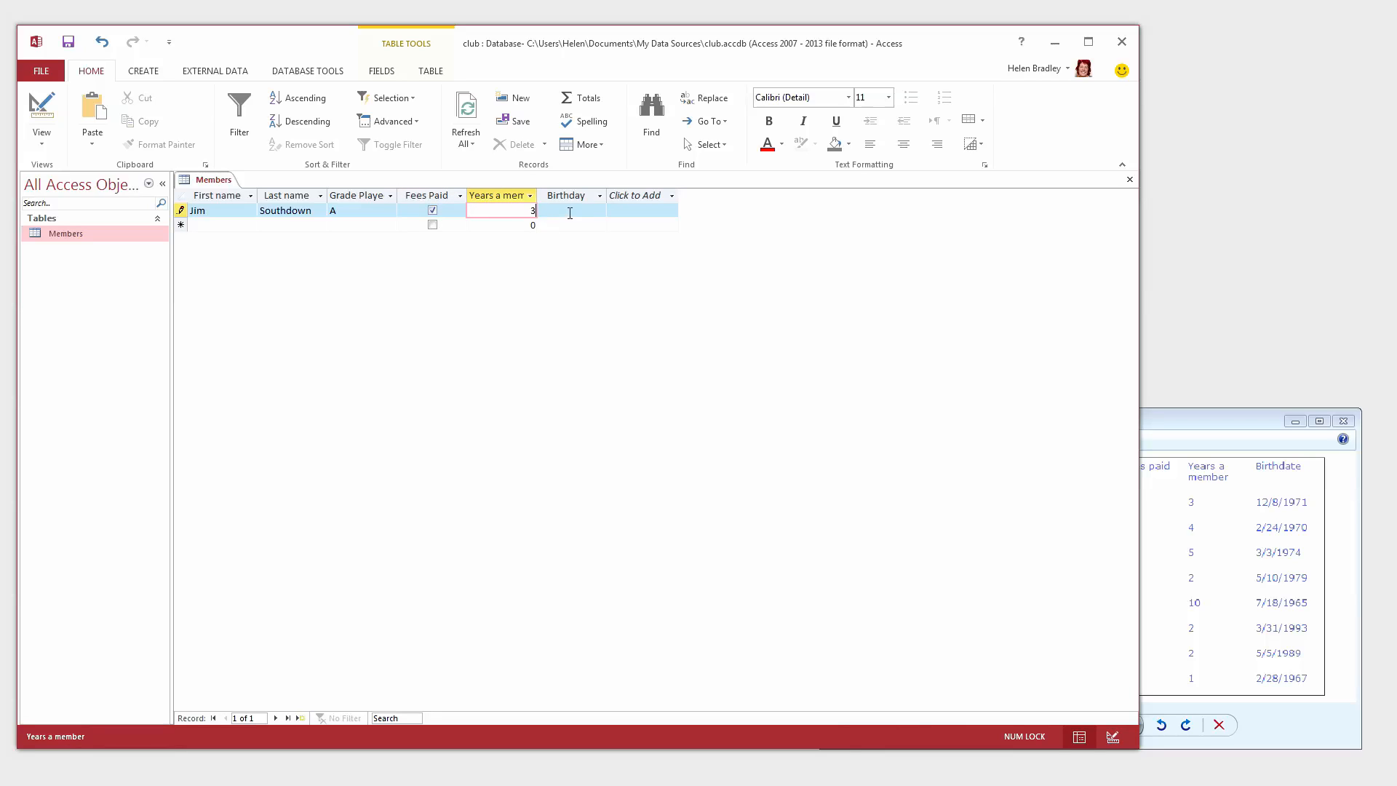
click(570, 210)
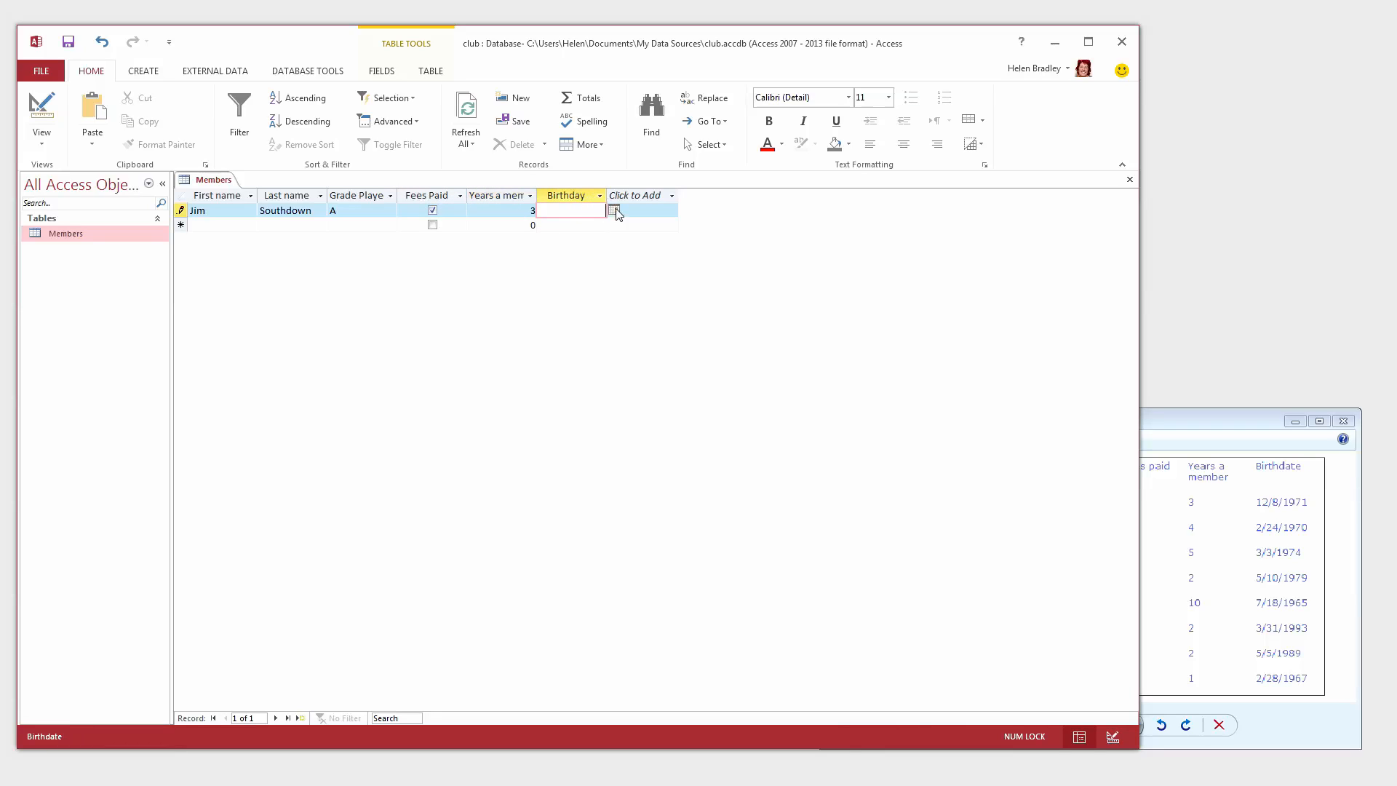
click(611, 210)
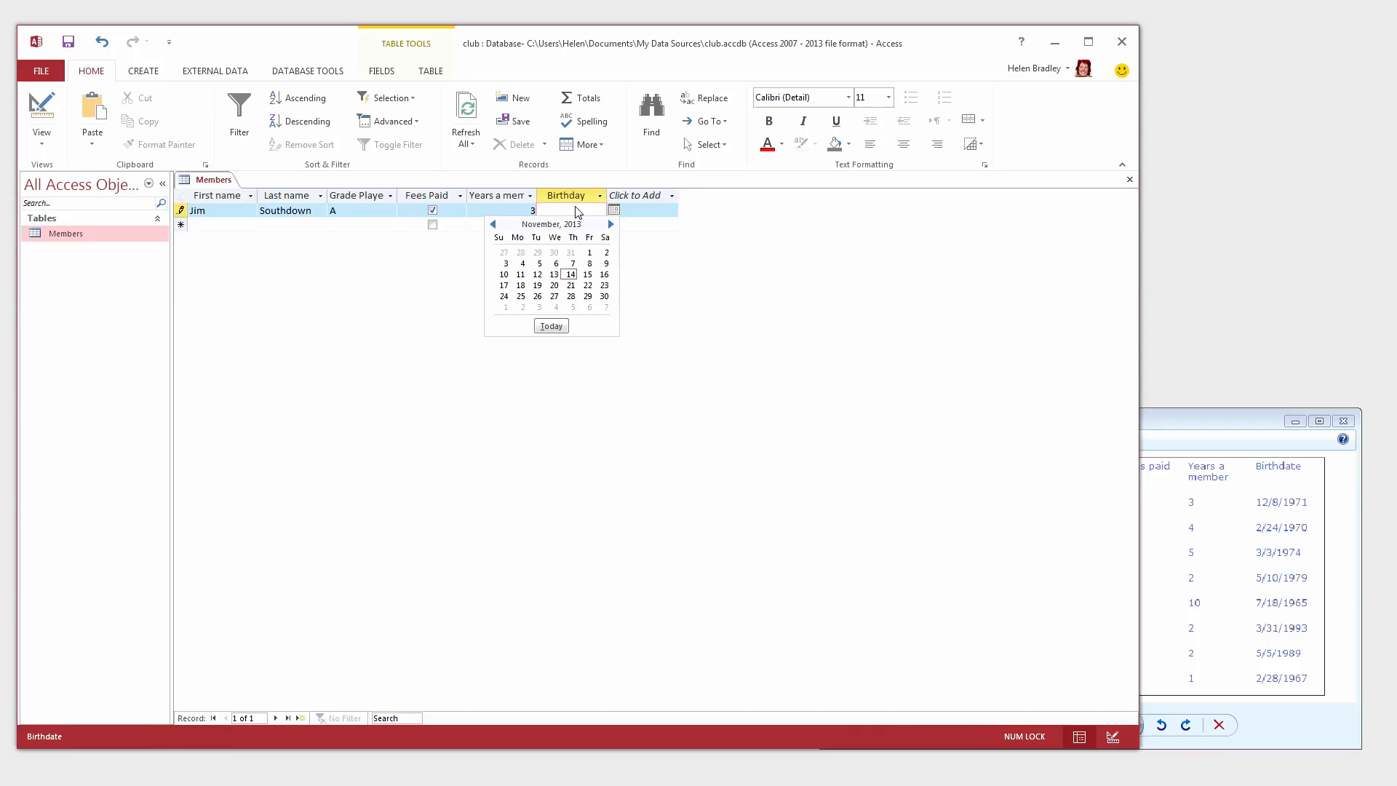
click(571, 211)
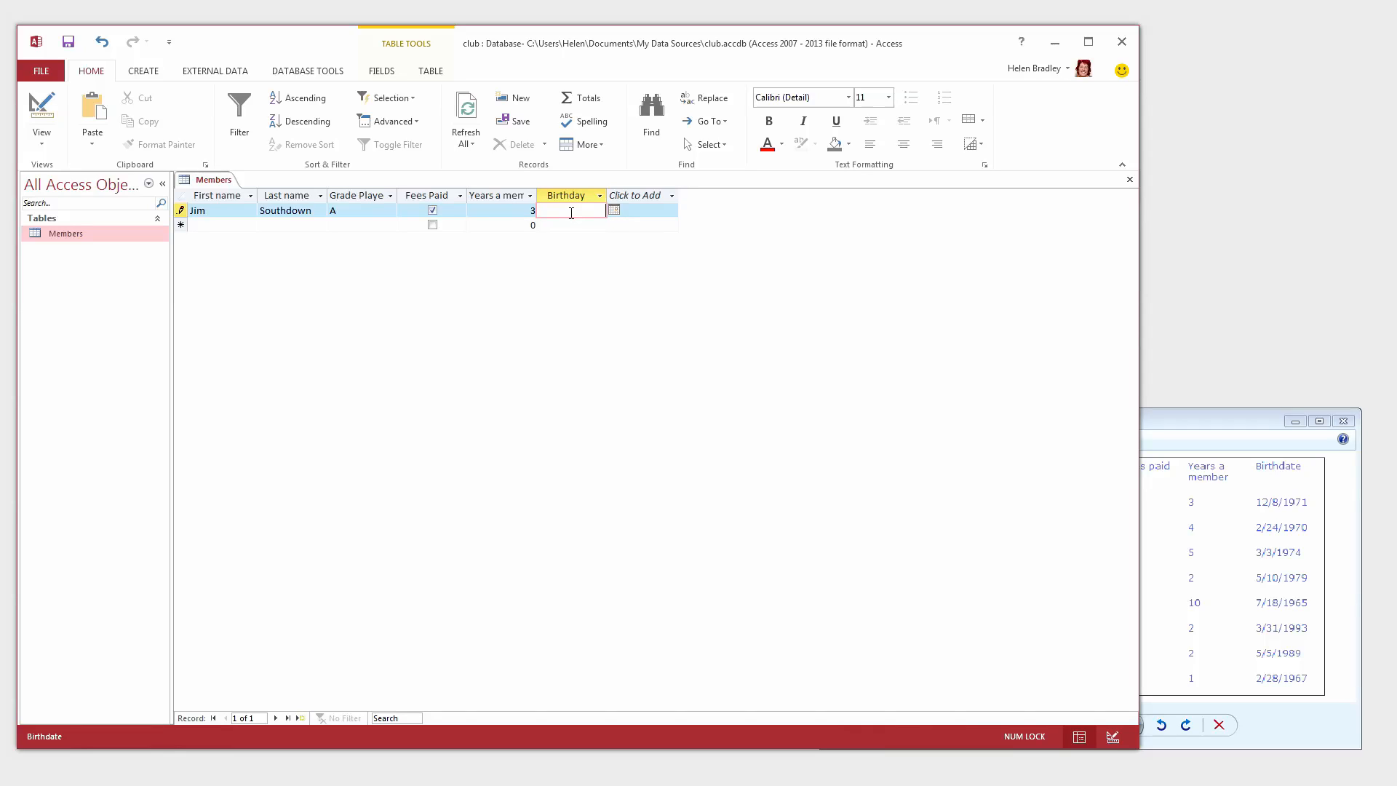
text(1)
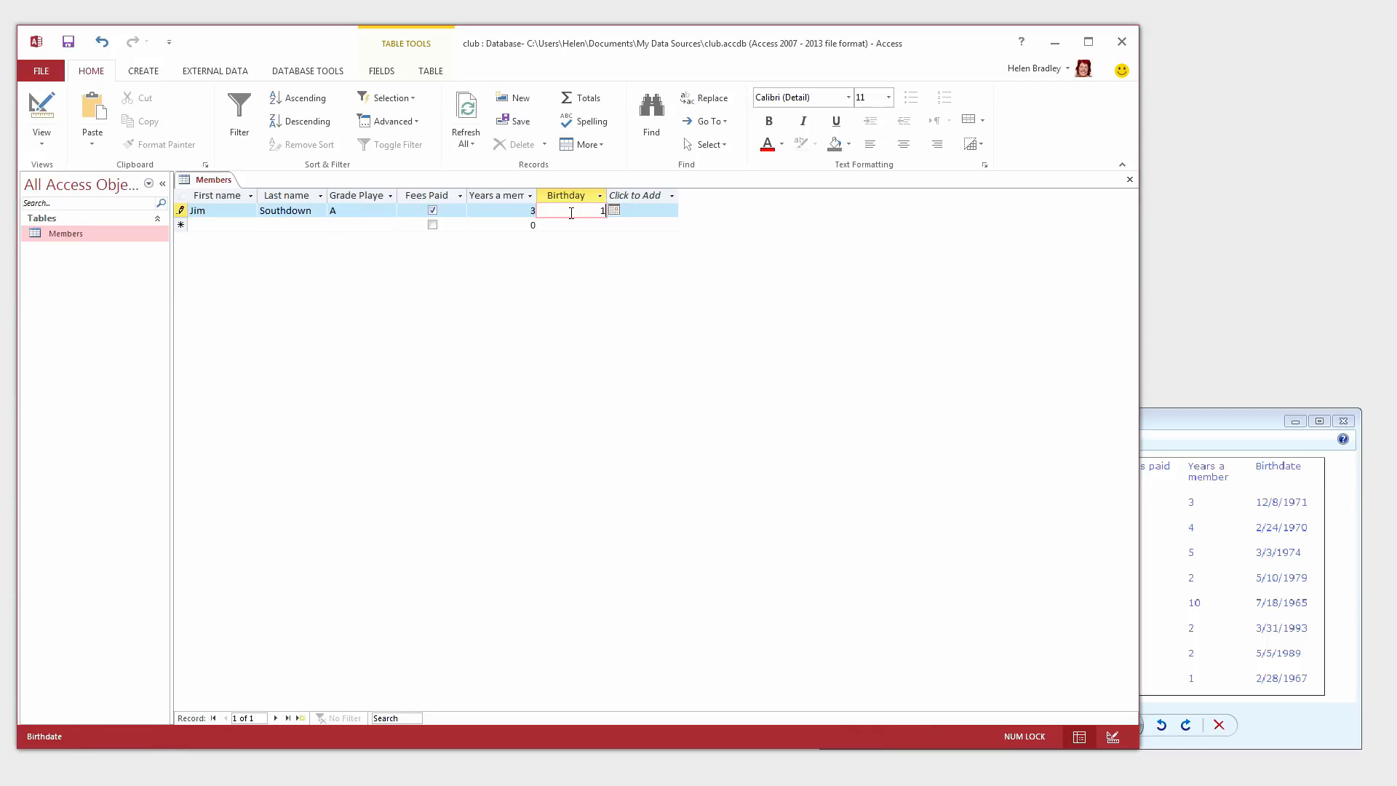
text(12/8/)
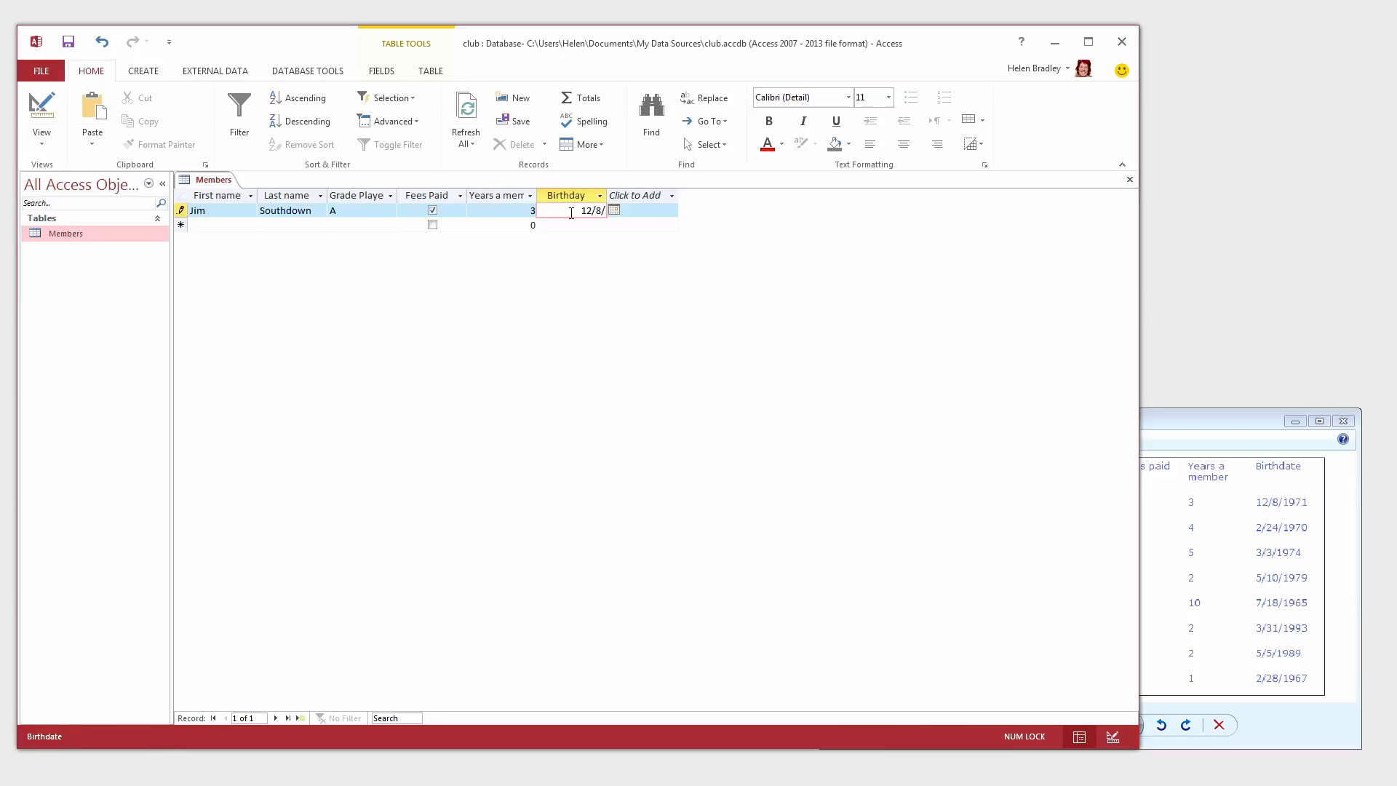
text(1971)
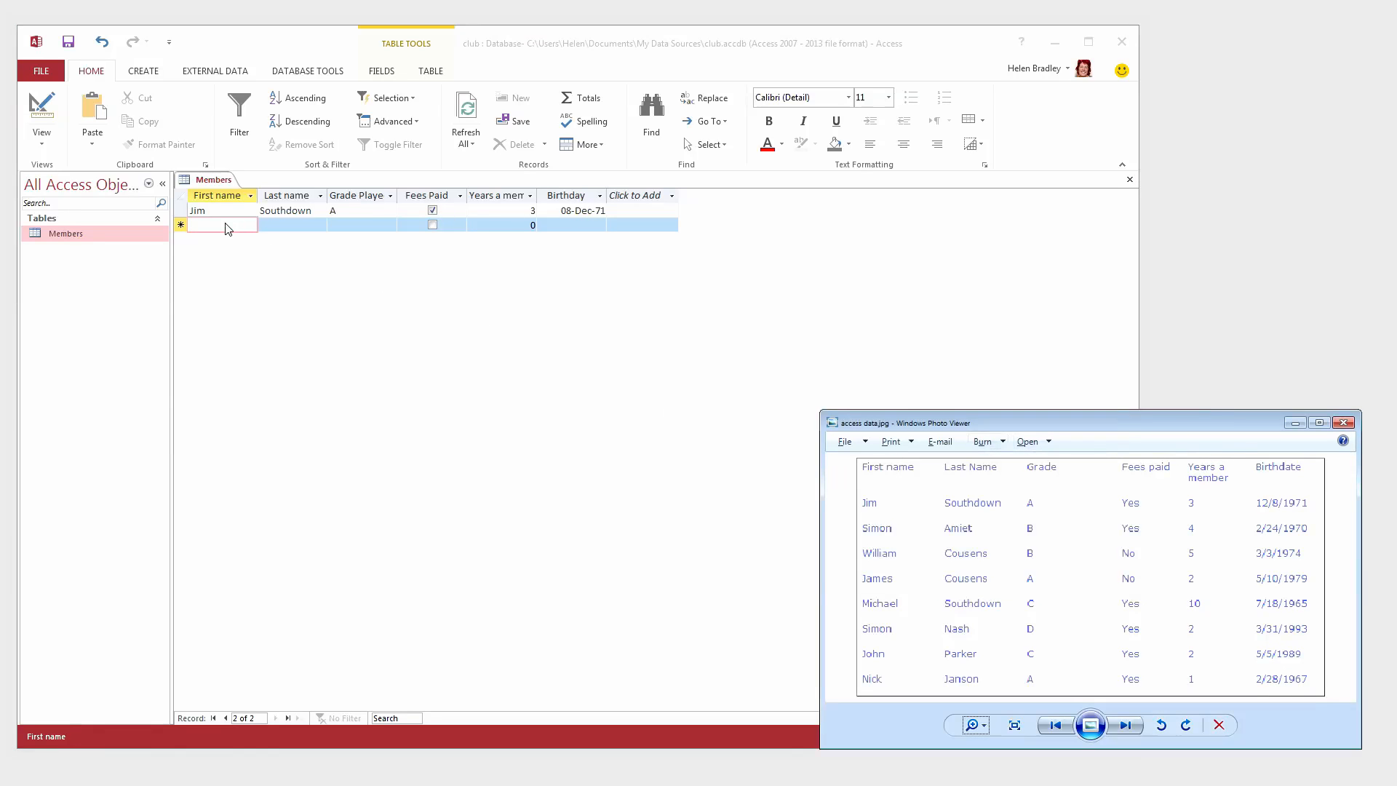
text(Simon)
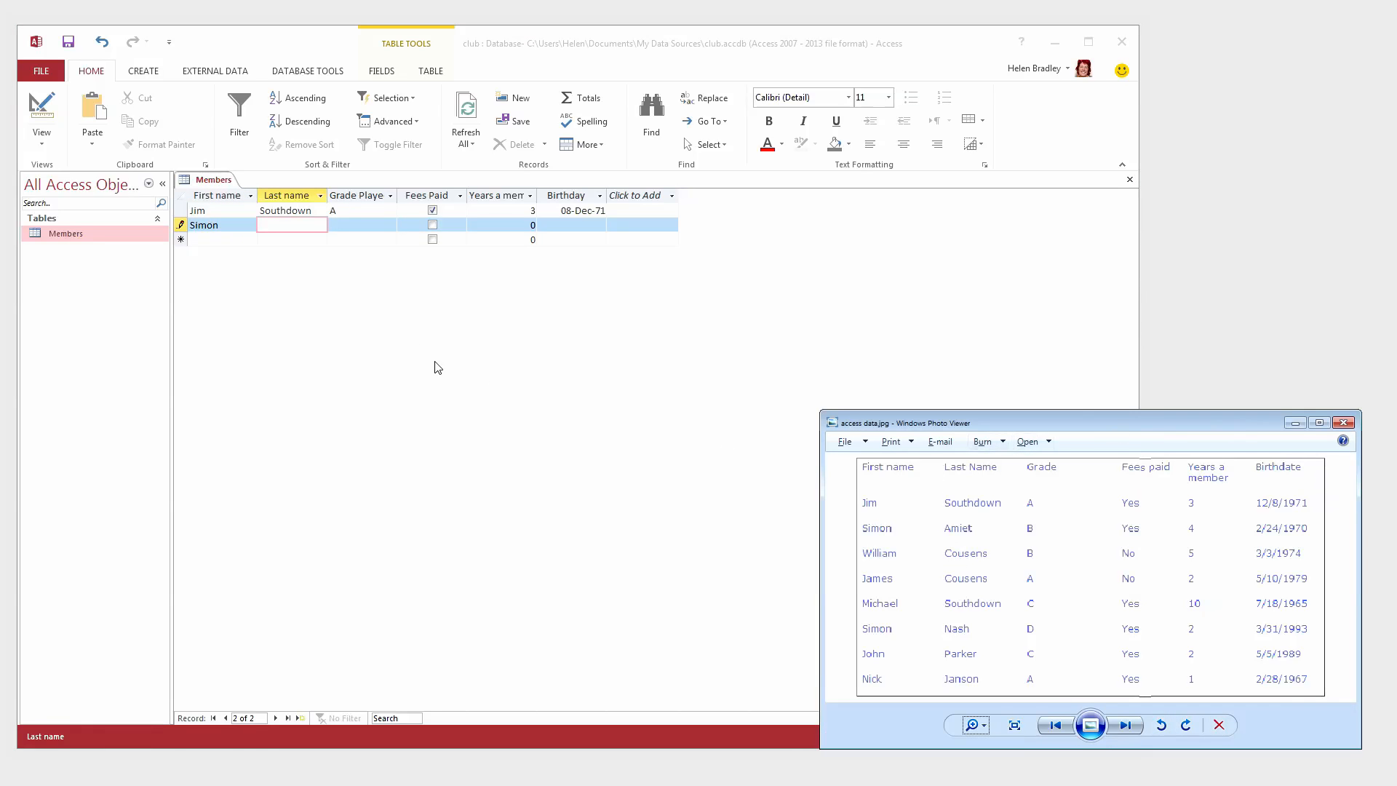
mouse_move(357, 242)
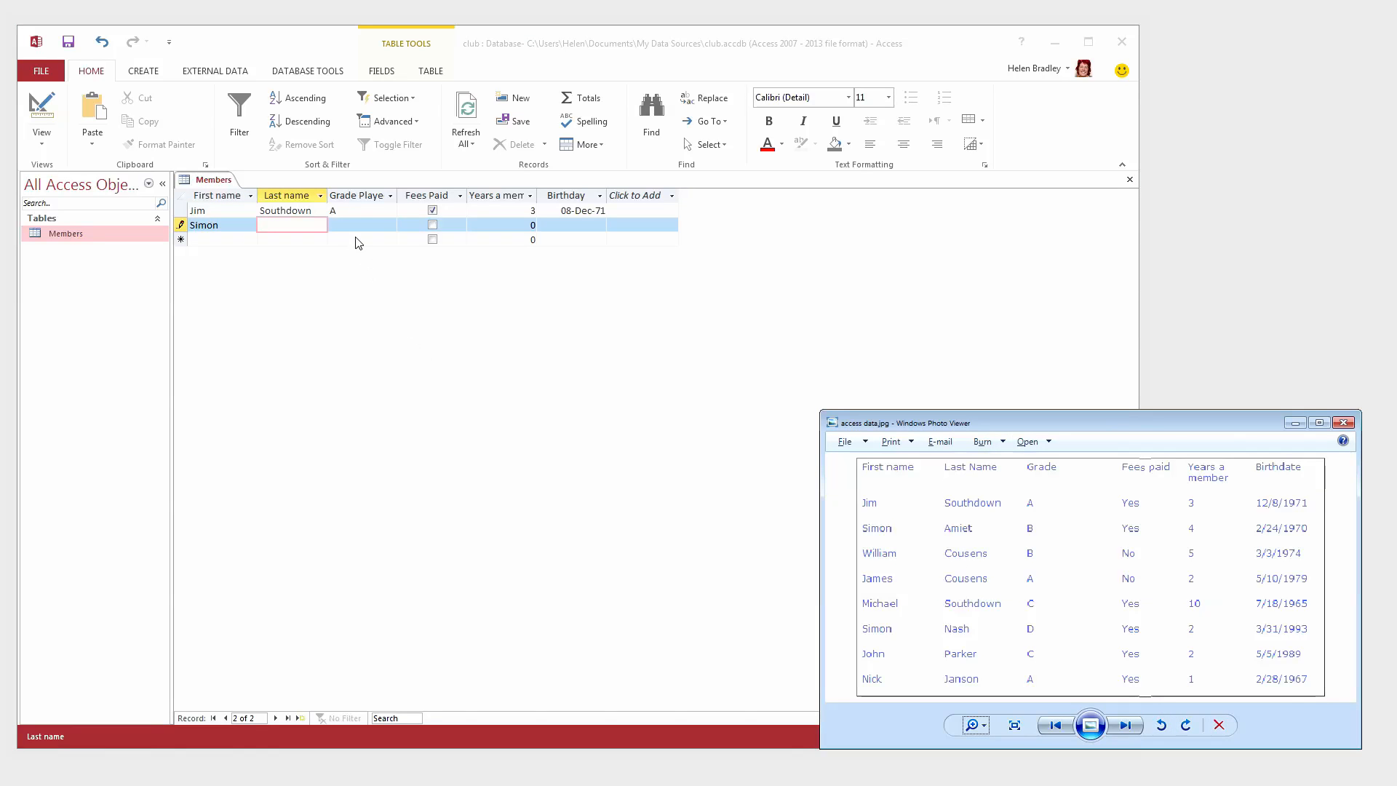
mouse_move(326, 232)
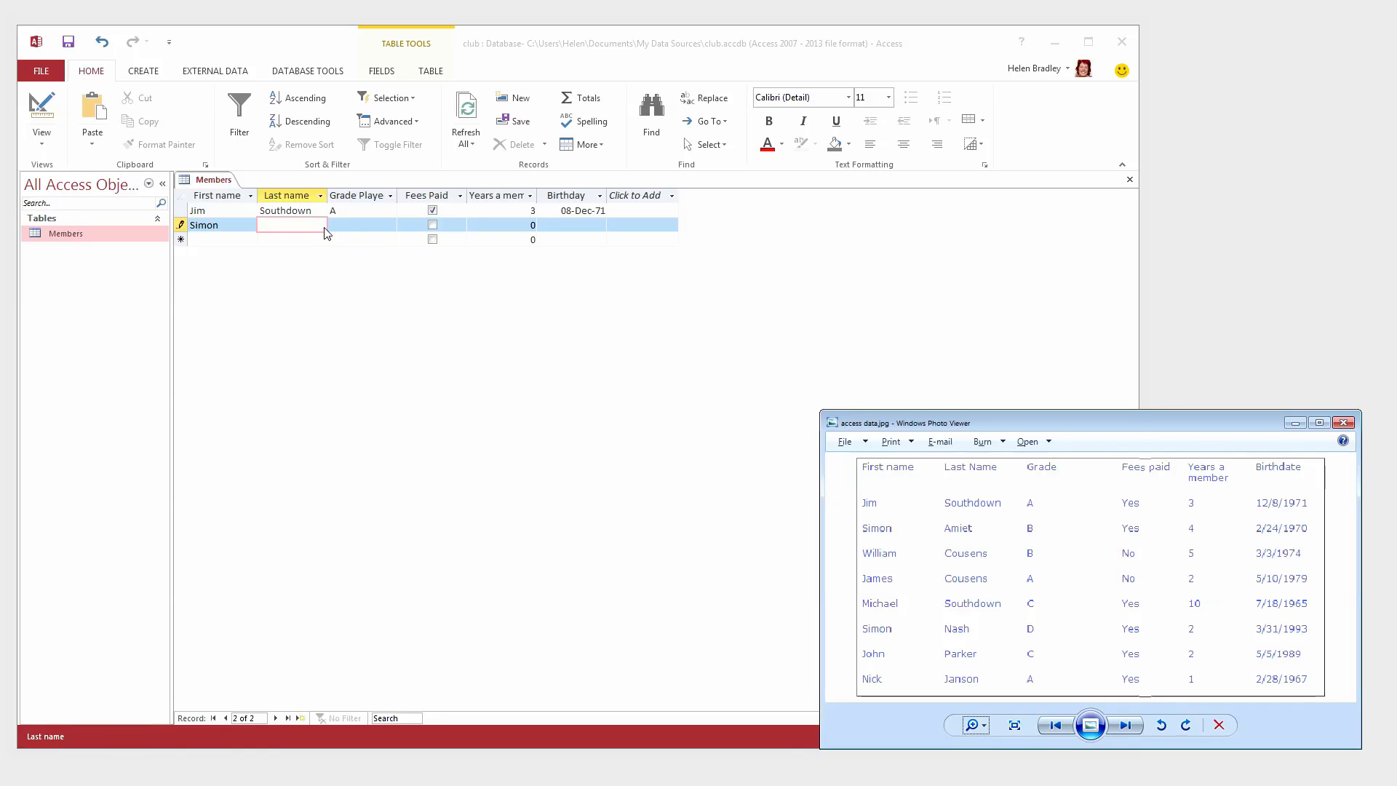
text(Amiet)
click(361, 225)
text(B)
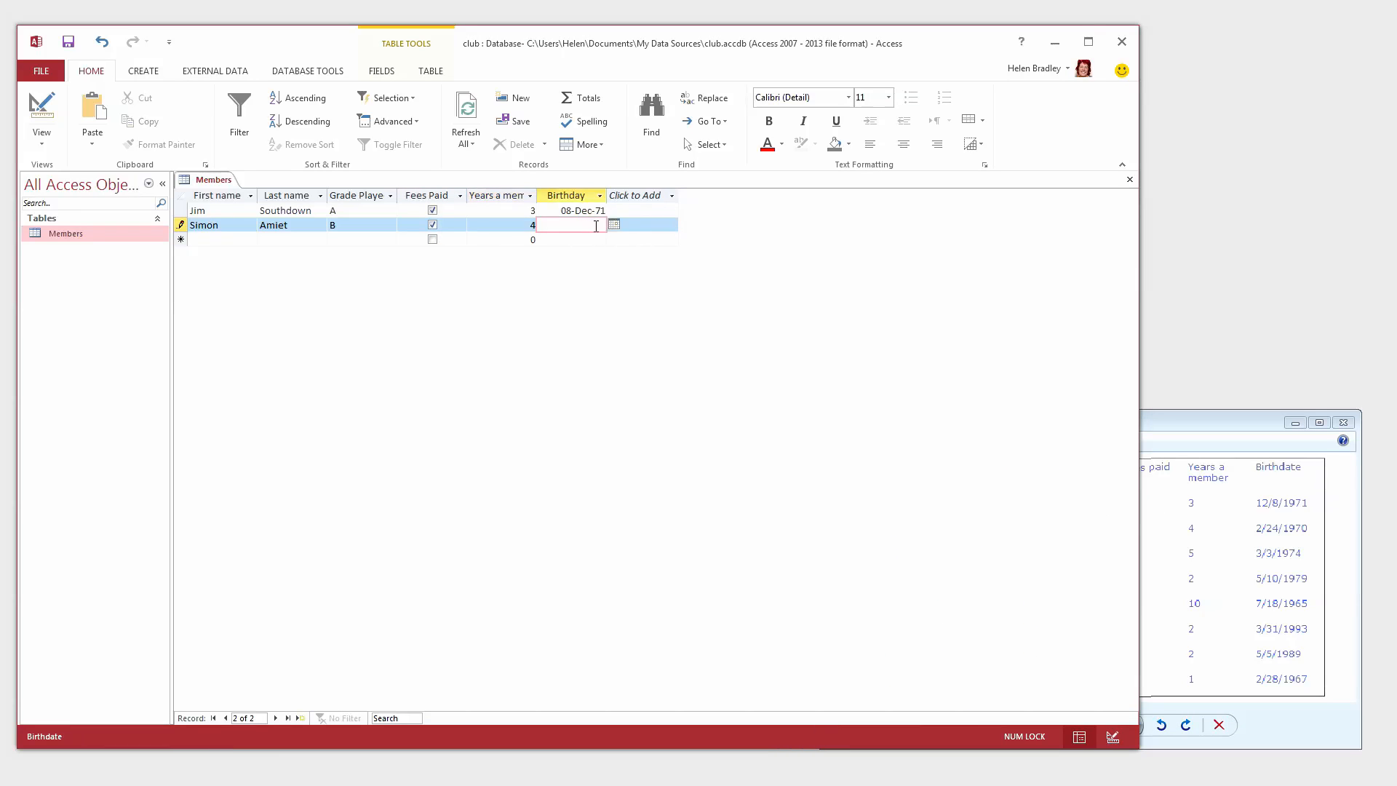
text(2/2)
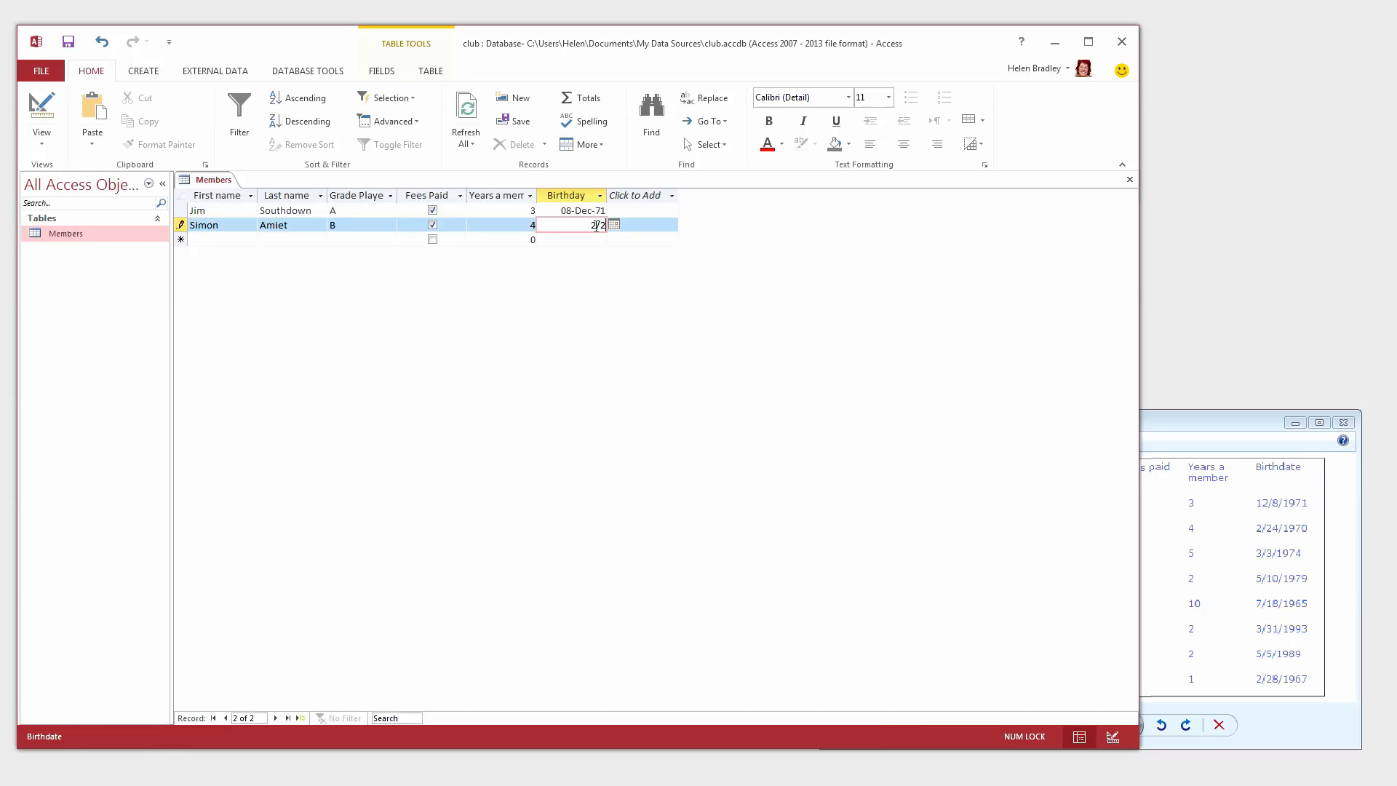
text(2/24/19)
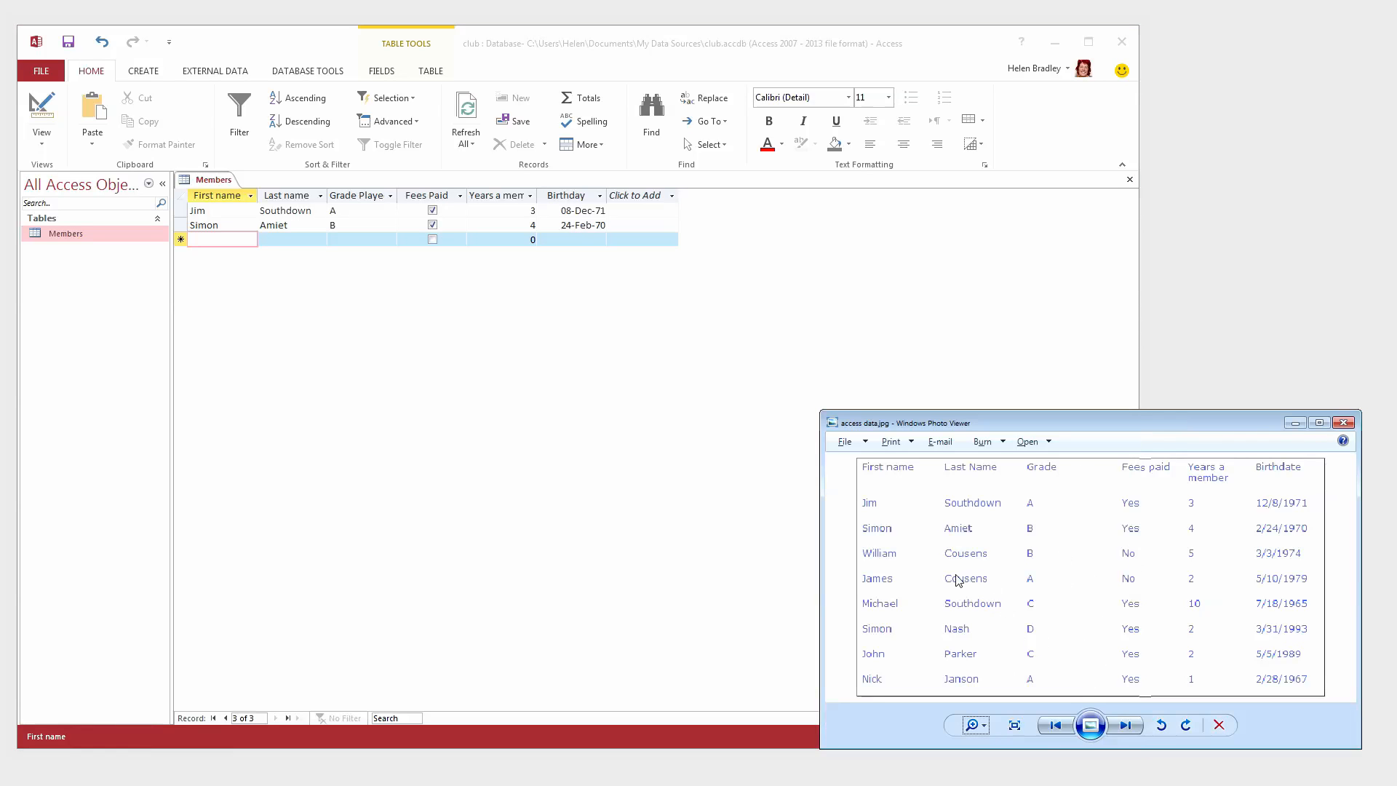
mouse_move(320, 251)
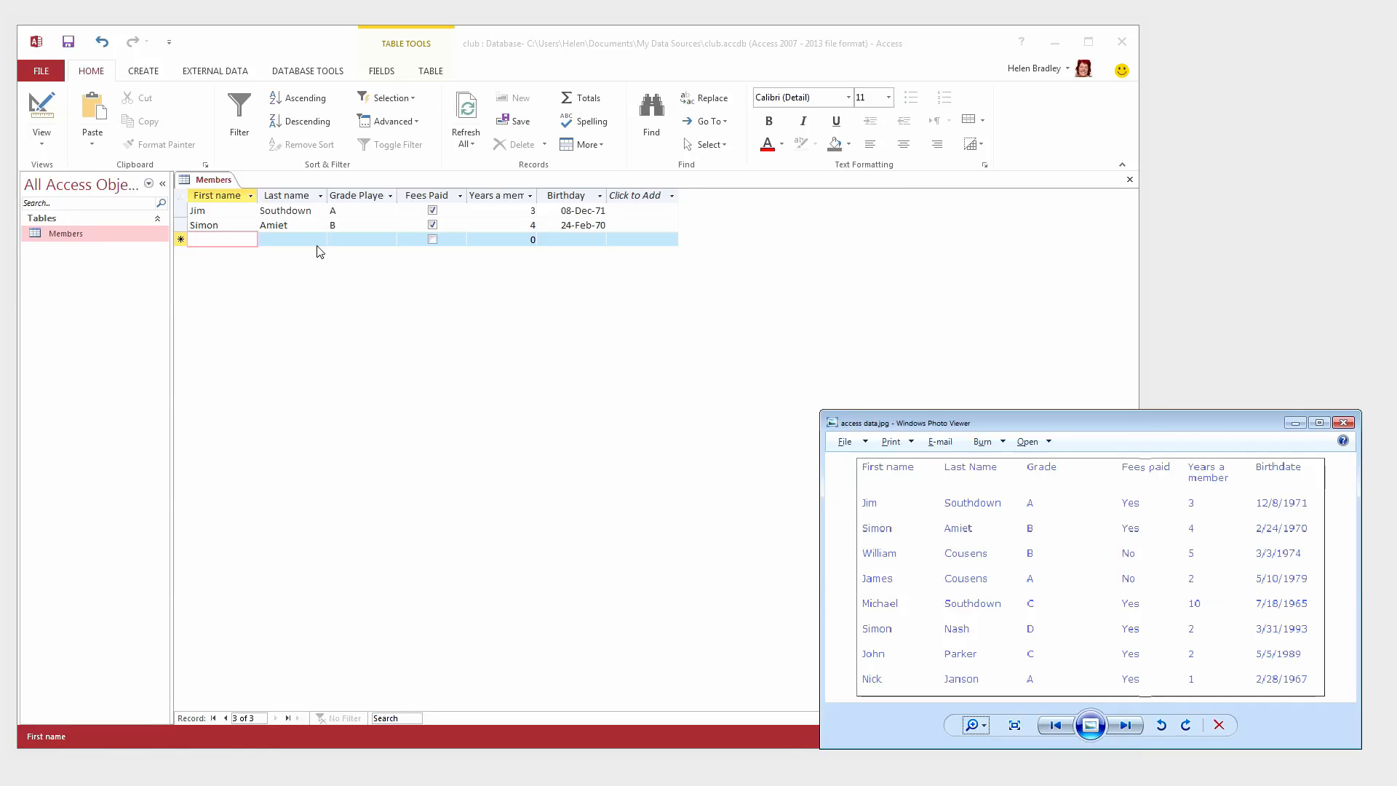
mouse_move(301, 247)
text(William)
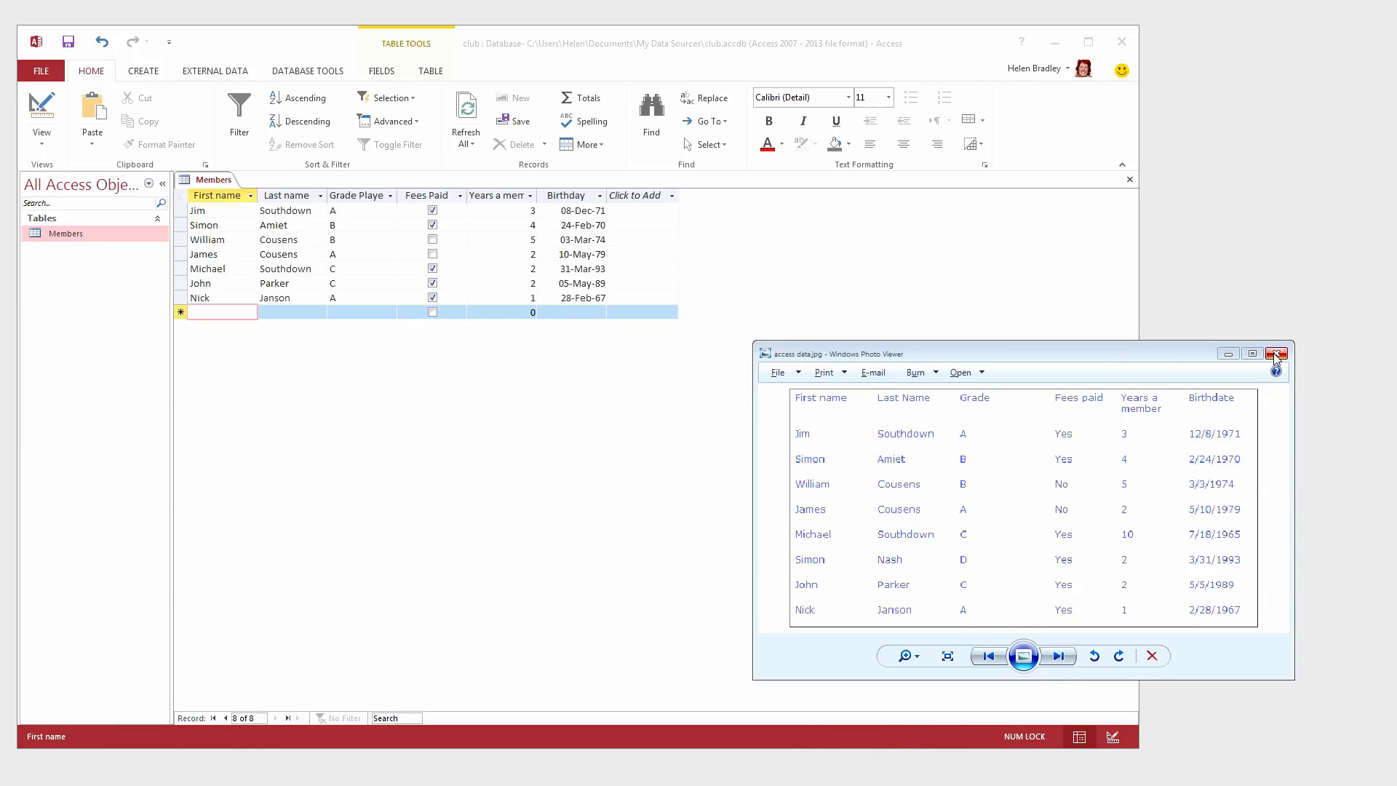
- Move the member data picture aside and close the Photo Viewer window
drag(1015, 353, 955, 297)
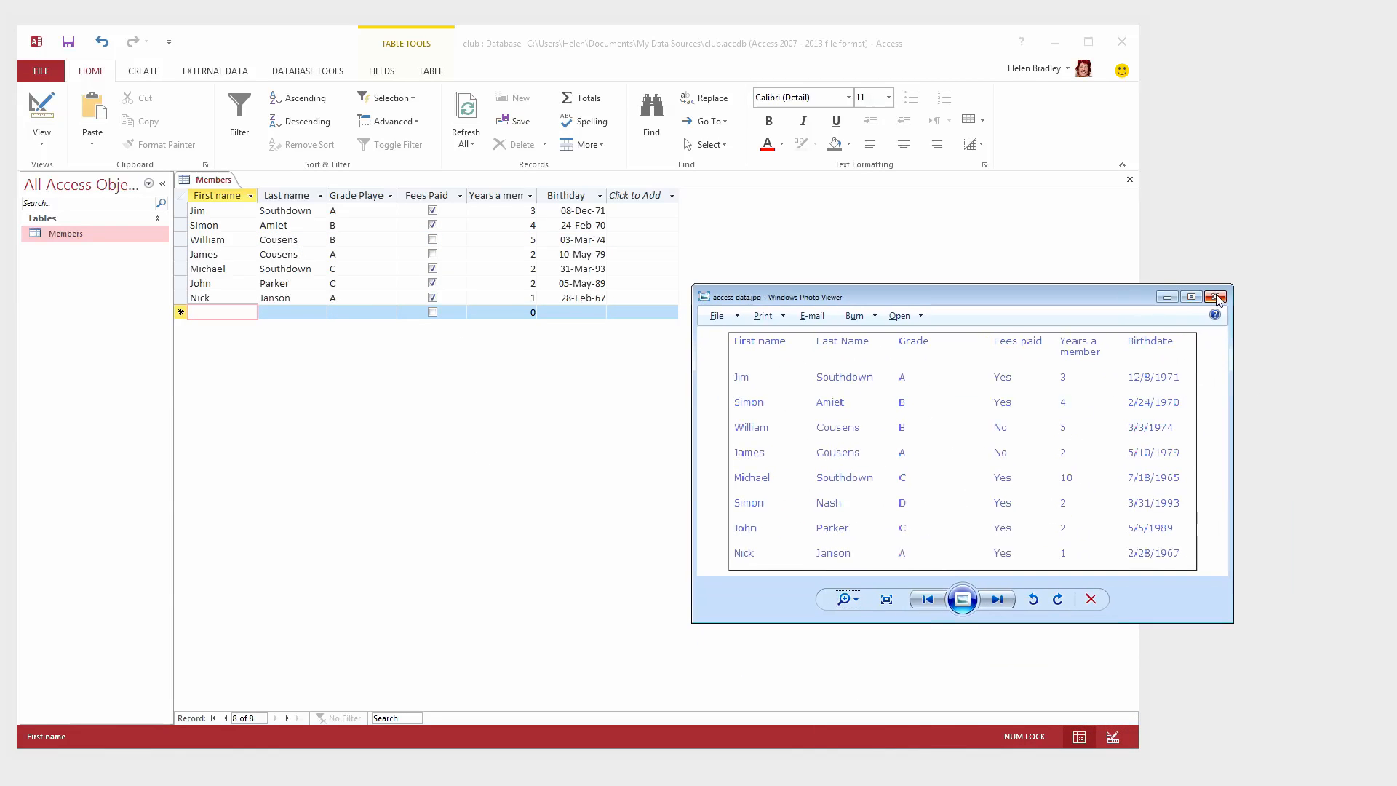
click(1214, 297)
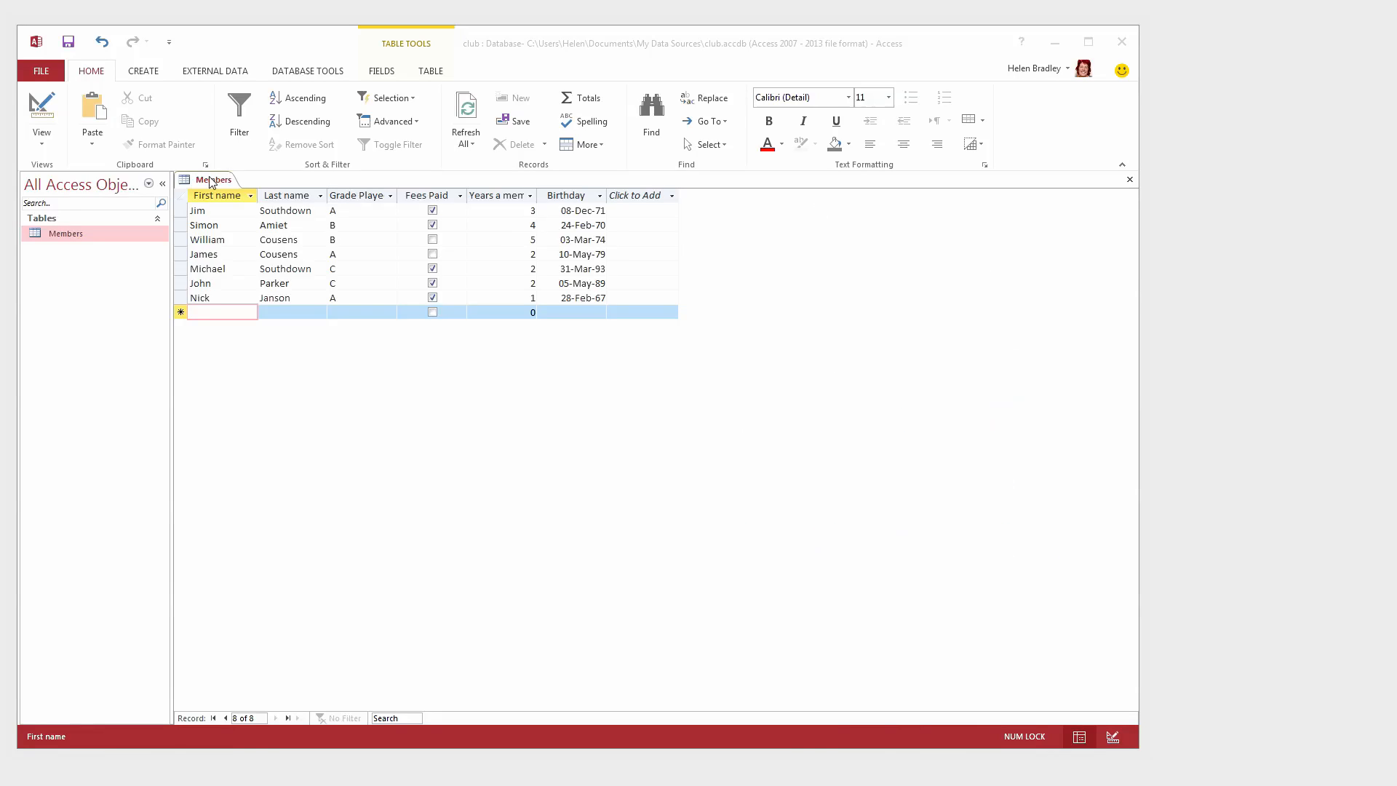
mouse_move(221, 298)
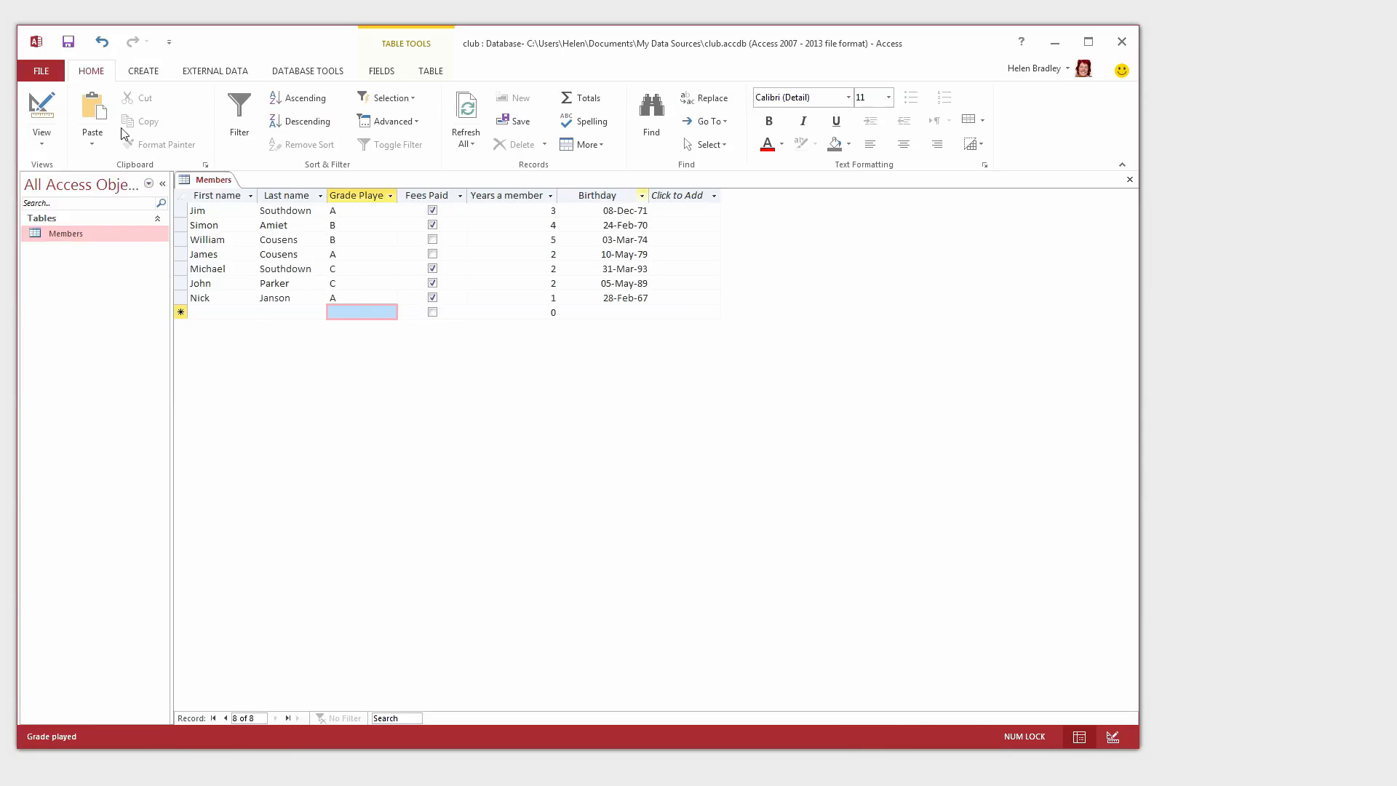
mouse_move(261, 186)
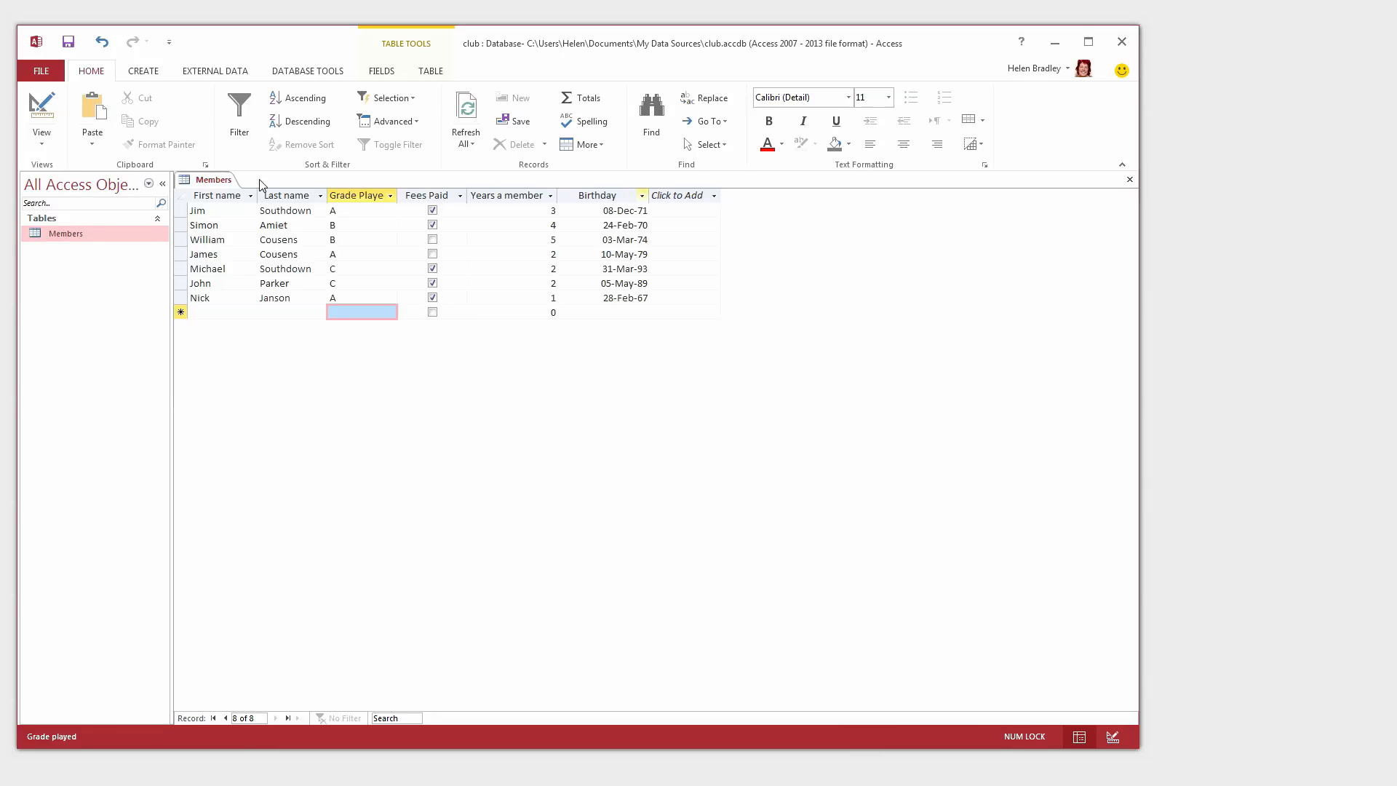
- Sort members by Last name ascending, then descending, then select Fees Paid for sorting
click(288, 195)
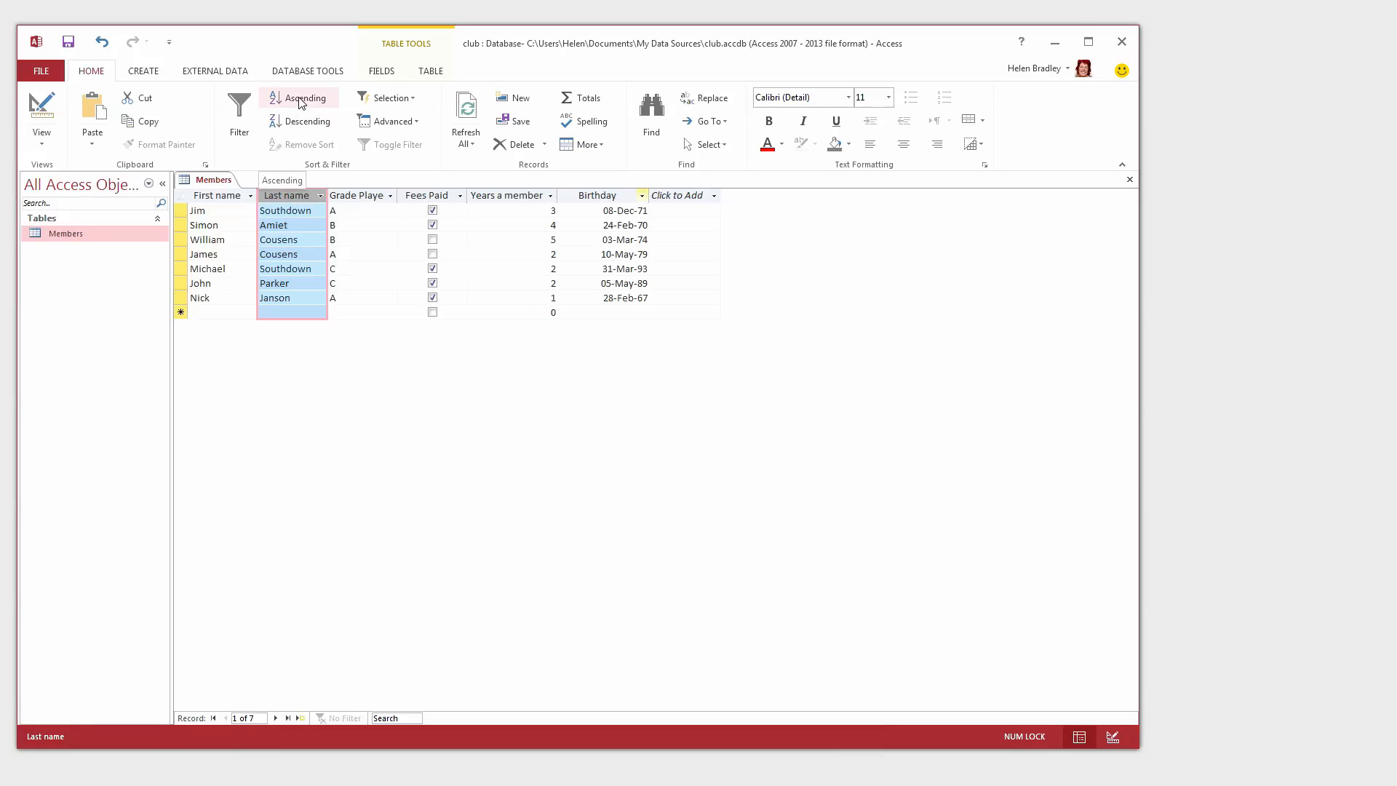
click(299, 97)
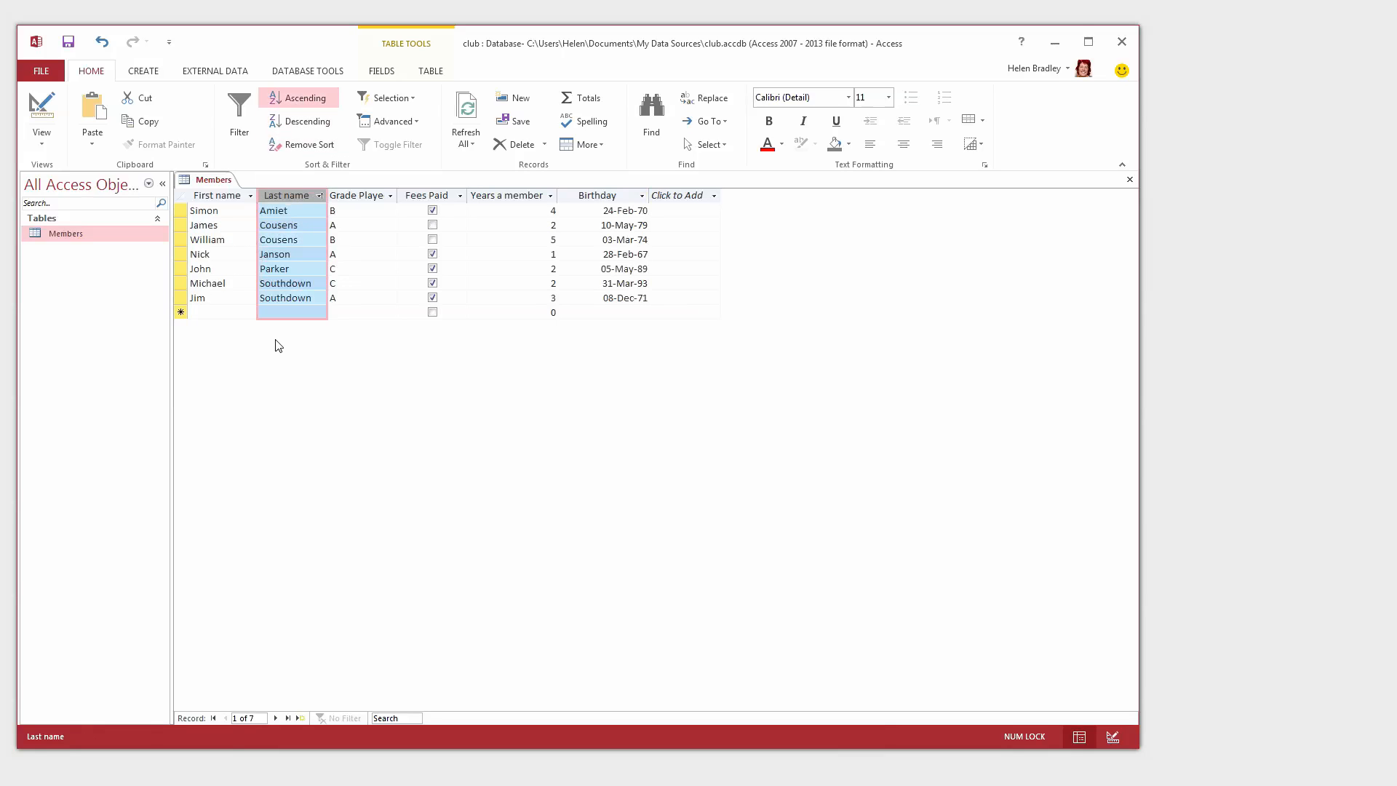
mouse_move(280, 405)
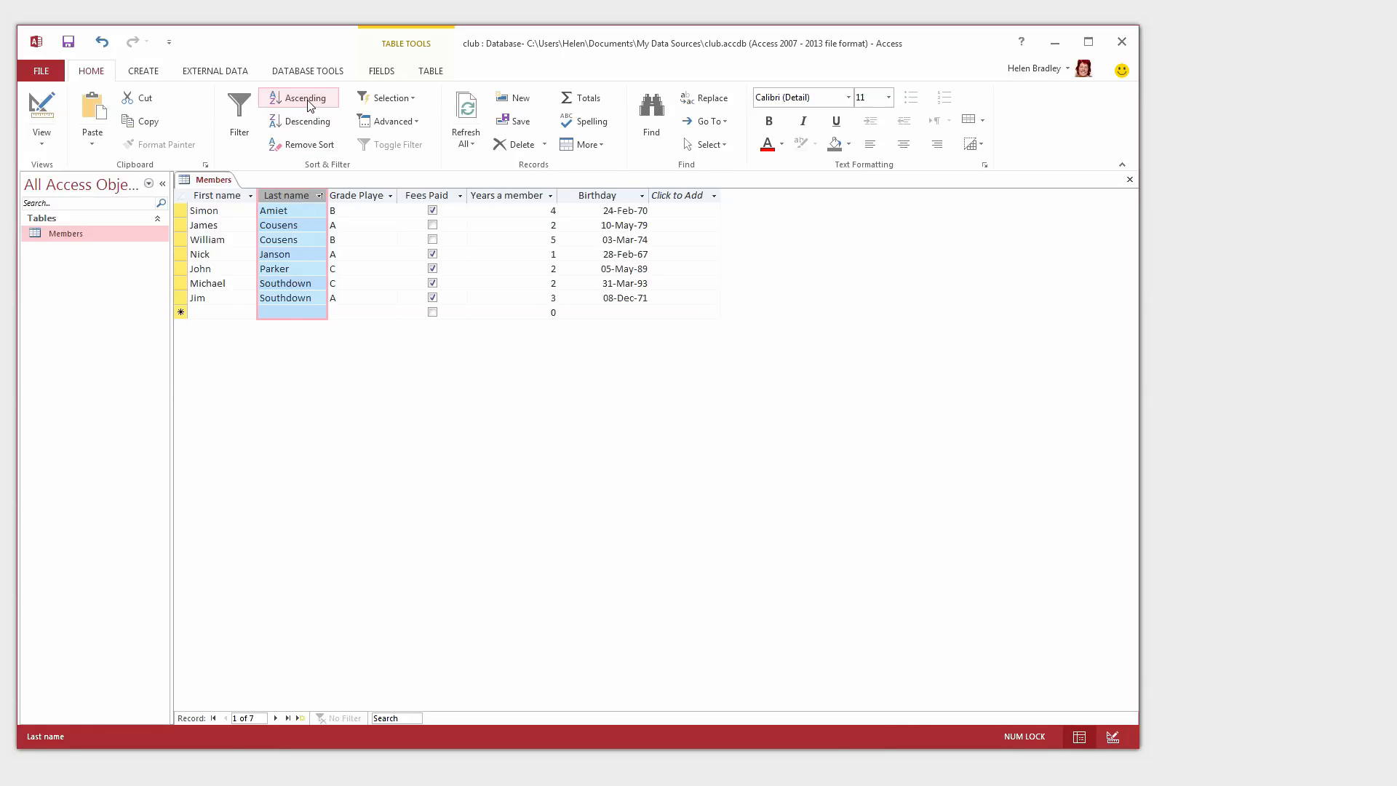
click(304, 120)
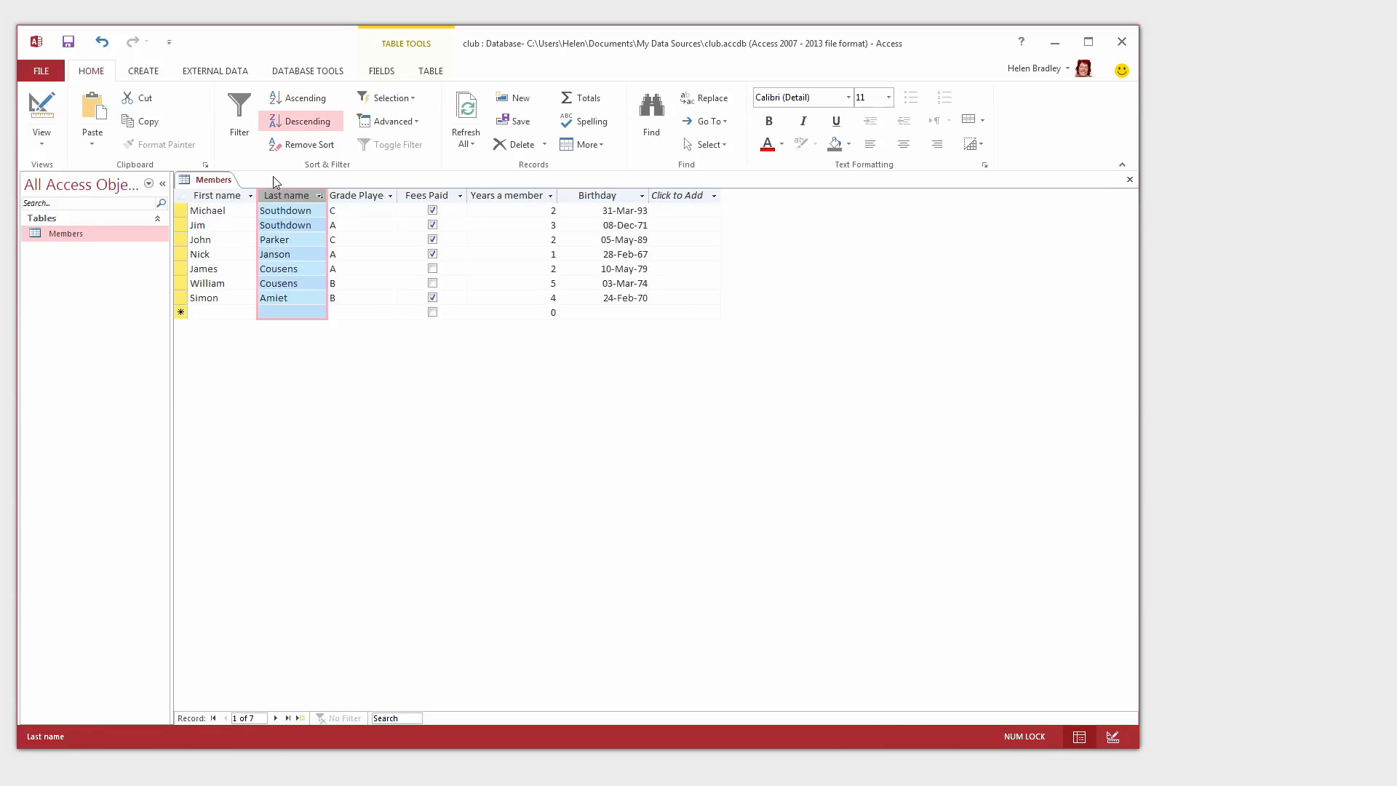
click(301, 98)
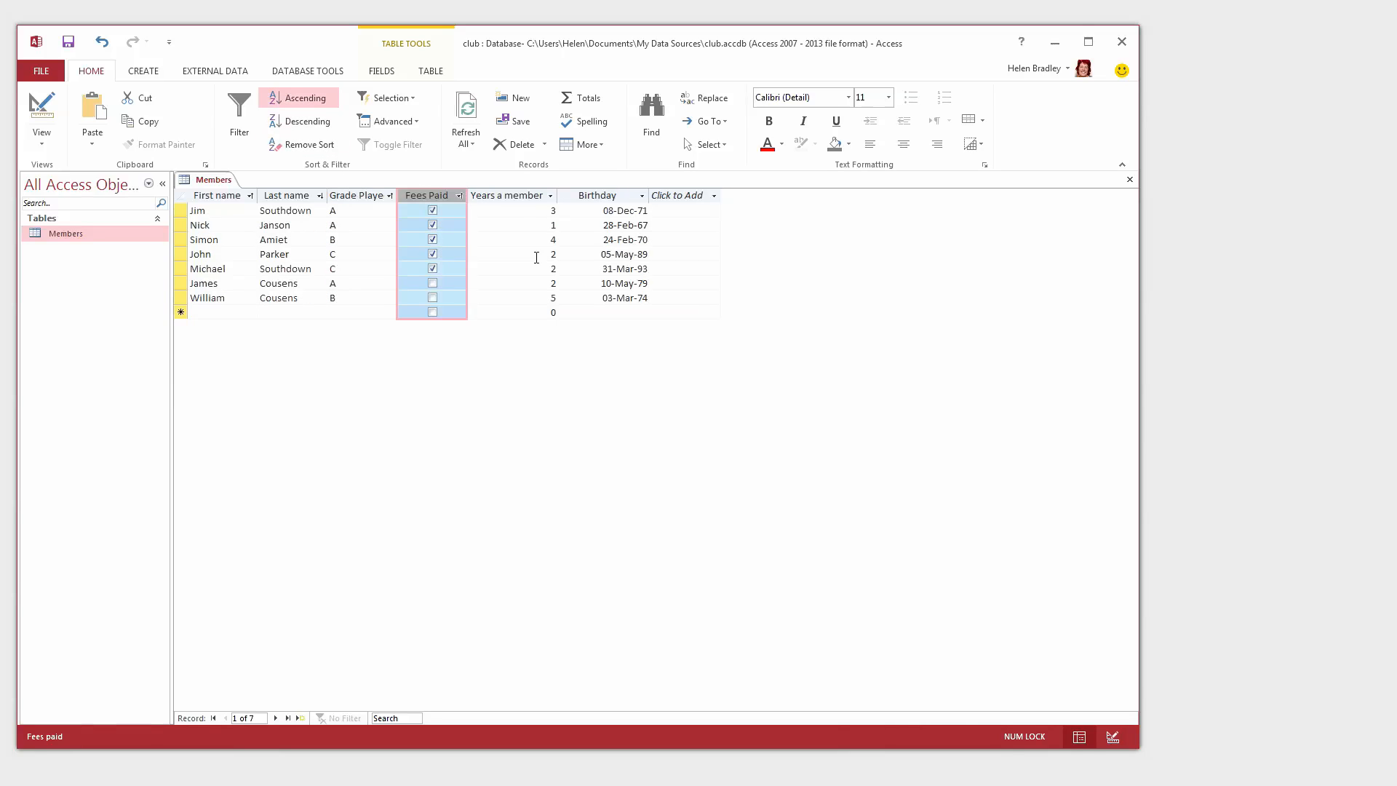
mouse_move(337, 170)
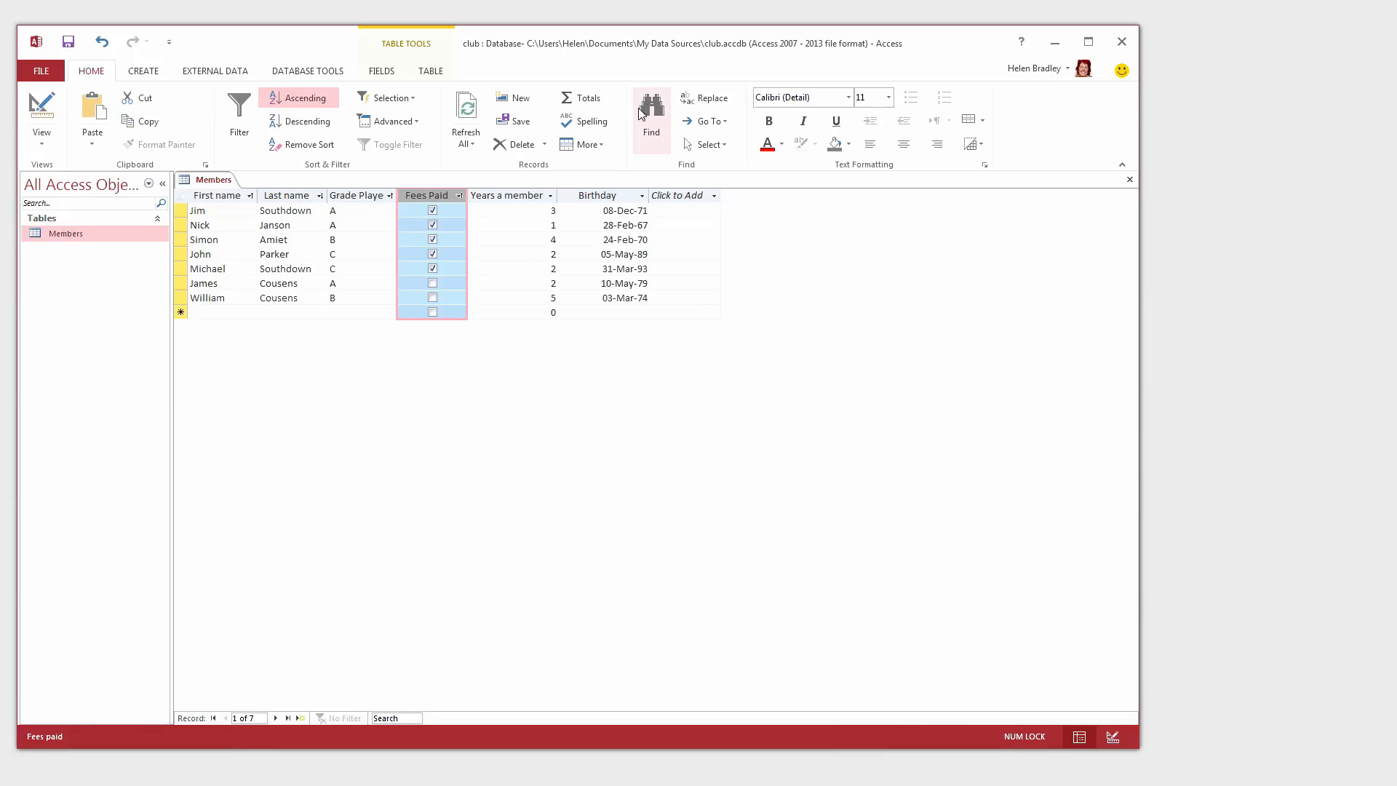
- Find 'Amiet' with Find Next twice, dismiss the finished message and close Find
click(651, 109)
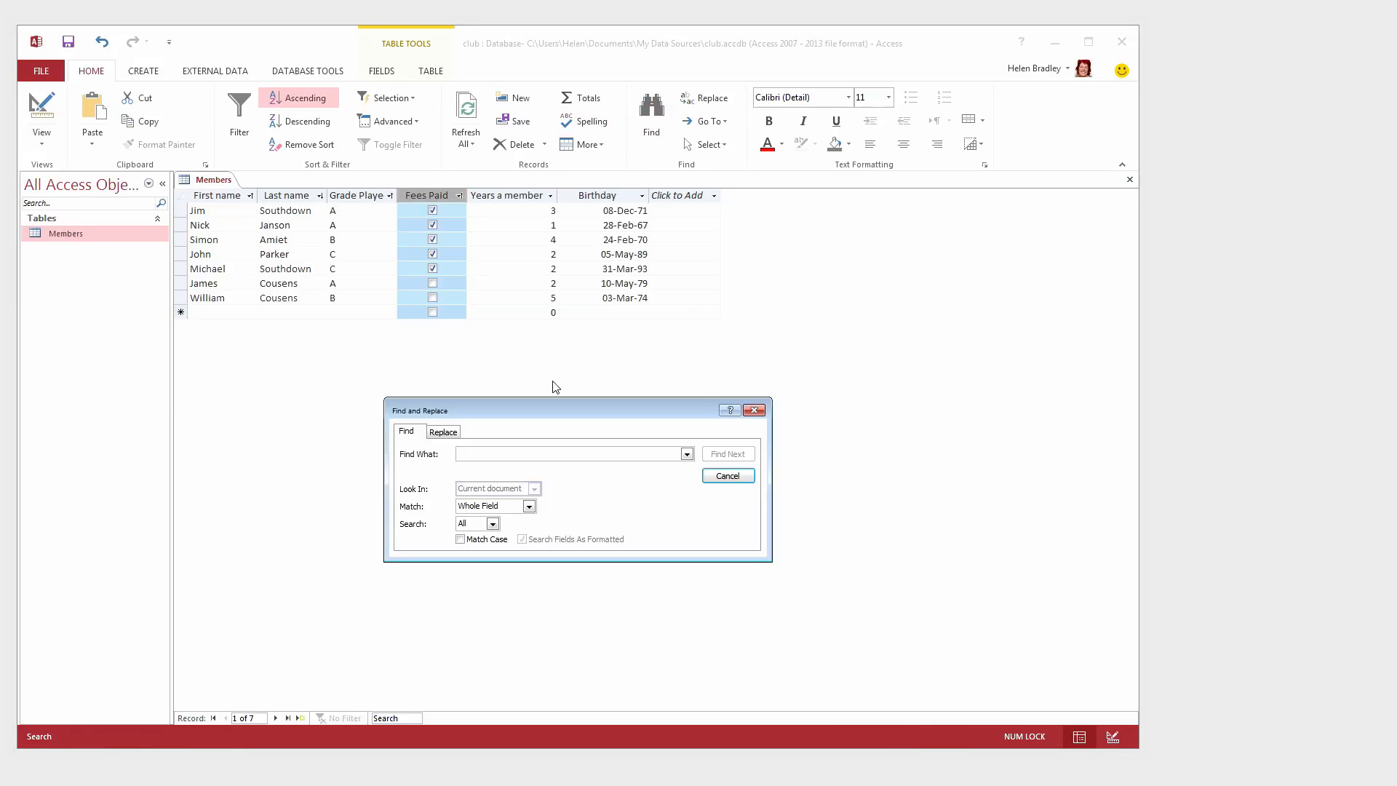
drag(551, 410, 448, 353)
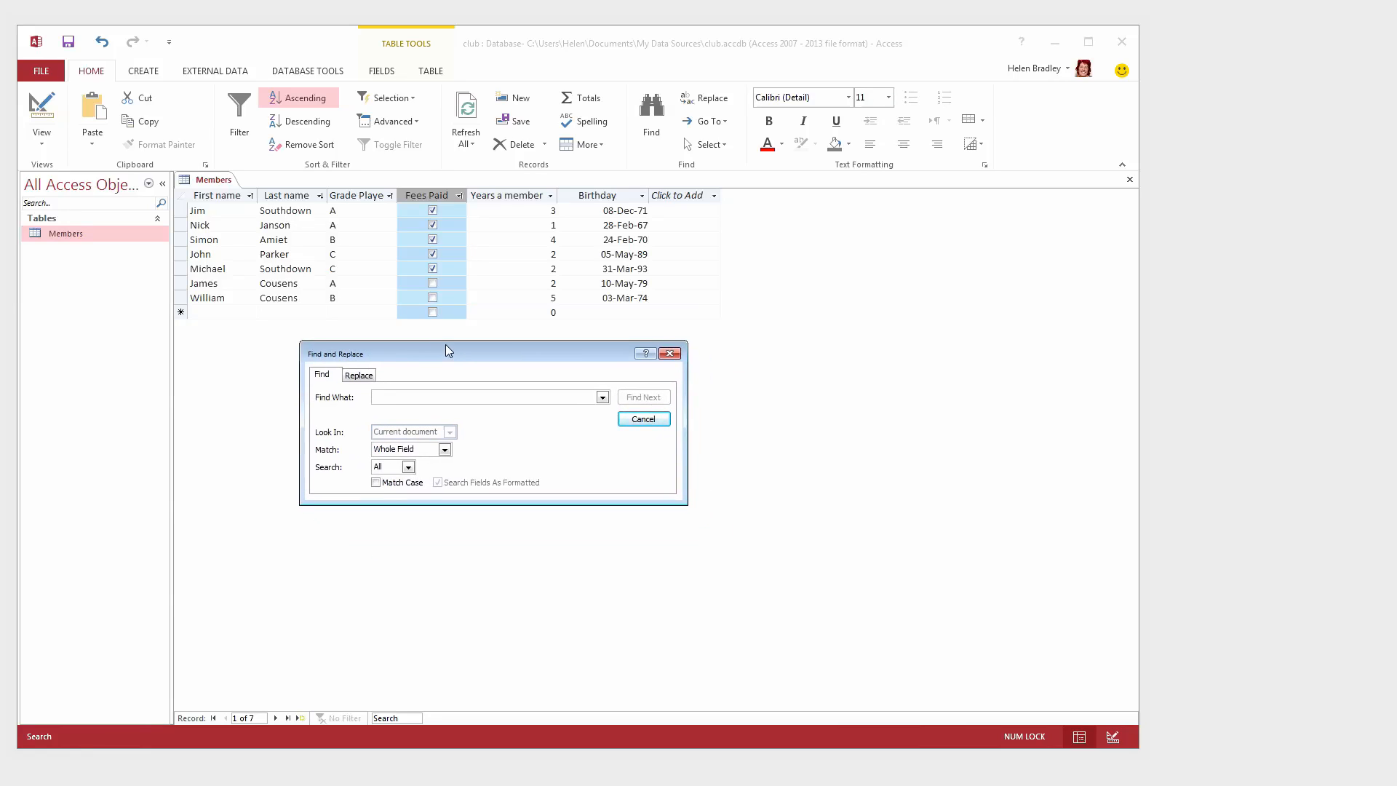
text(A)
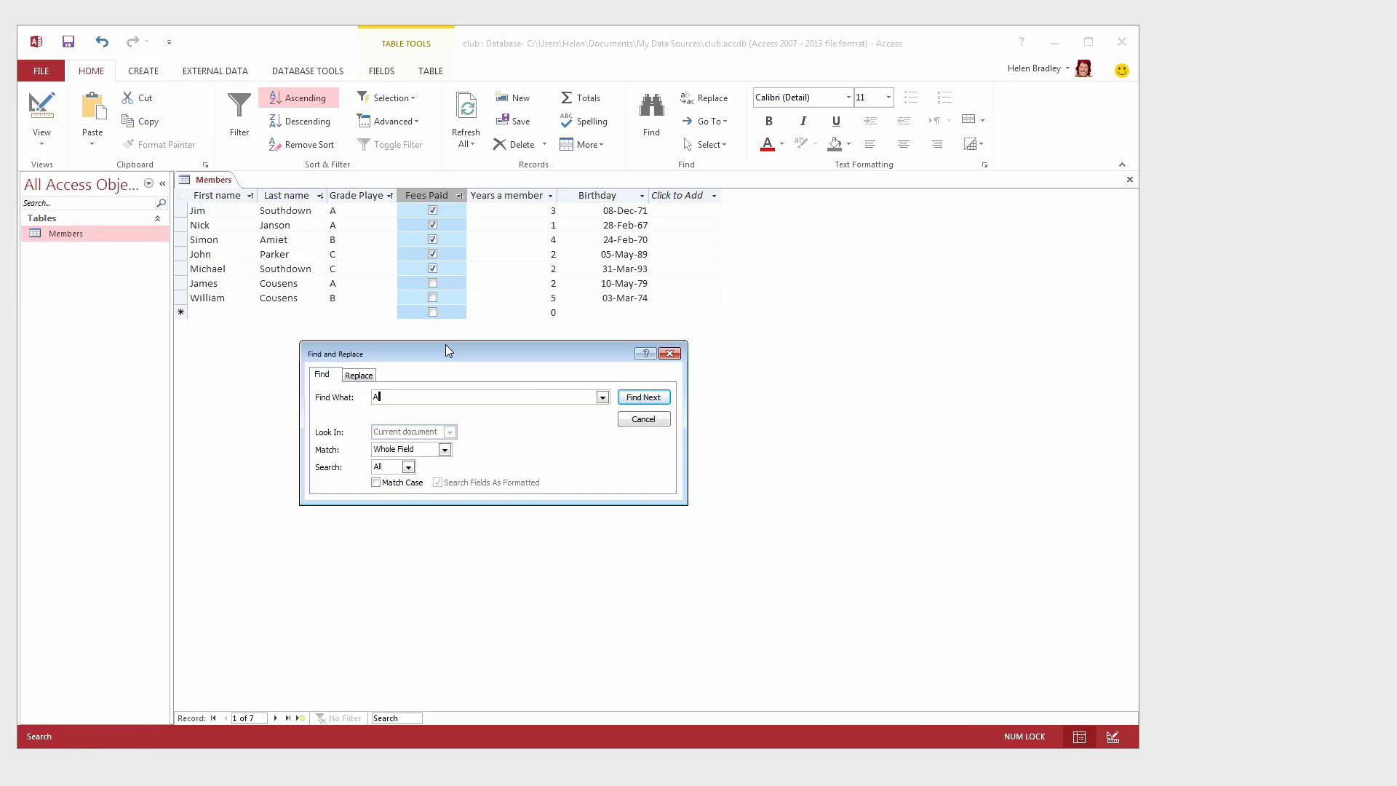
text(Amiel)
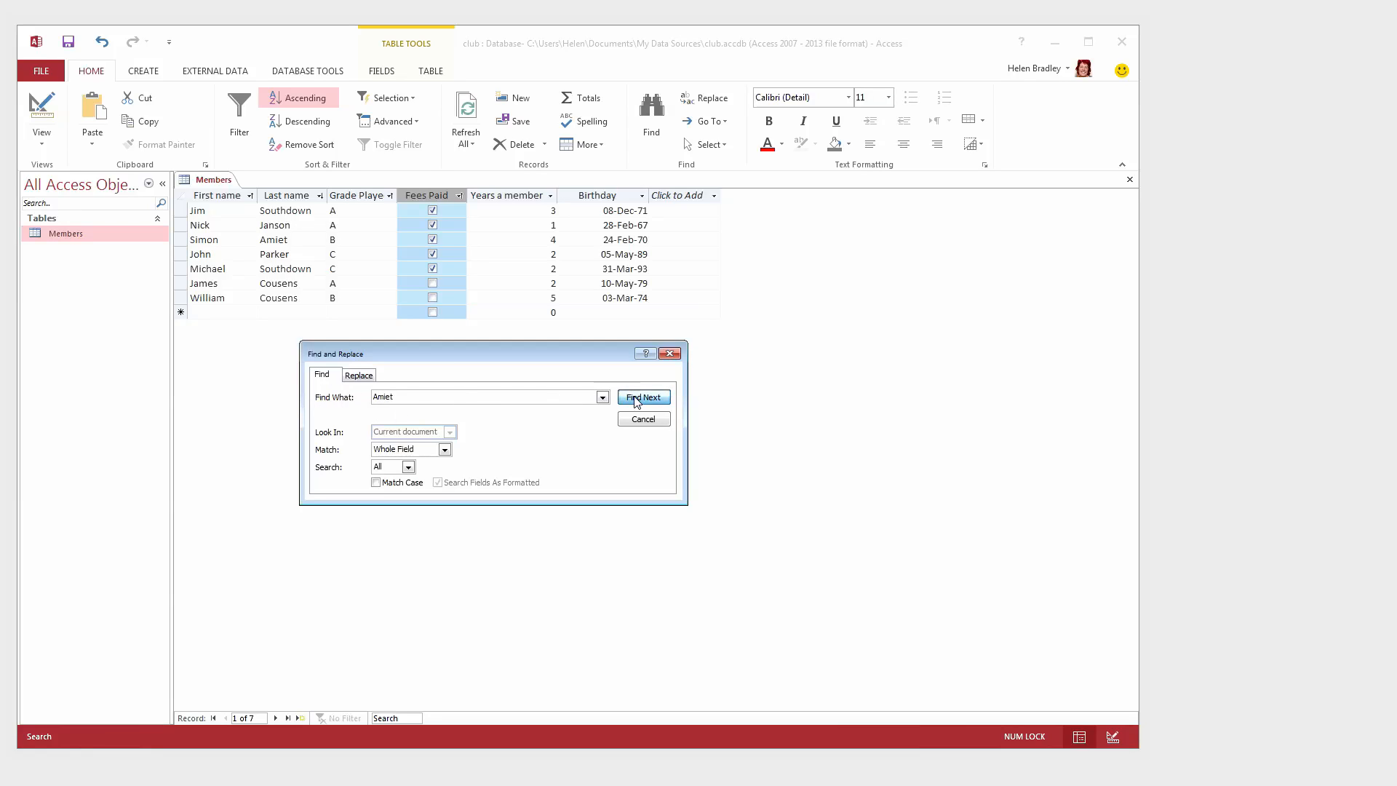
click(643, 396)
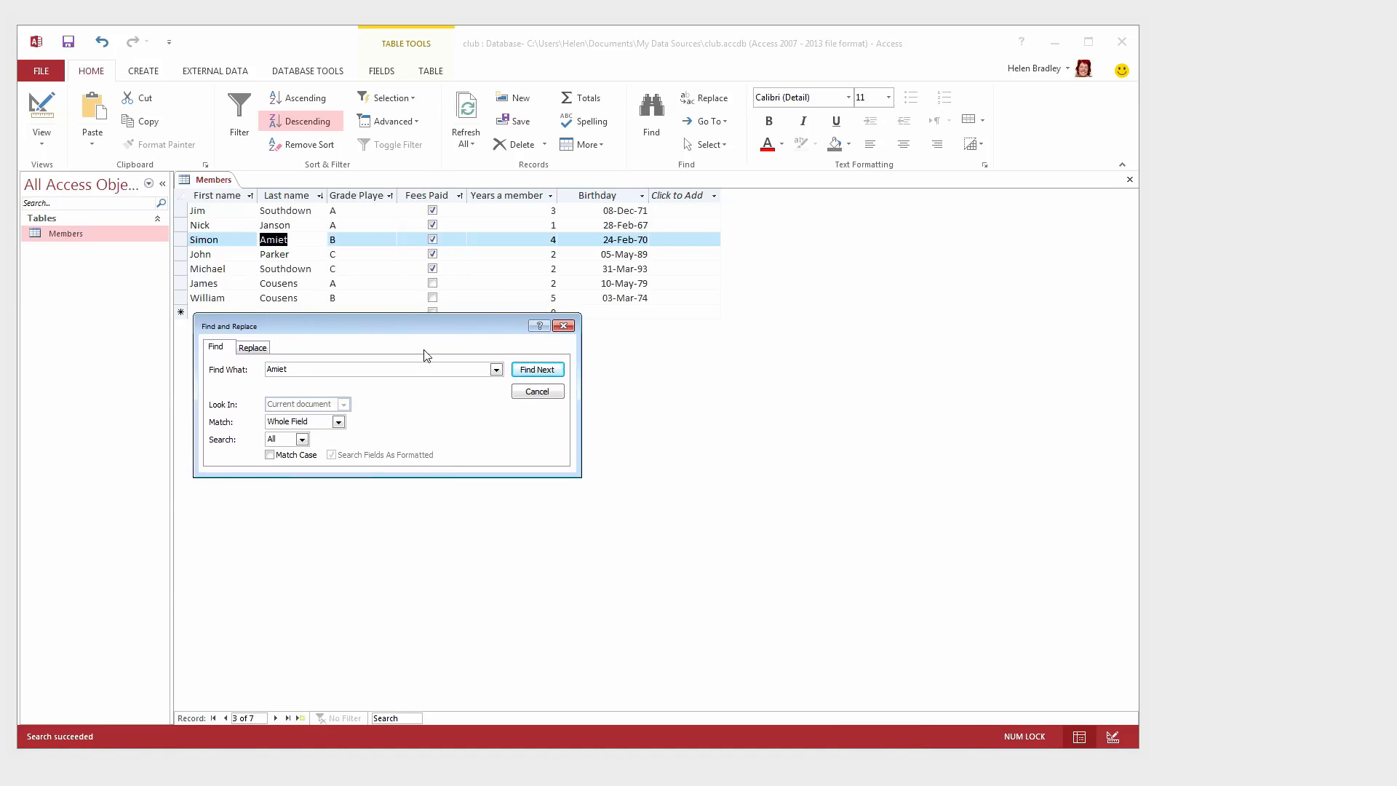
click(538, 369)
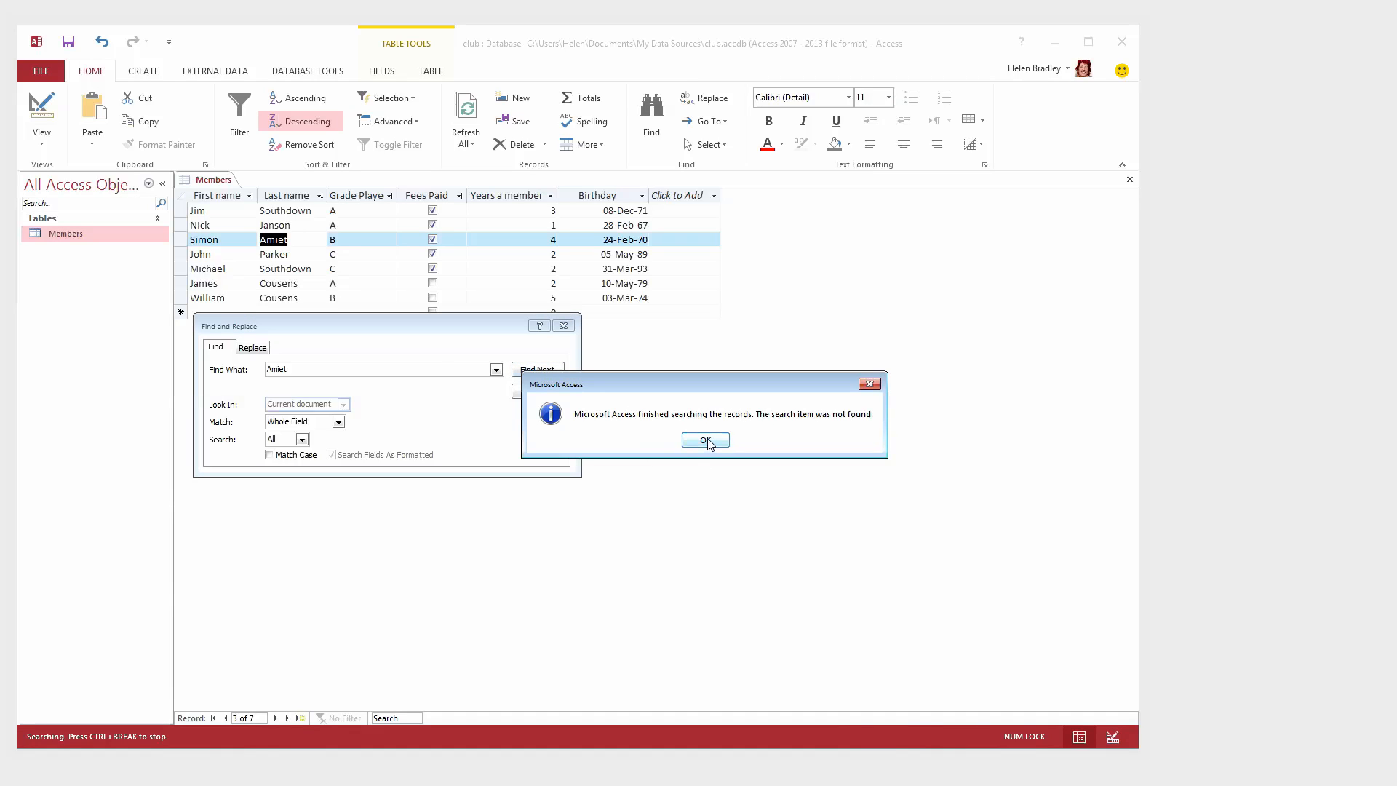
click(705, 440)
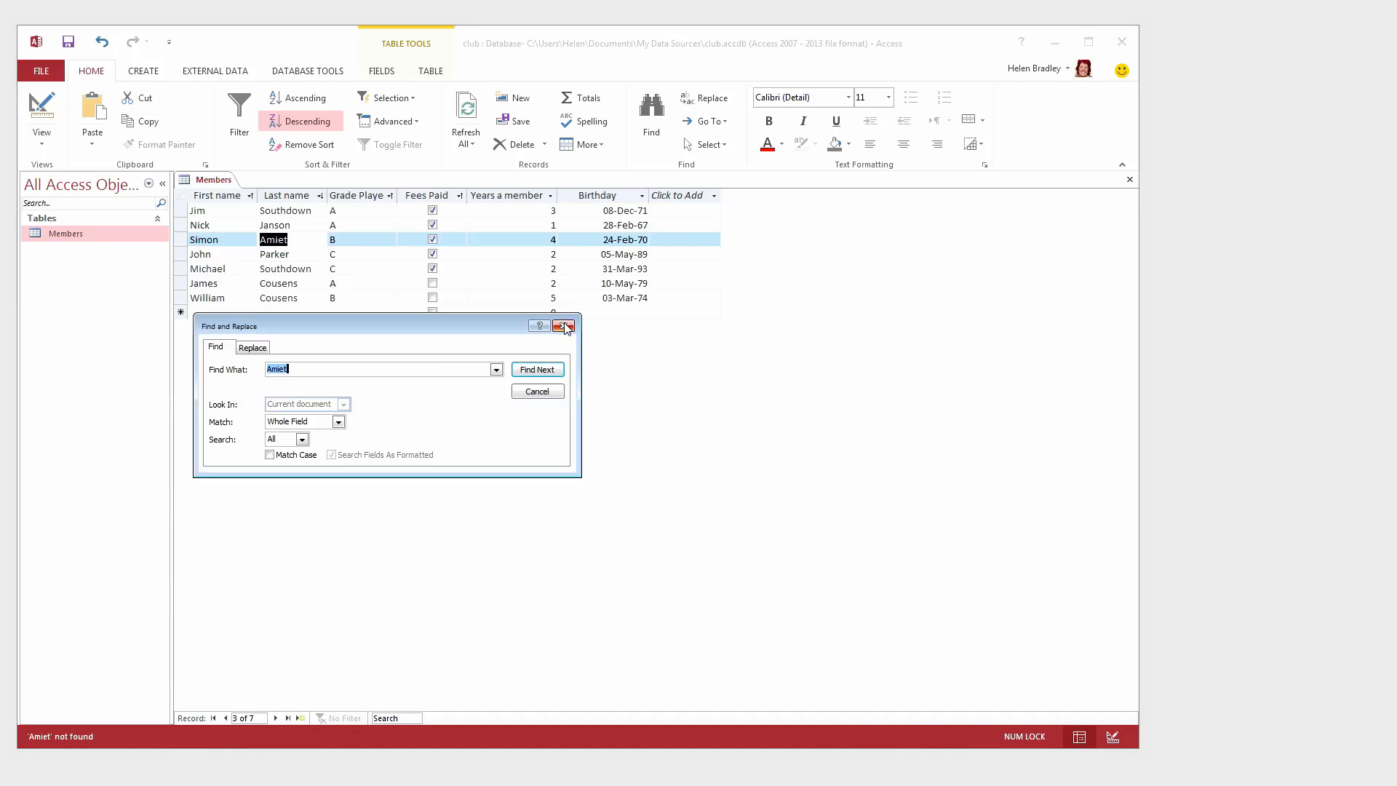
click(562, 326)
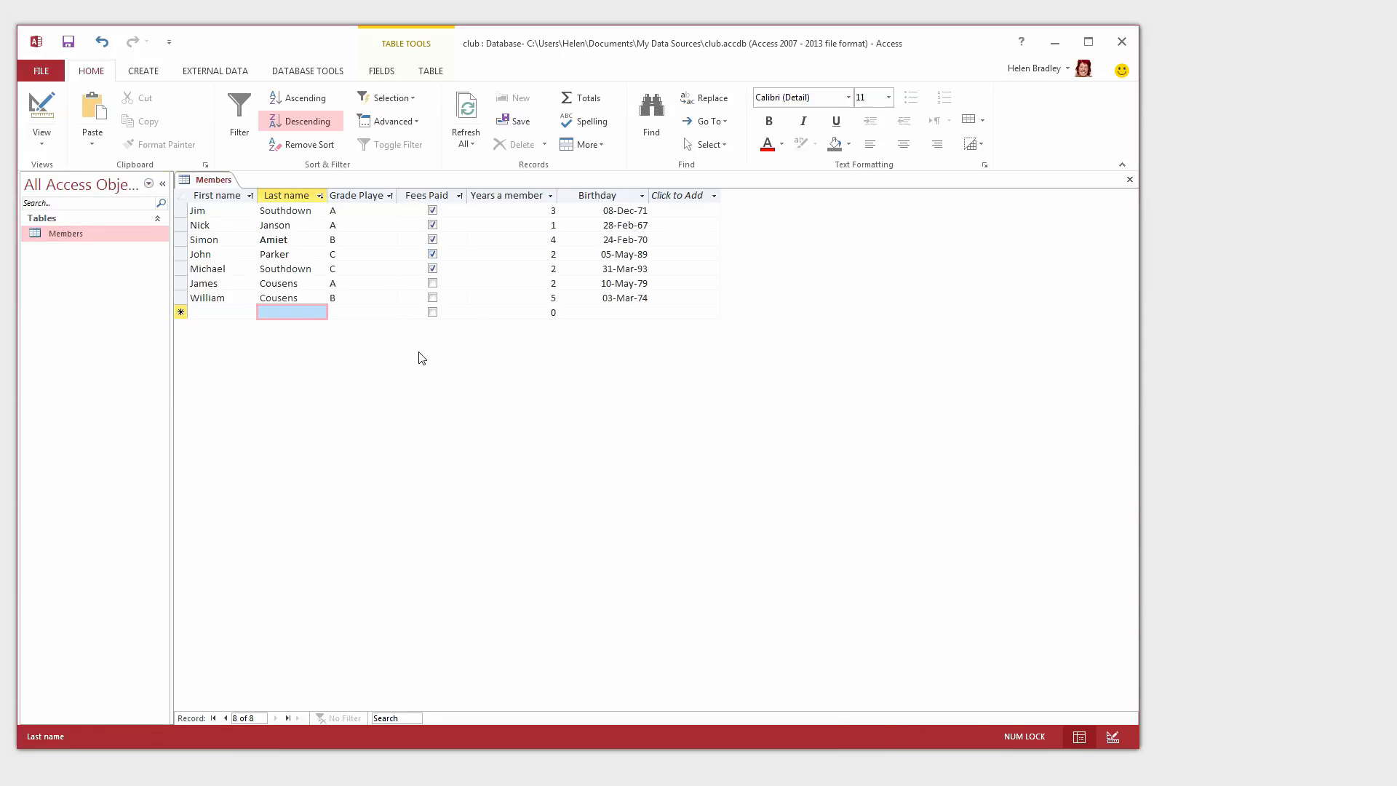
mouse_move(303, 364)
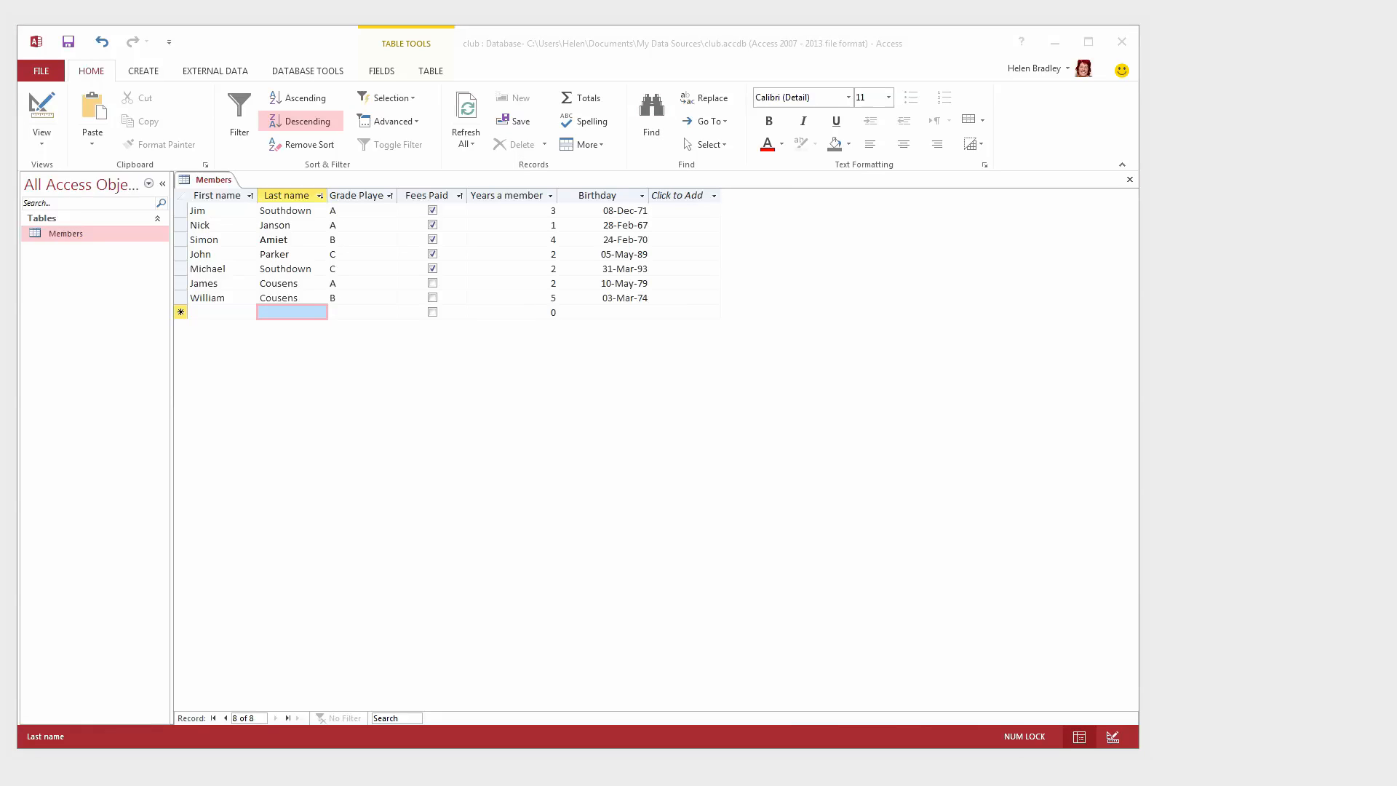
mouse_move(318, 209)
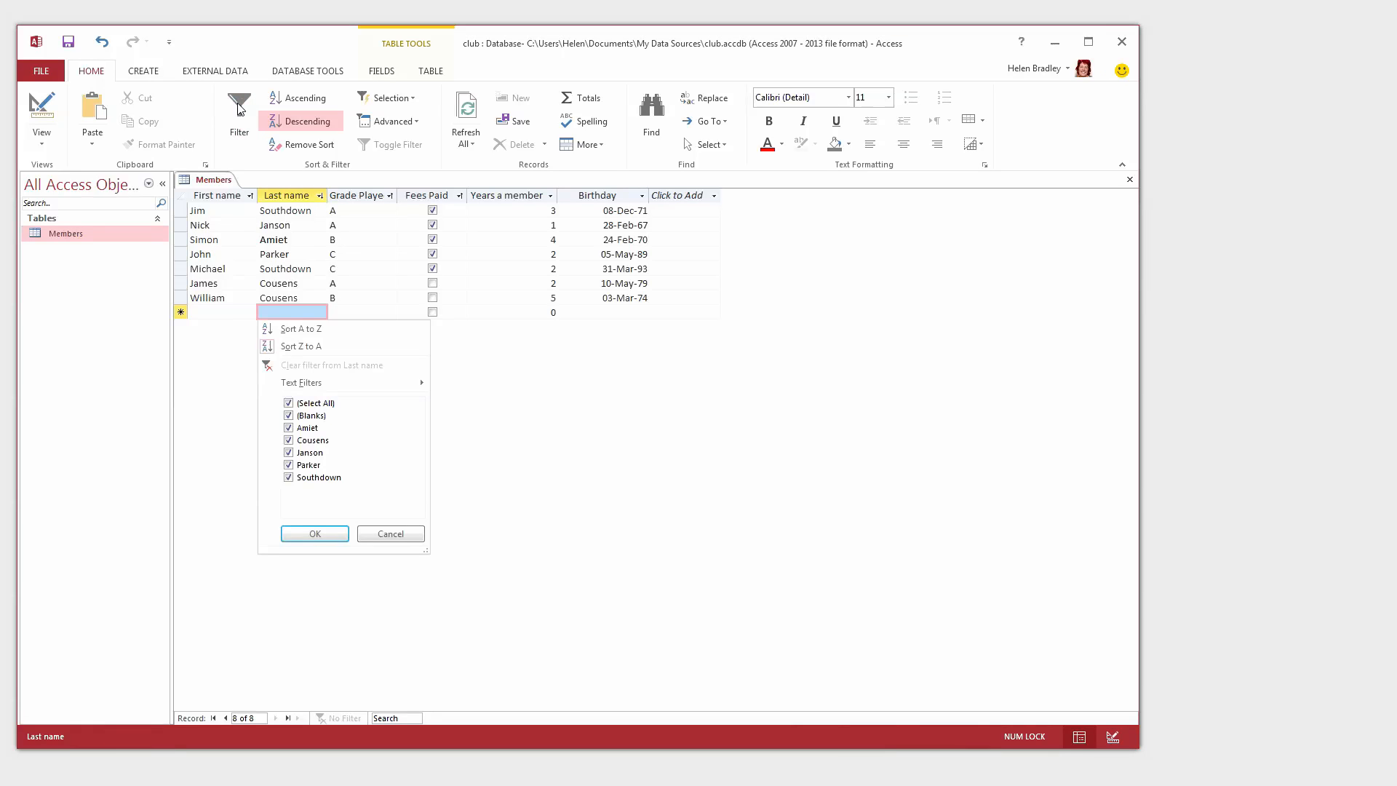
mouse_move(262, 205)
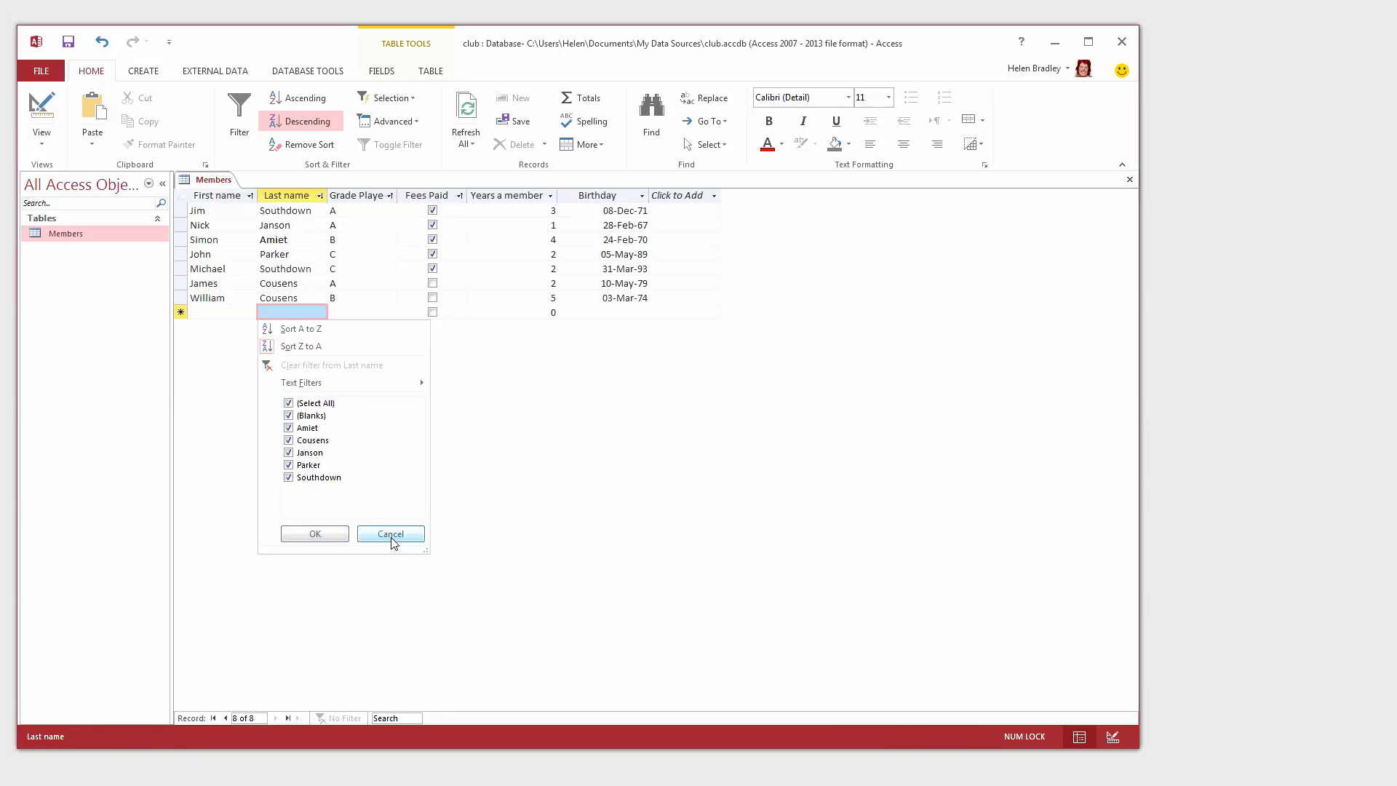
click(390, 534)
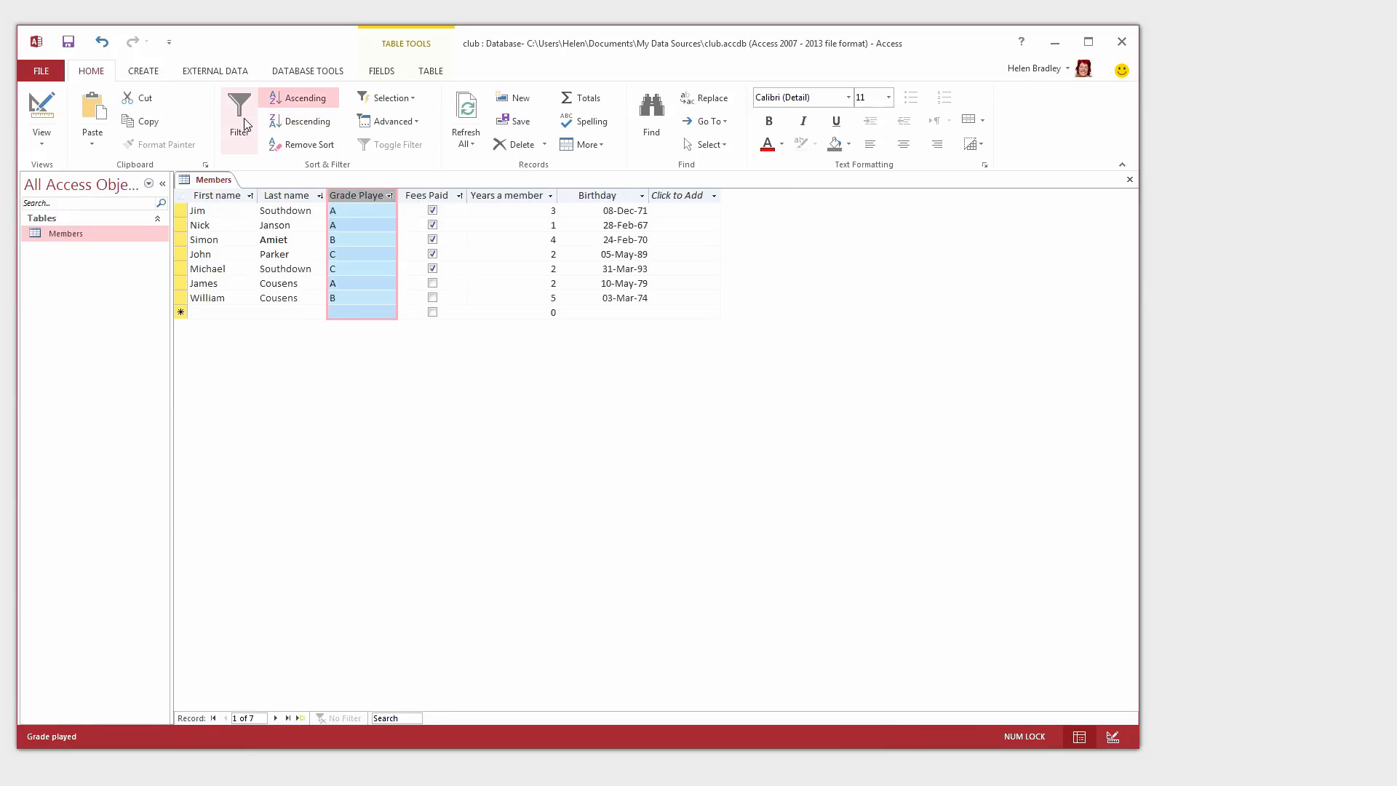
- Filter Grade Played to grade A only, showing three members, then toggle the filter off
click(389, 195)
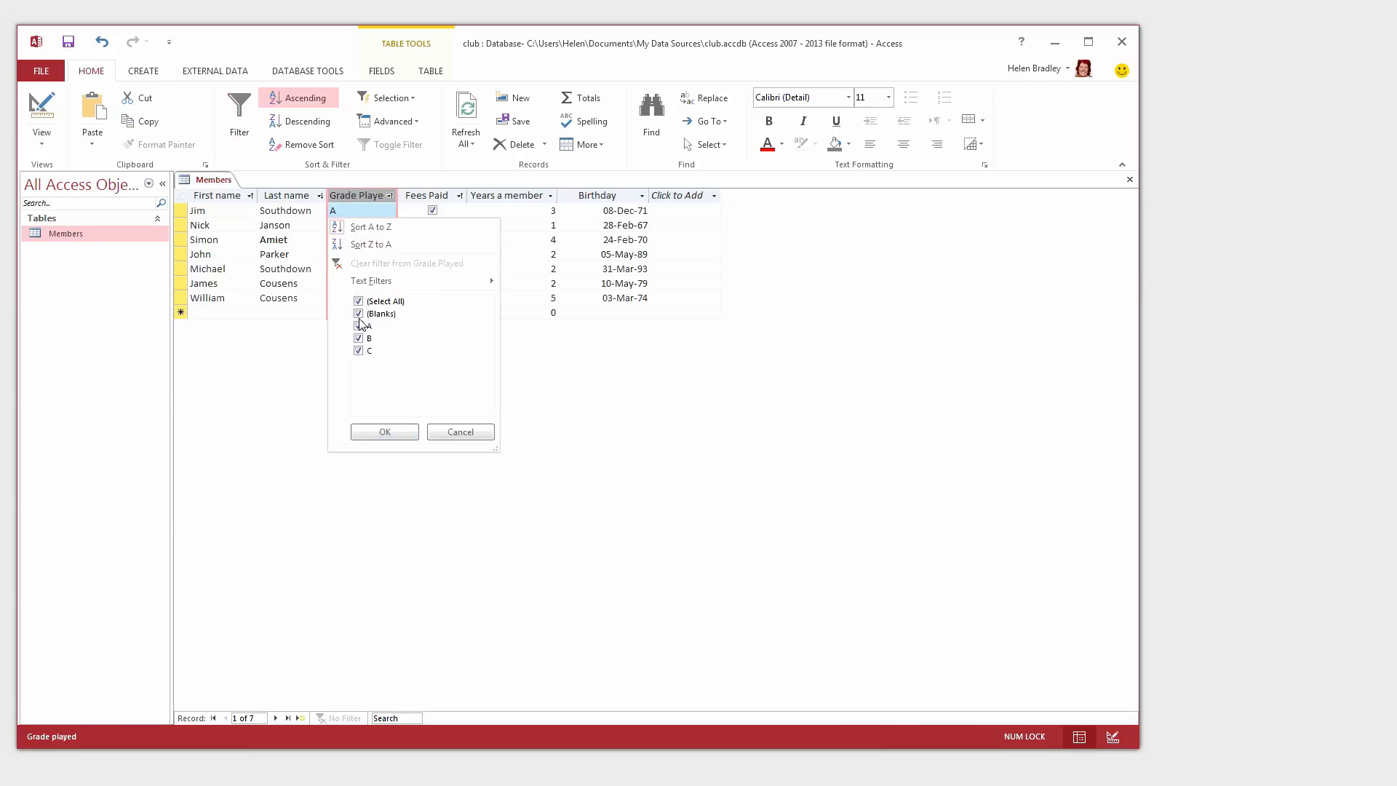
click(357, 302)
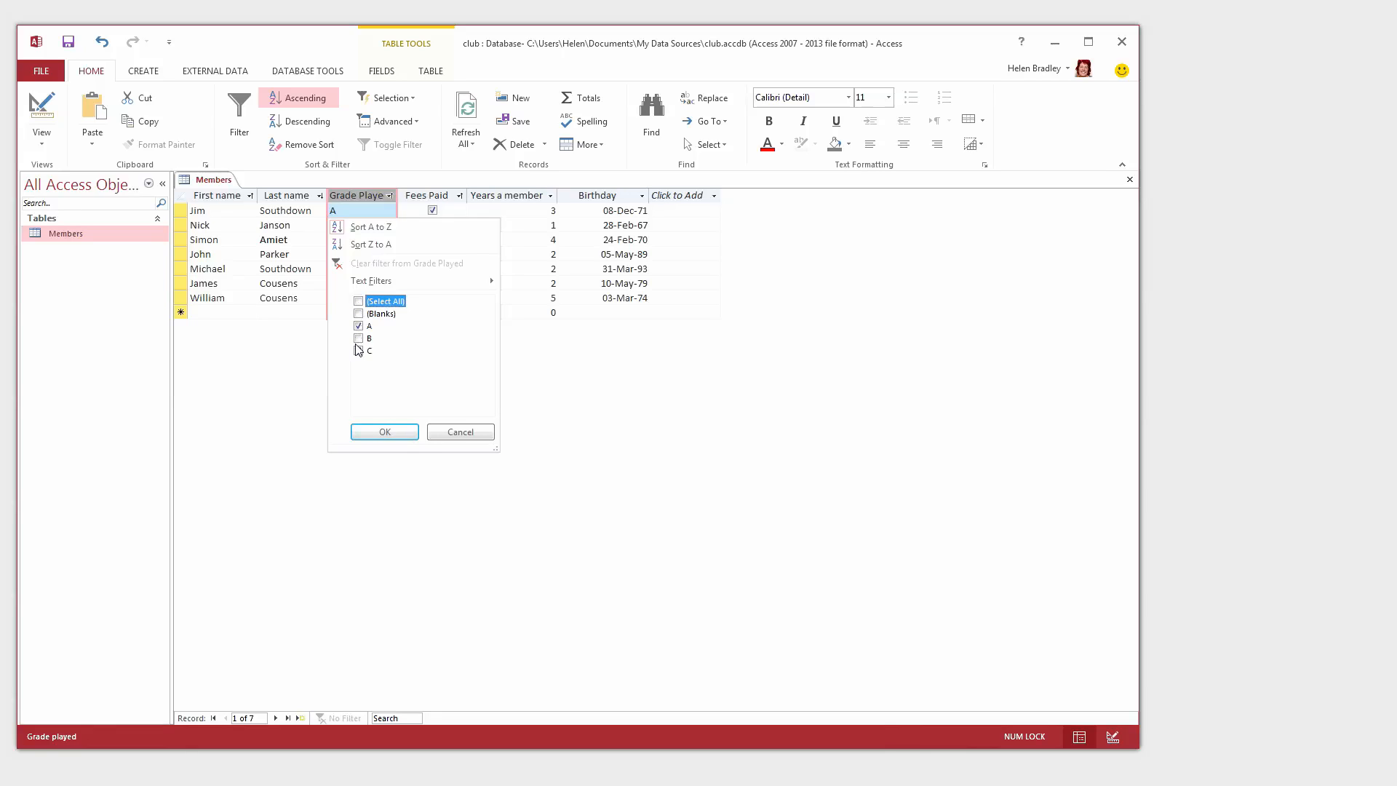
click(358, 325)
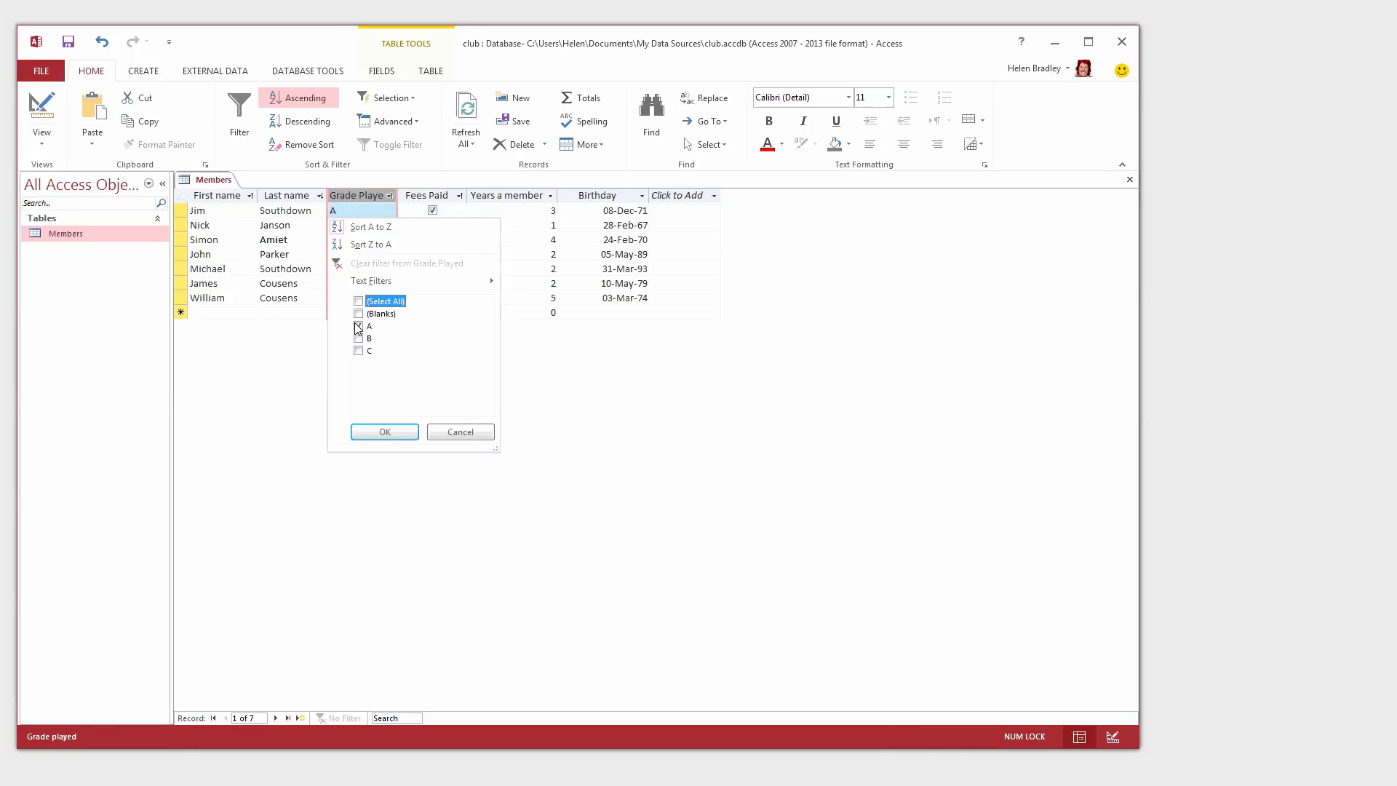
click(359, 325)
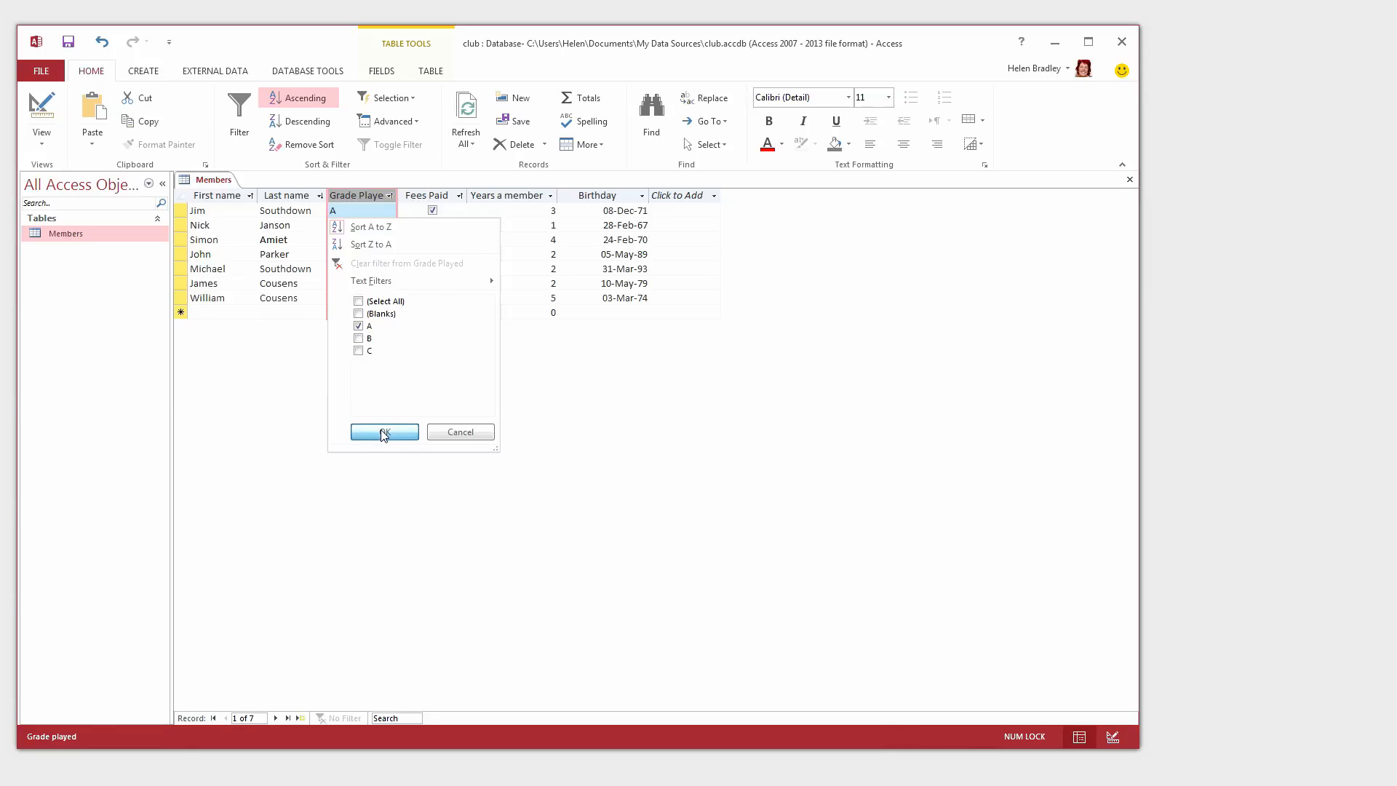
click(384, 432)
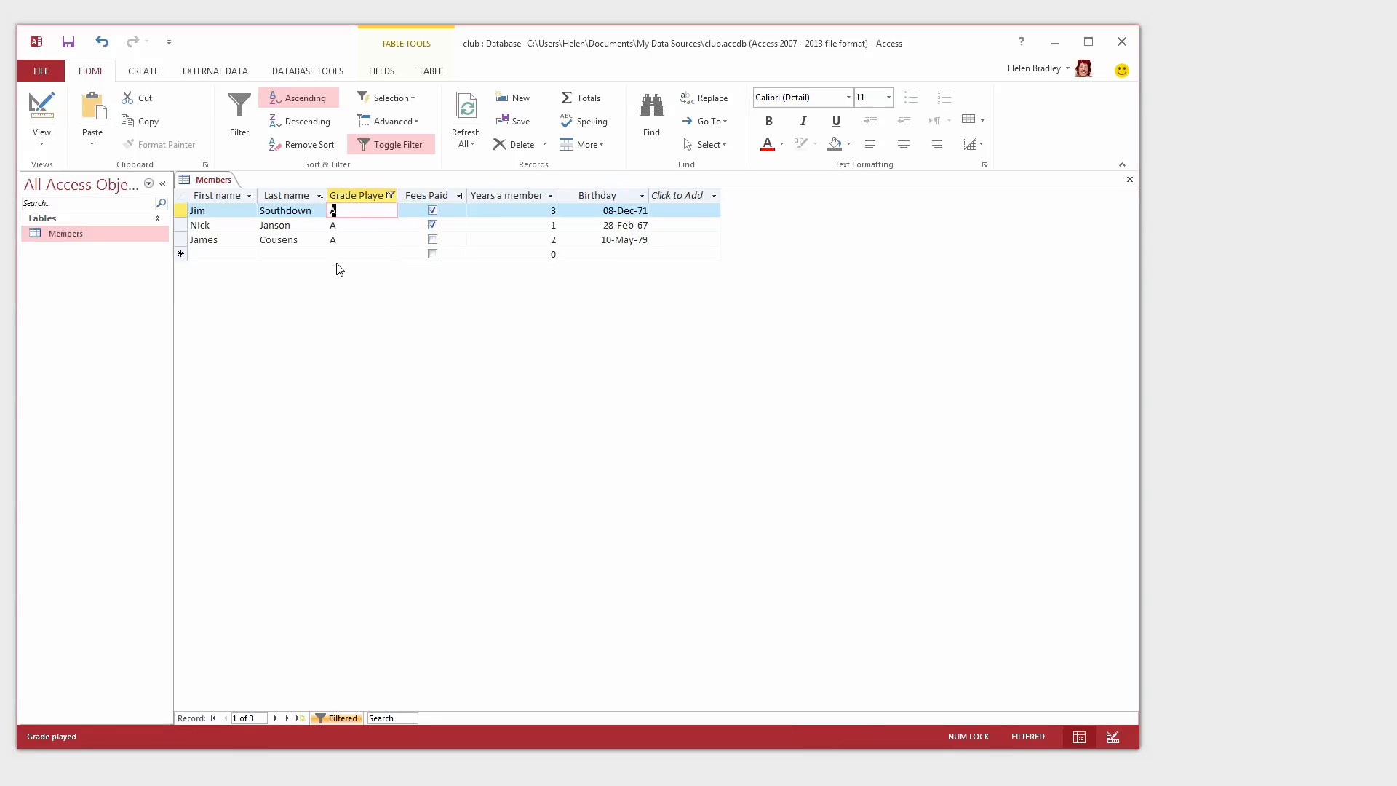
mouse_move(391, 171)
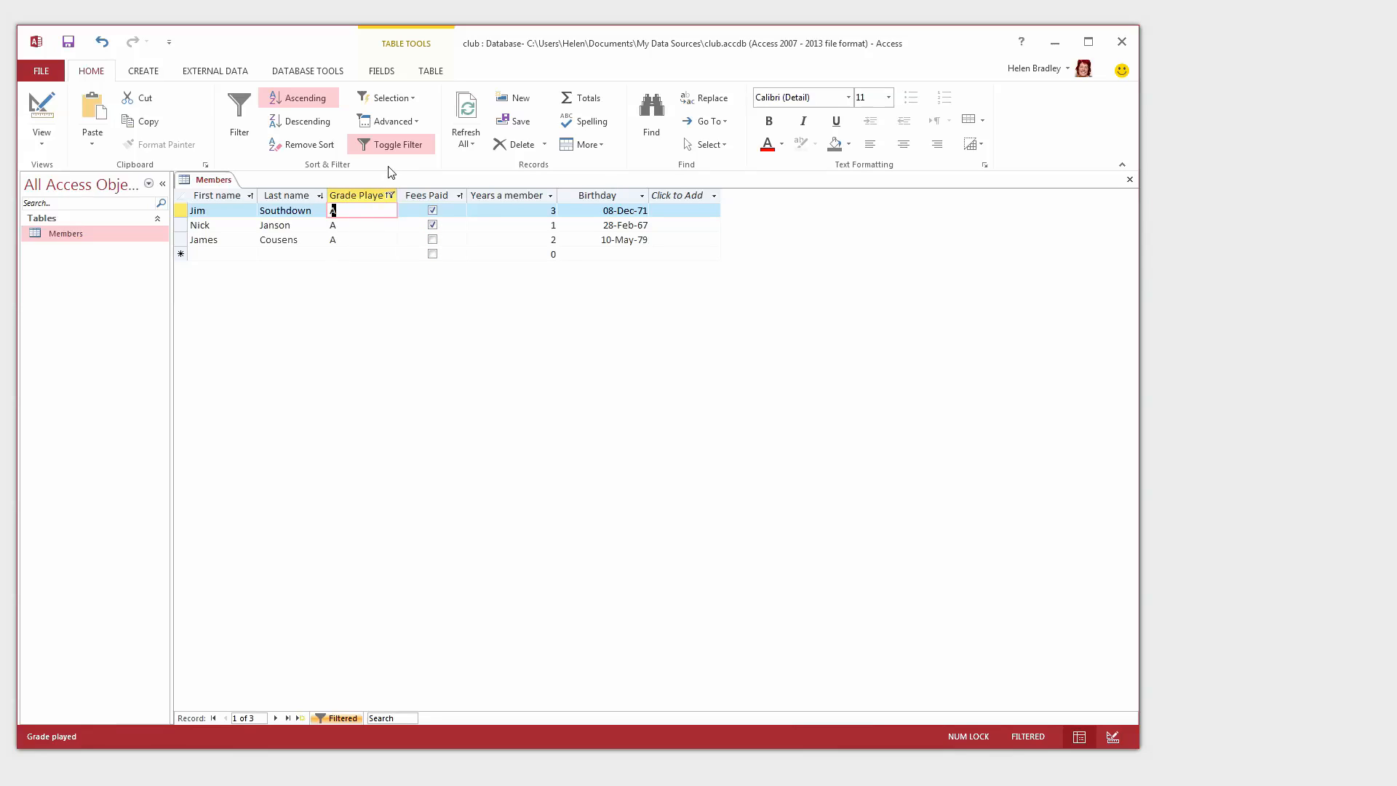
mouse_move(380, 149)
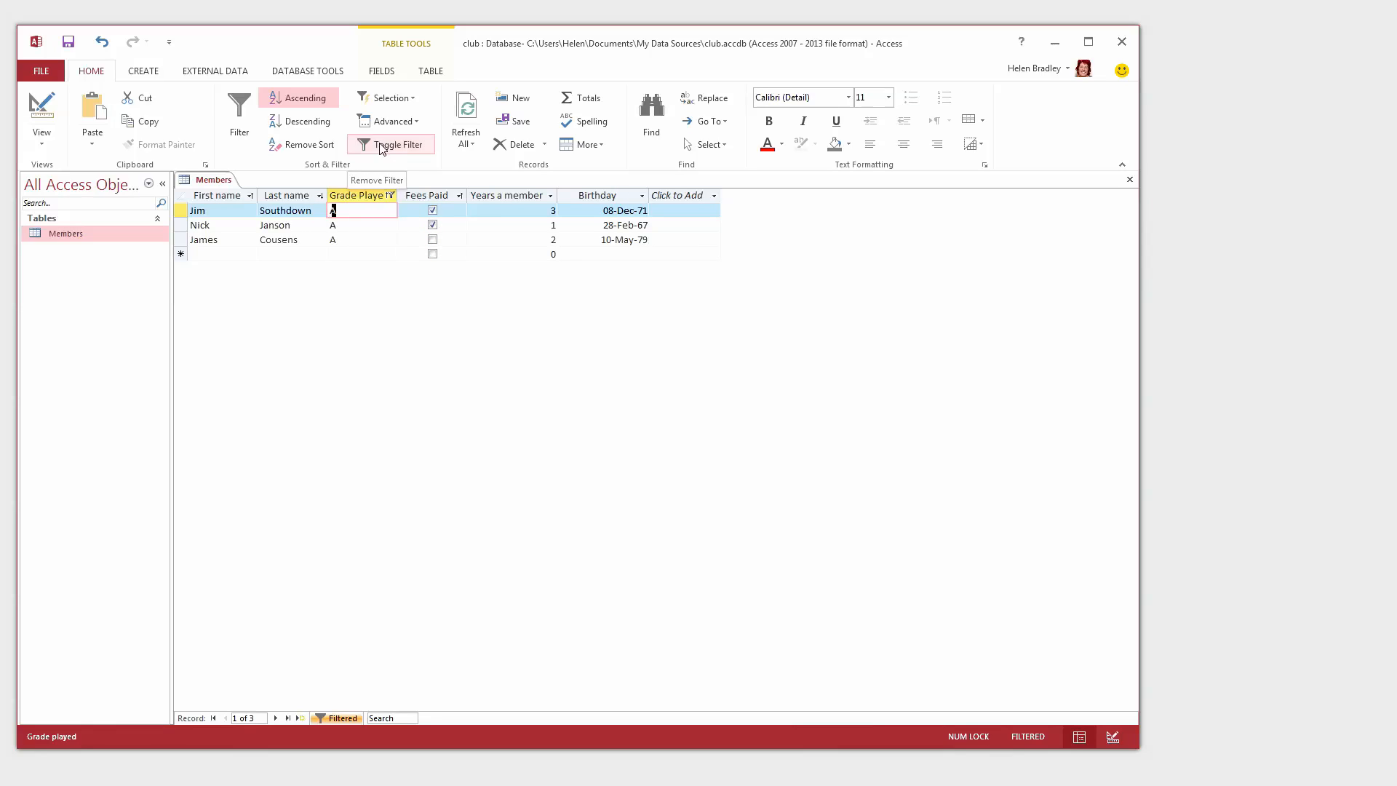
click(390, 144)
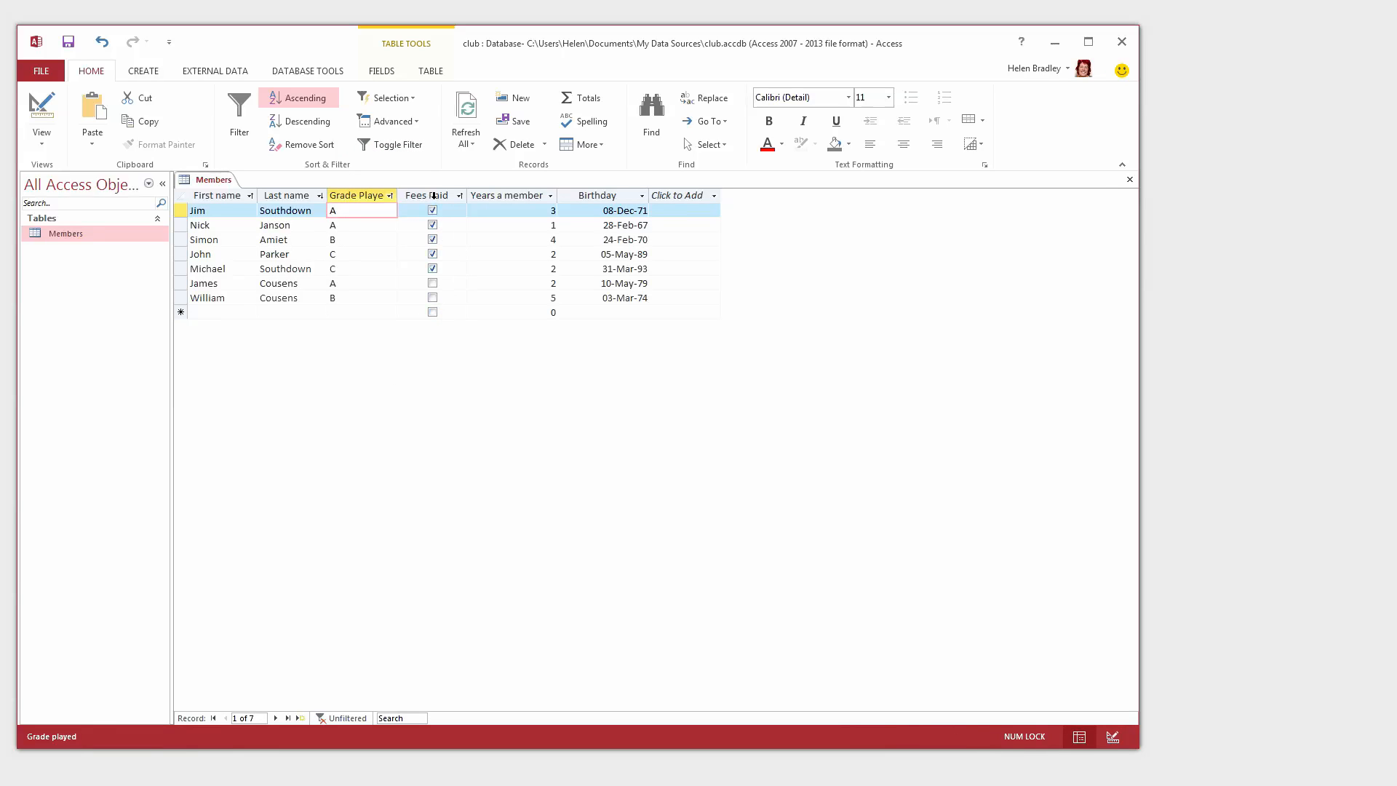
- Filter Fees Paid to No, listing the two unpaid members, then clear the filter
click(429, 195)
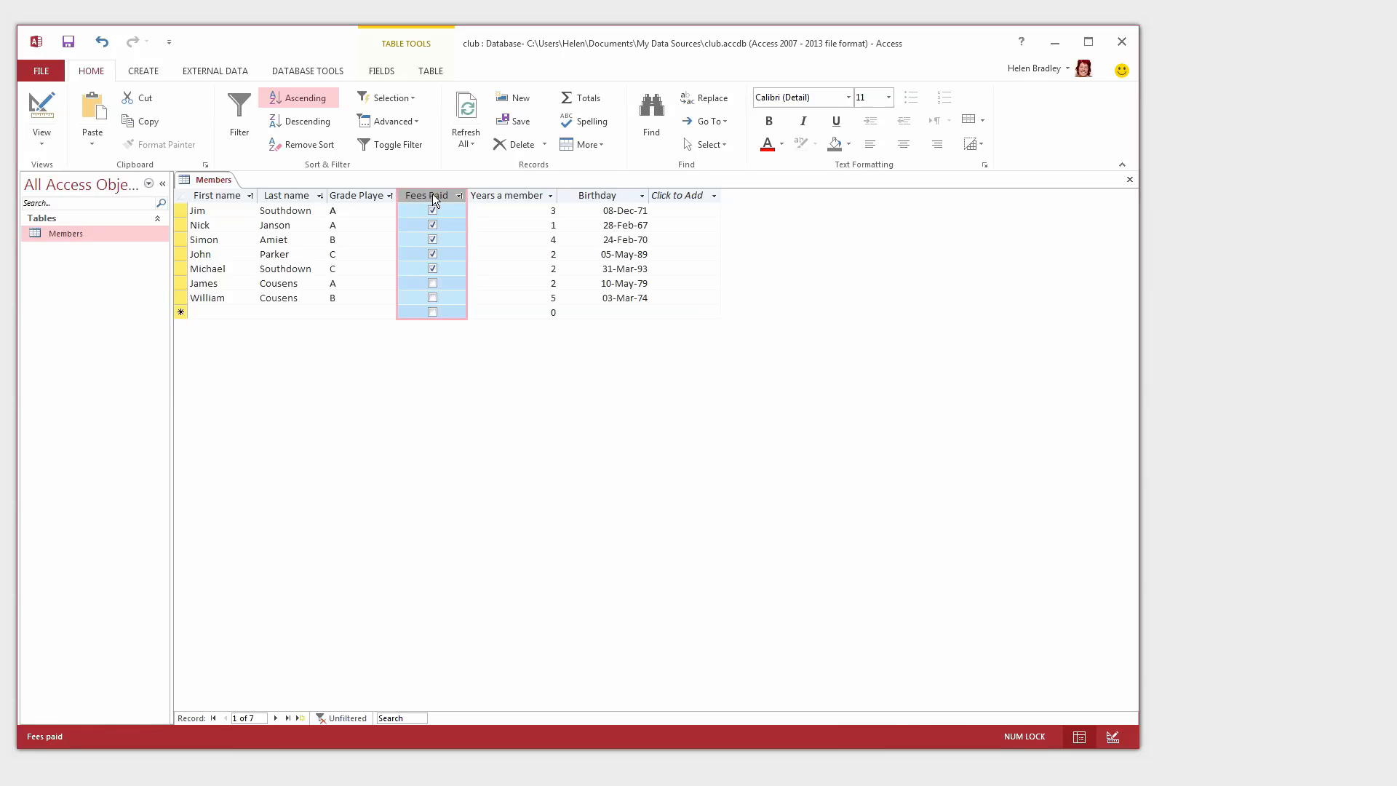
click(458, 195)
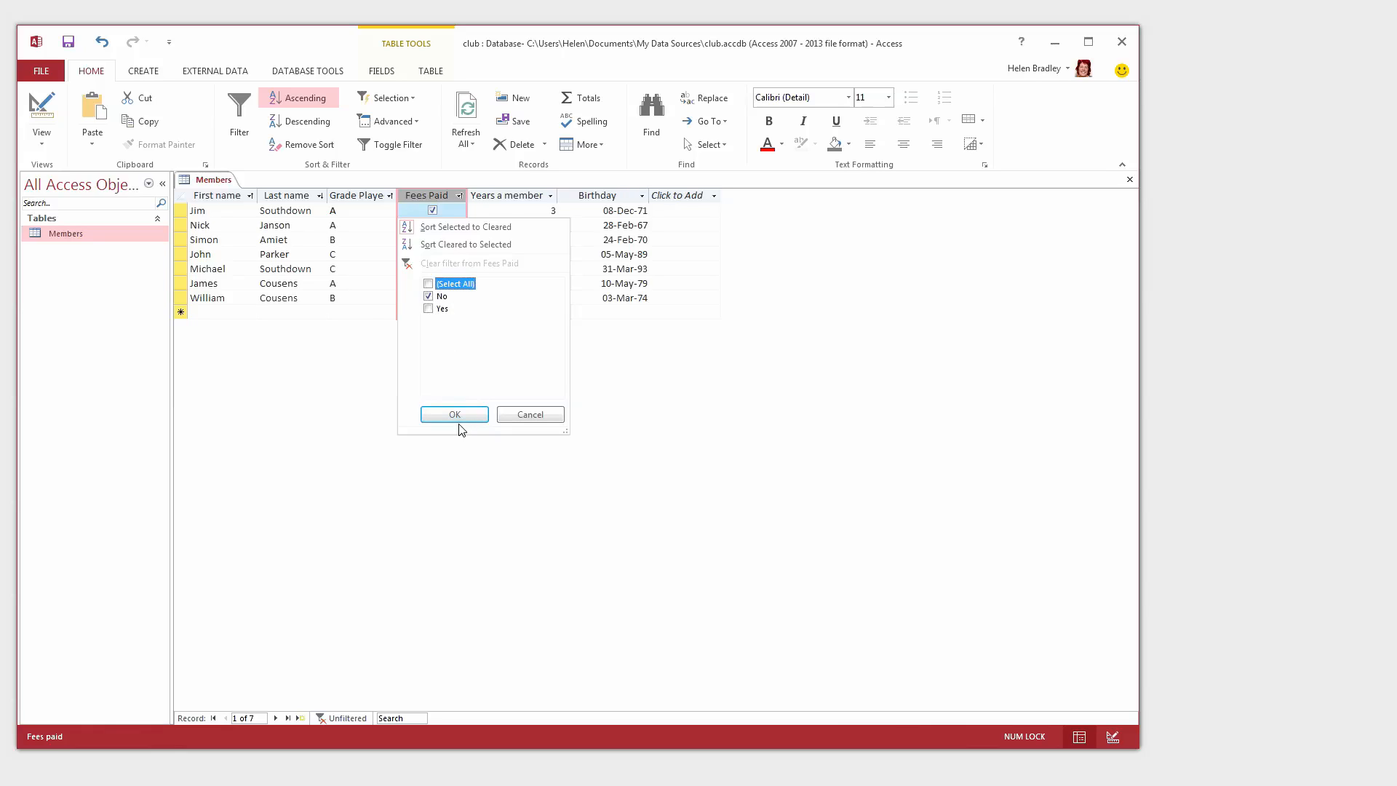
click(428, 295)
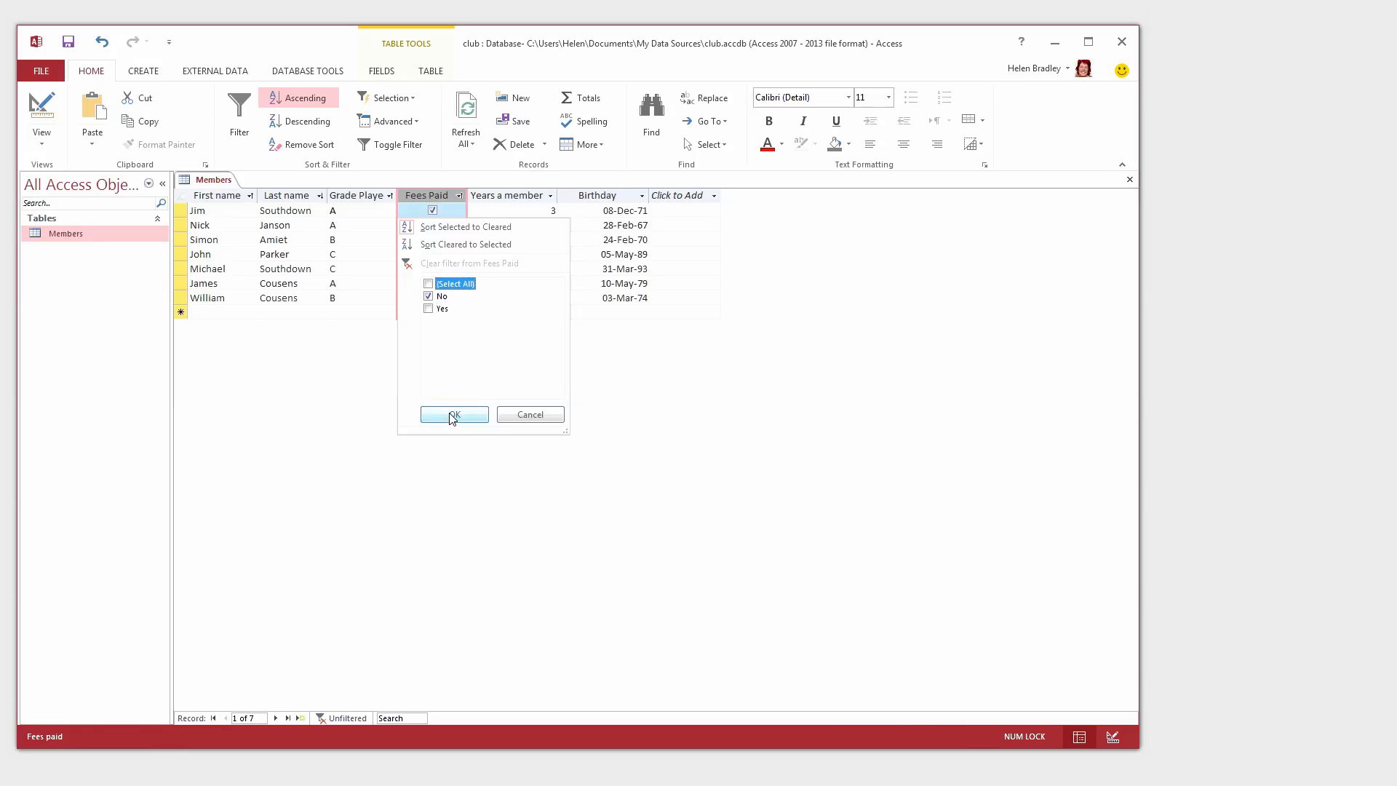
click(454, 415)
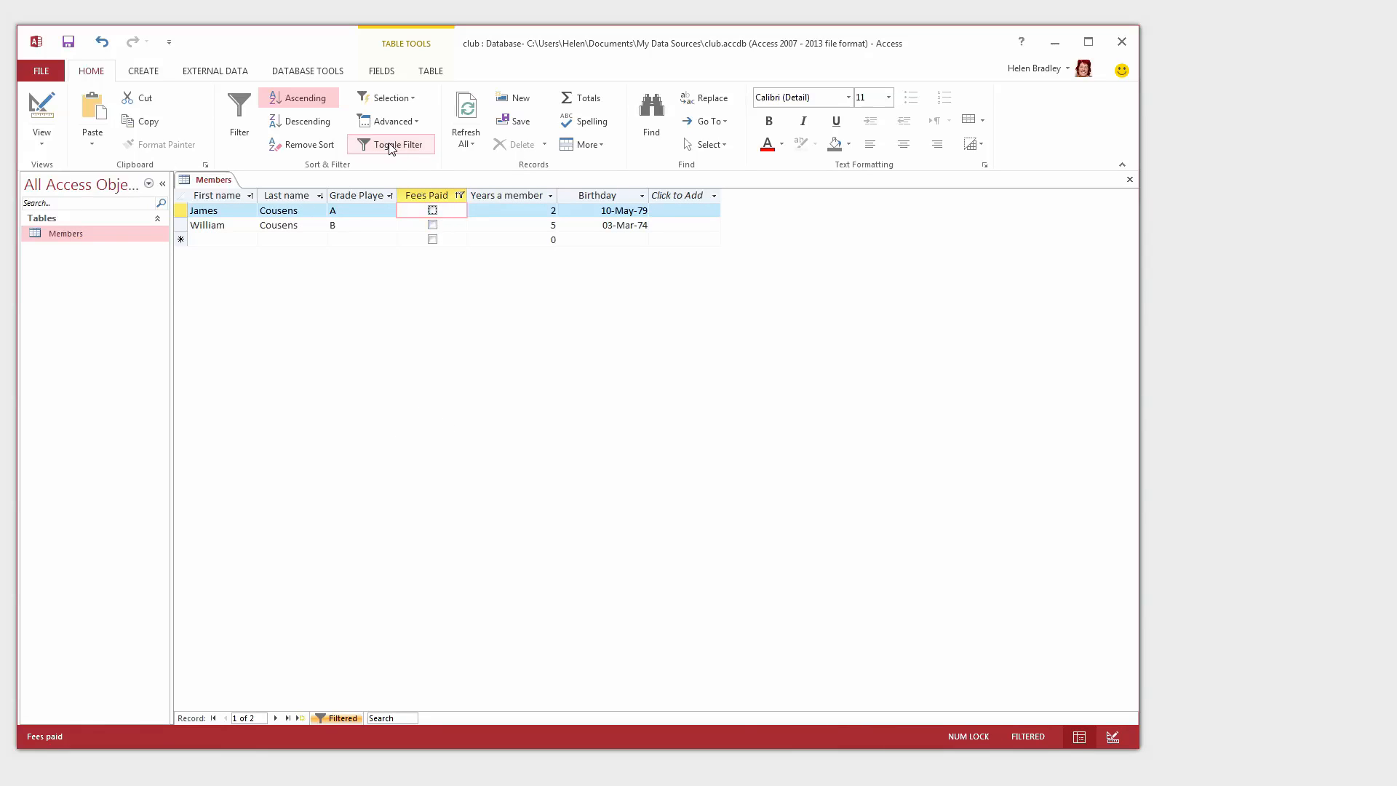
click(391, 144)
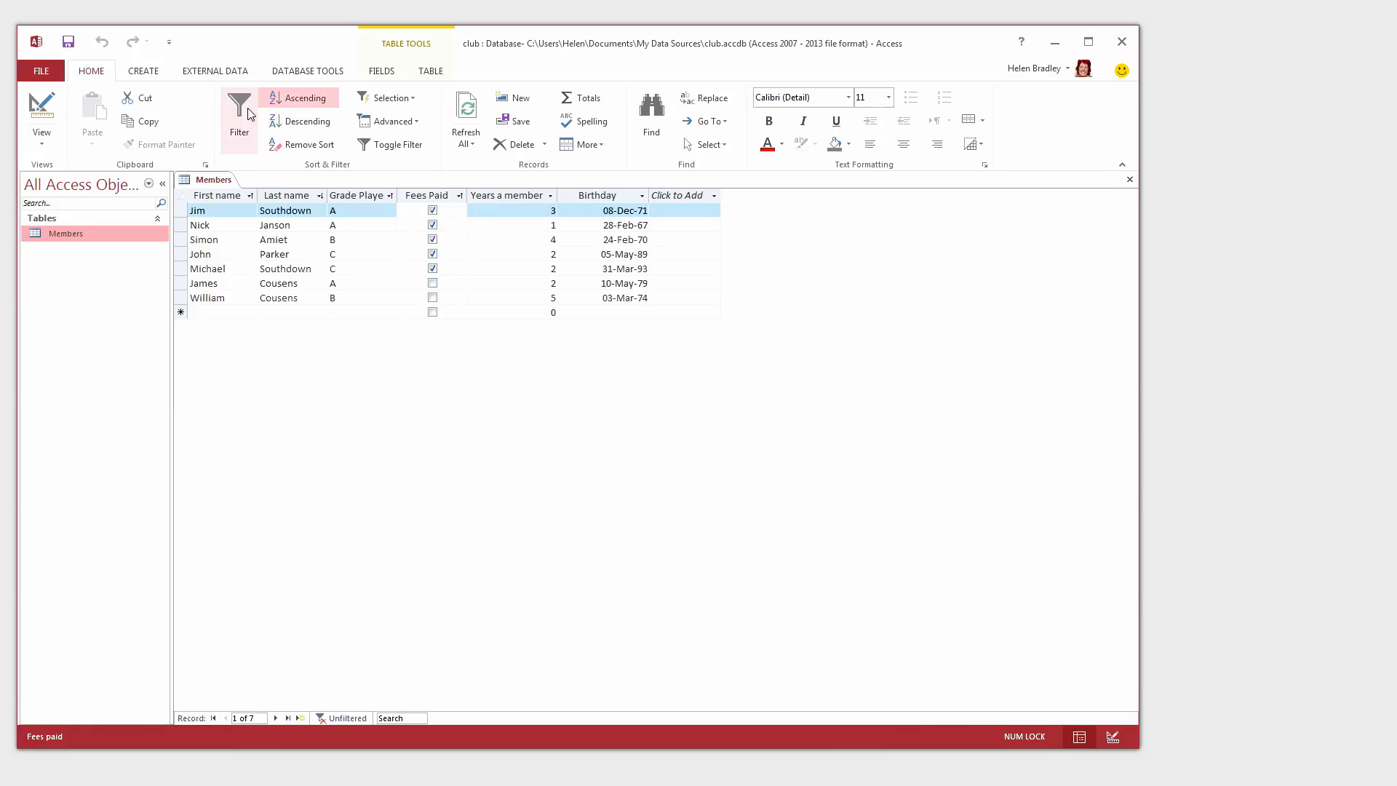
mouse_move(514, 166)
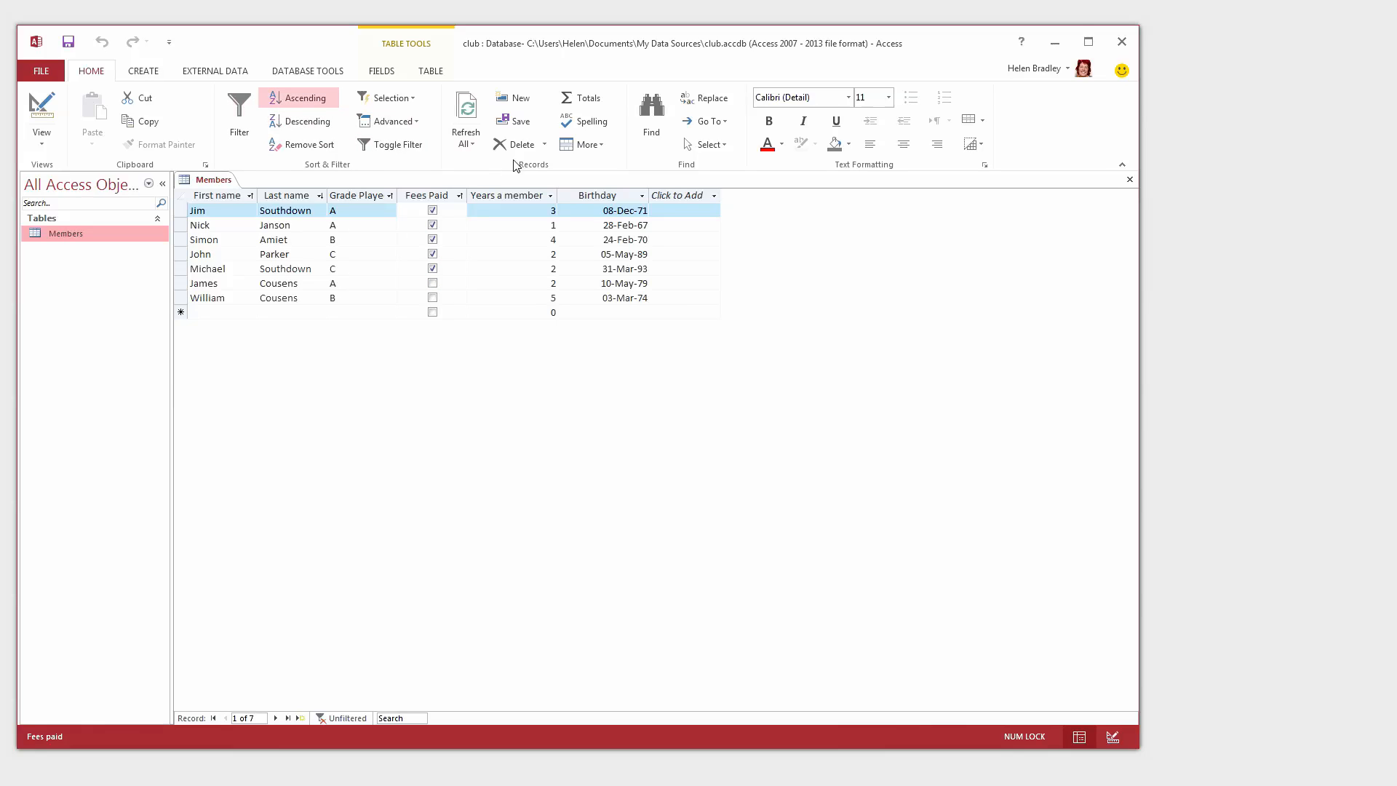
mouse_move(539, 370)
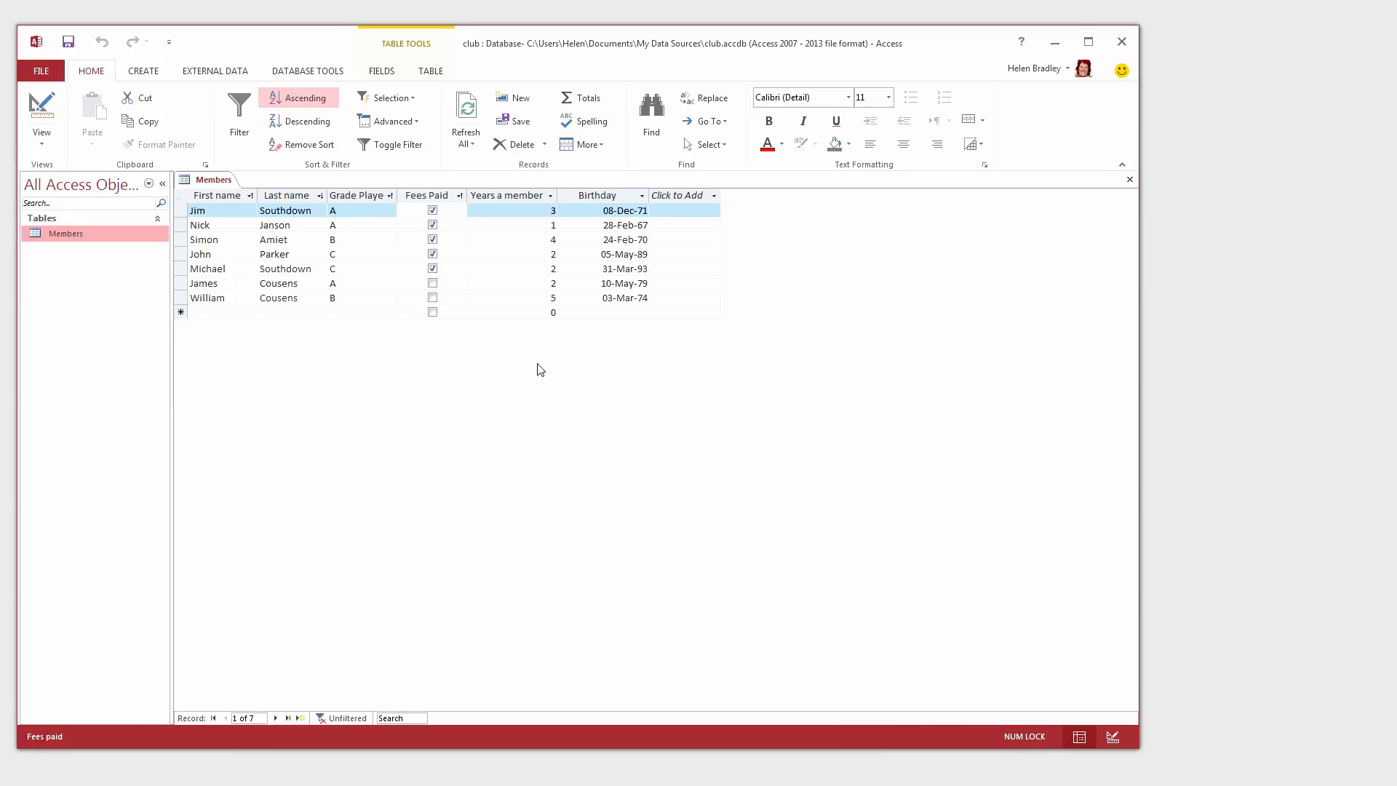